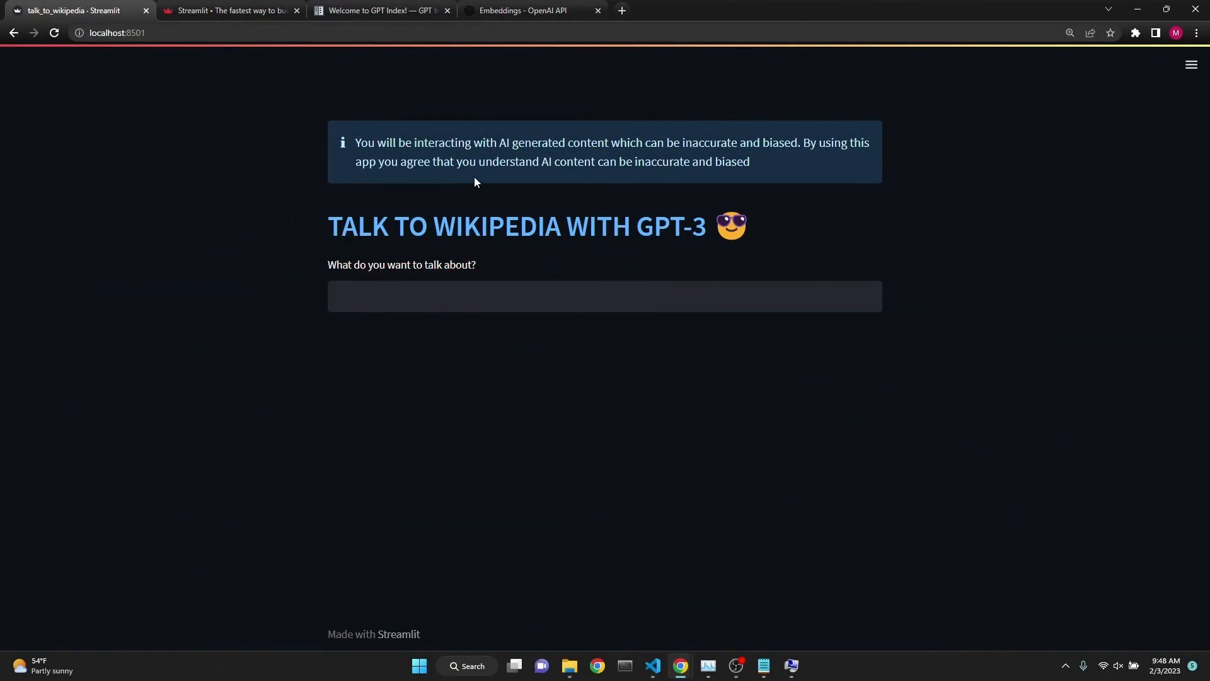
mouse_move(717, 404)
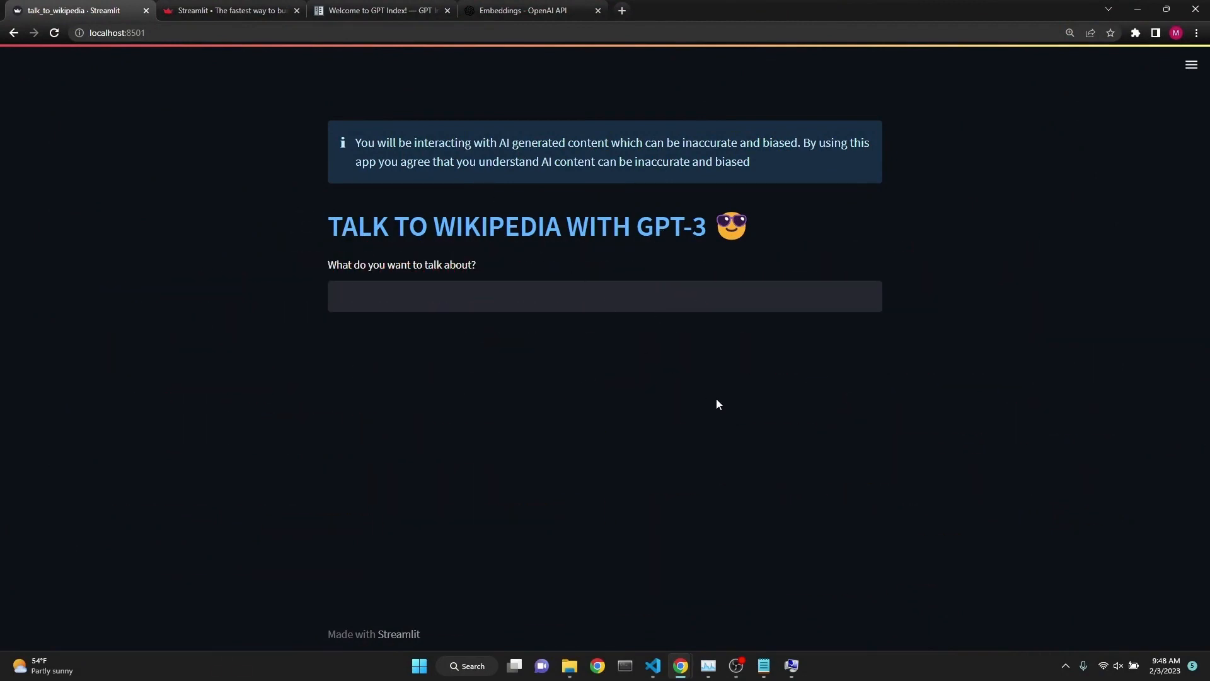
Load the Wikipedia article on 'computers' in the Talk to Wikipedia app.
type("computers")
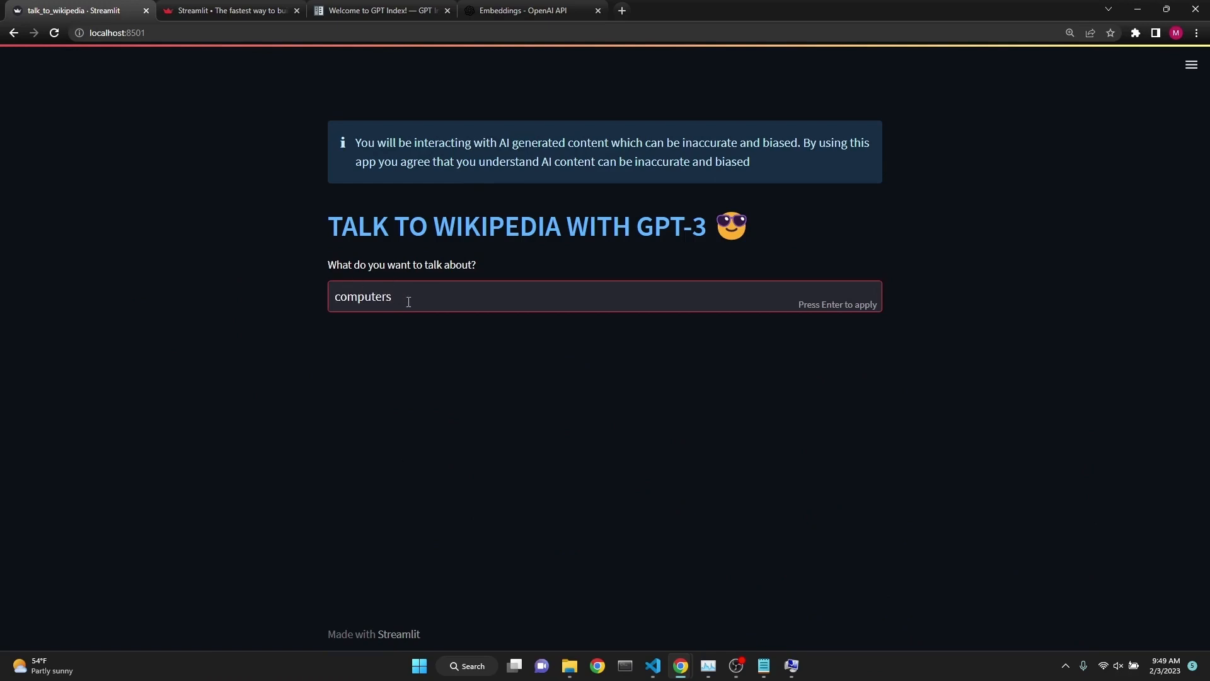
key("Enter")
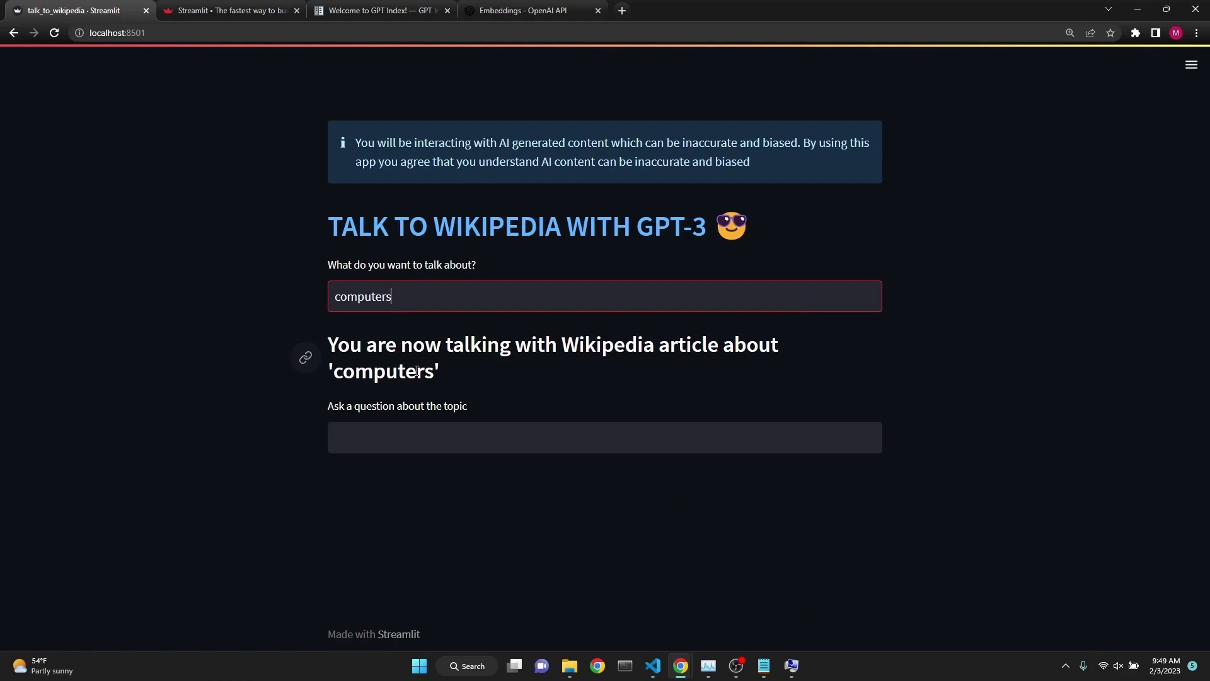
mouse_move(452, 388)
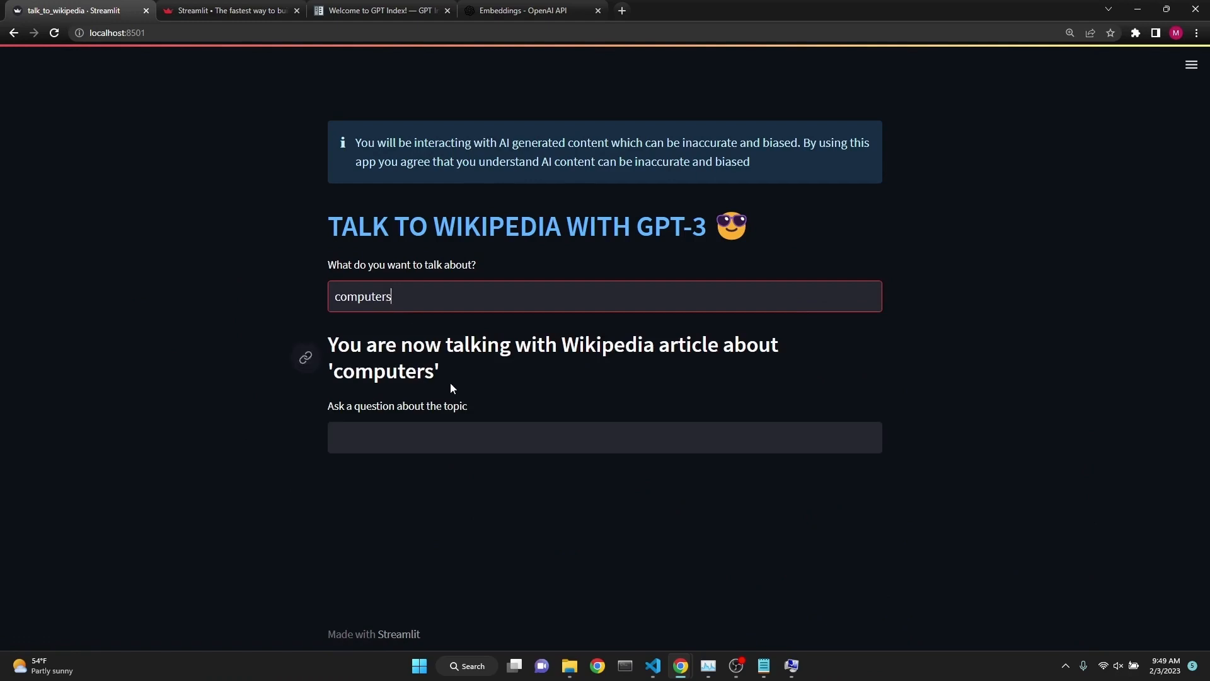
mouse_move(454, 411)
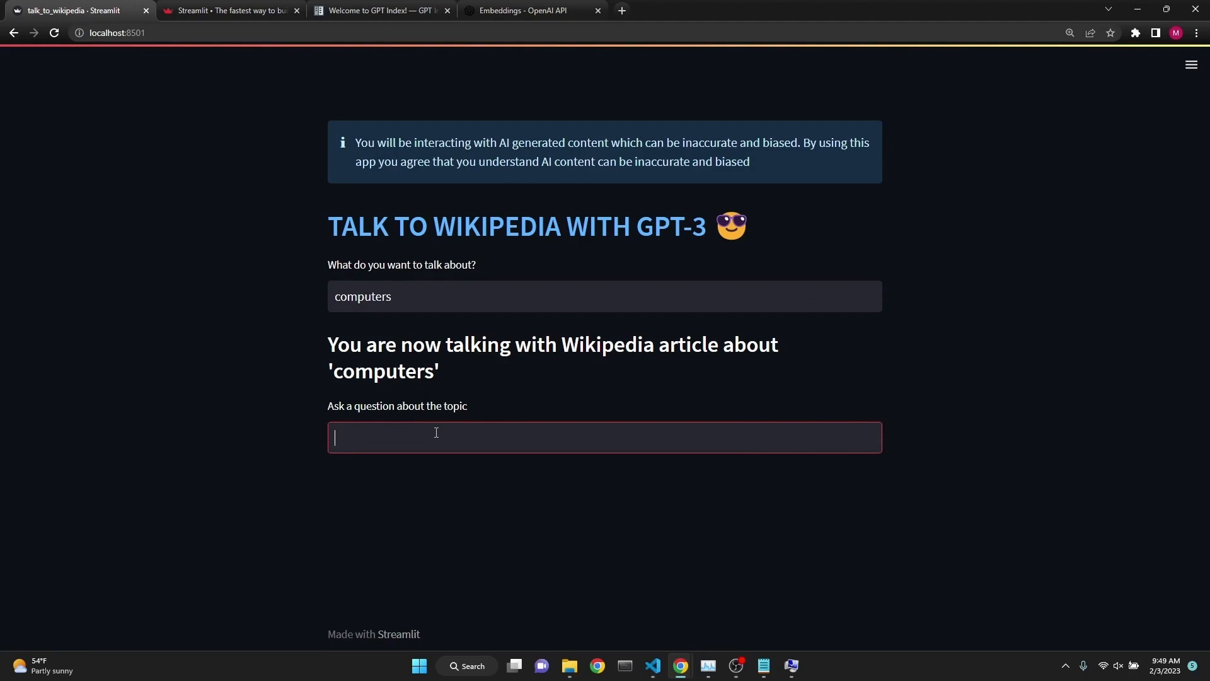
Ask 'when was the first computer?' and select the Manchester Baby answer.
type("when was the first computer?")
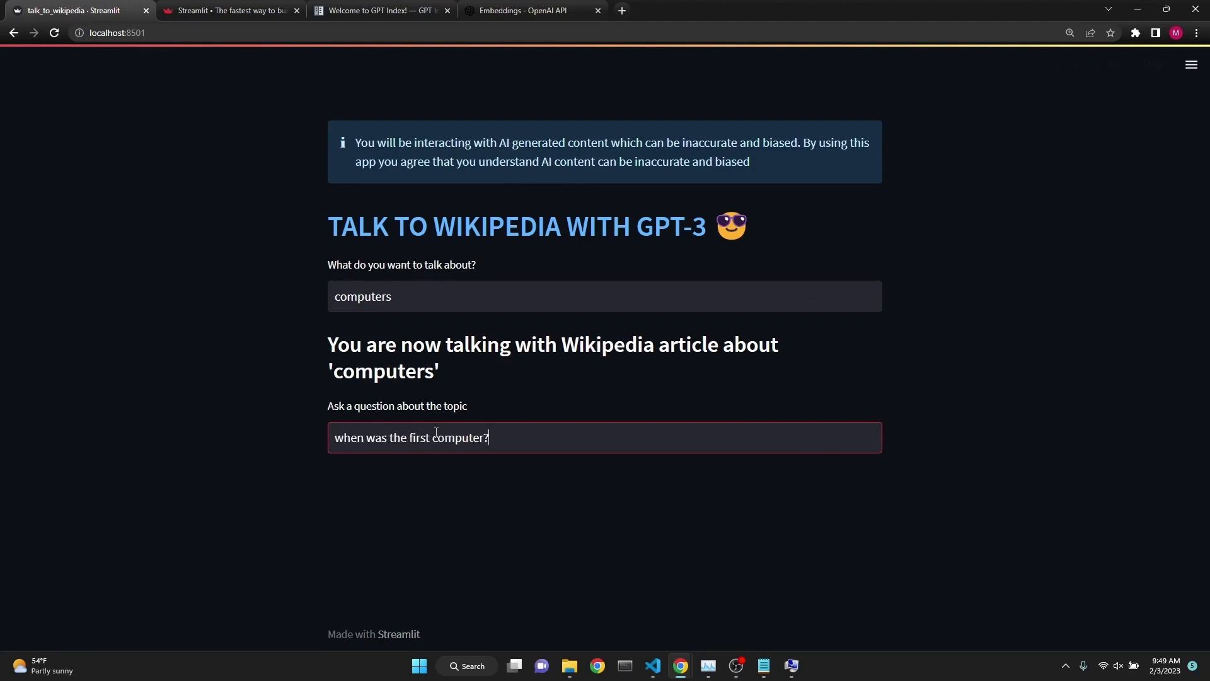
key("Enter")
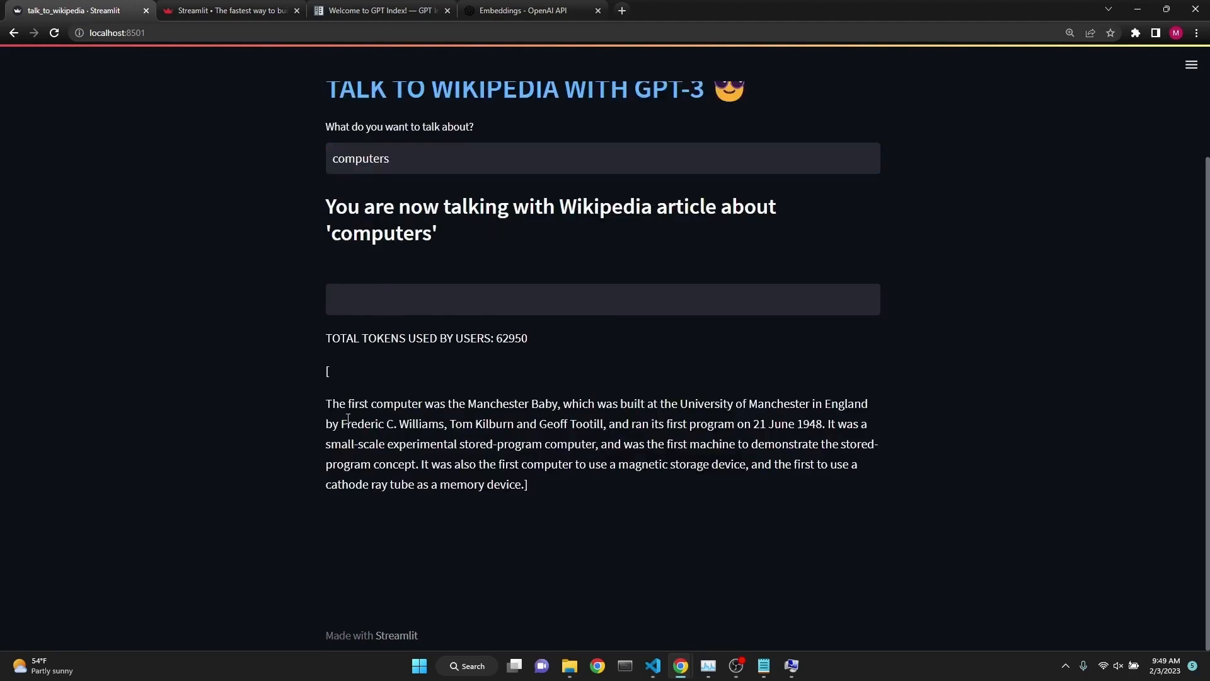
left_click_drag(325, 404, 528, 484)
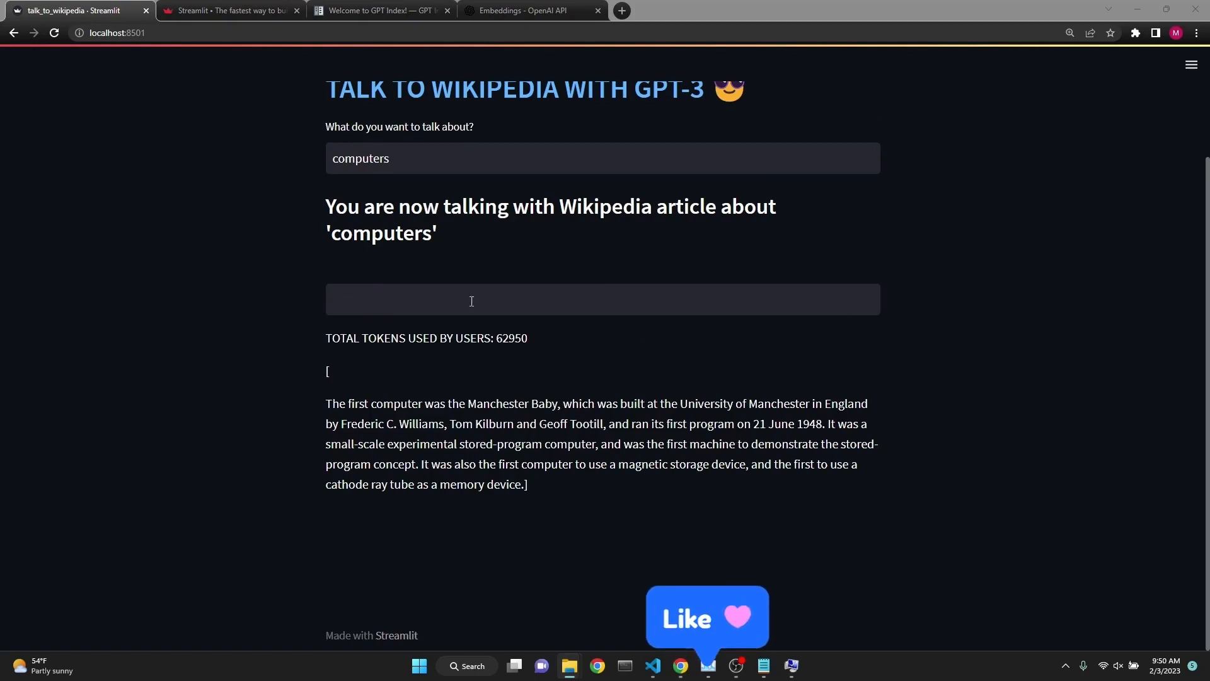
left_click(577, 300)
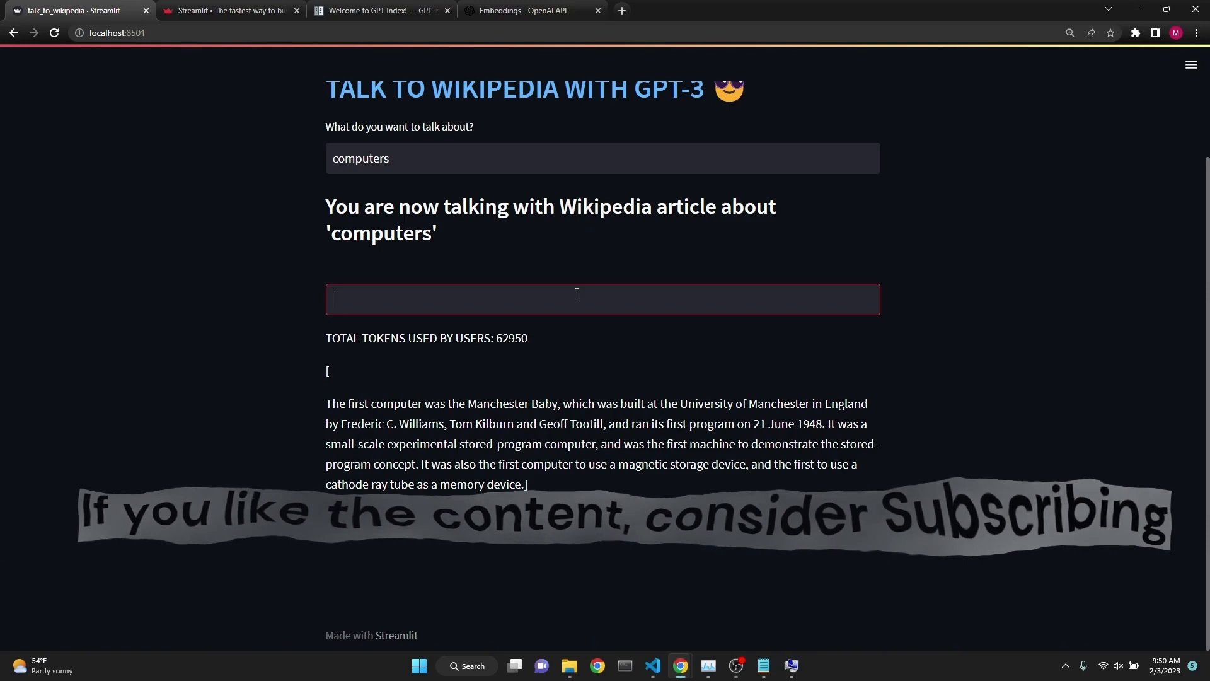
left_click_drag(369, 403, 527, 484)
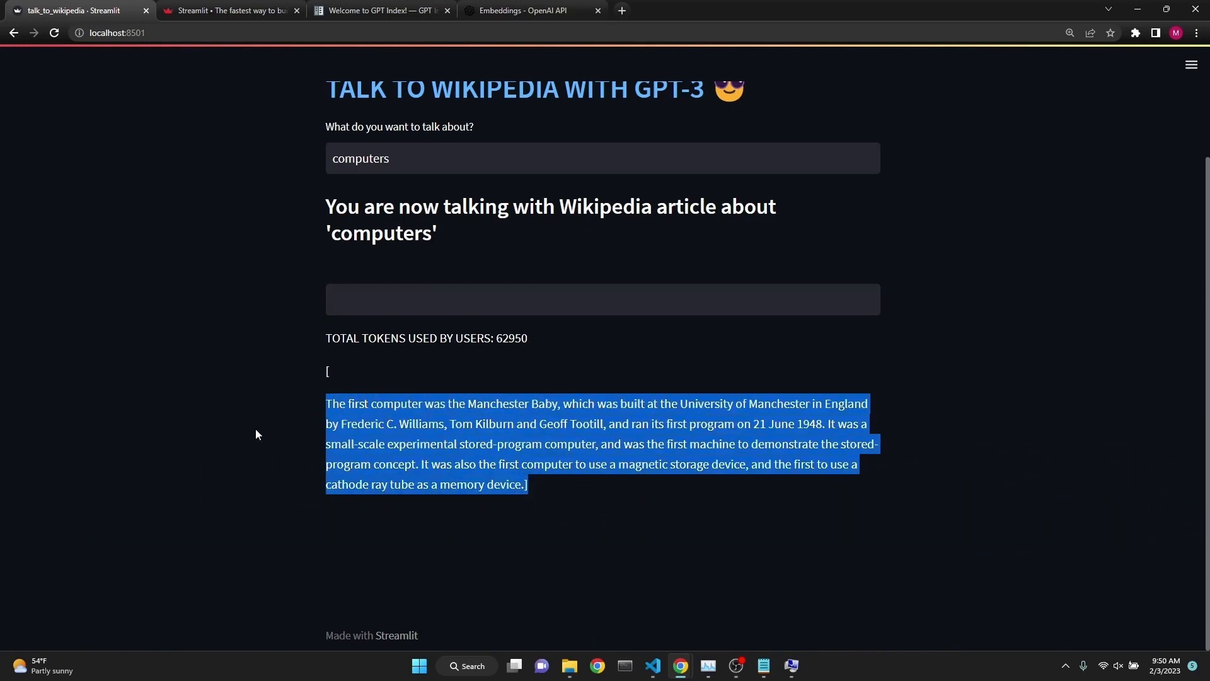
left_click(229, 10)
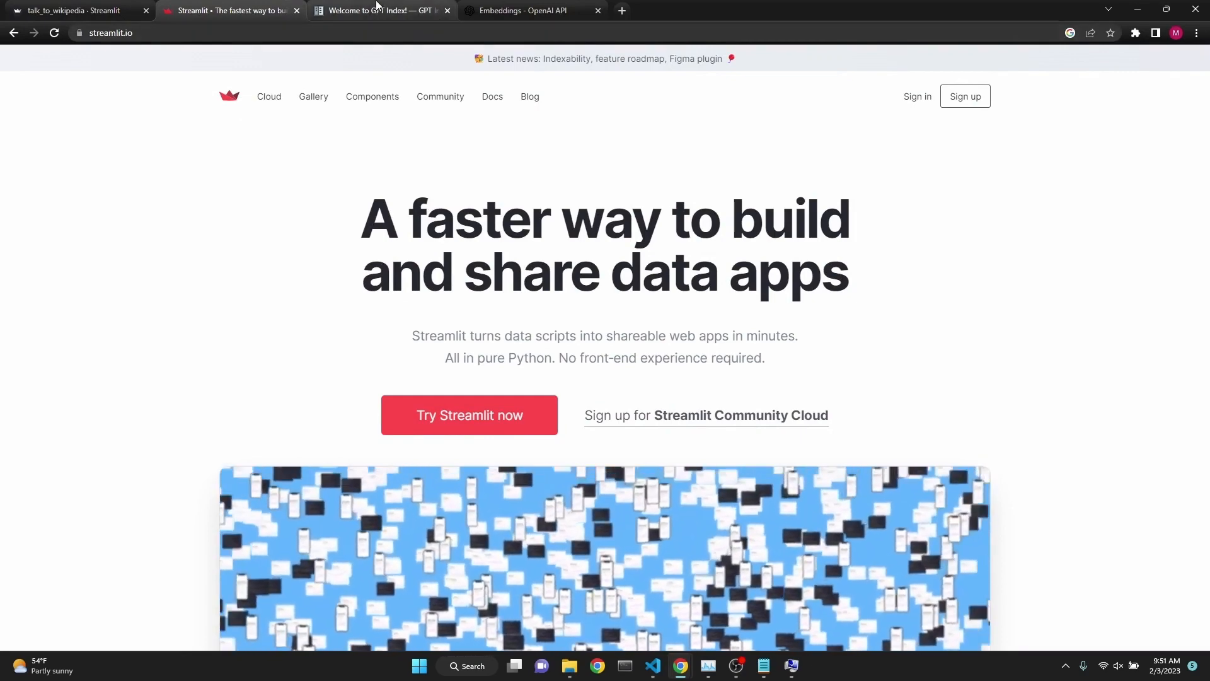
Flip between the GPT Index docs and the OpenAI Embeddings guide, ending on GPT Index.
left_click(378, 10)
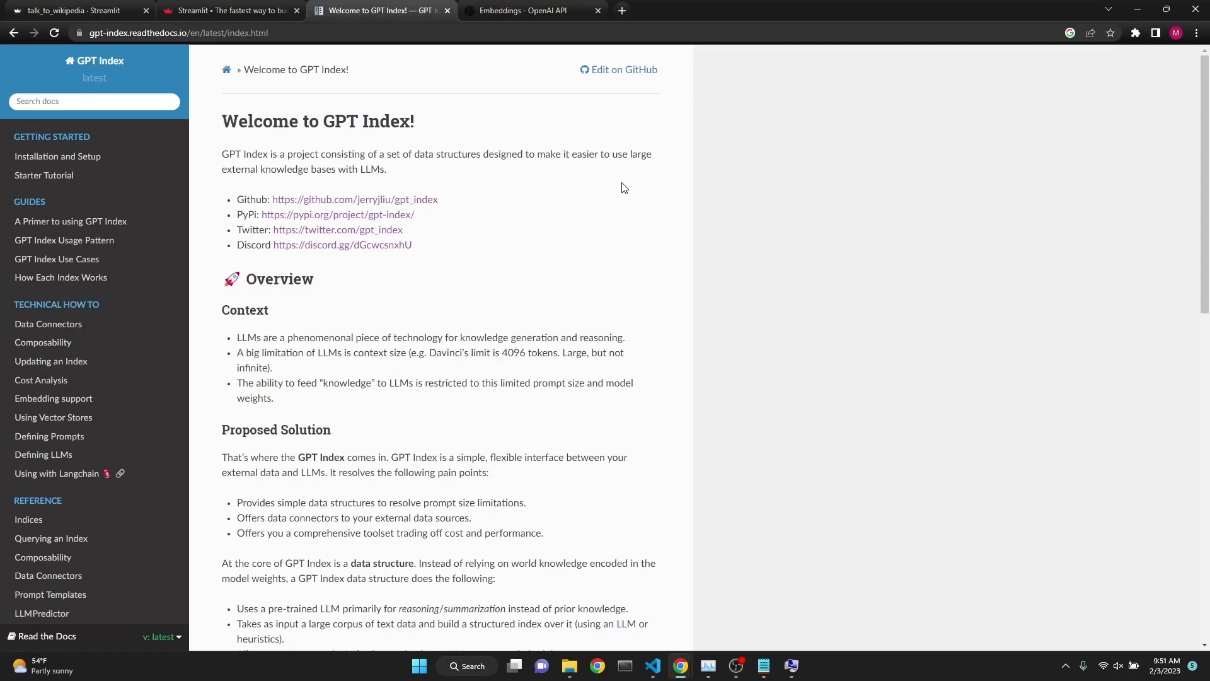
left_click(529, 10)
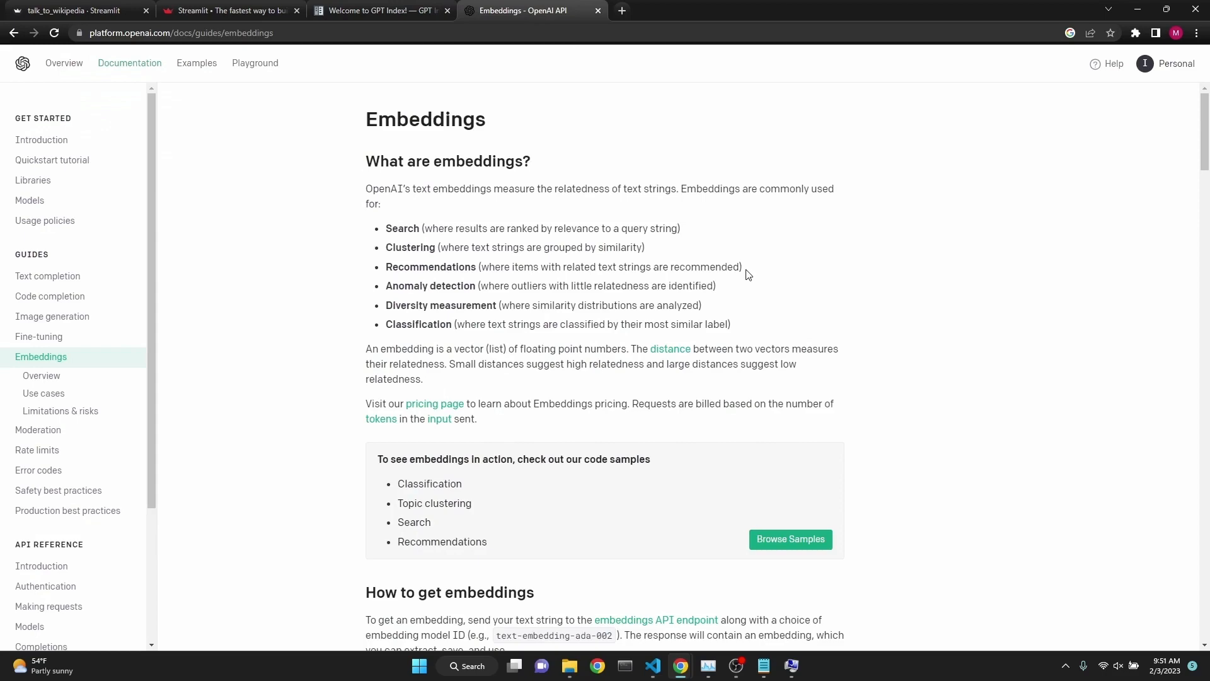
left_click(378, 10)
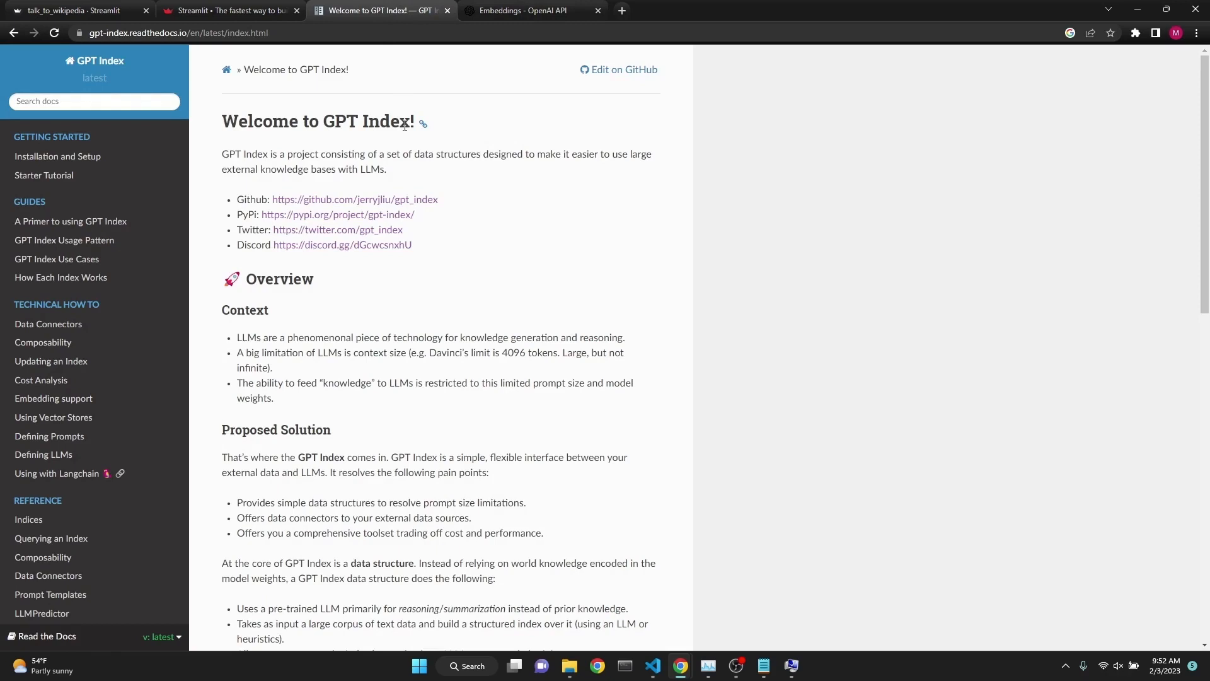
Reach the pip install streamlit step in the Streamlit installation docs.
left_click(228, 10)
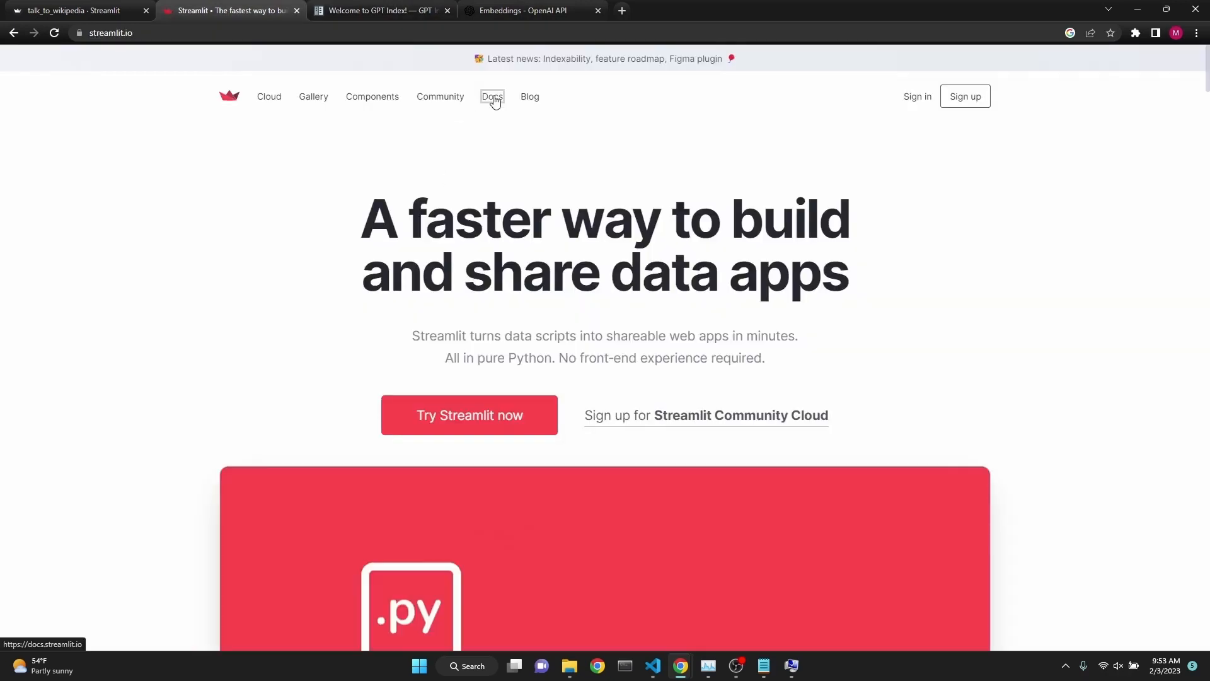
left_click(491, 95)
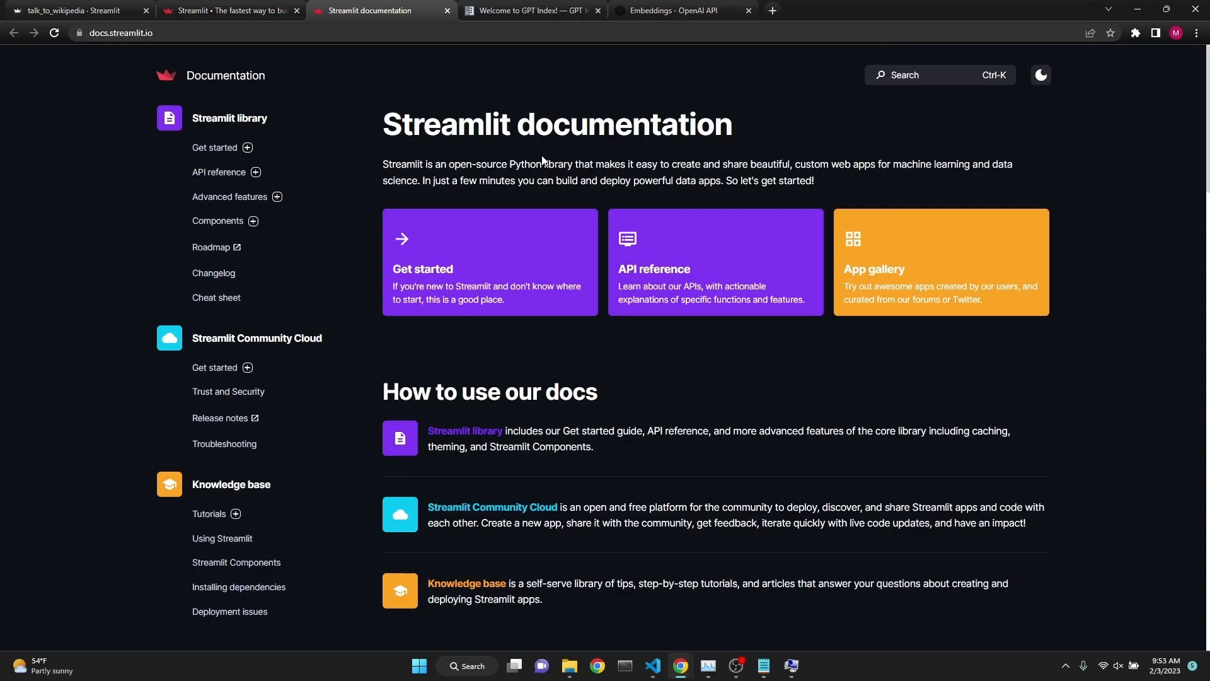
mouse_move(517, 239)
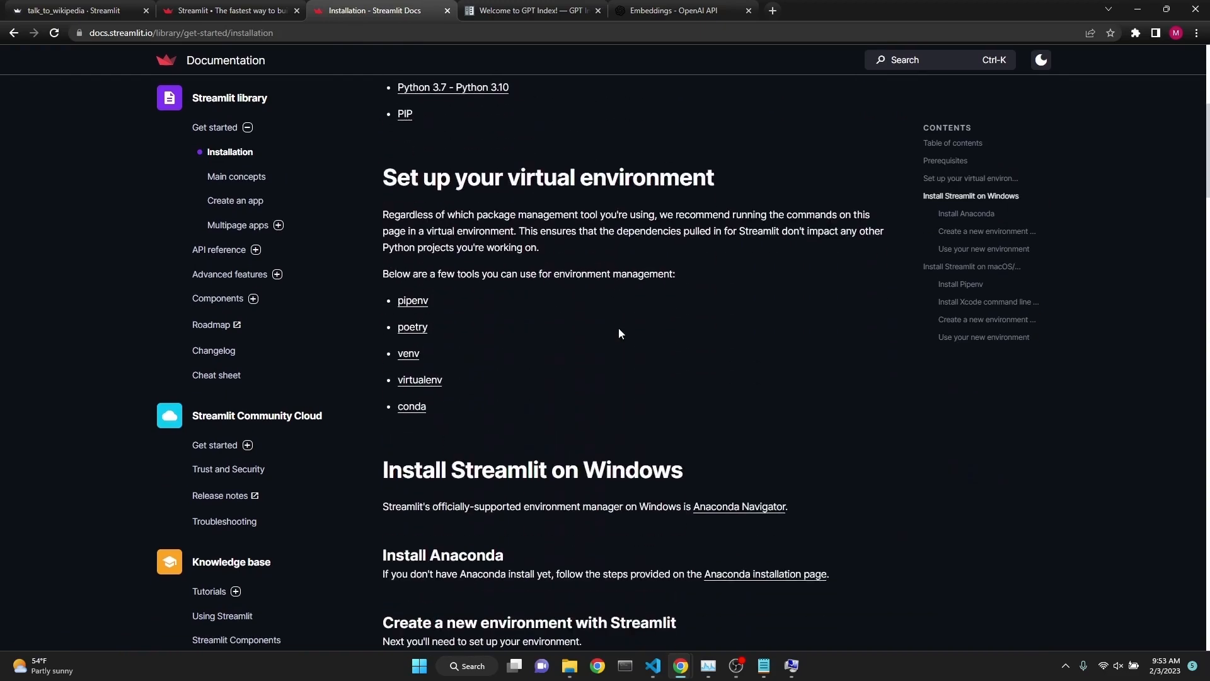
scroll("down", 3)
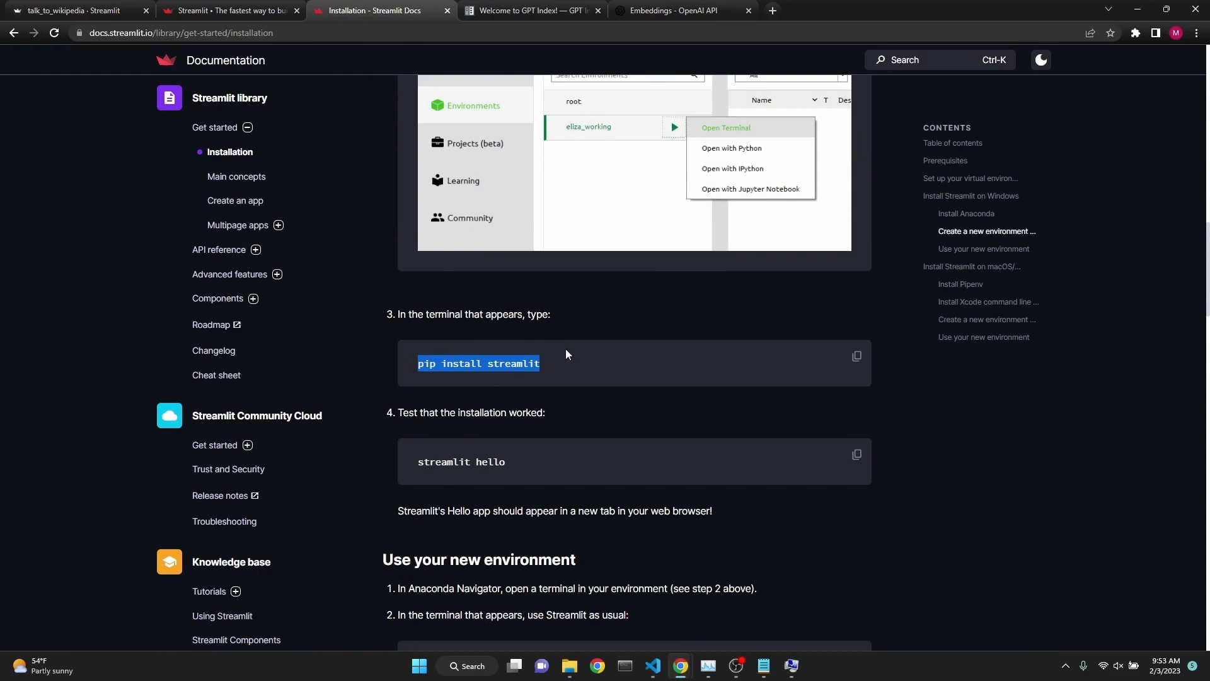
Show the GPT Index Installation and Setup page with its pip command.
left_click(531, 11)
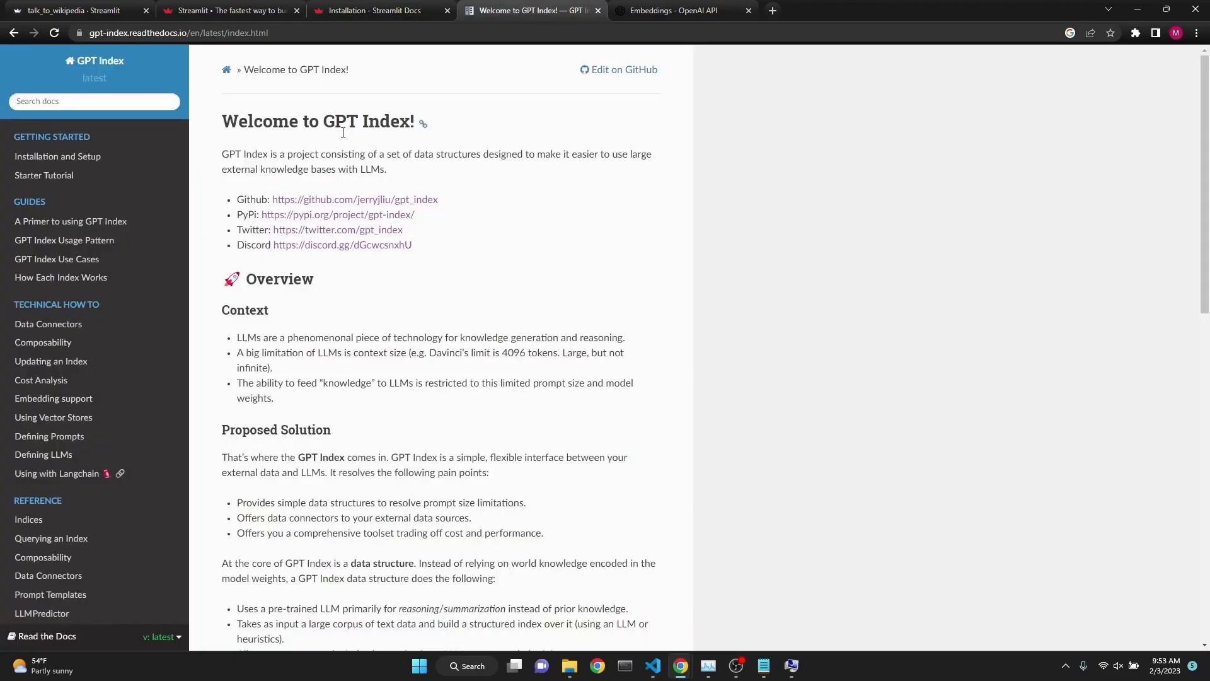
left_click(58, 157)
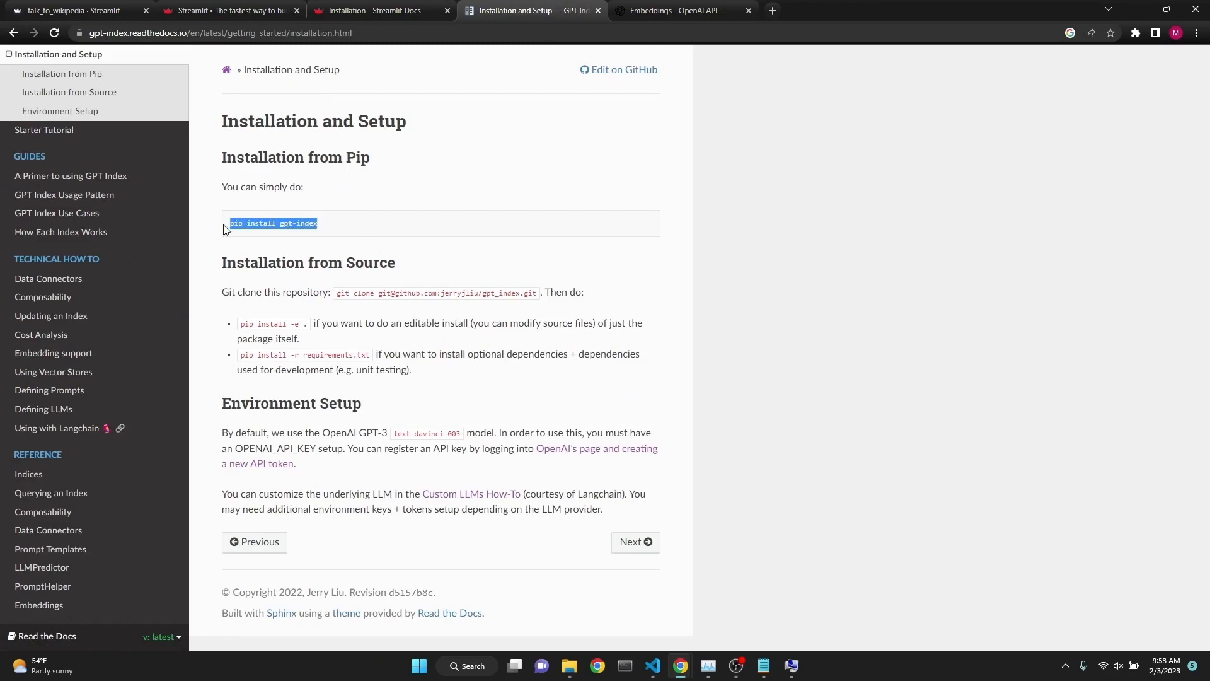
mouse_move(437, 306)
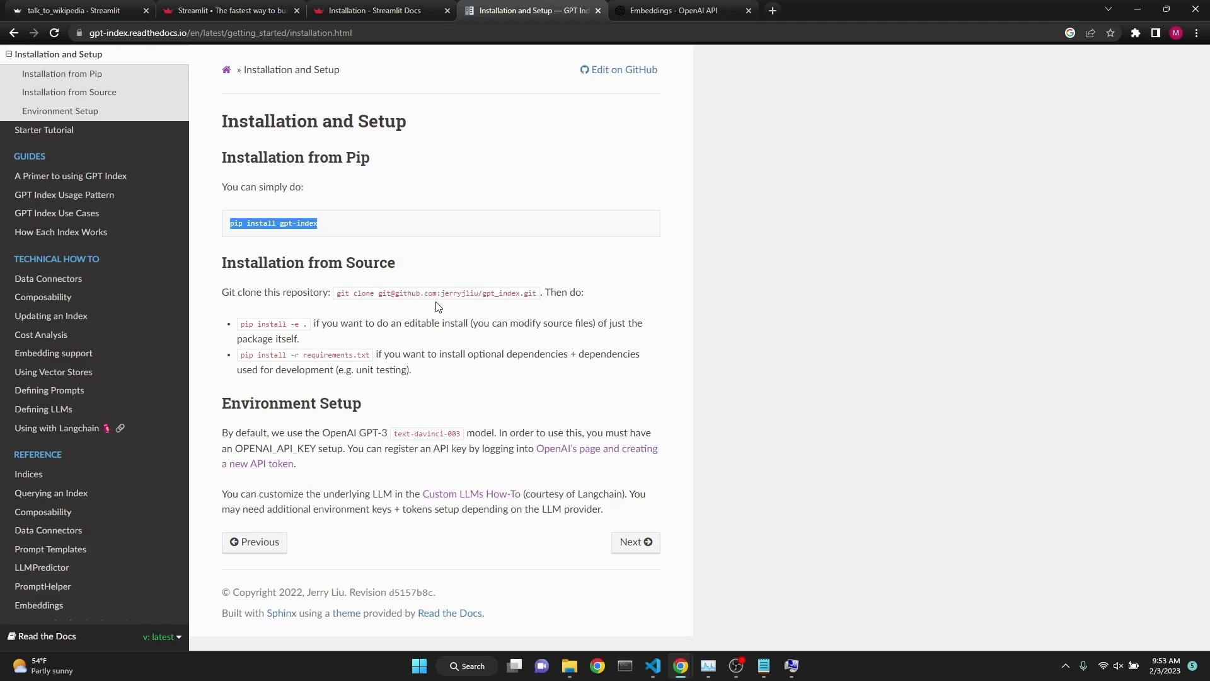
Select the pip install openai command and highlight the Embeddings use cases such as Classification.
left_click(675, 10)
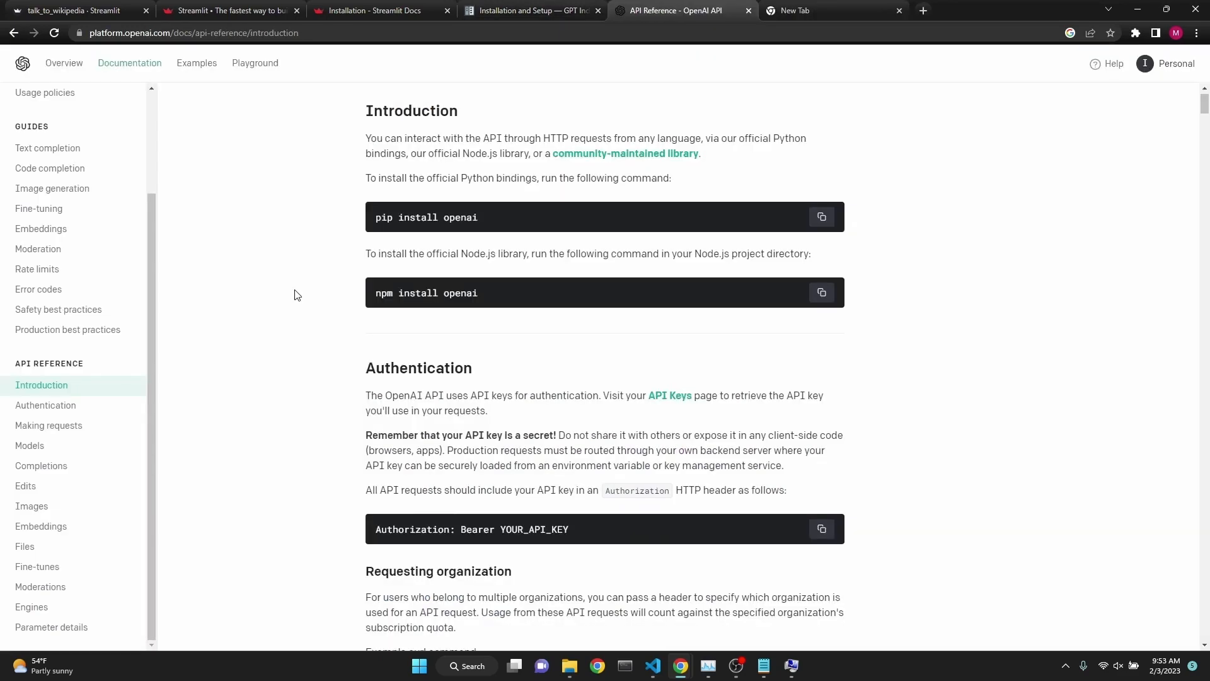
left_click_drag(410, 217, 476, 217)
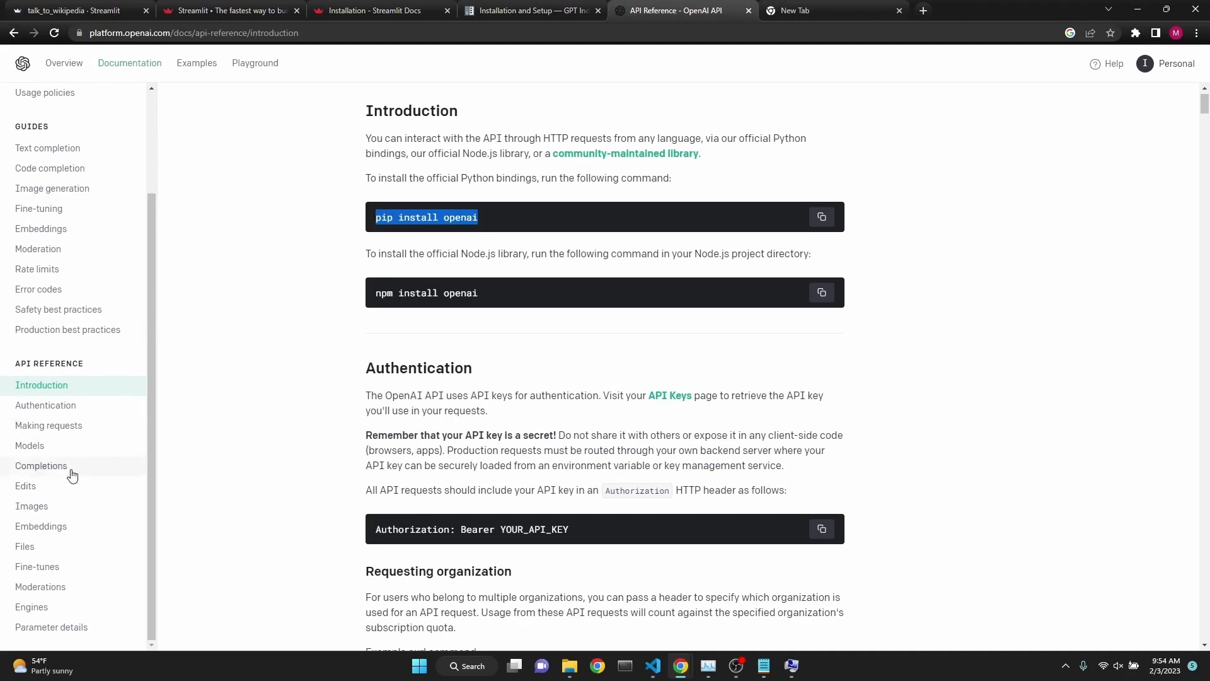
mouse_move(300, 393)
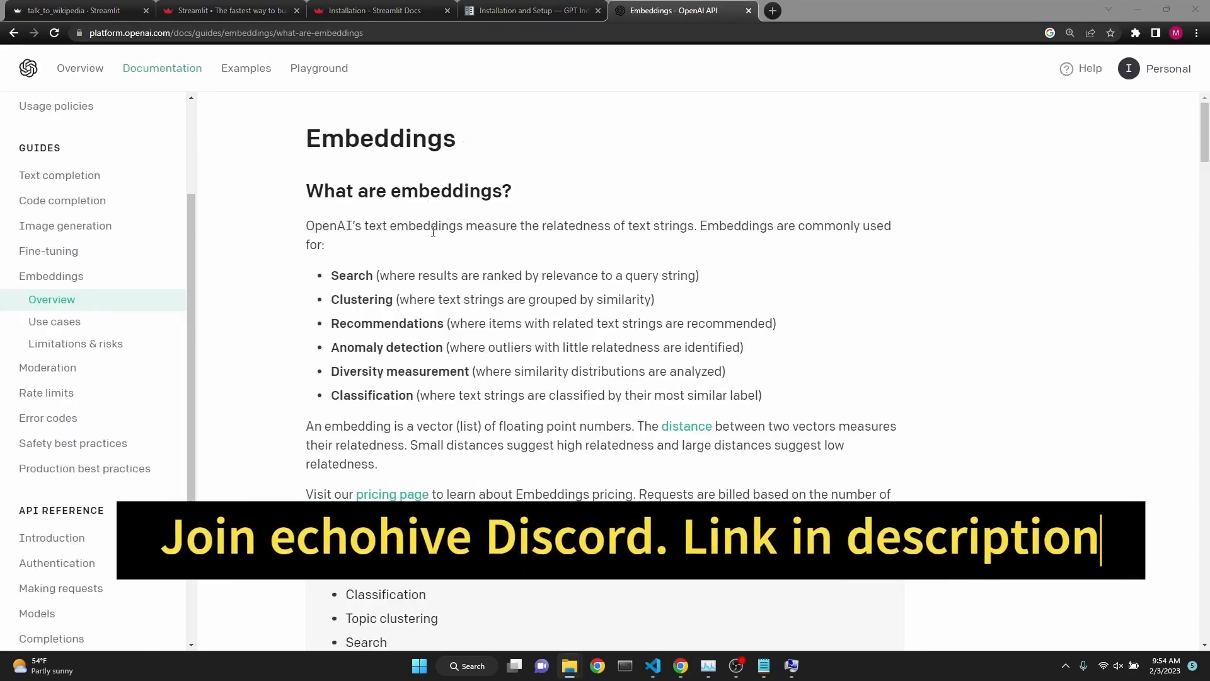
left_click_drag(464, 225, 693, 225)
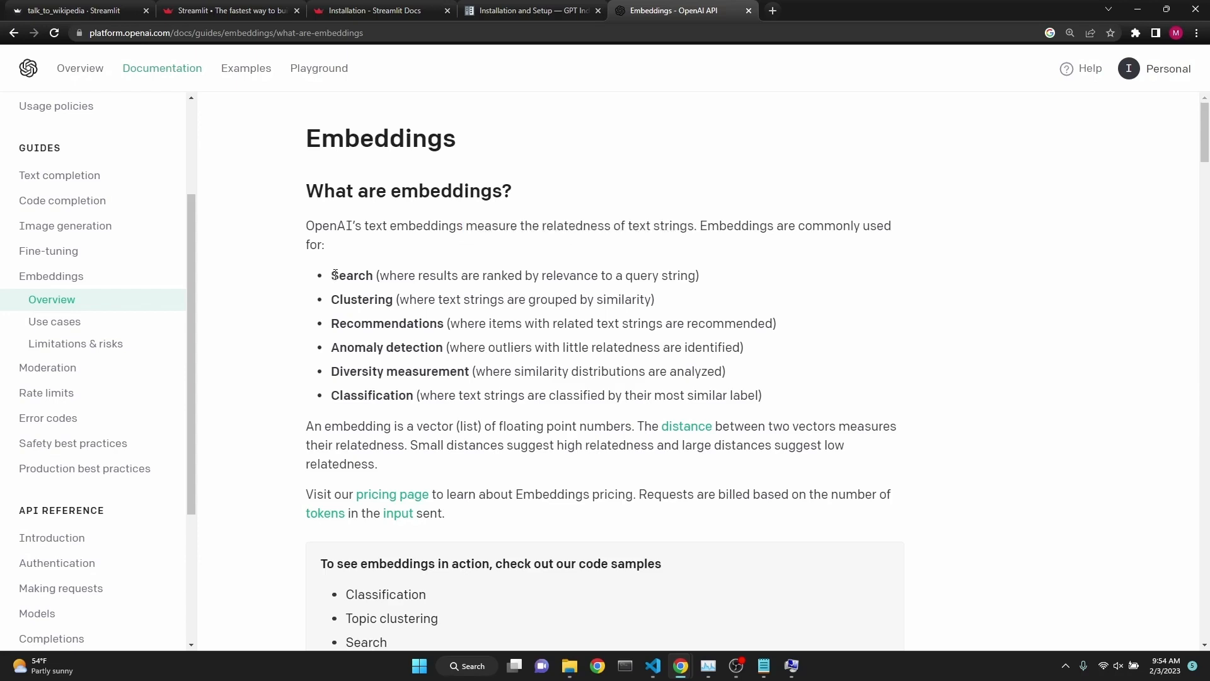
double_click(365, 300)
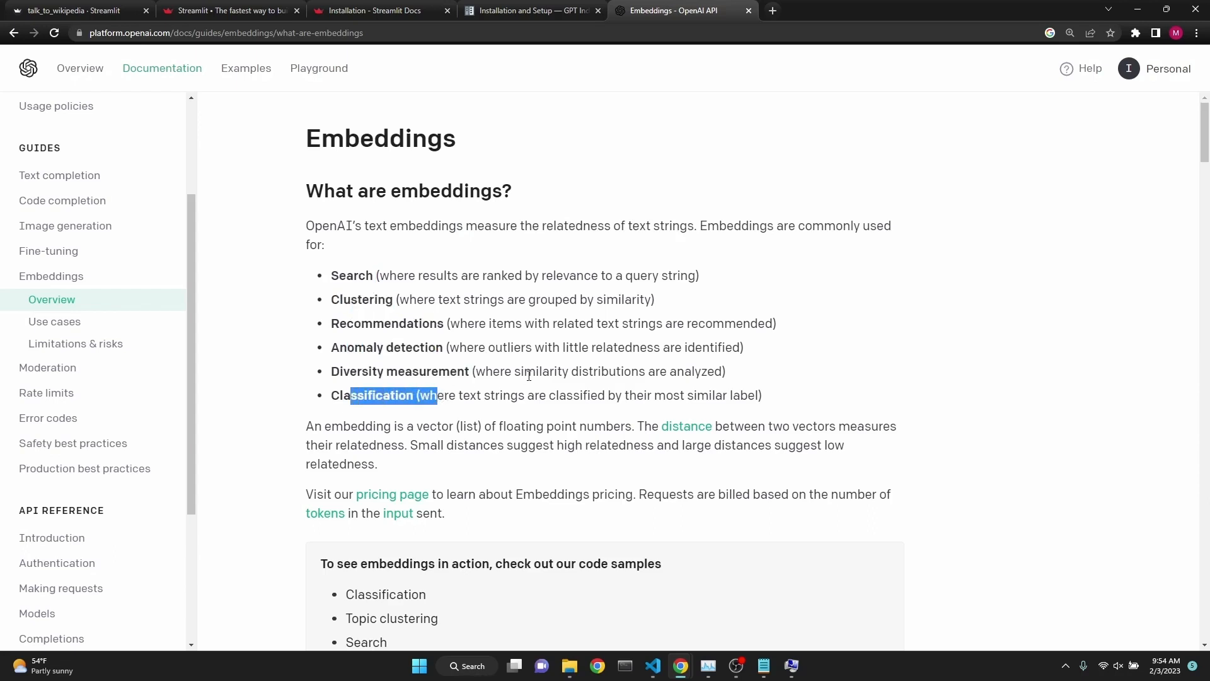
Reach the Build and Query Index section of the GPT Index Starter Tutorial.
left_click(530, 10)
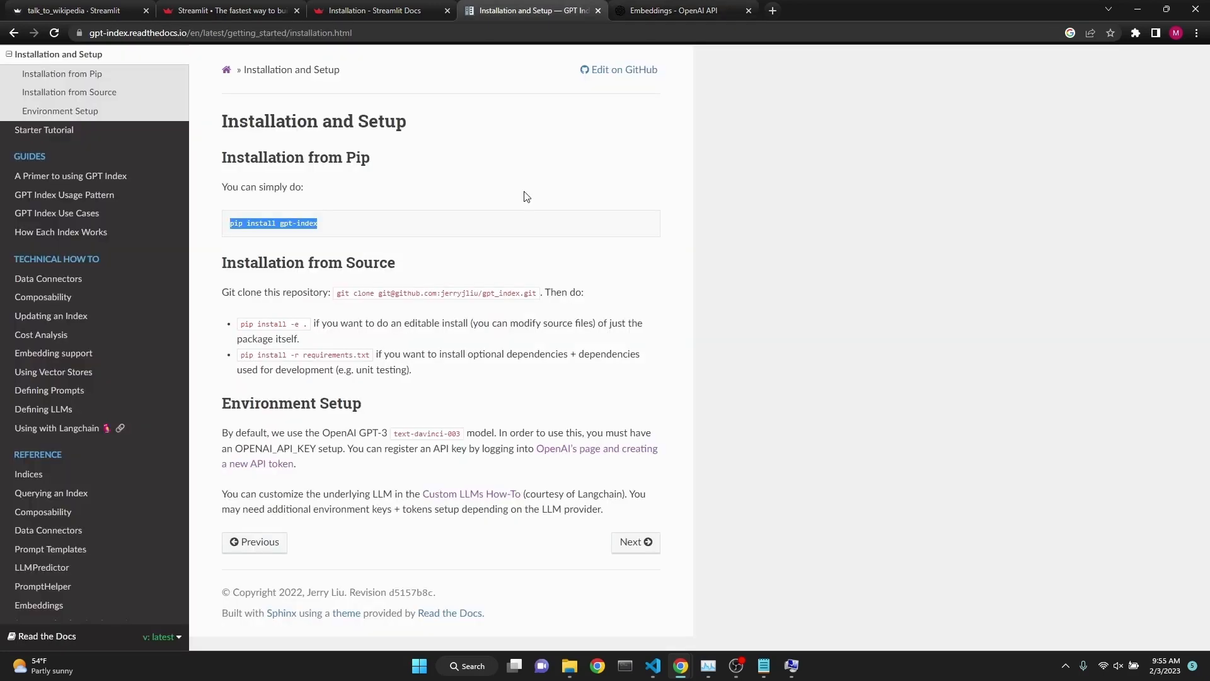
mouse_move(622, 336)
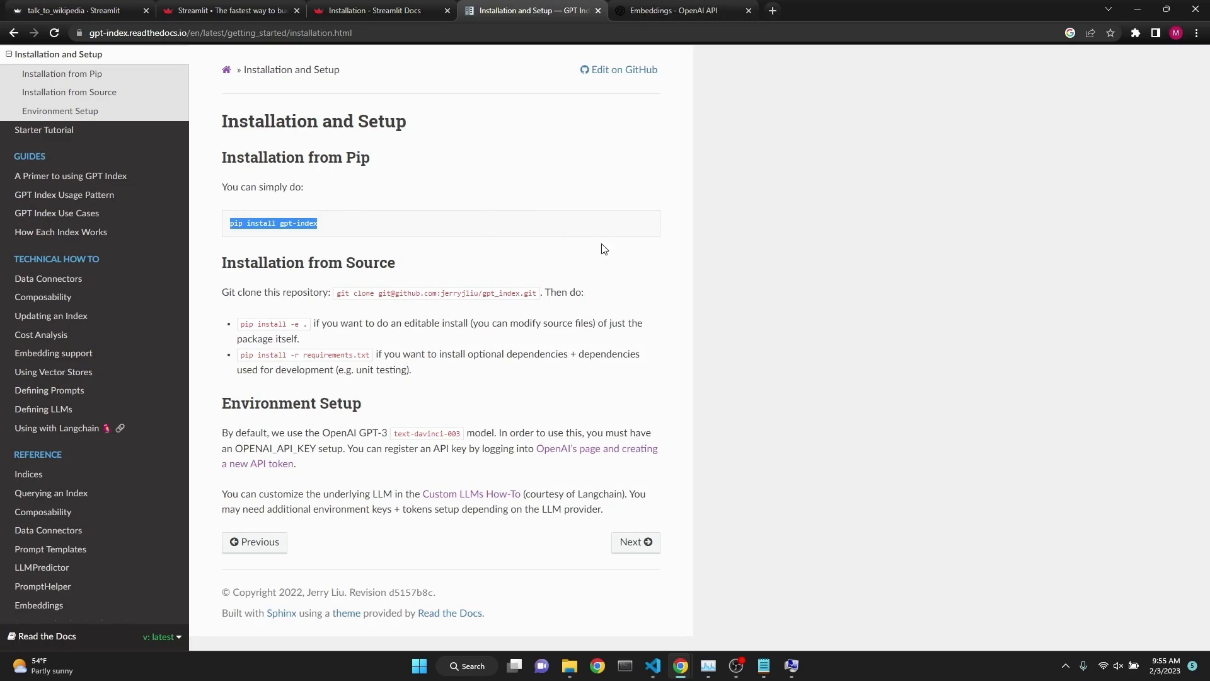
mouse_move(473, 224)
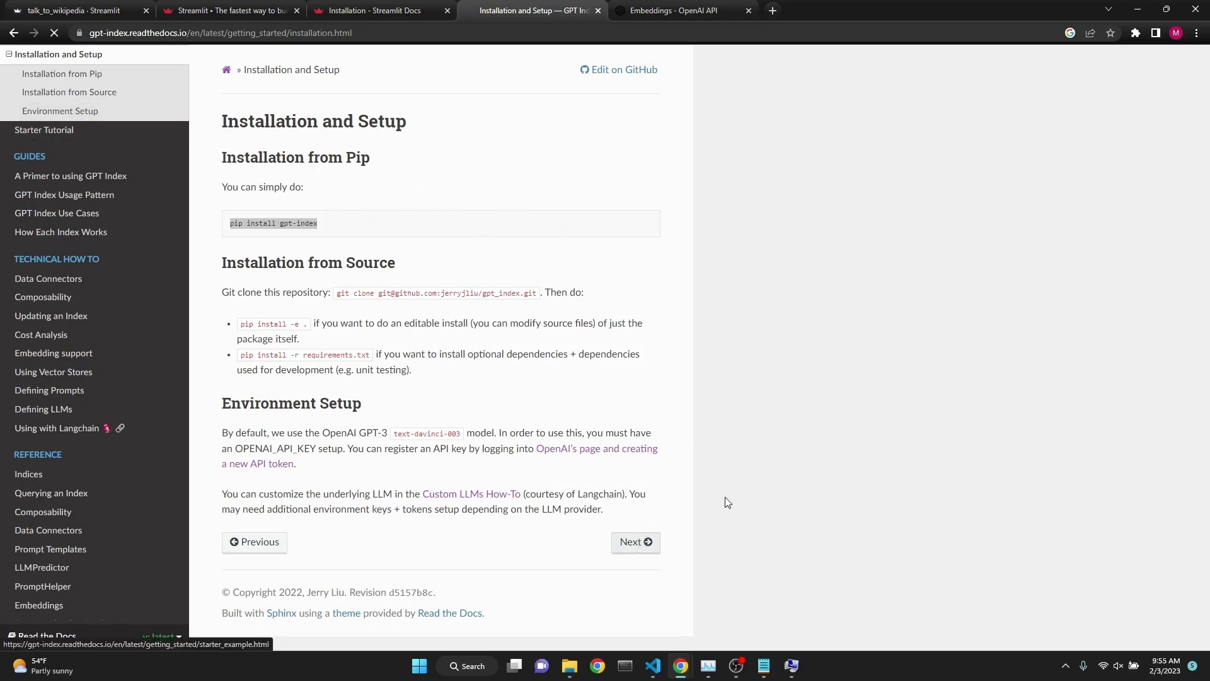
left_click(635, 542)
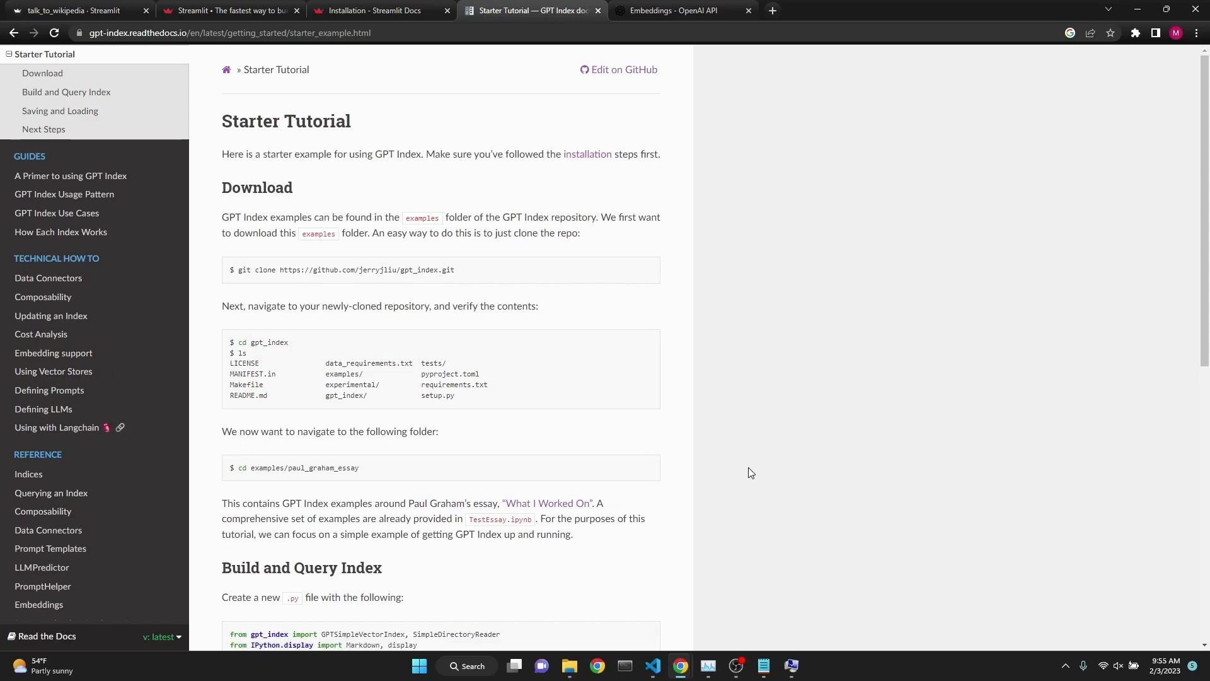
mouse_move(744, 472)
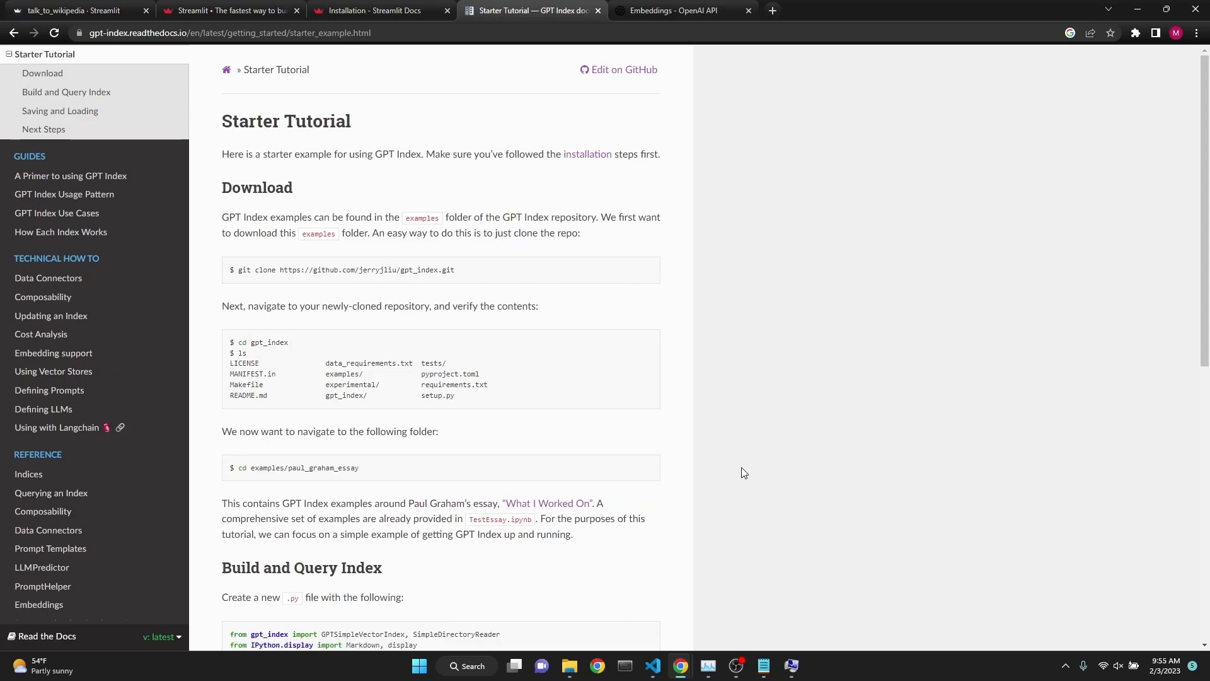
mouse_move(738, 472)
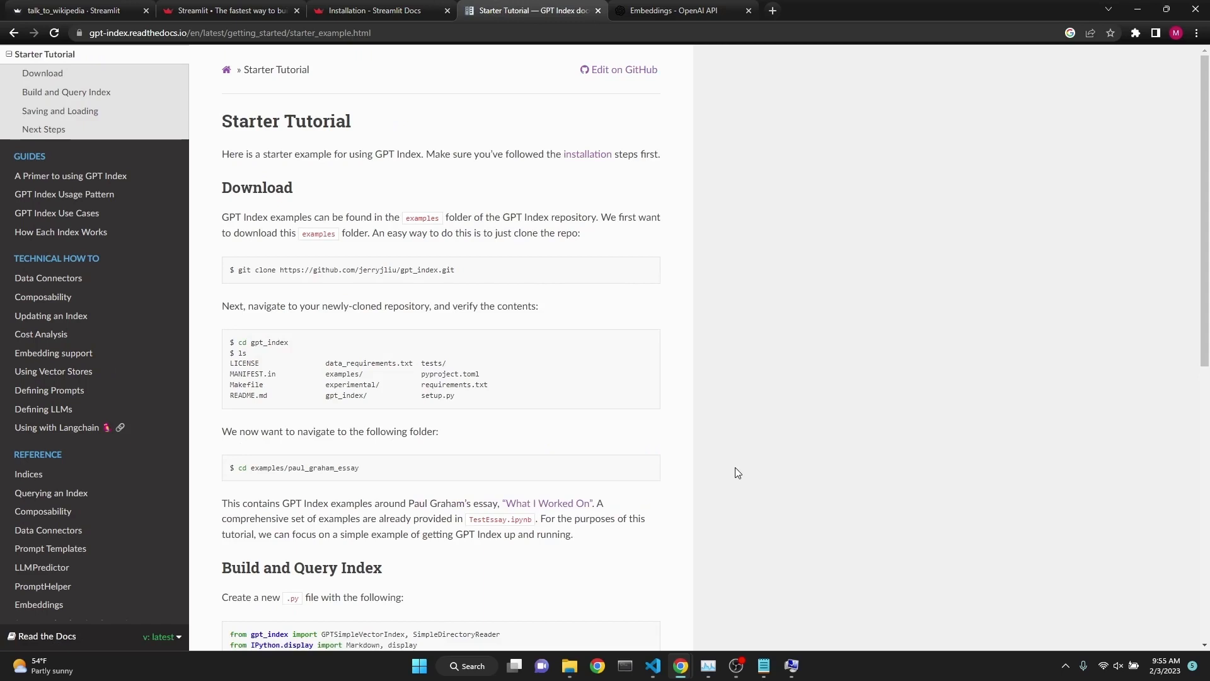
mouse_move(728, 471)
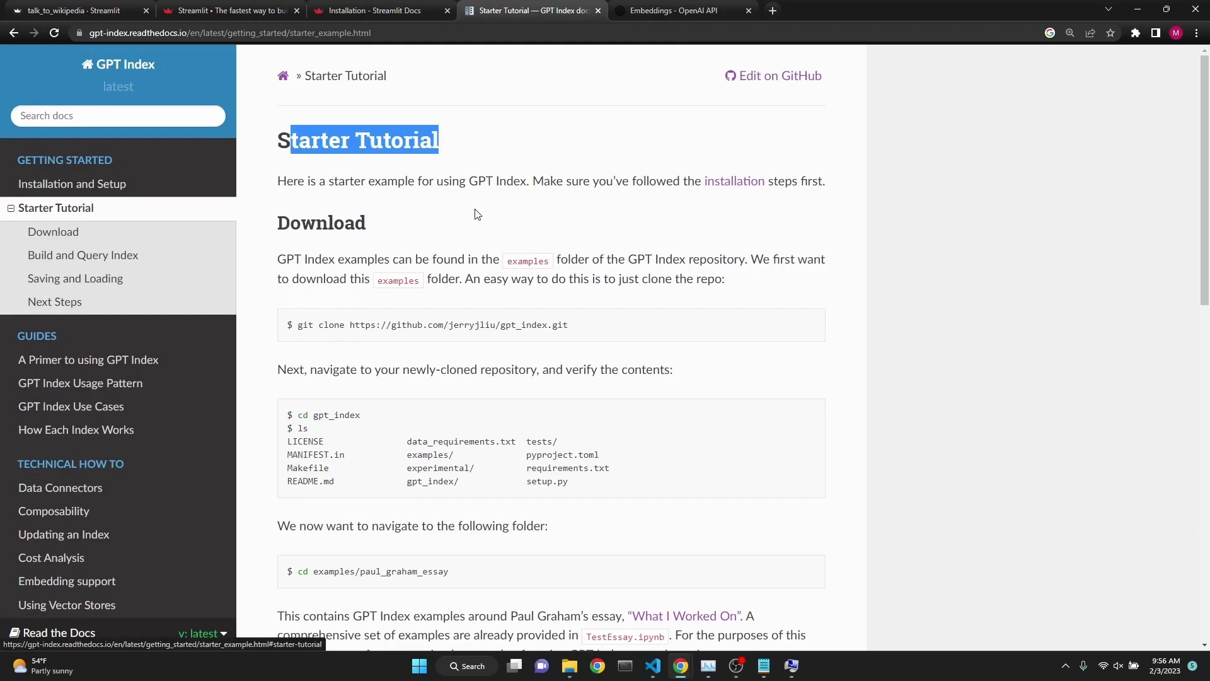
scroll("down", 3)
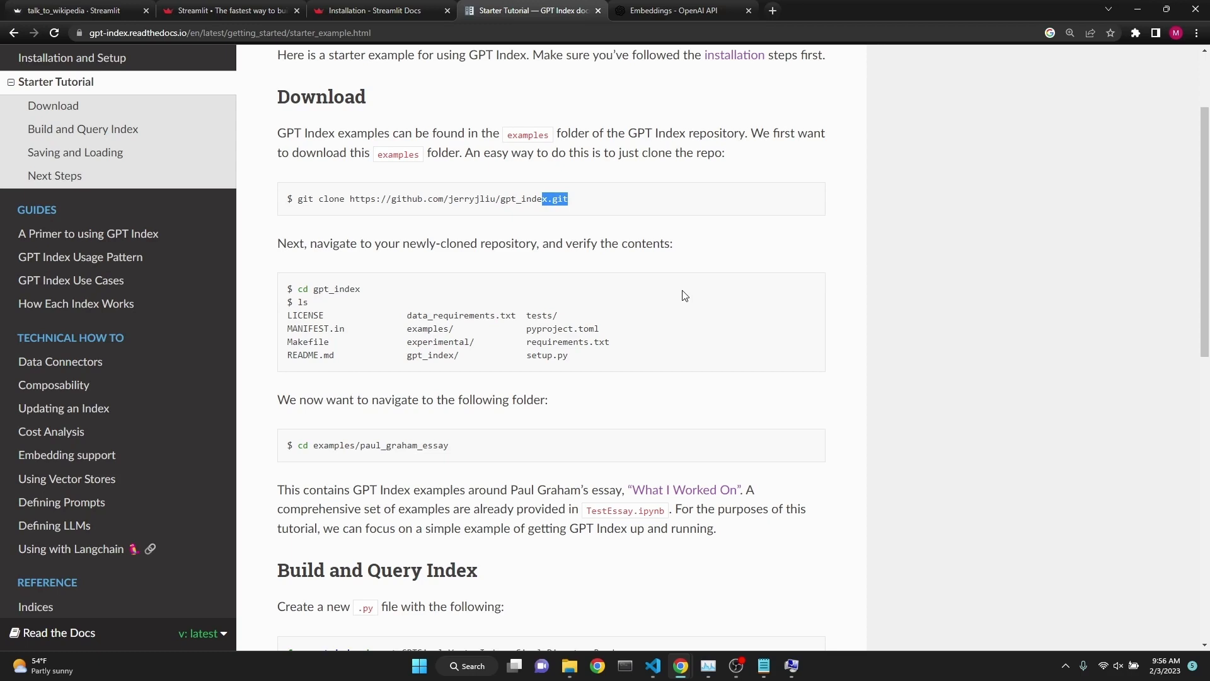
mouse_move(614, 409)
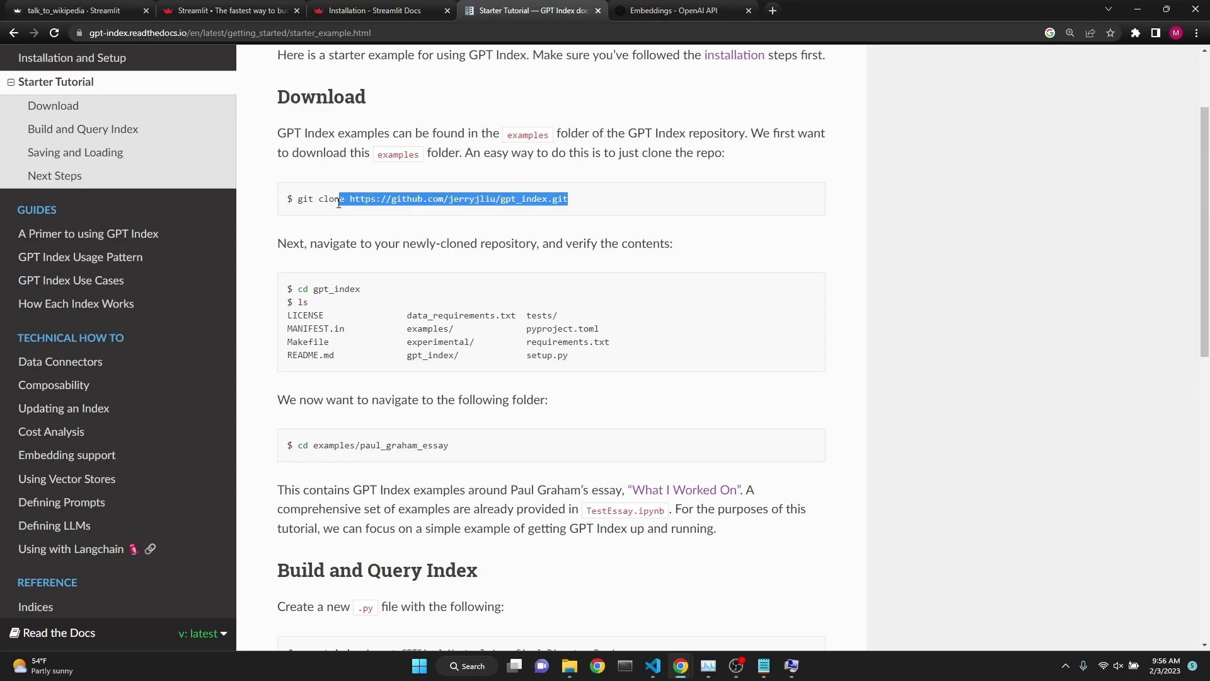
scroll("down", 3)
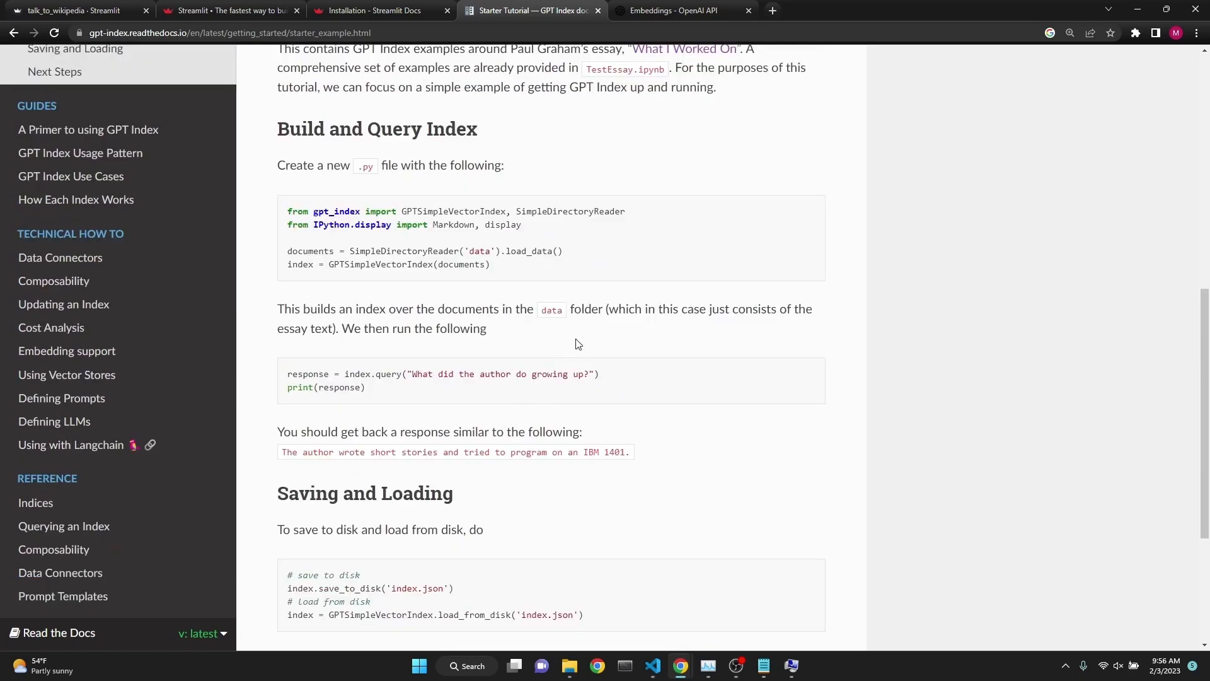
Highlight the Build and Query Index example code and the IPython import while reading it.
left_click_drag(287, 211, 489, 264)
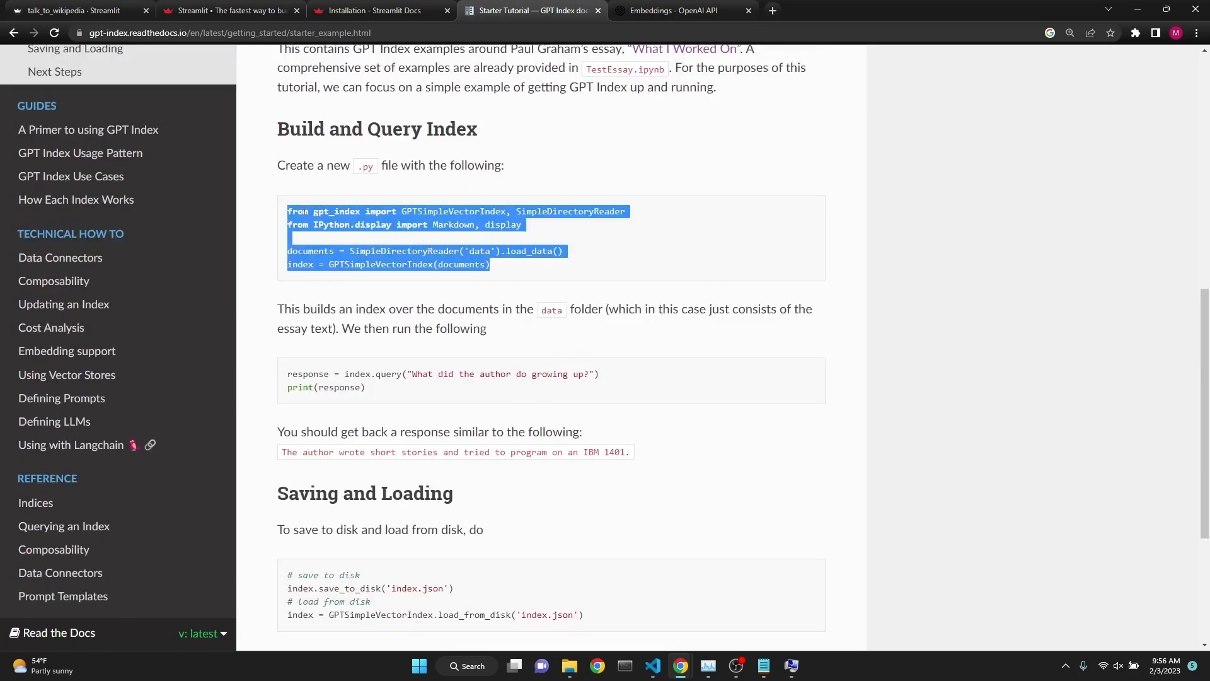
left_click(579, 285)
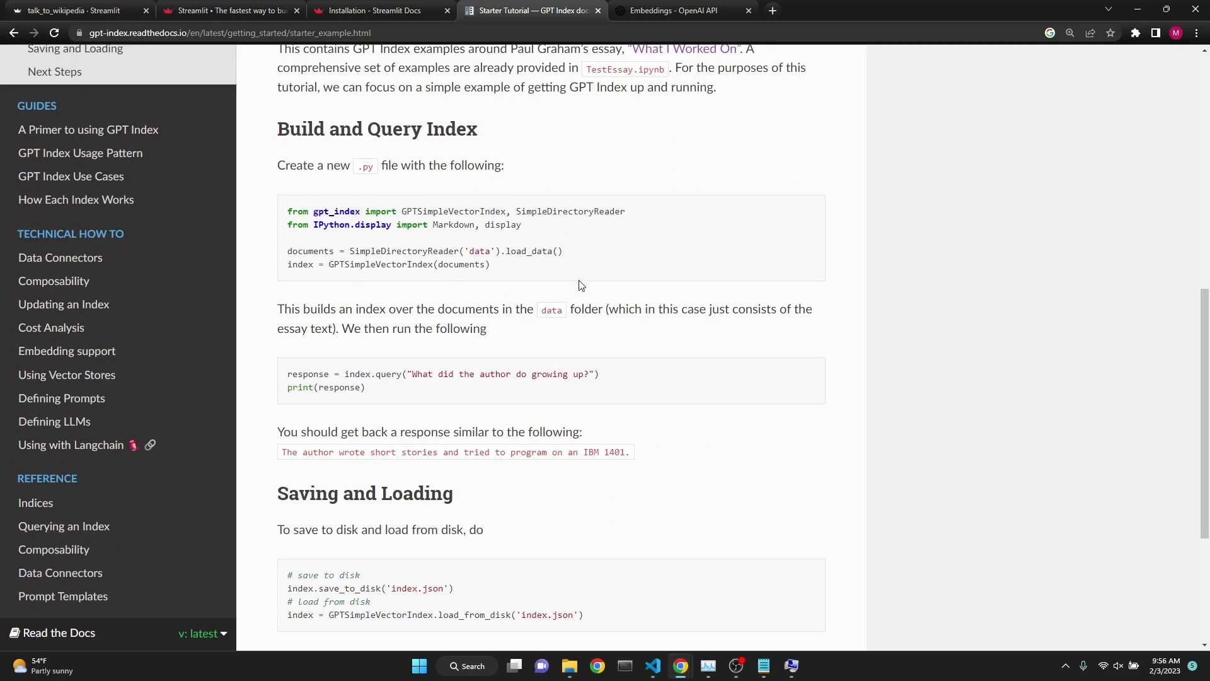
mouse_move(324, 225)
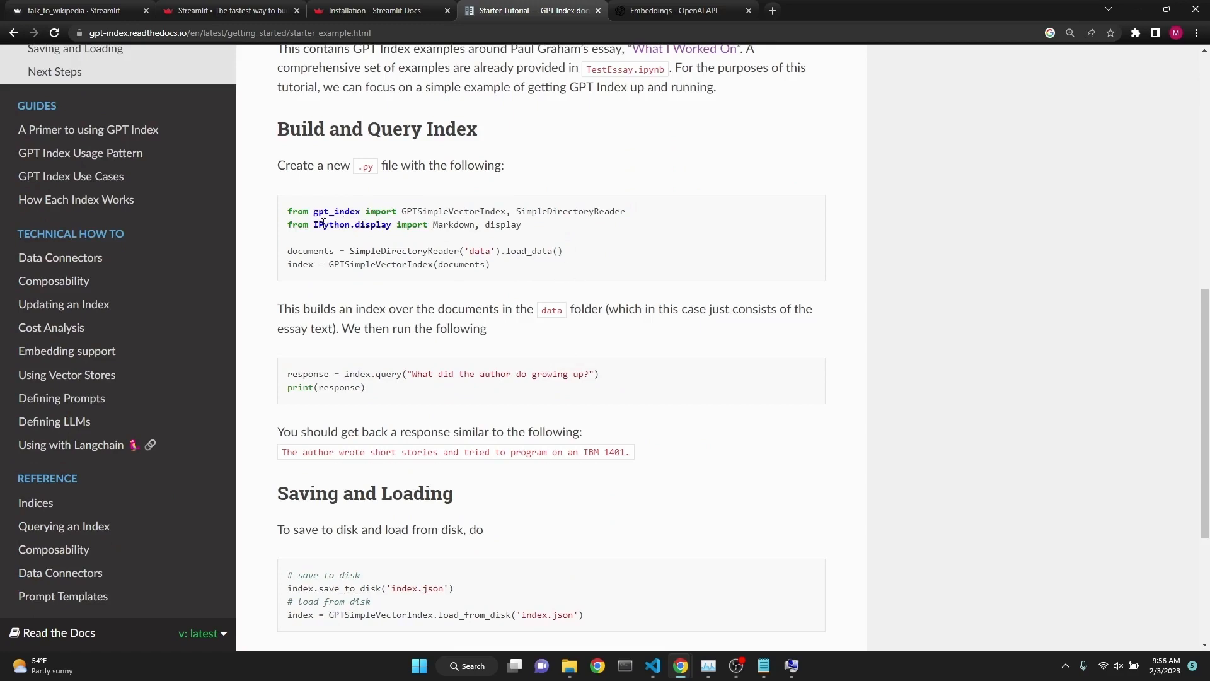
double_click(330, 224)
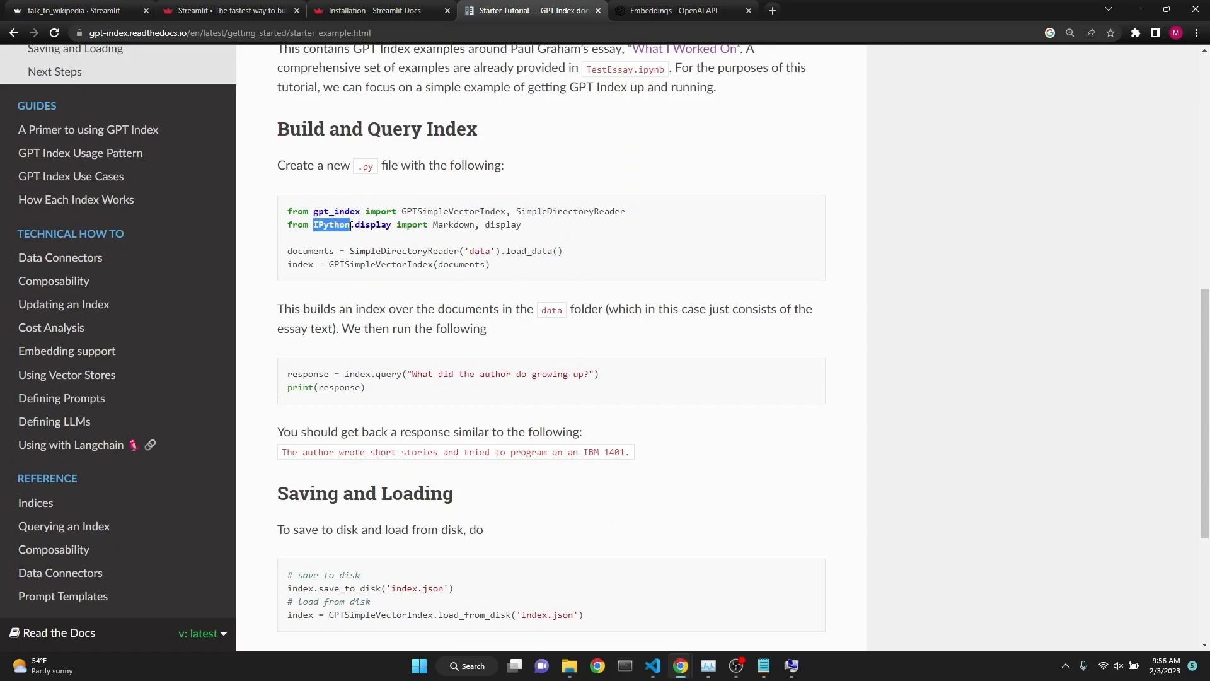
scroll("down", 3)
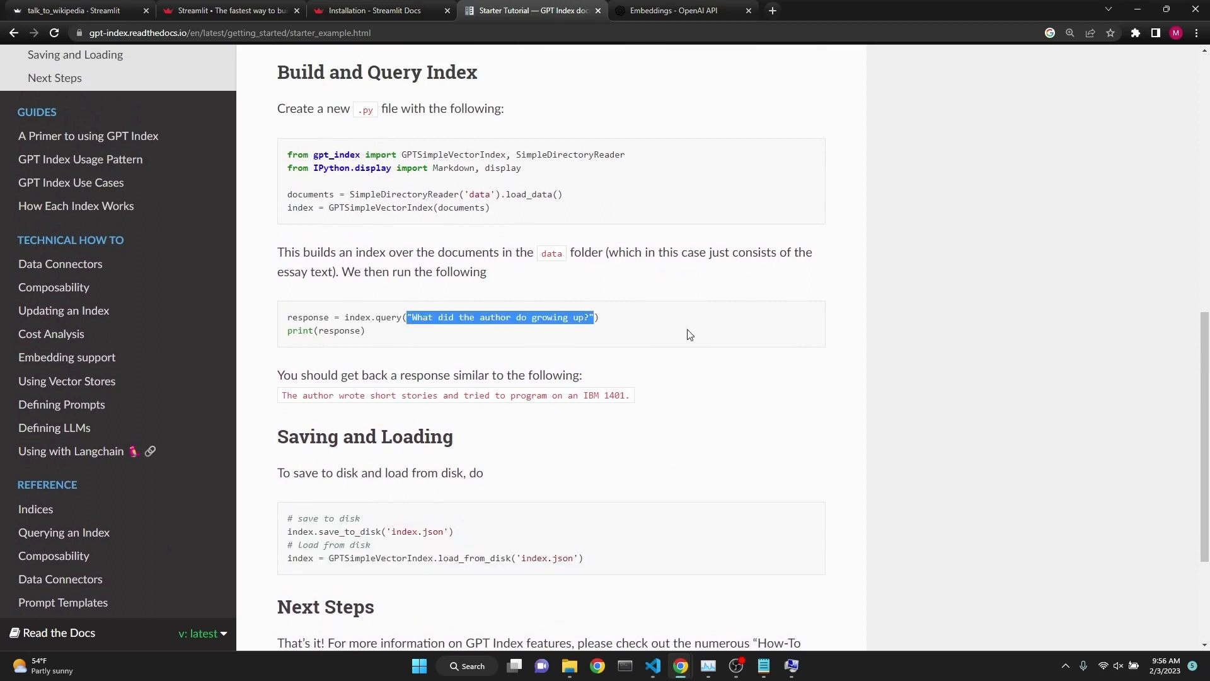
left_click(689, 335)
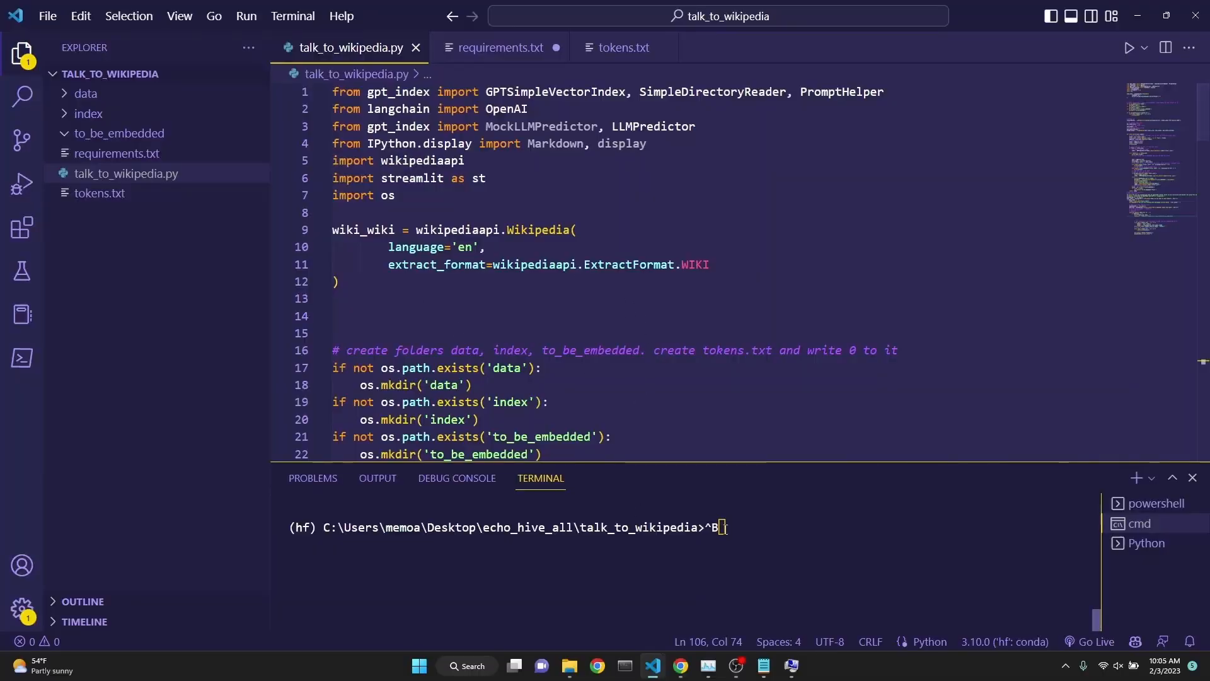
Launch the app with 'streamlit run talk_to_wikipedia.py' and view it in the browser.
type("streamlit run talk_to_wikipedia.py")
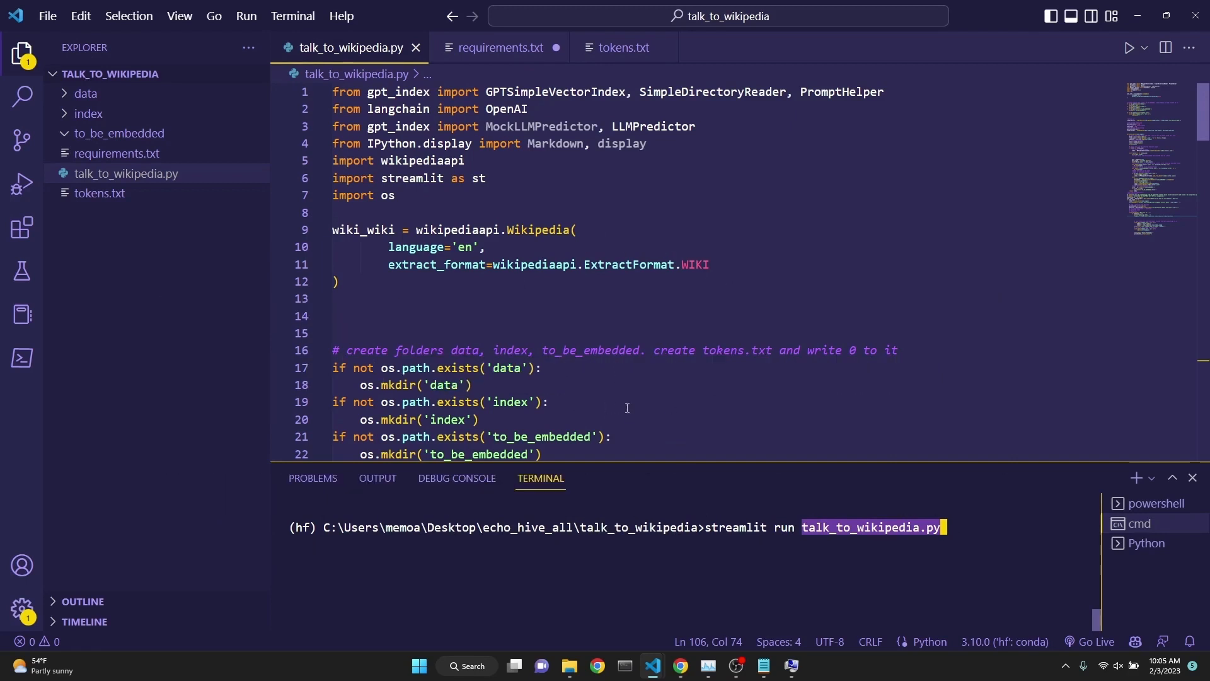
key("Enter")
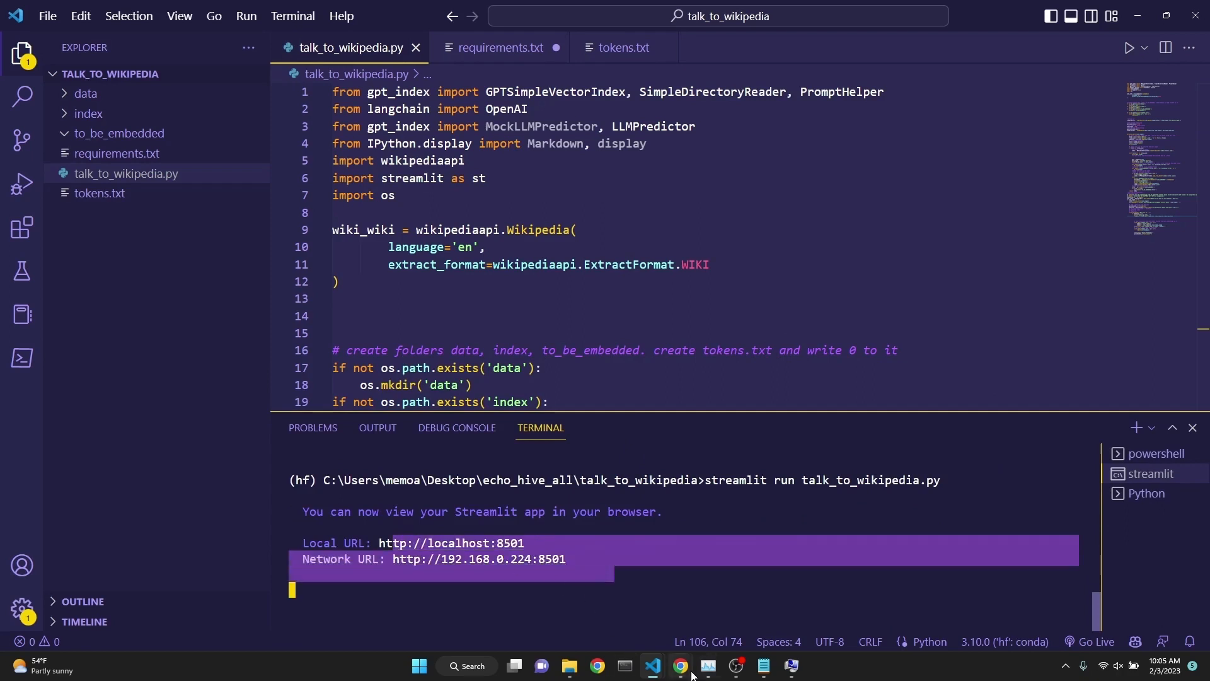
left_click(679, 665)
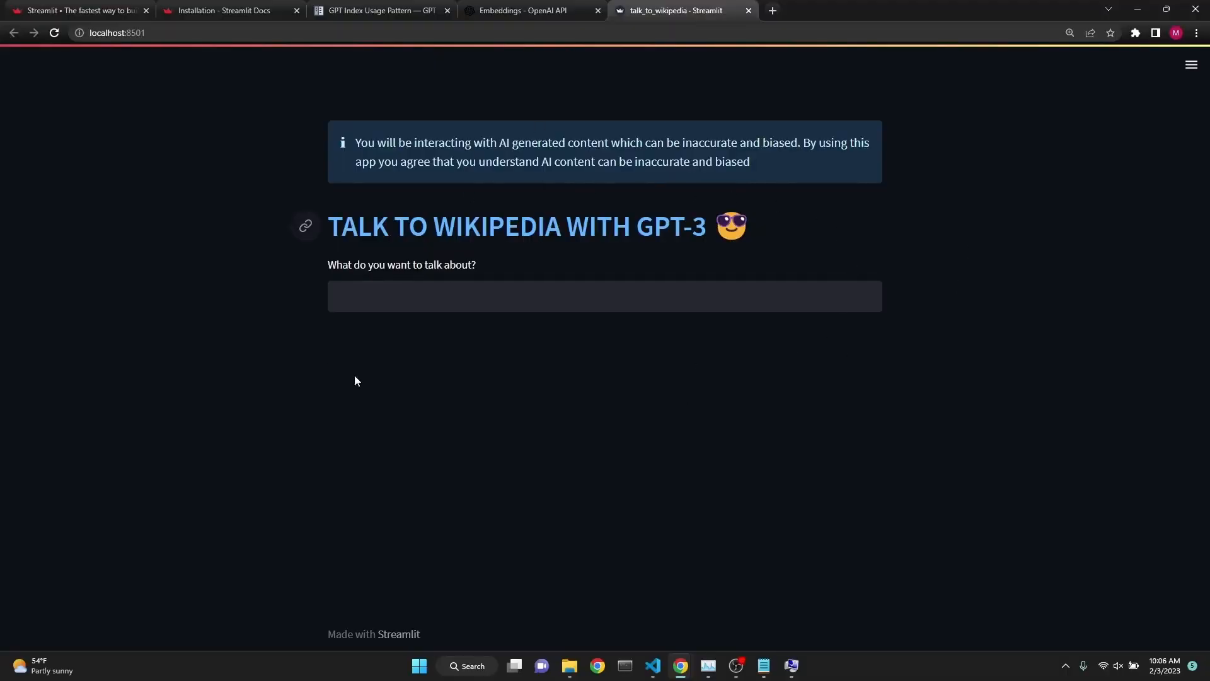
mouse_move(758, 174)
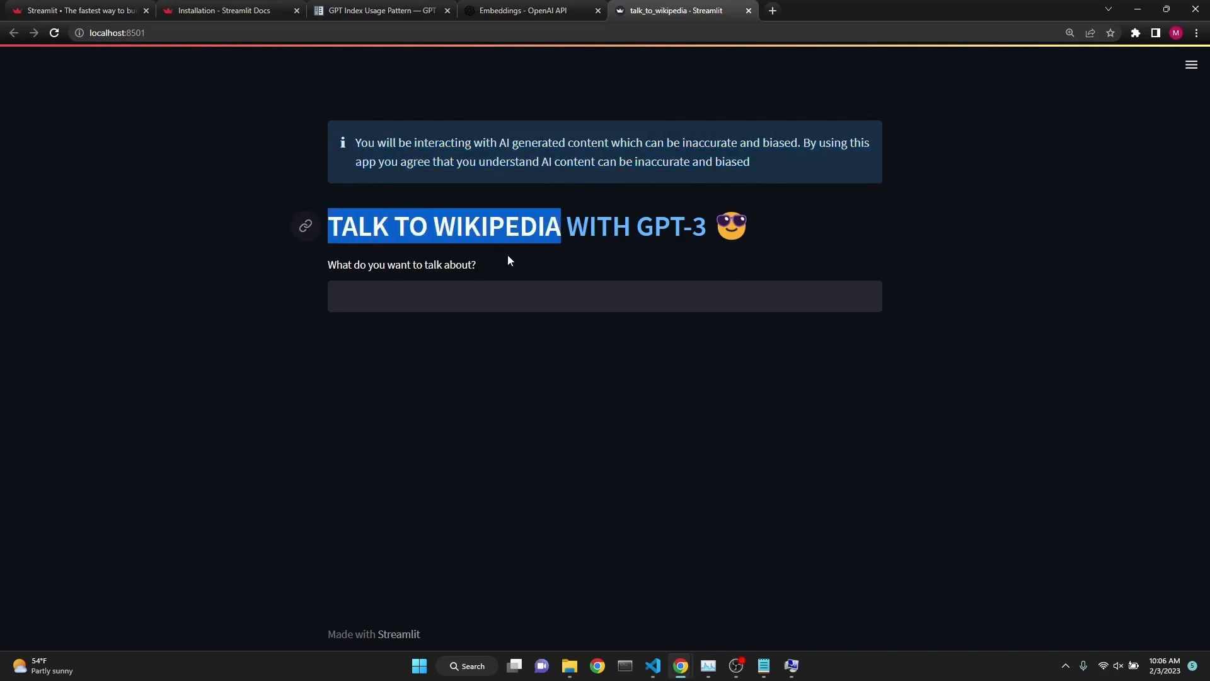
Return to the app's source code showing the st.info disclaimer and title header.
left_click(603, 310)
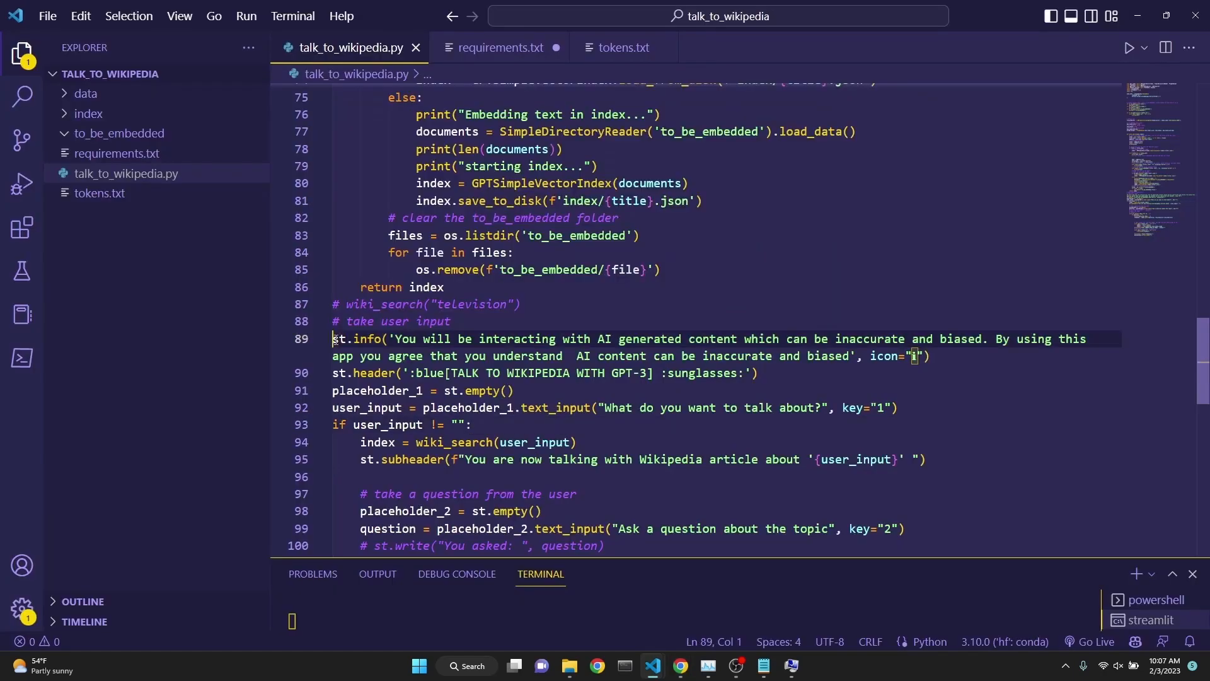
left_click_drag(331, 338, 558, 338)
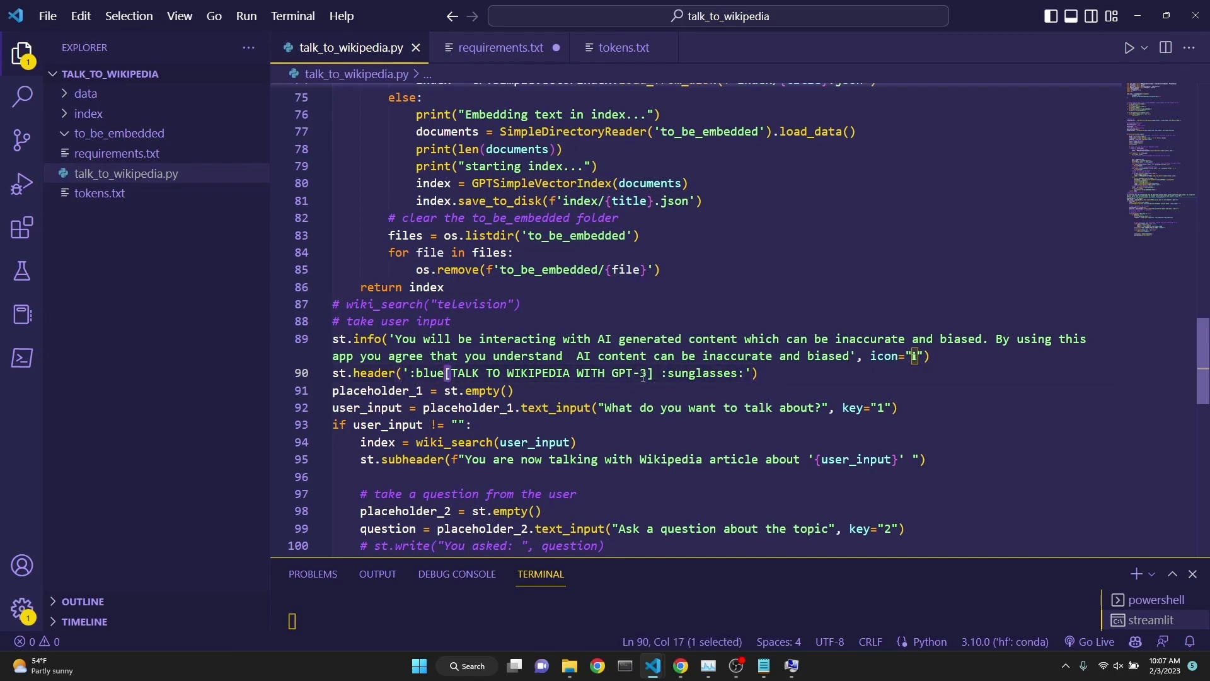
left_click(679, 666)
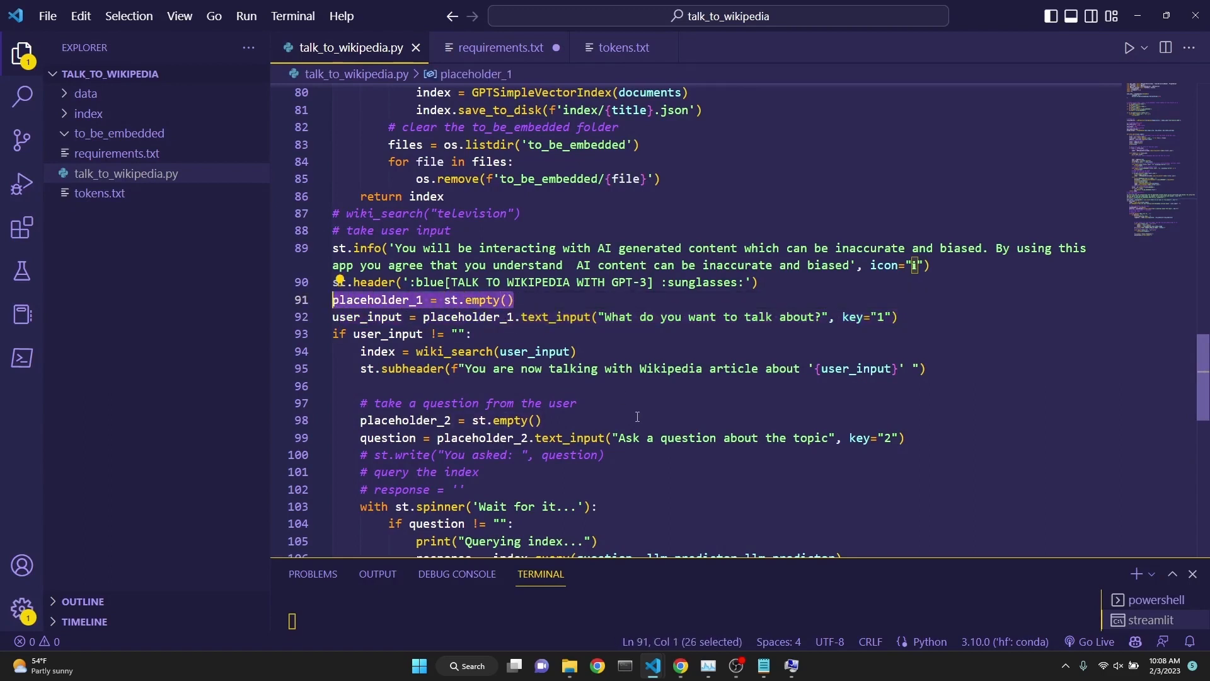
mouse_move(612, 372)
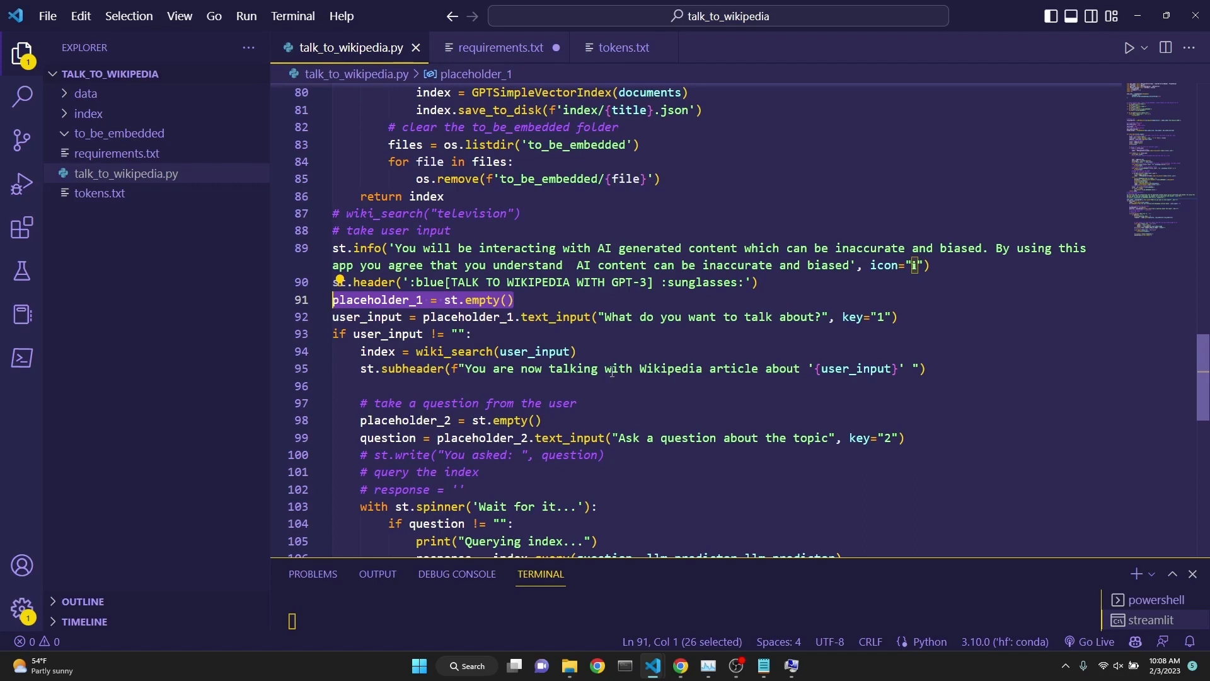
left_click(542, 300)
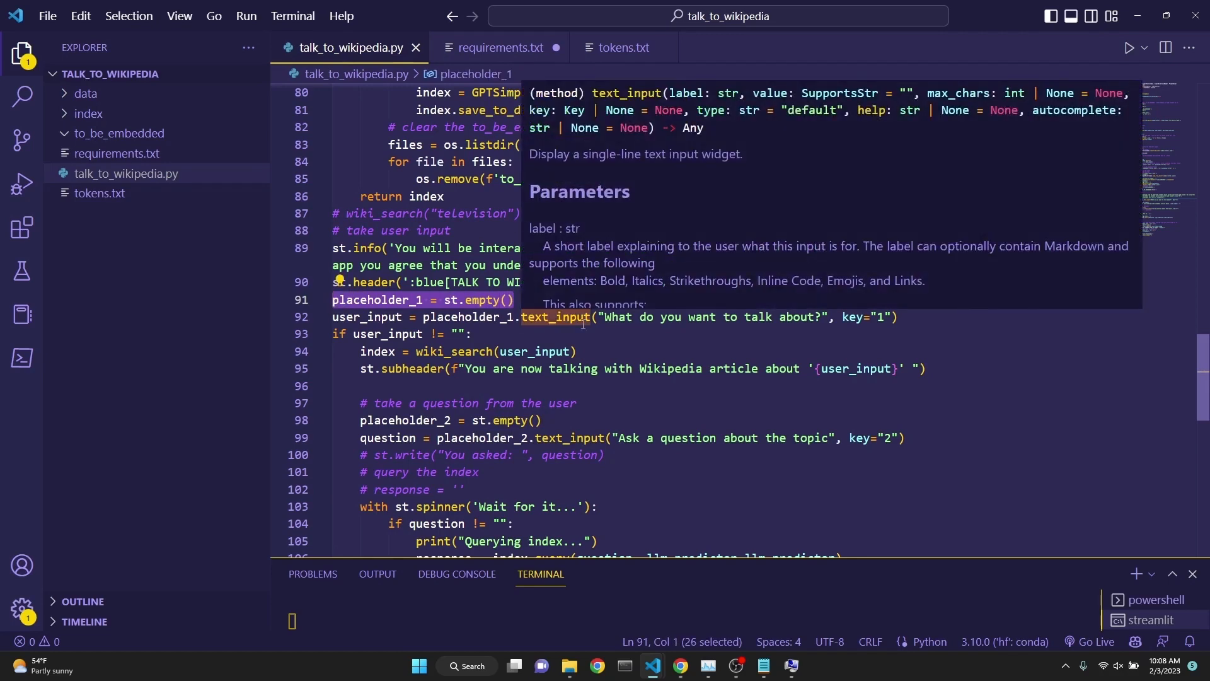
left_click(623, 333)
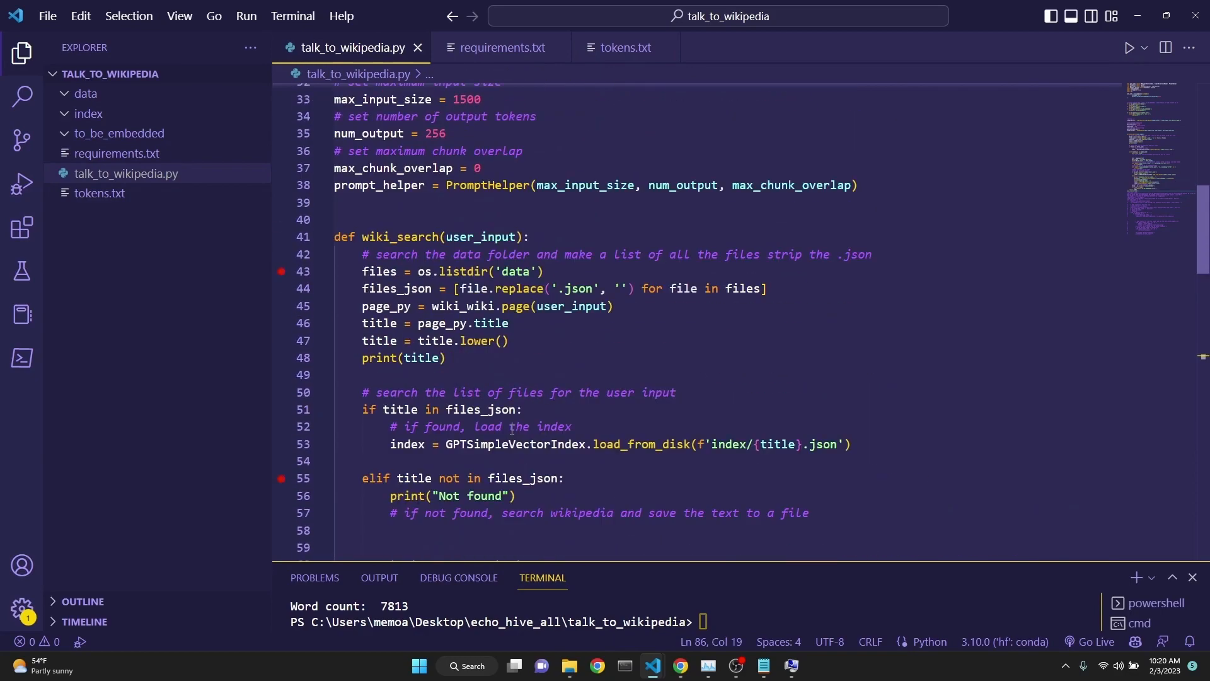
Highlight a word in the wiki_search function while reviewing it.
double_click(401, 237)
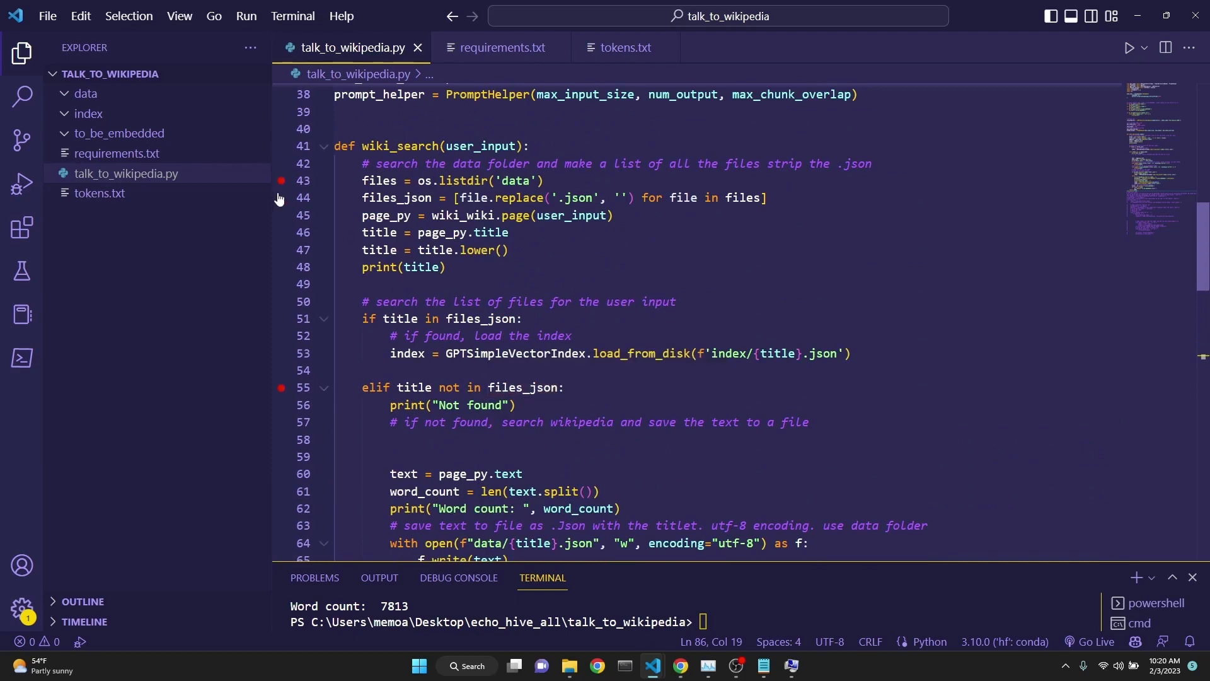
mouse_move(585, 403)
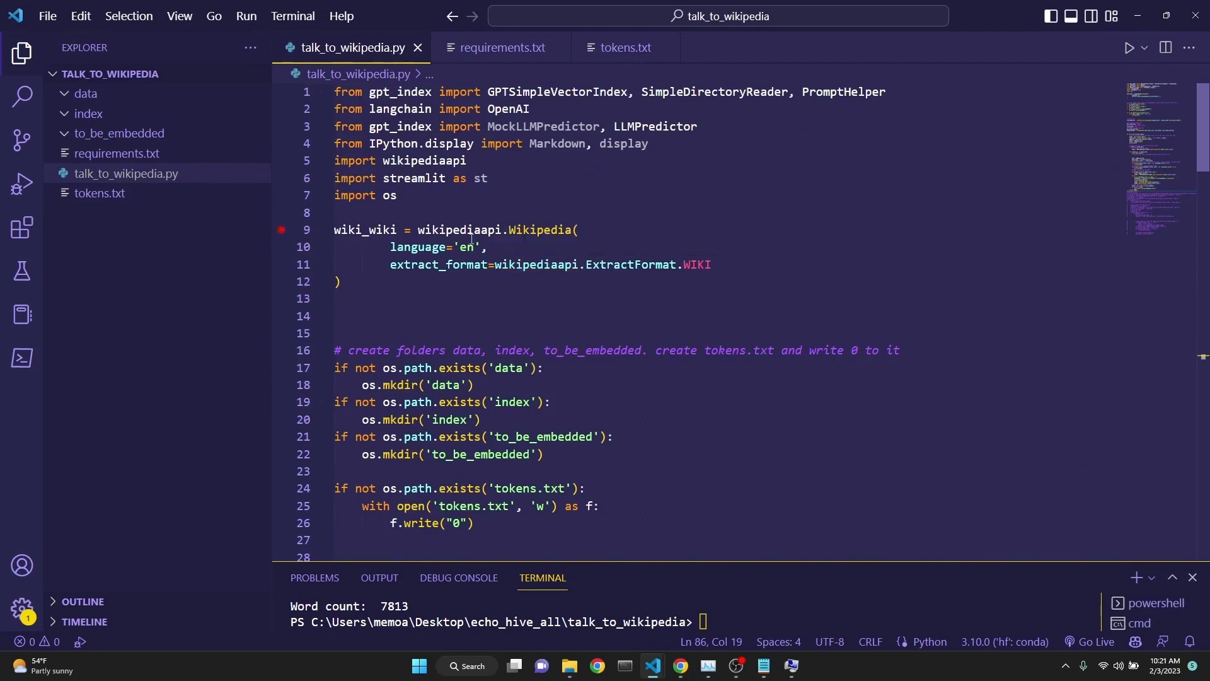
Start debugging talk_to_wikipedia.py so it pauses at the line 9 breakpoint.
left_click(21, 183)
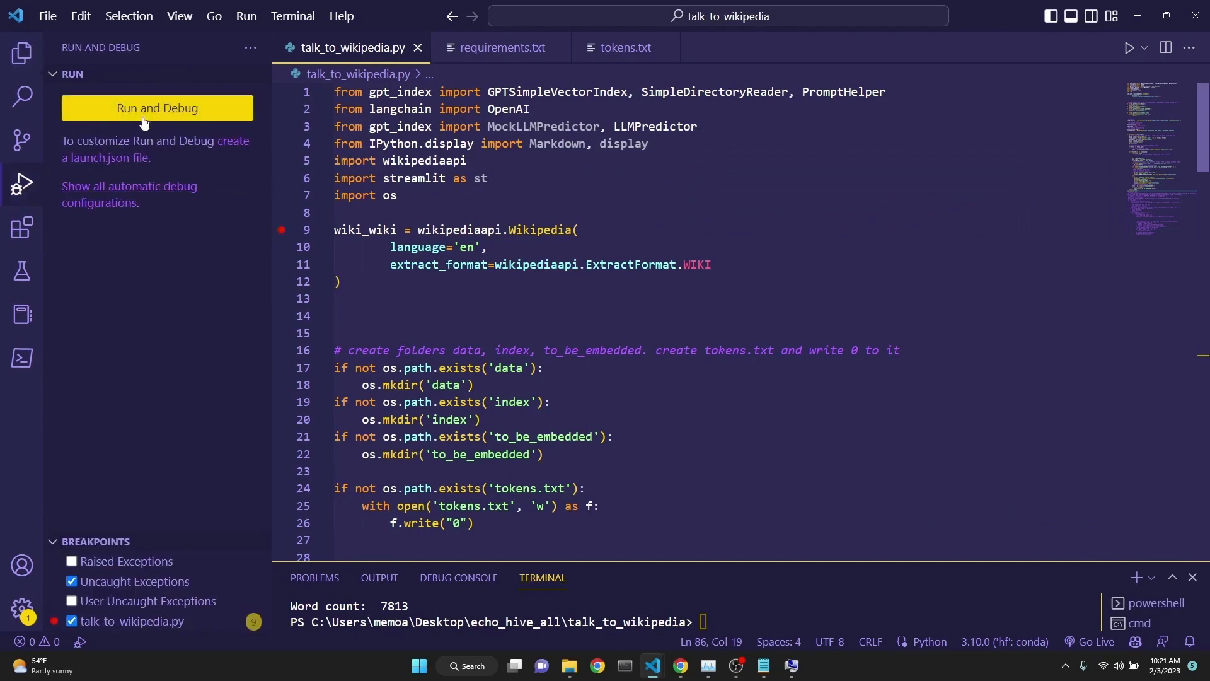
left_click(22, 56)
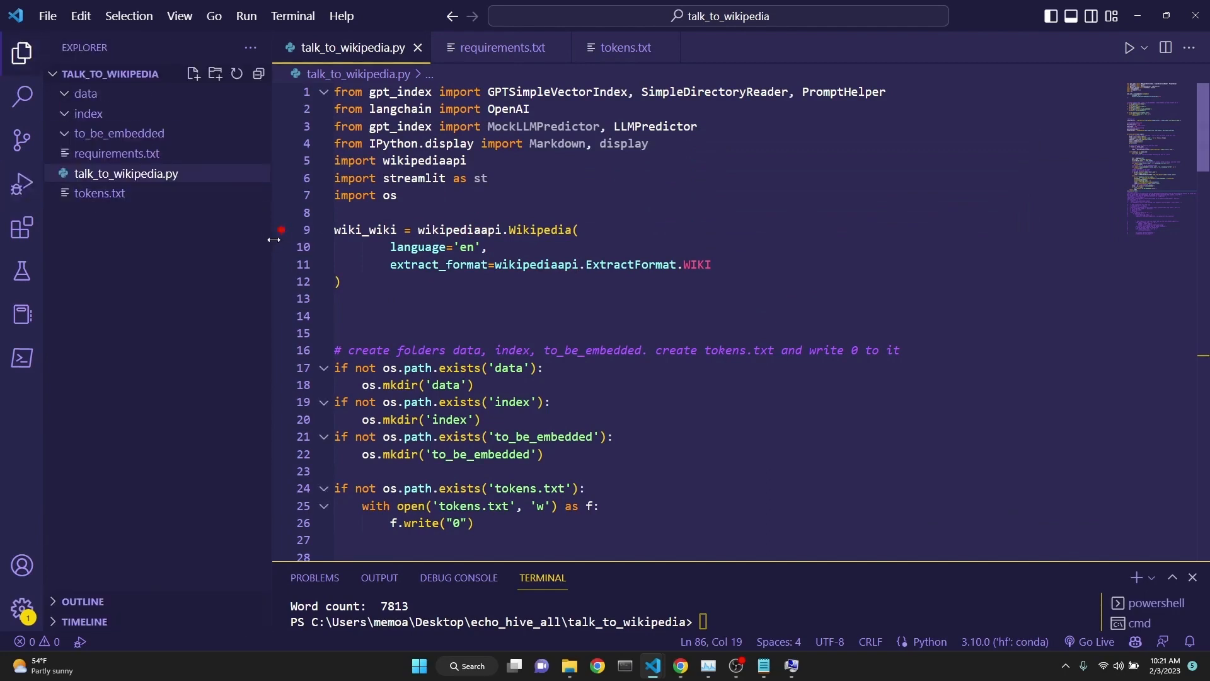
mouse_move(417, 247)
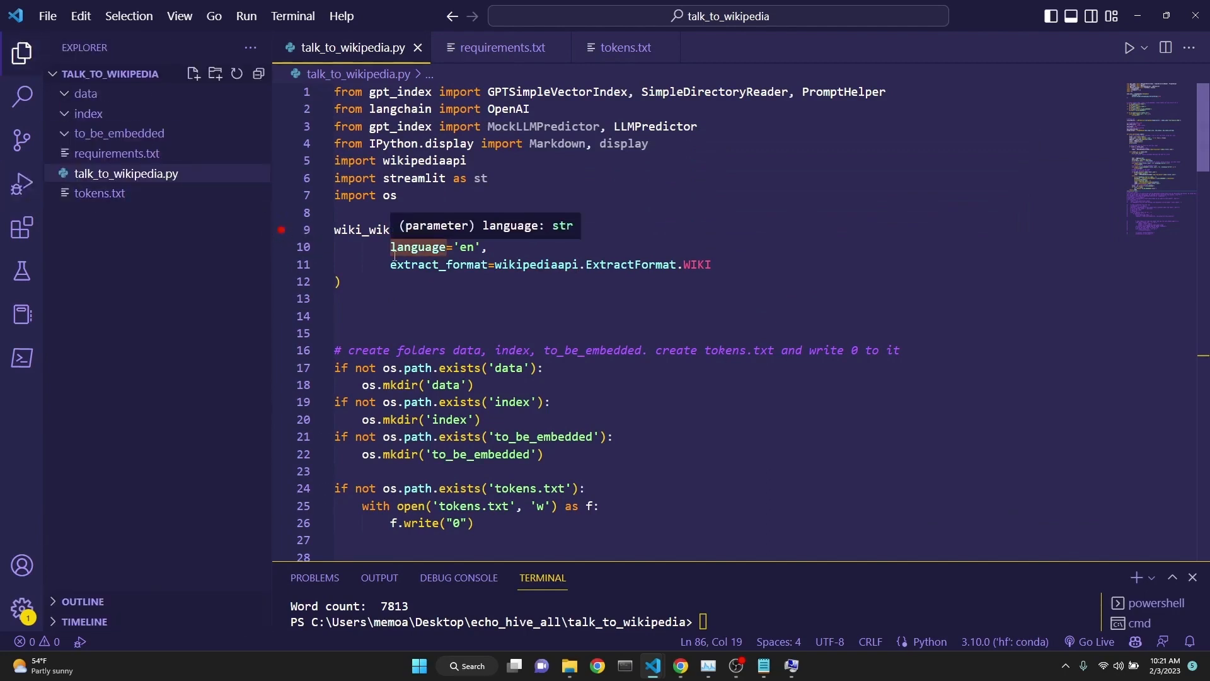
mouse_move(98, 96)
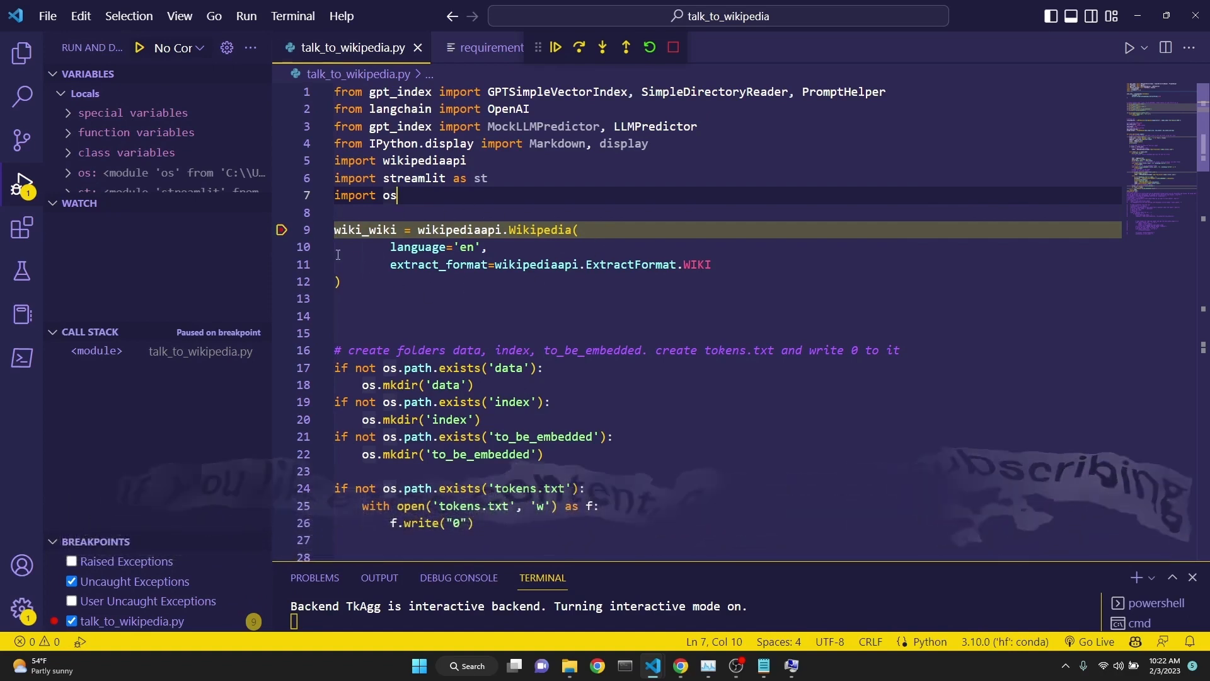
Step the debugger three lines to the data folder check and show the project files.
left_click(580, 48)
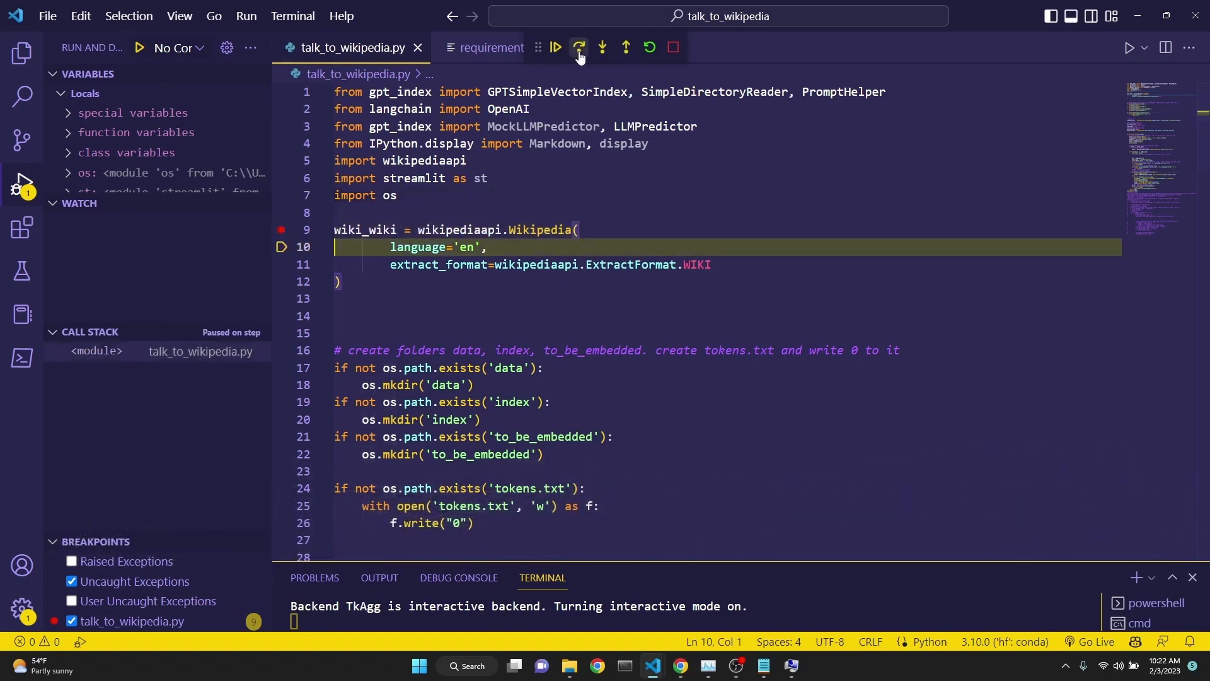
left_click(579, 47)
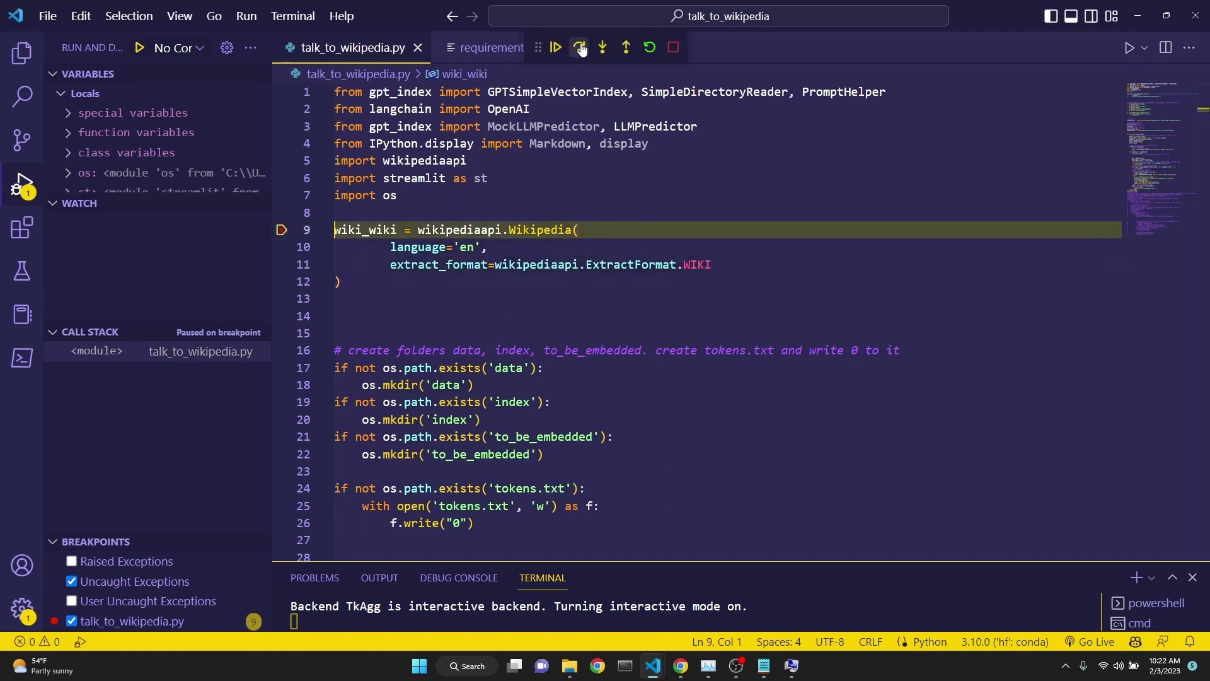
left_click(579, 48)
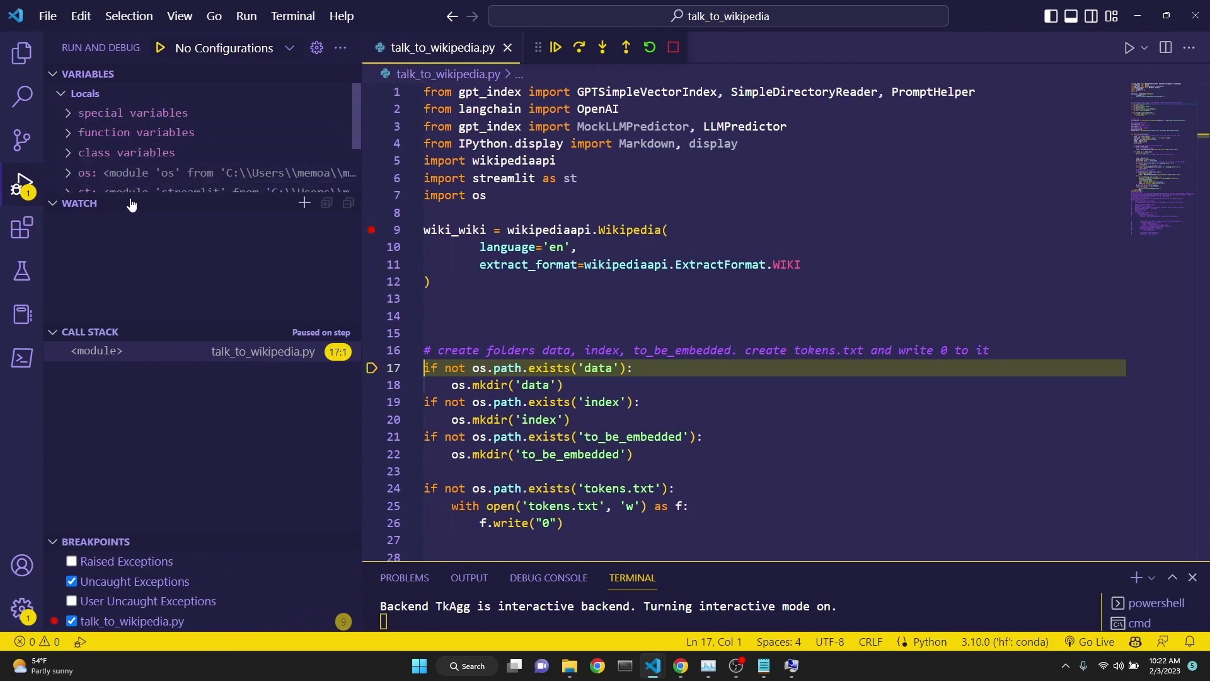
mouse_move(157, 349)
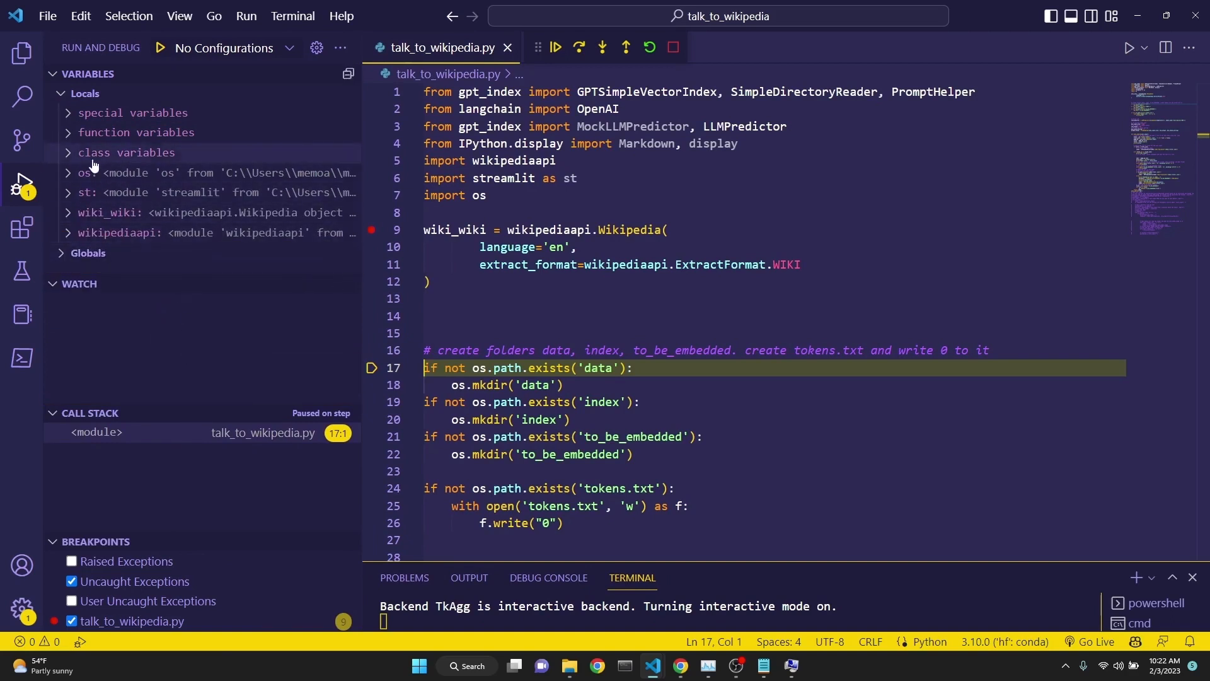
left_click(23, 55)
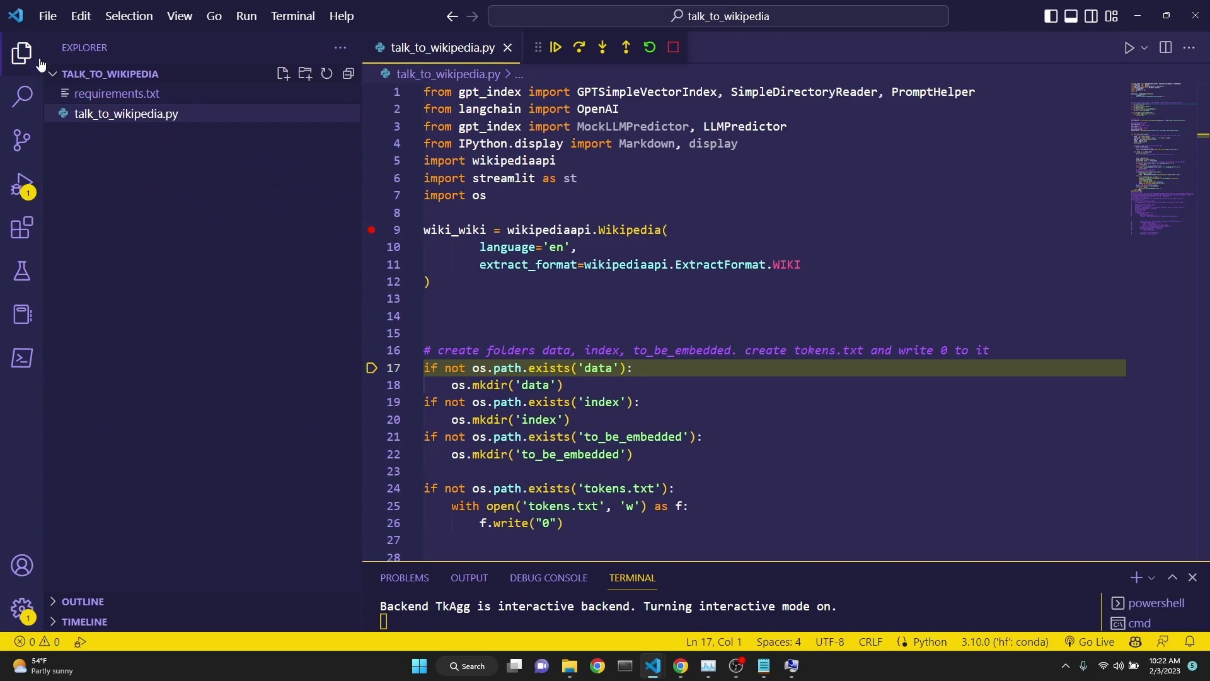
mouse_move(179, 171)
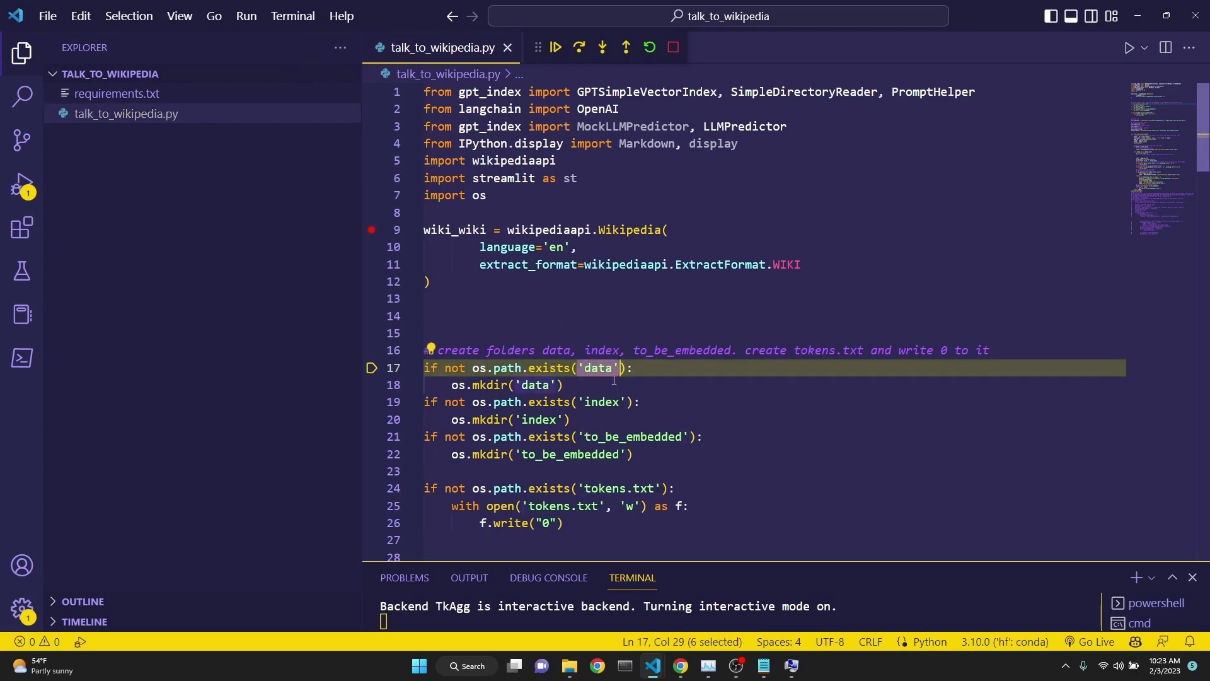
Highlight the 'data' and 'to_be_embedded' folder names, then step into mkdir('data').
double_click(602, 402)
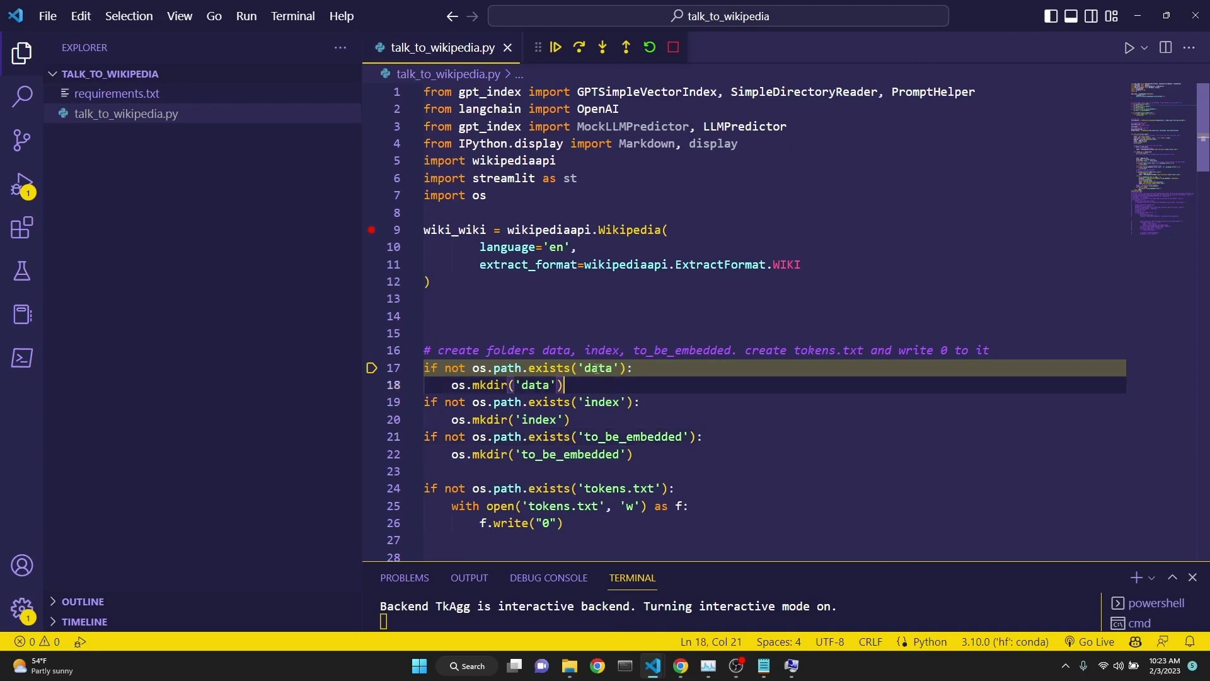
double_click(597, 368)
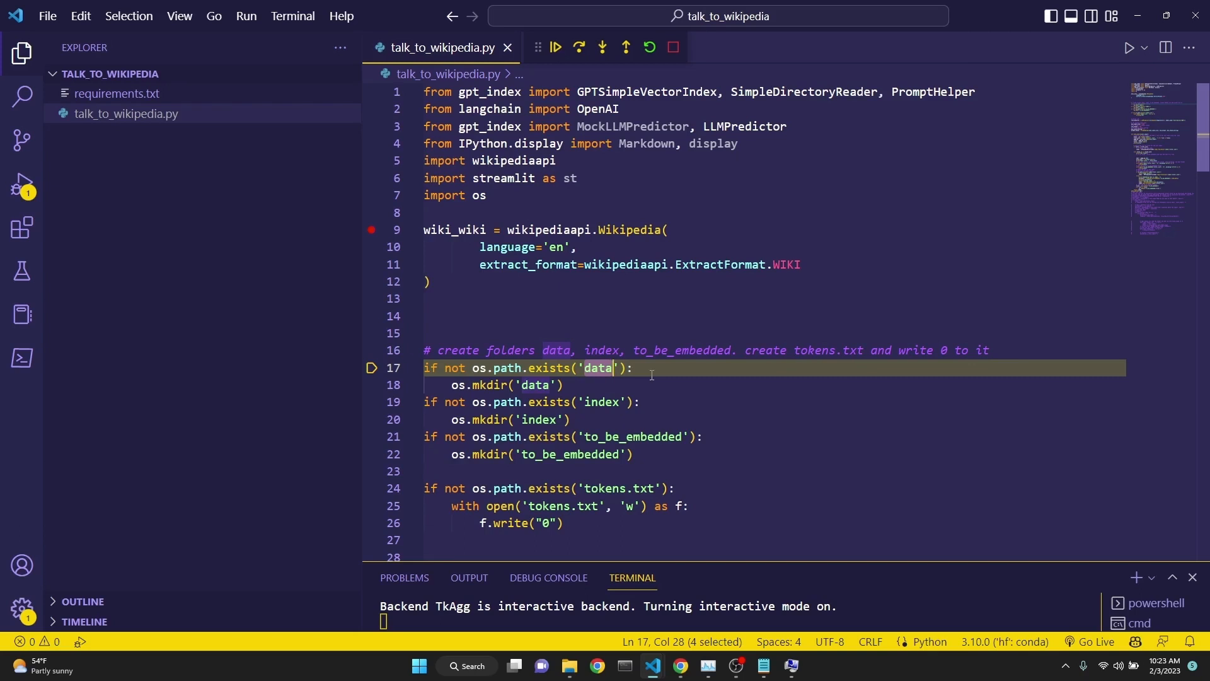
mouse_move(582, 402)
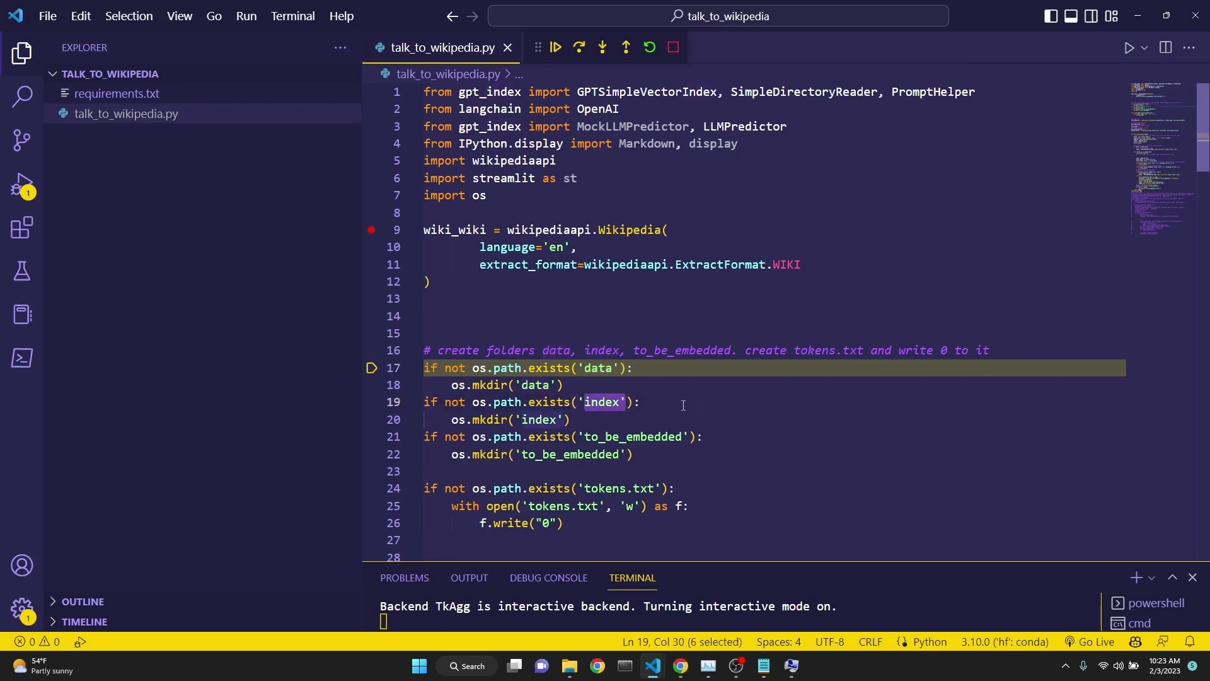
double_click(630, 436)
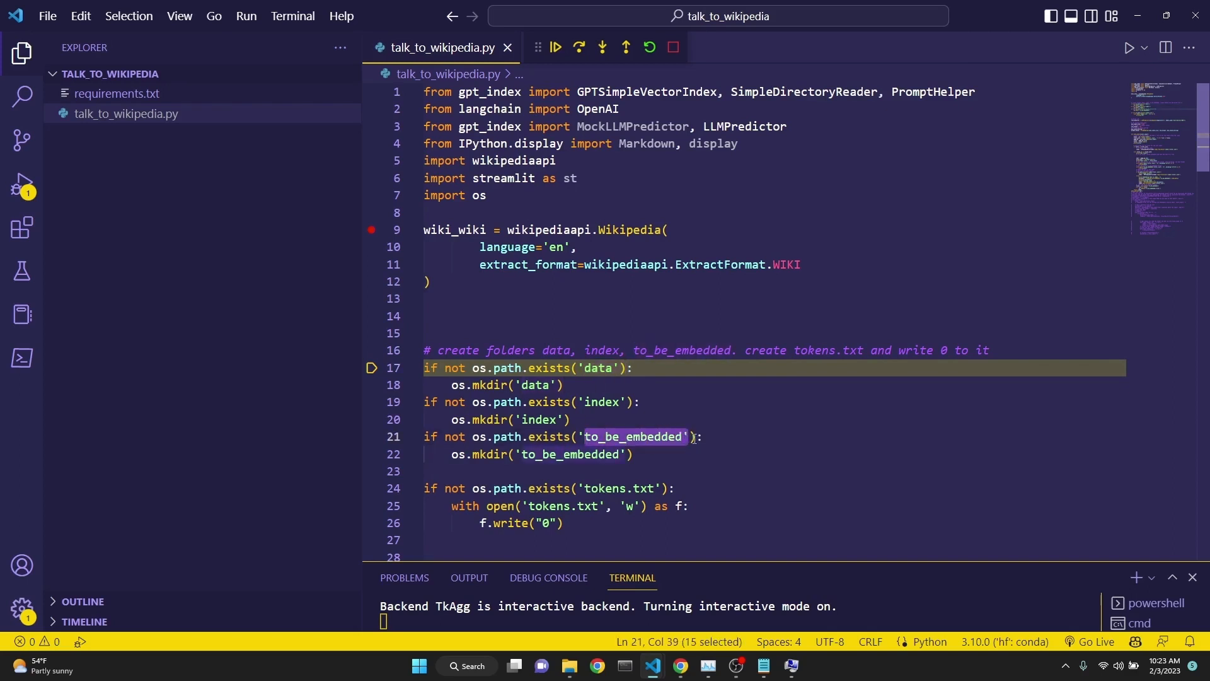
left_click(578, 48)
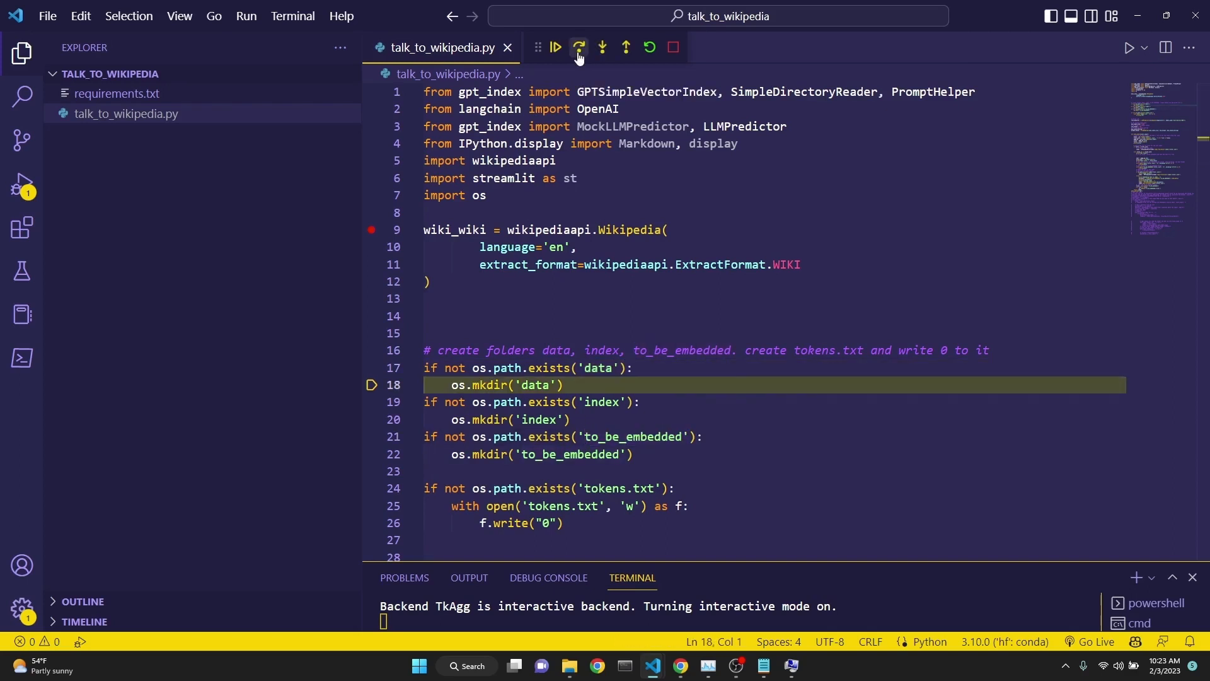
Step over lines 18–26 so the data, index and to_be_embedded folders and tokens.txt are created.
left_click(580, 48)
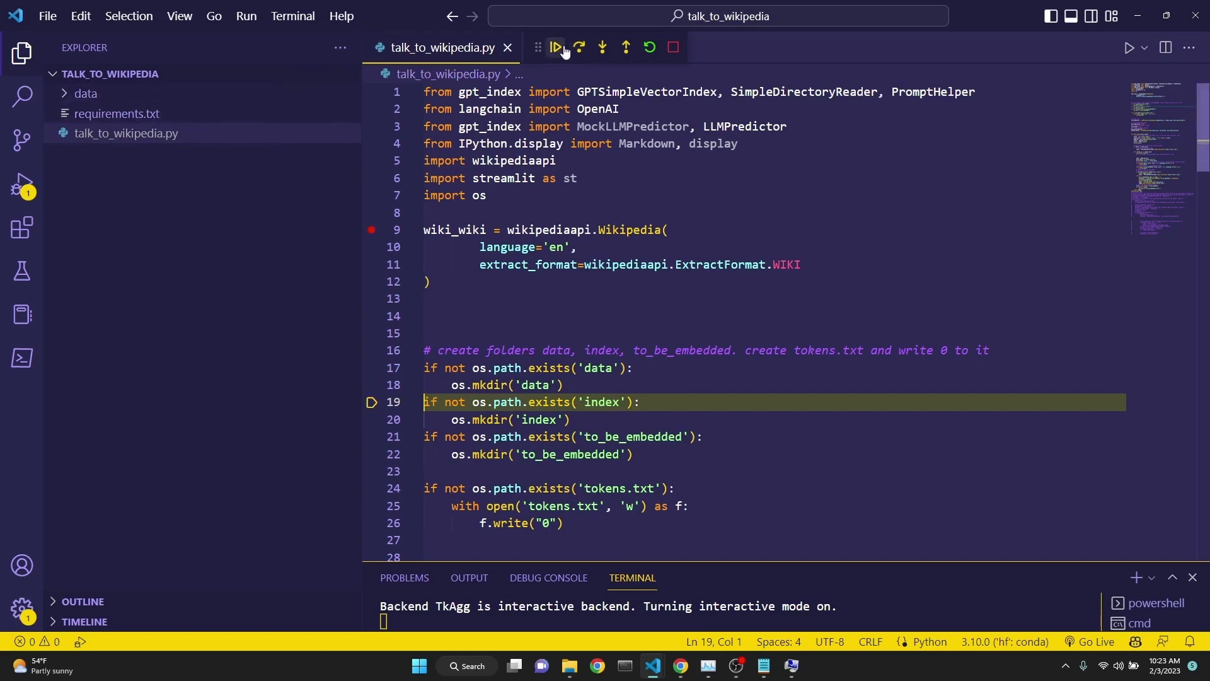
left_click(556, 48)
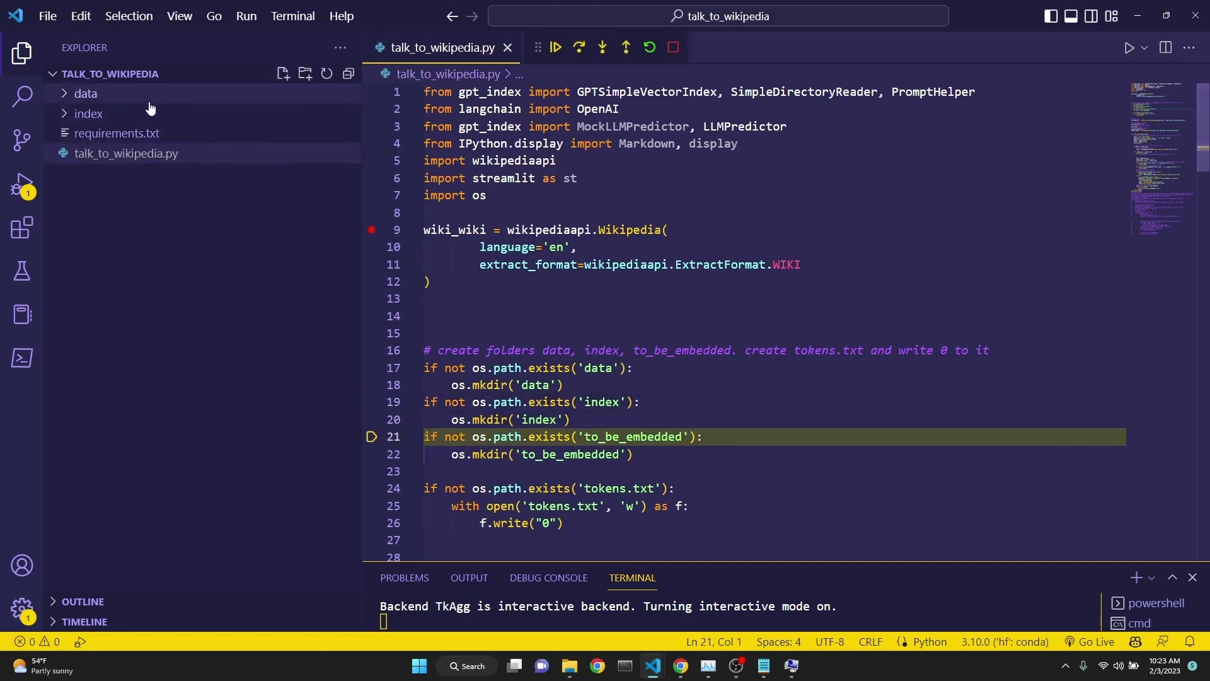
left_click(580, 48)
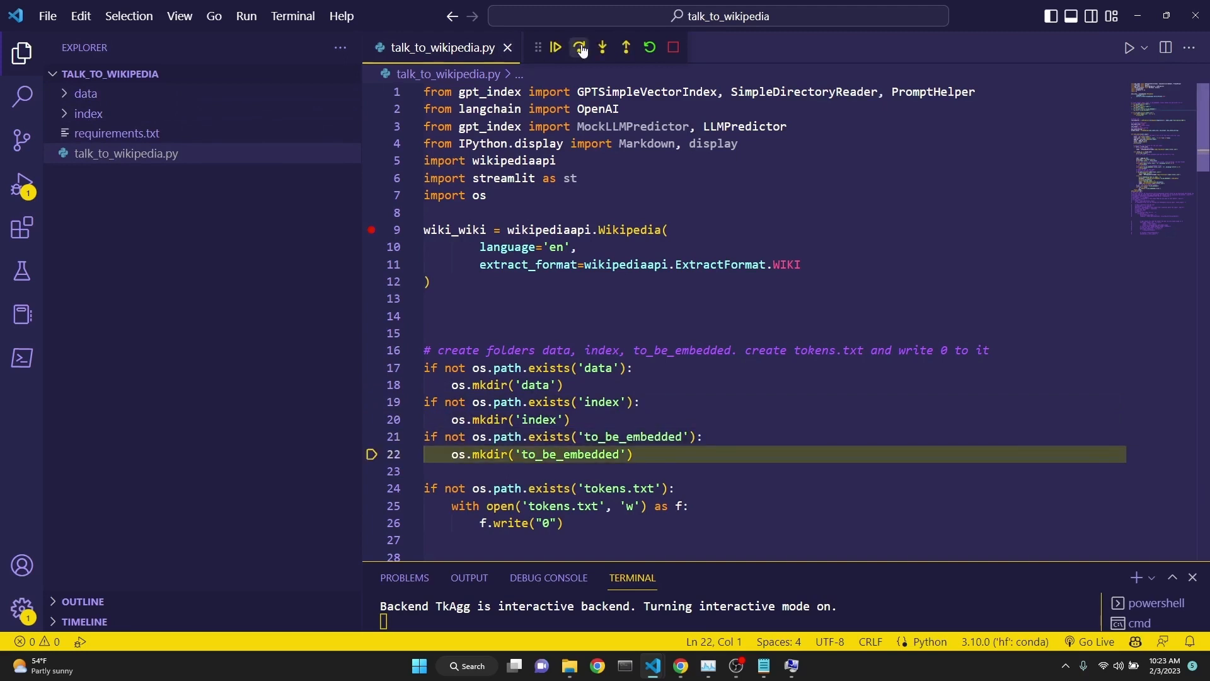
left_click(580, 47)
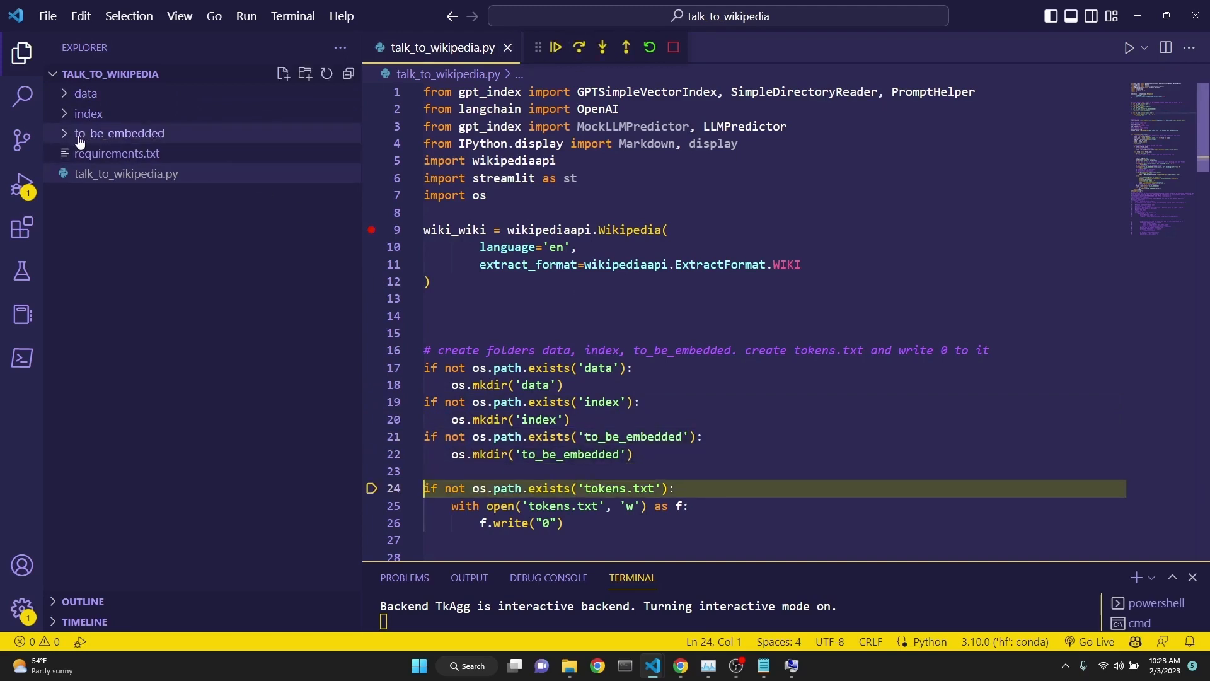
left_click(580, 48)
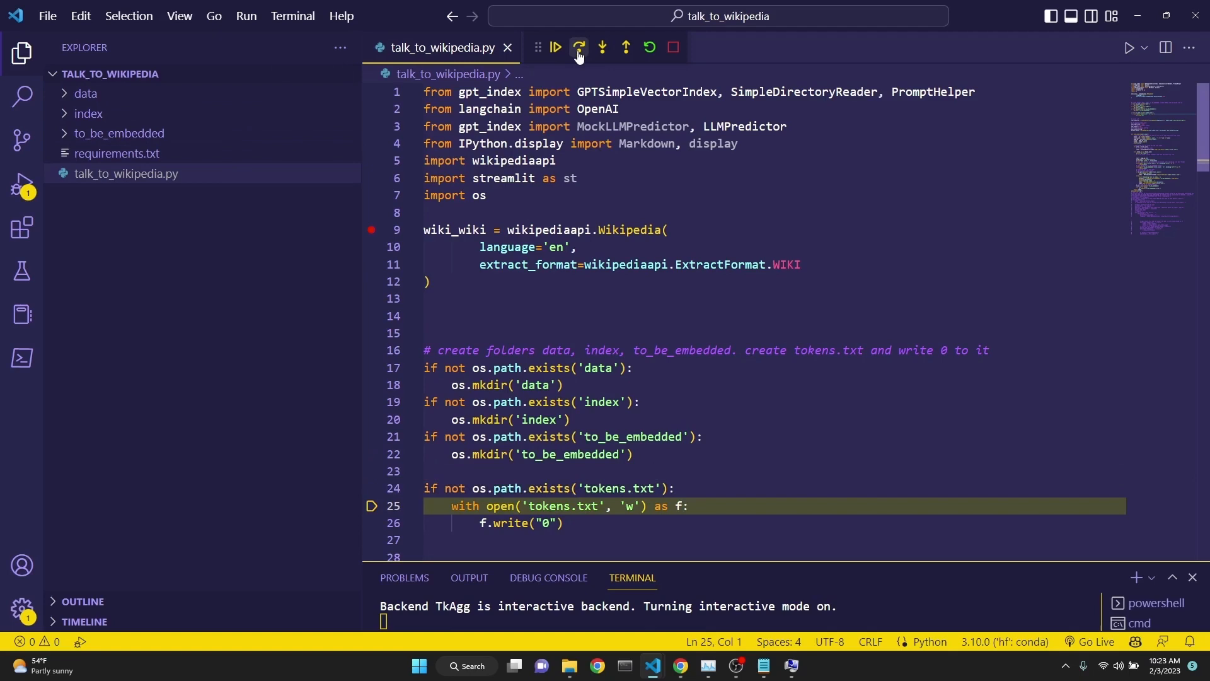
left_click(579, 48)
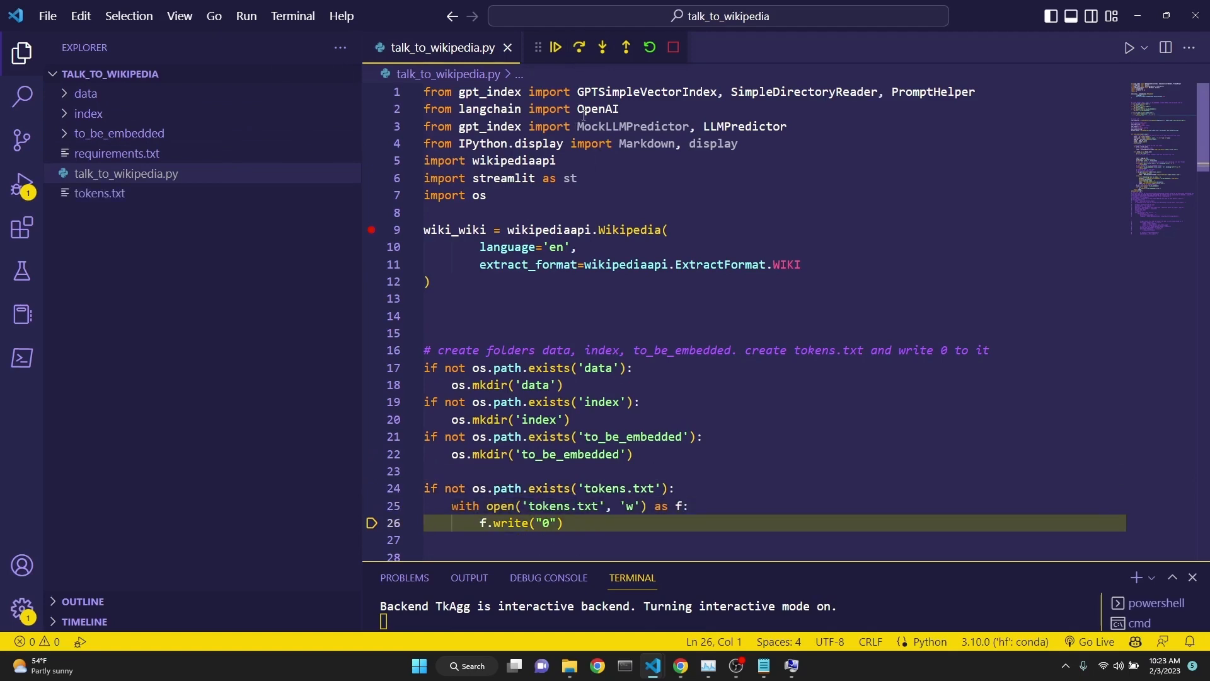
Step past writing 0 into tokens.txt and advance to the LLM definition on line 30.
scroll("down", 3)
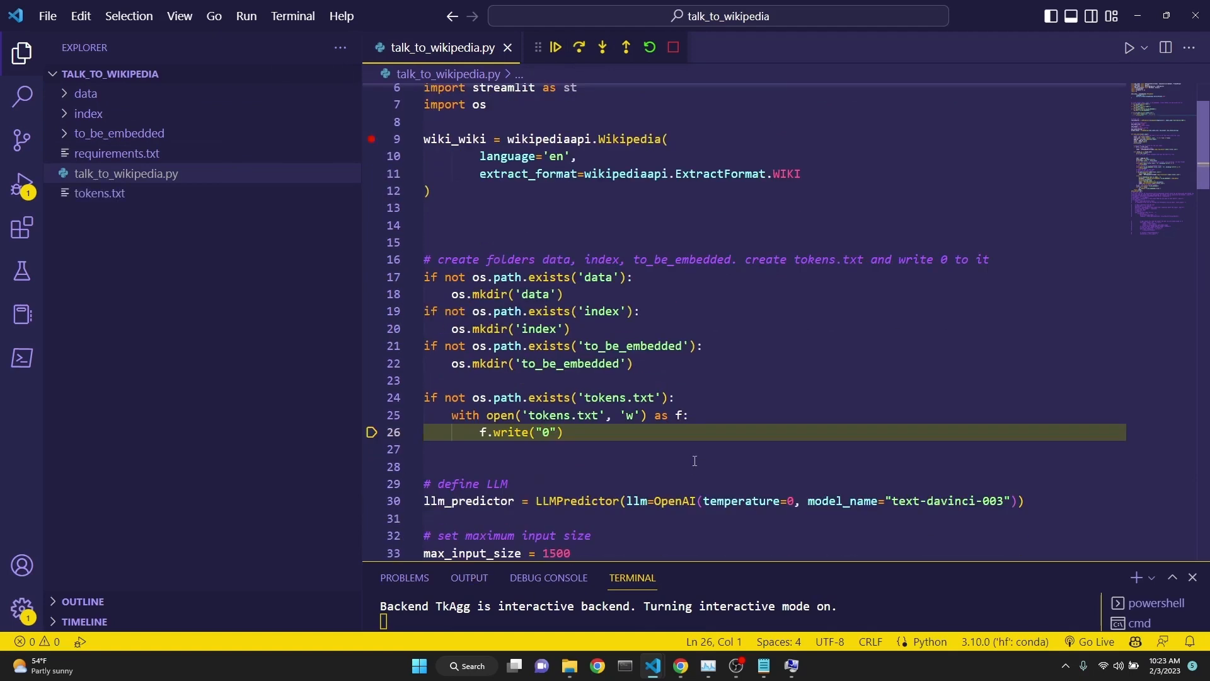
mouse_move(587, 151)
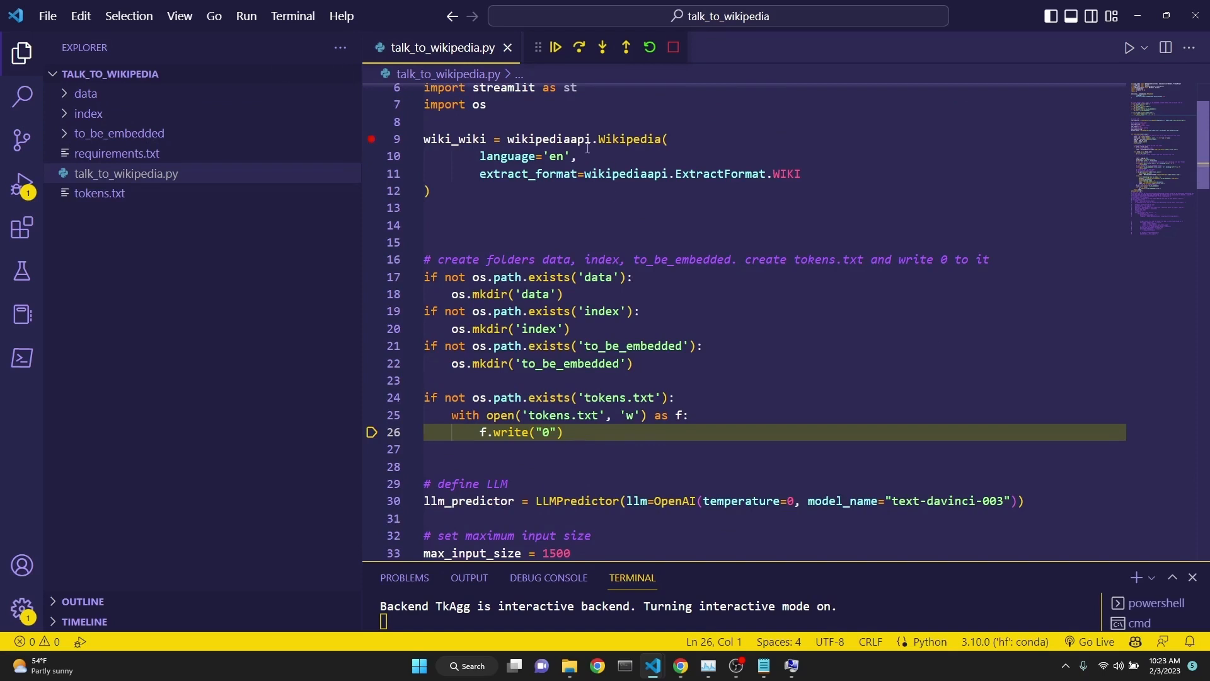
mouse_move(580, 48)
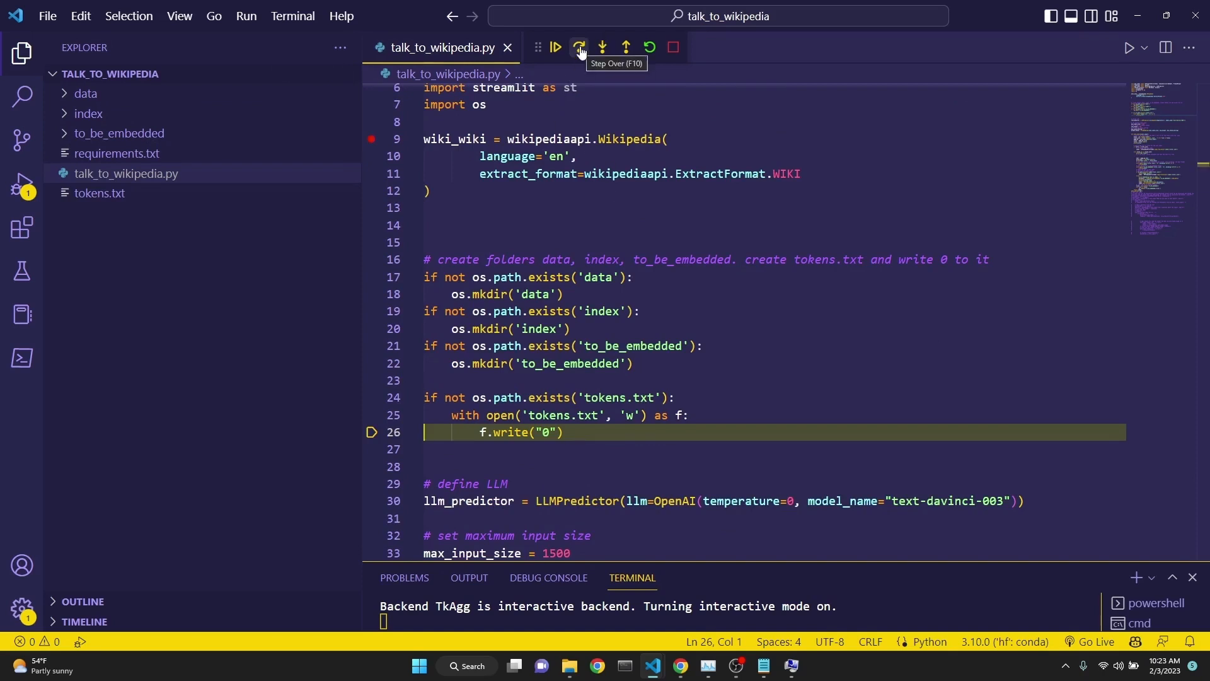
mouse_move(567, 63)
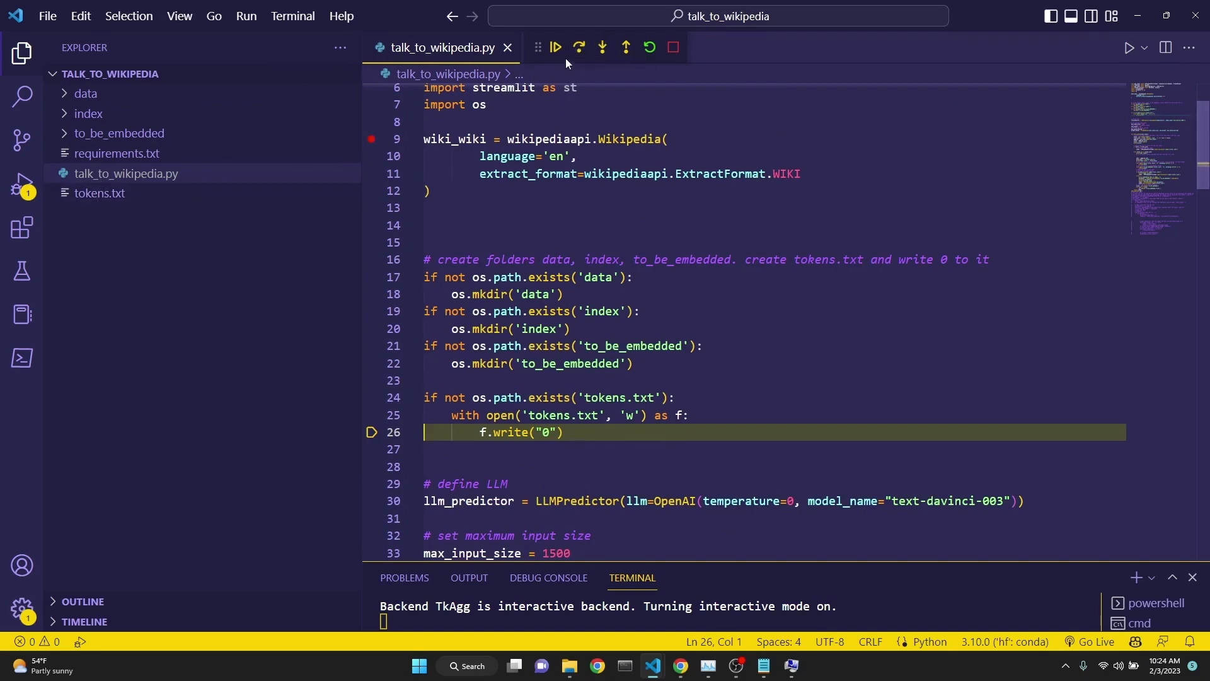
left_click(578, 48)
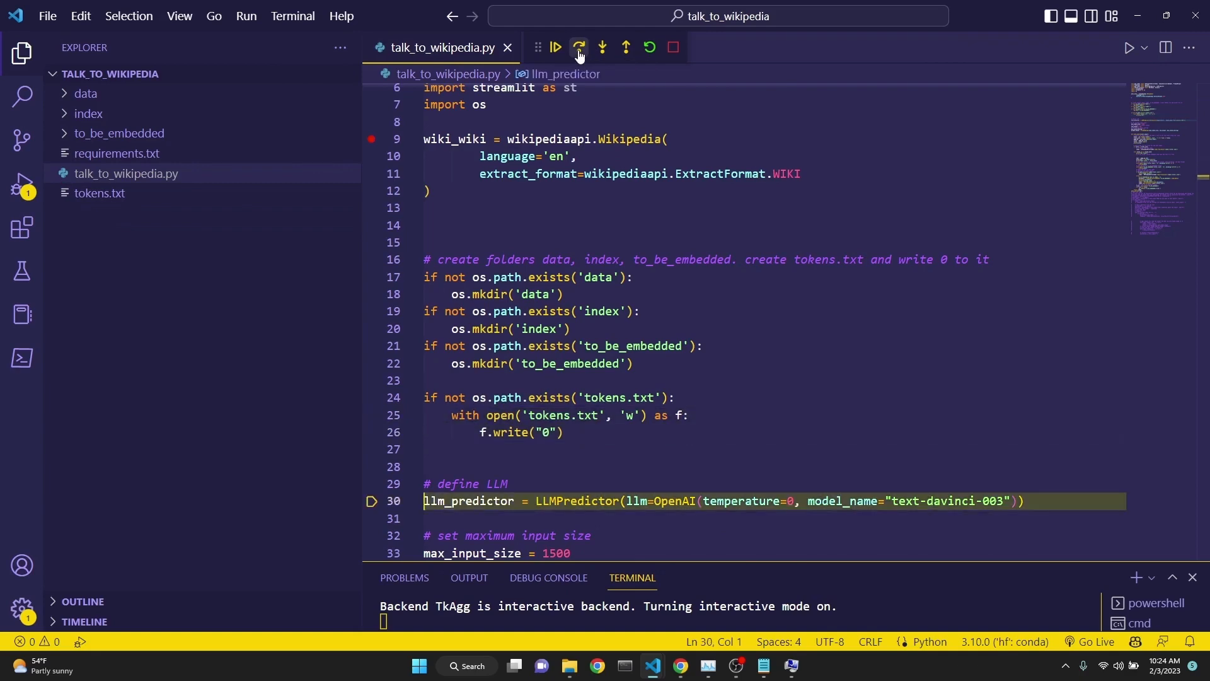
scroll("down", 3)
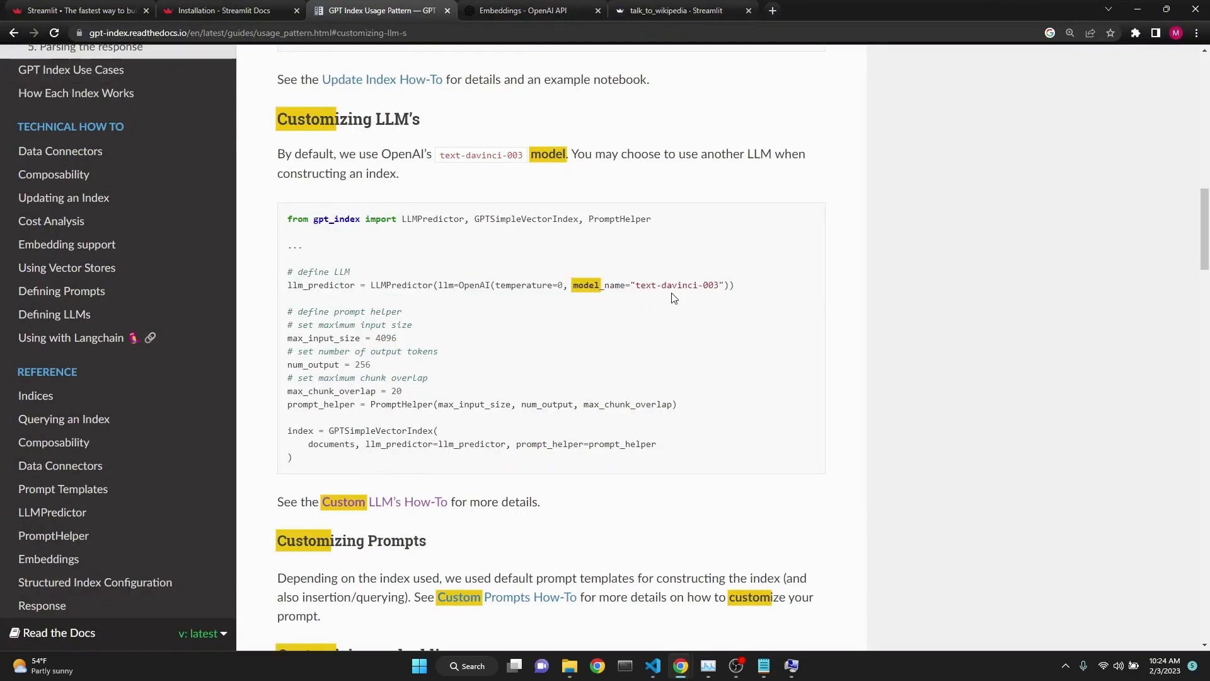
Review the GPT Index Customizing LLM's example and its prompt helper settings, including max_chunk_overlap 20.
double_click(674, 285)
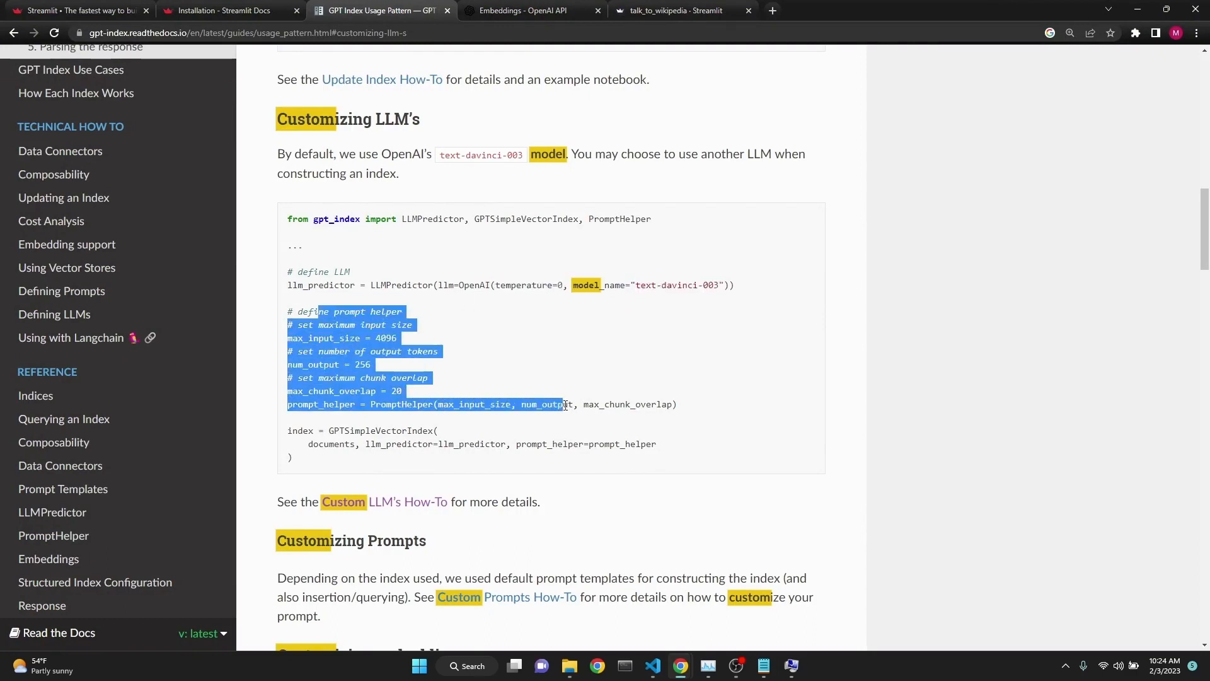
left_click(441, 338)
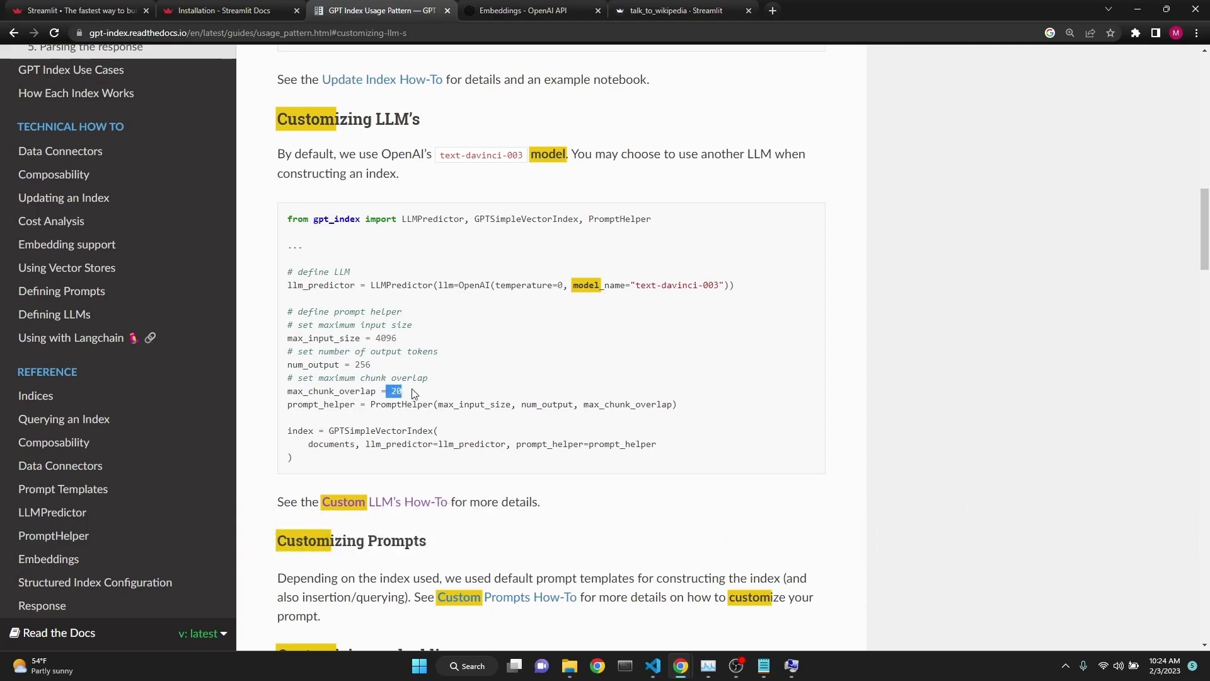
mouse_move(433, 394)
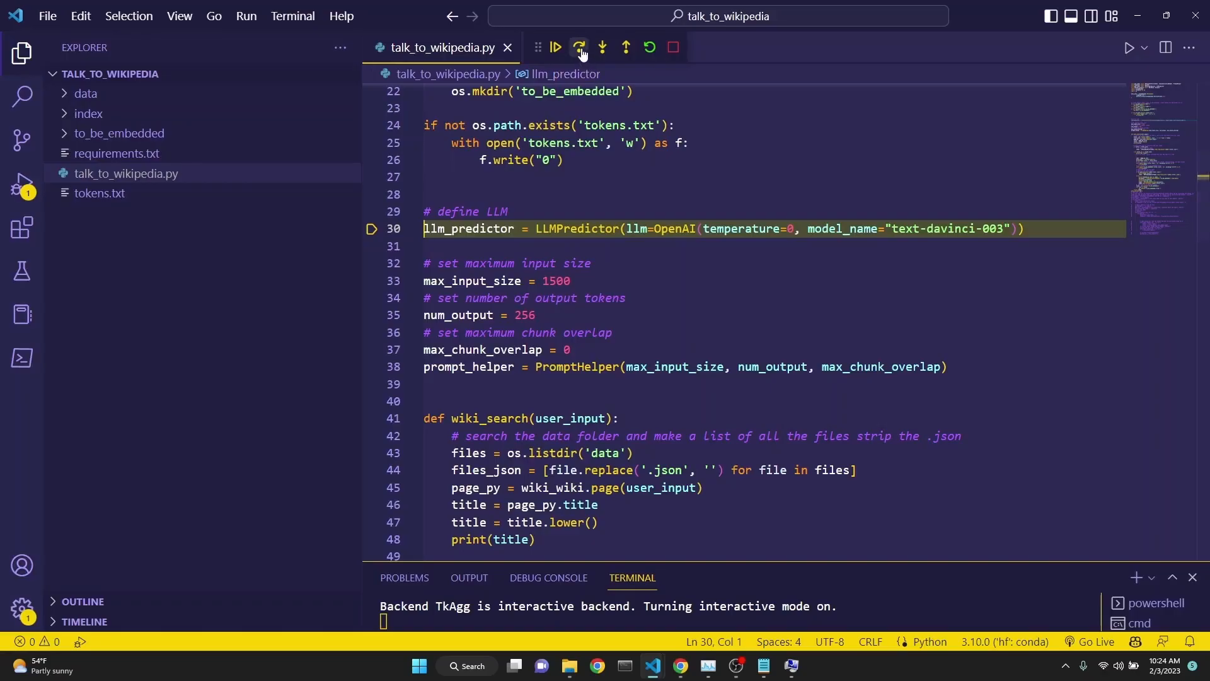
Step over the LLM definition and prompt helper setup, skipping the function definition to line 86.
left_click(580, 48)
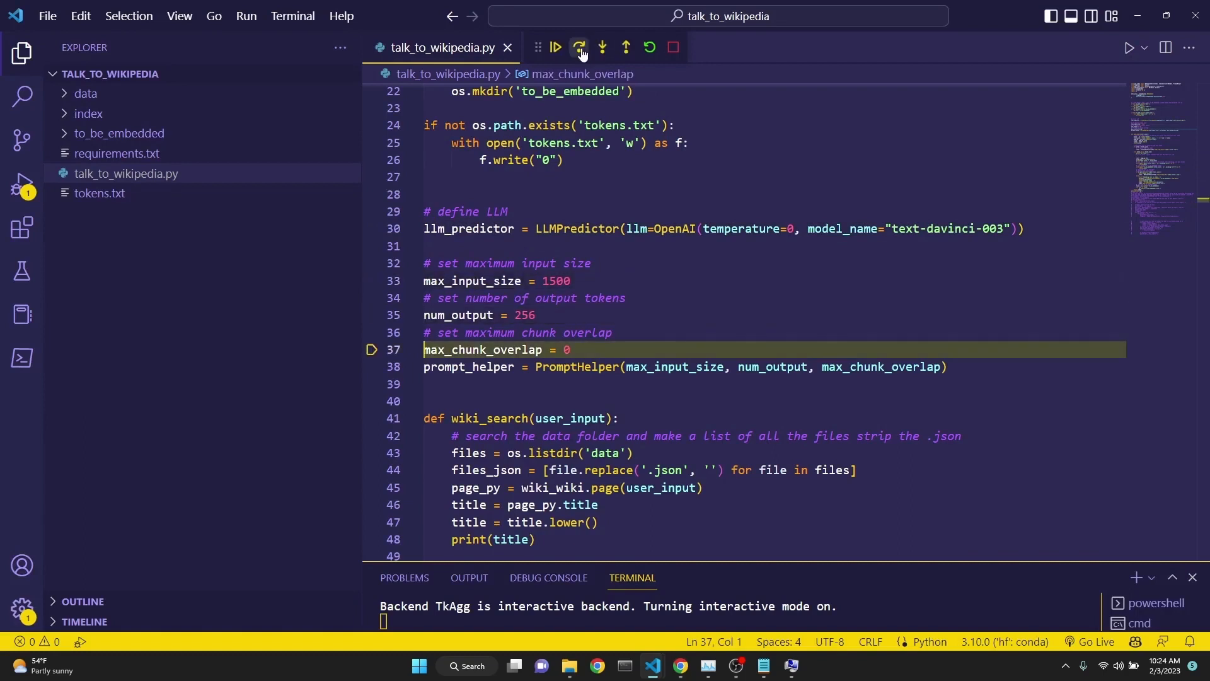
left_click(580, 46)
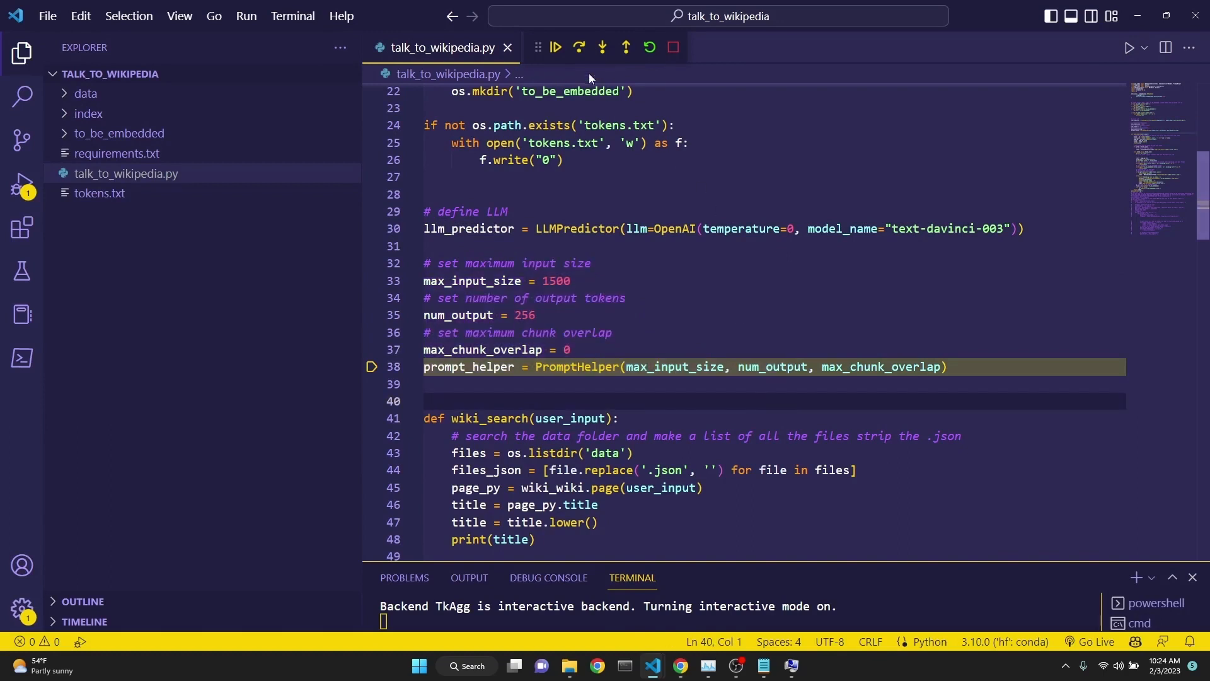
left_click(555, 48)
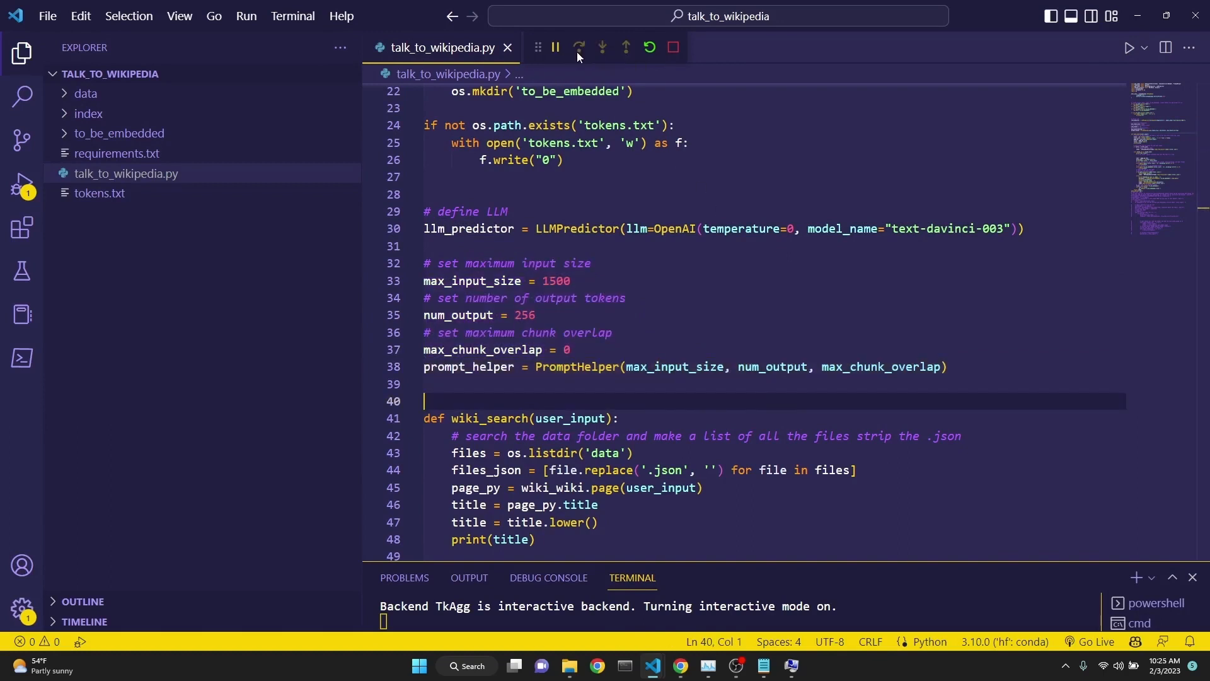
left_click(577, 47)
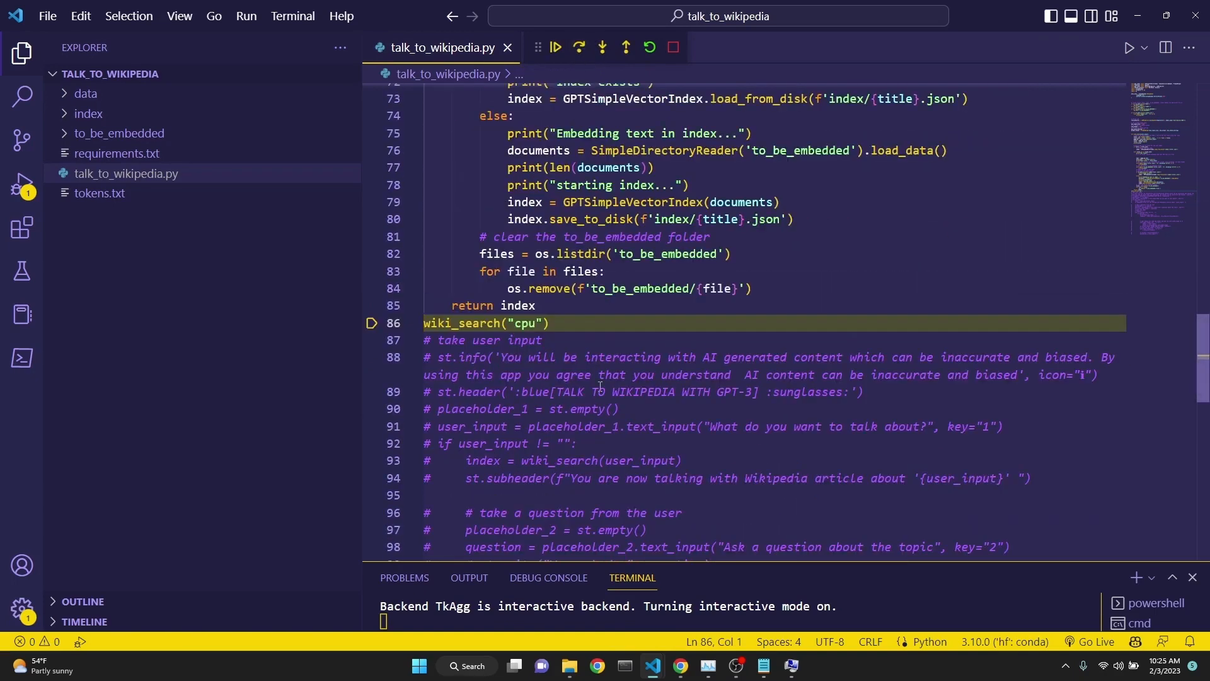
Highlight the wiki_search("cpu") call and run it to completion, using 10,491 embedding tokens.
left_click_drag(424, 323, 548, 323)
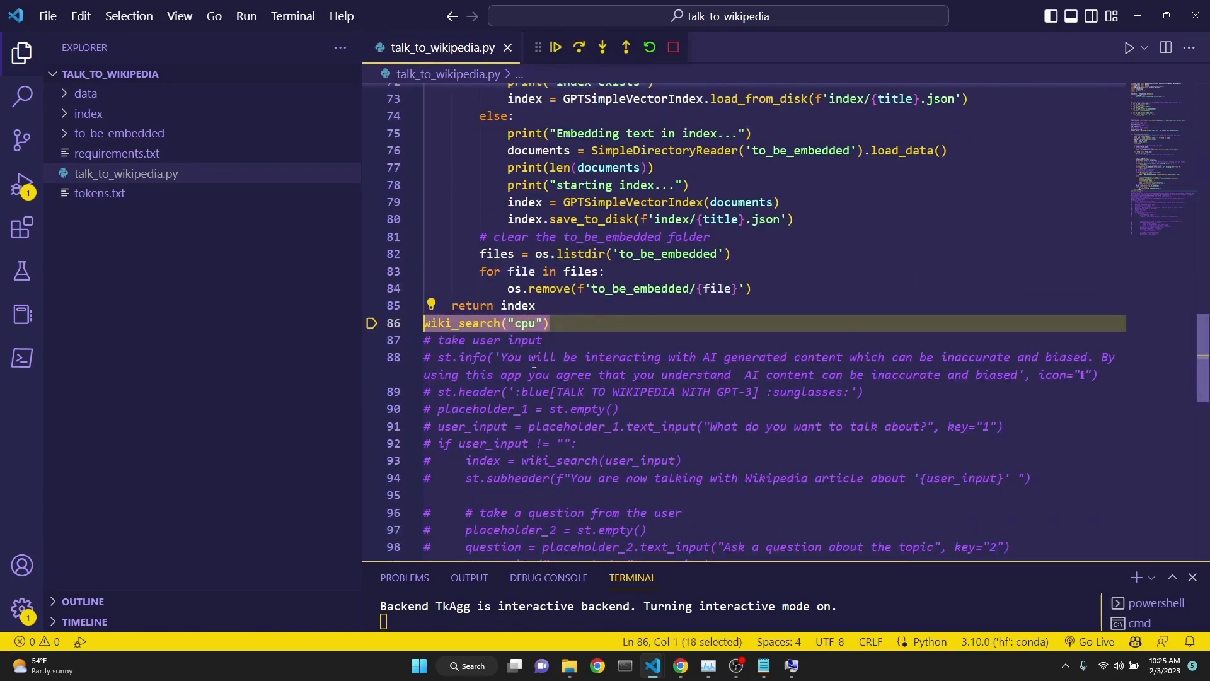
left_click(556, 48)
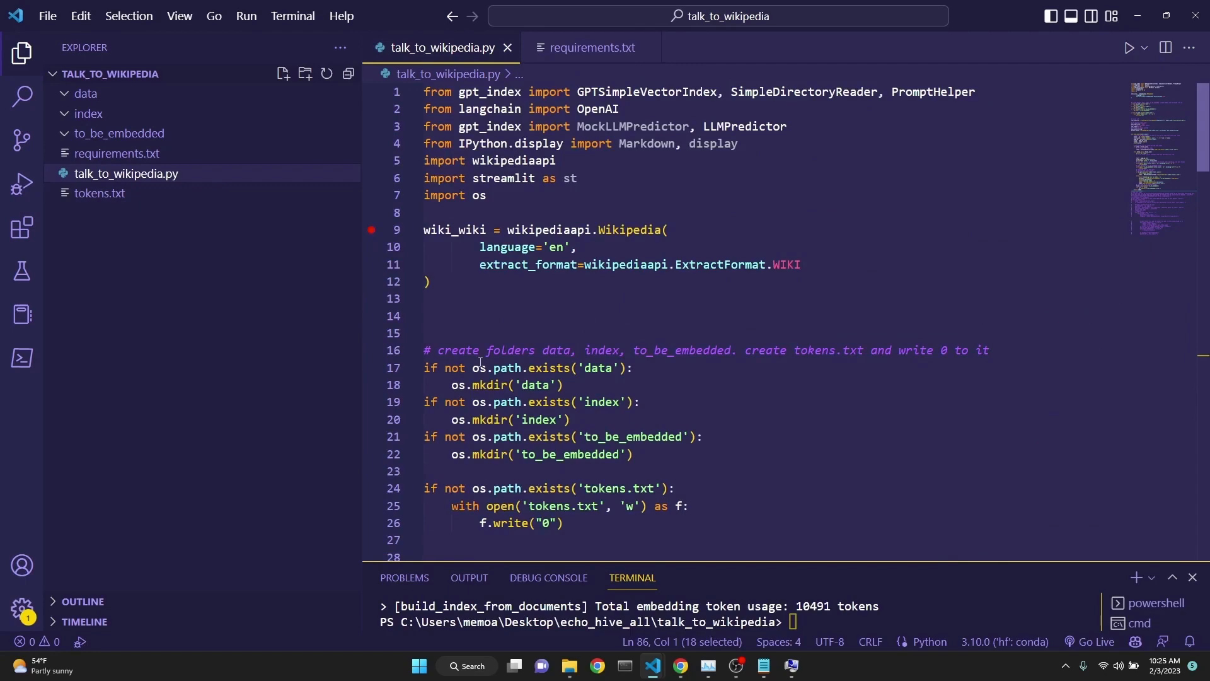
Scroll back up to the wiki_search function to set a breakpoint on line 43.
scroll("down", 3)
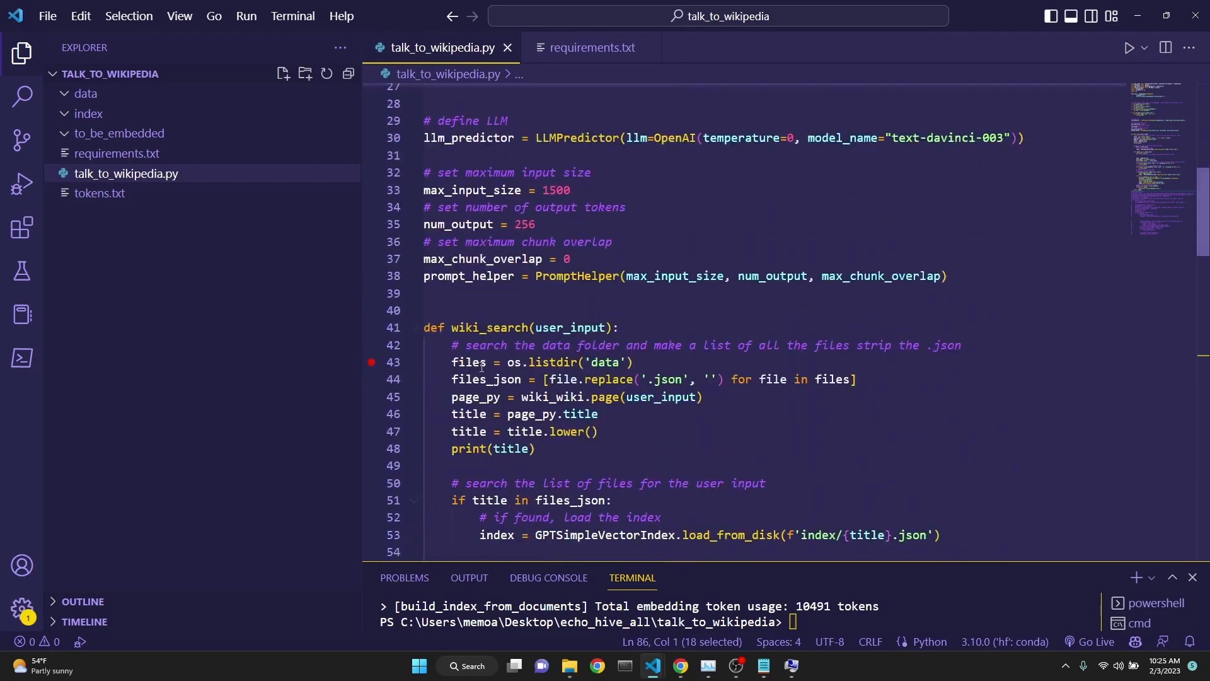
mouse_move(466, 362)
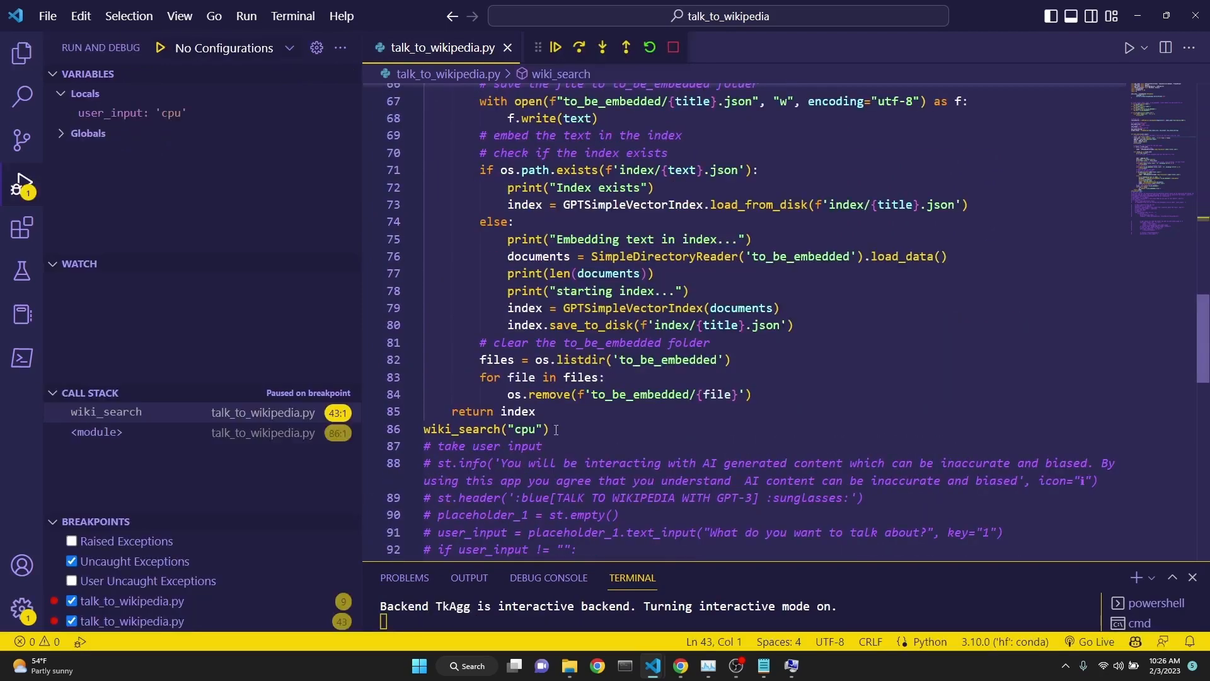
Step through wiki_search from line 44, fetching the Wikipedia page and assigning its title.
left_click_drag(424, 429, 548, 428)
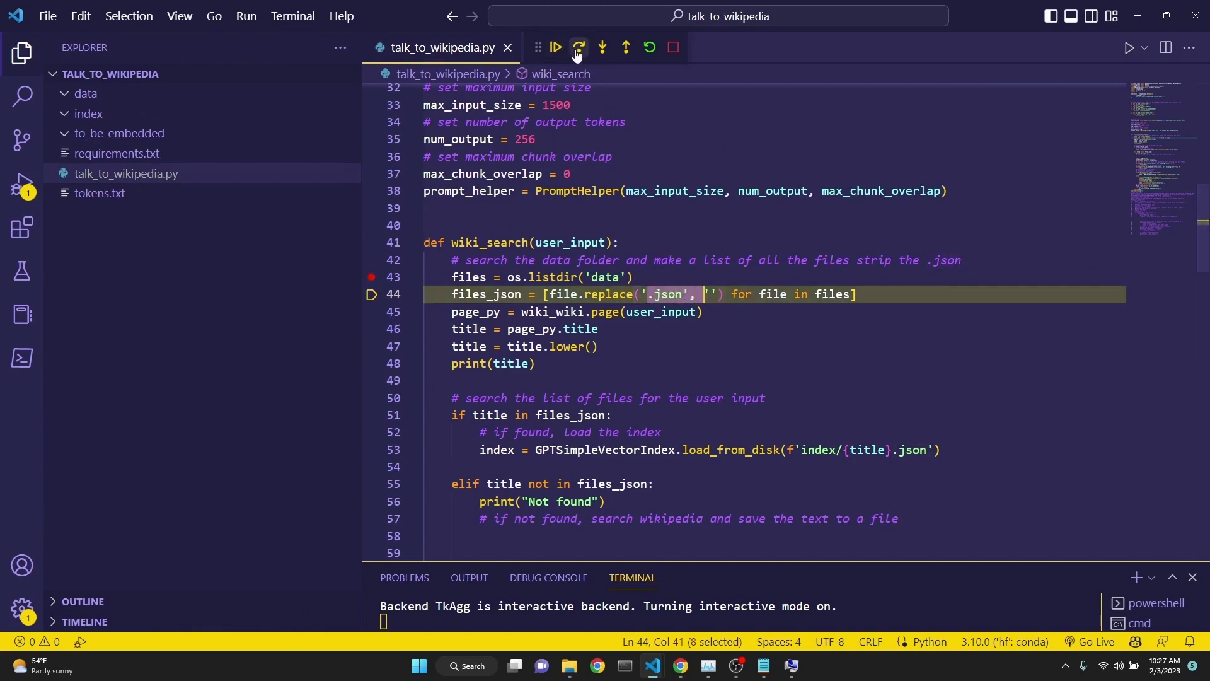
left_click(580, 47)
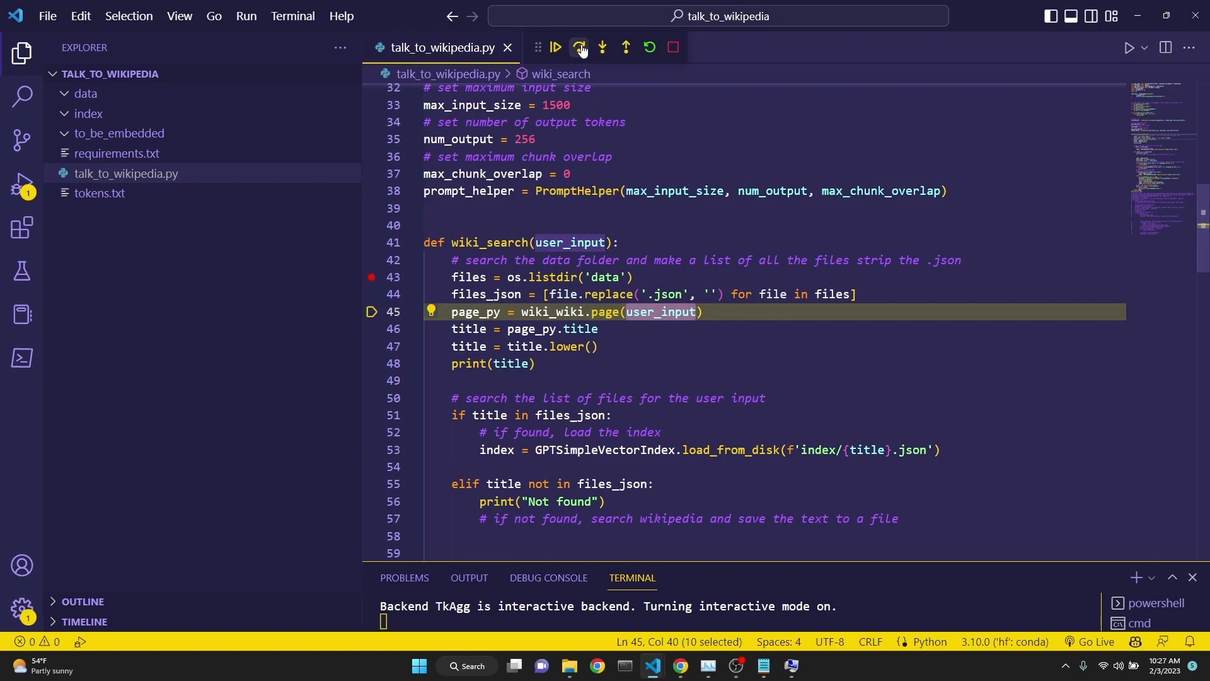
left_click(580, 46)
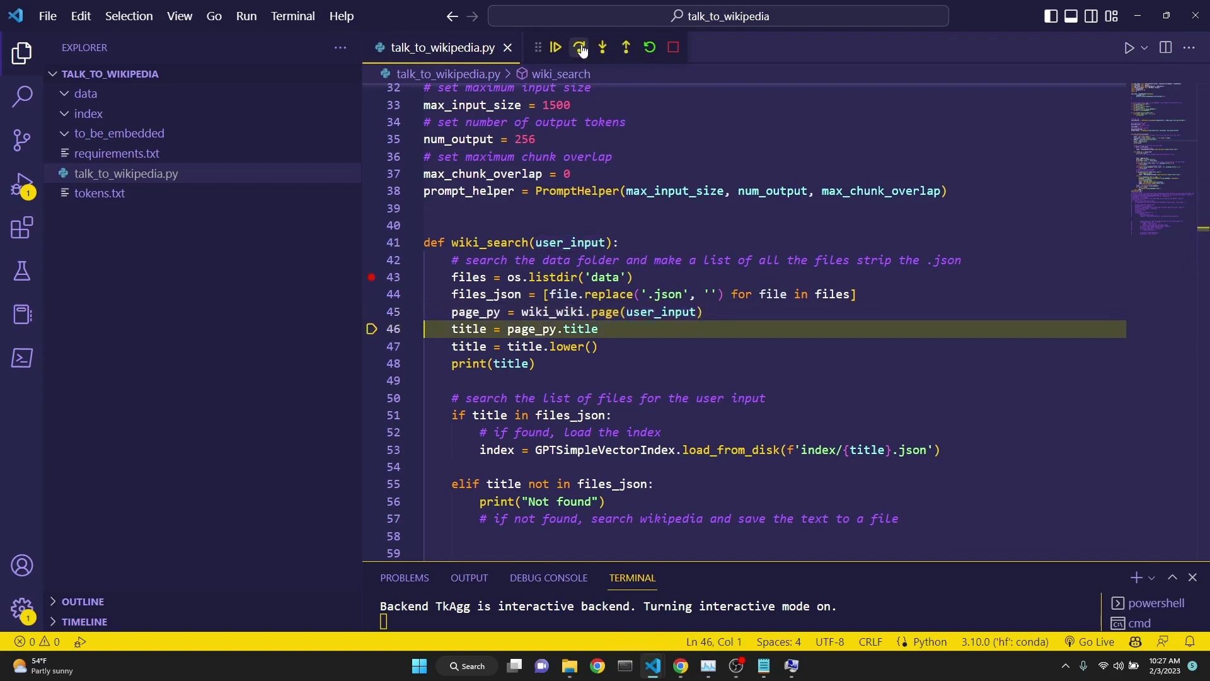
left_click(579, 46)
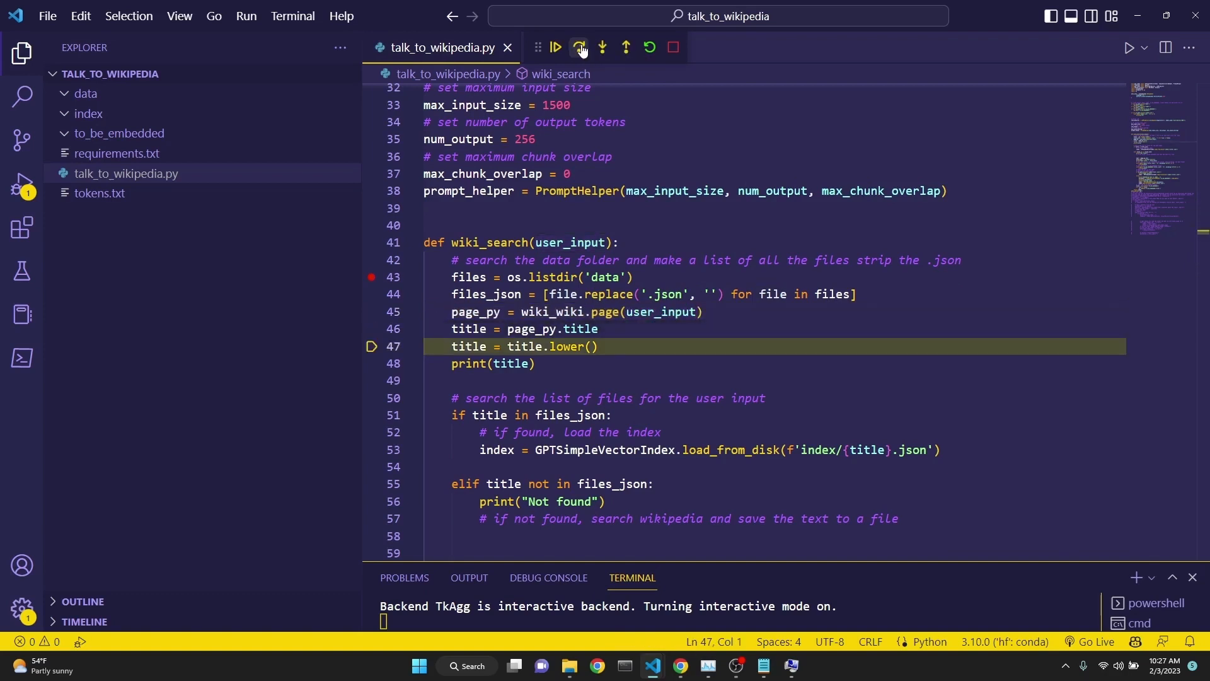
left_click(578, 47)
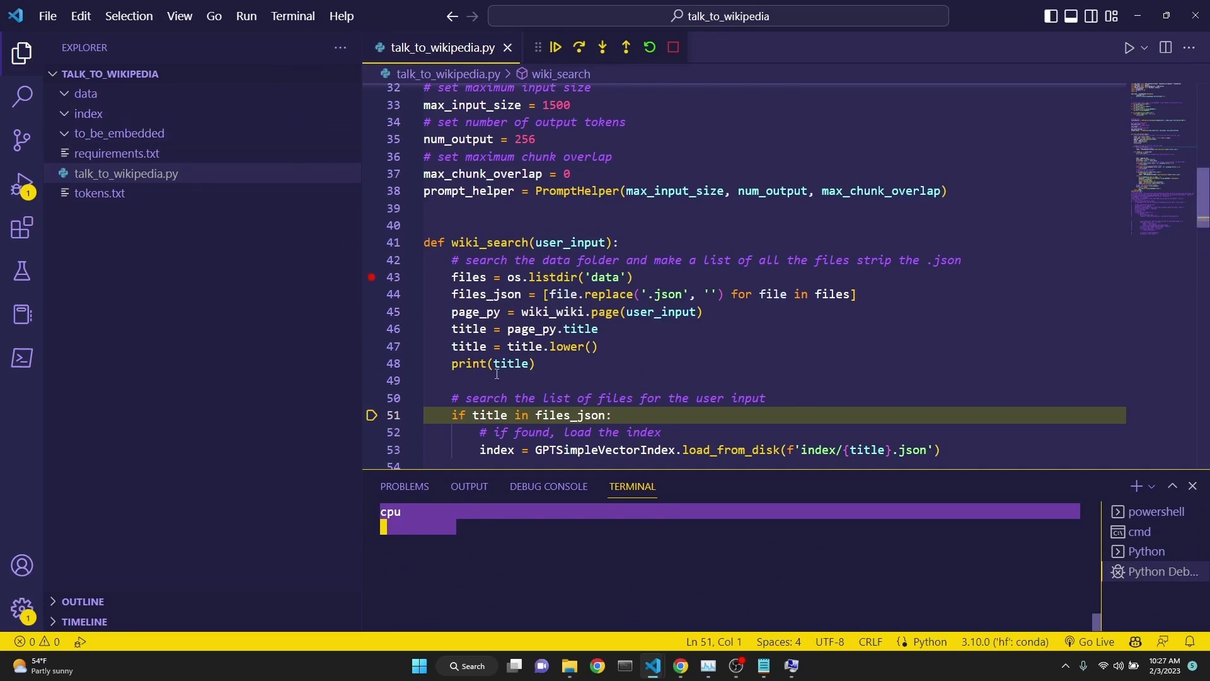
mouse_move(547, 370)
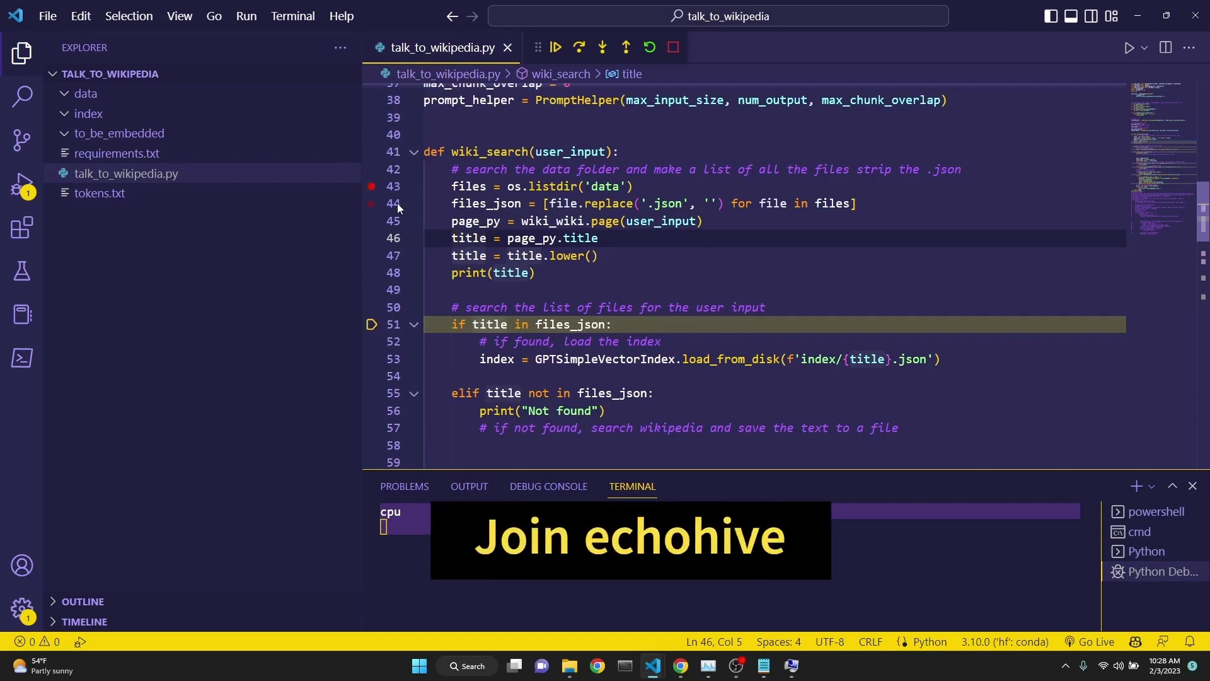
Inspect files_json and the title value 'cpu', then step into the title-in-files_json check.
double_click(484, 203)
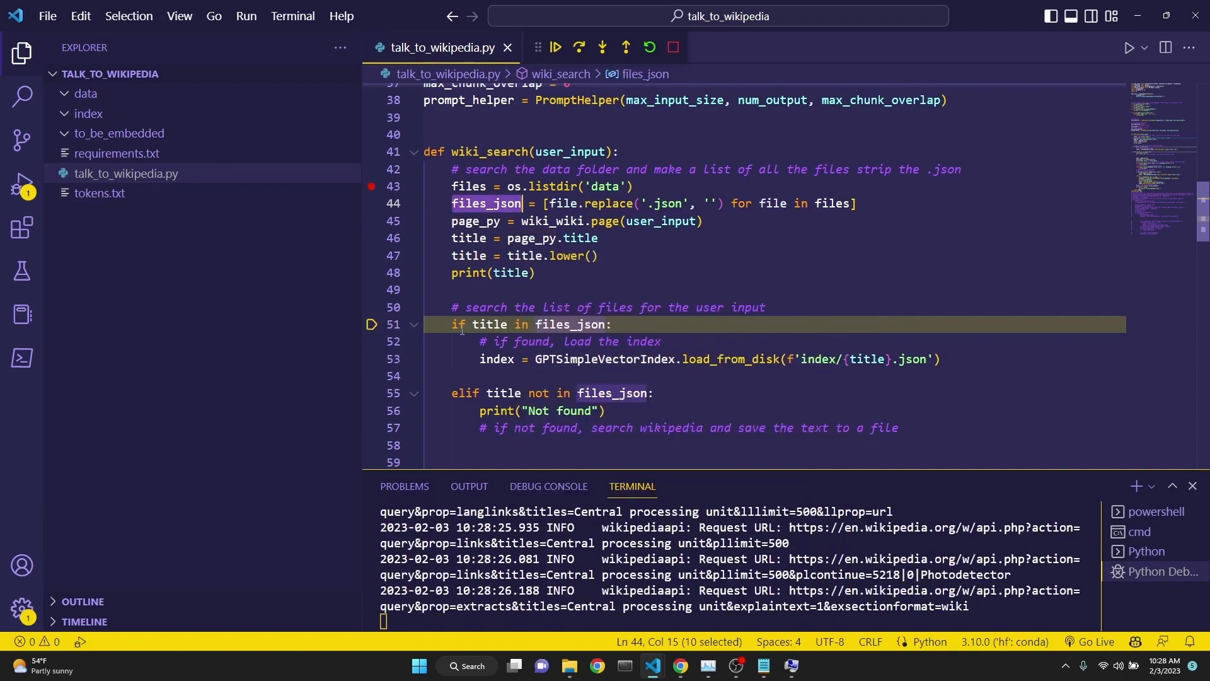
left_click(490, 324)
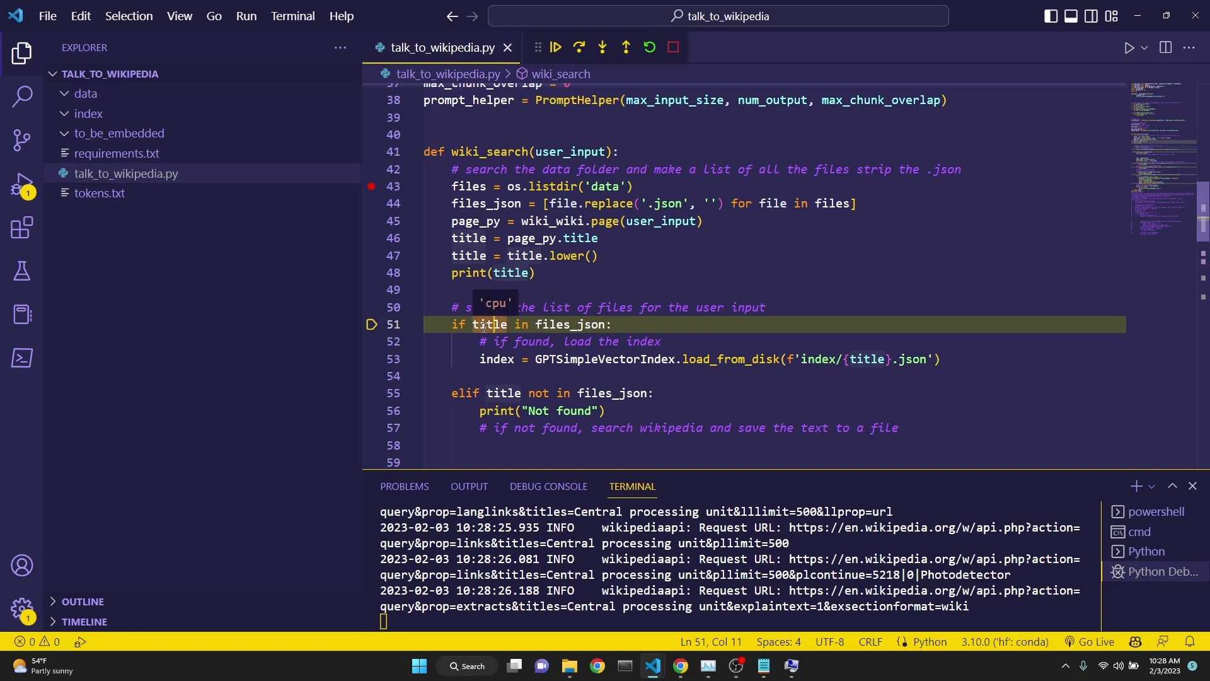
mouse_move(557, 324)
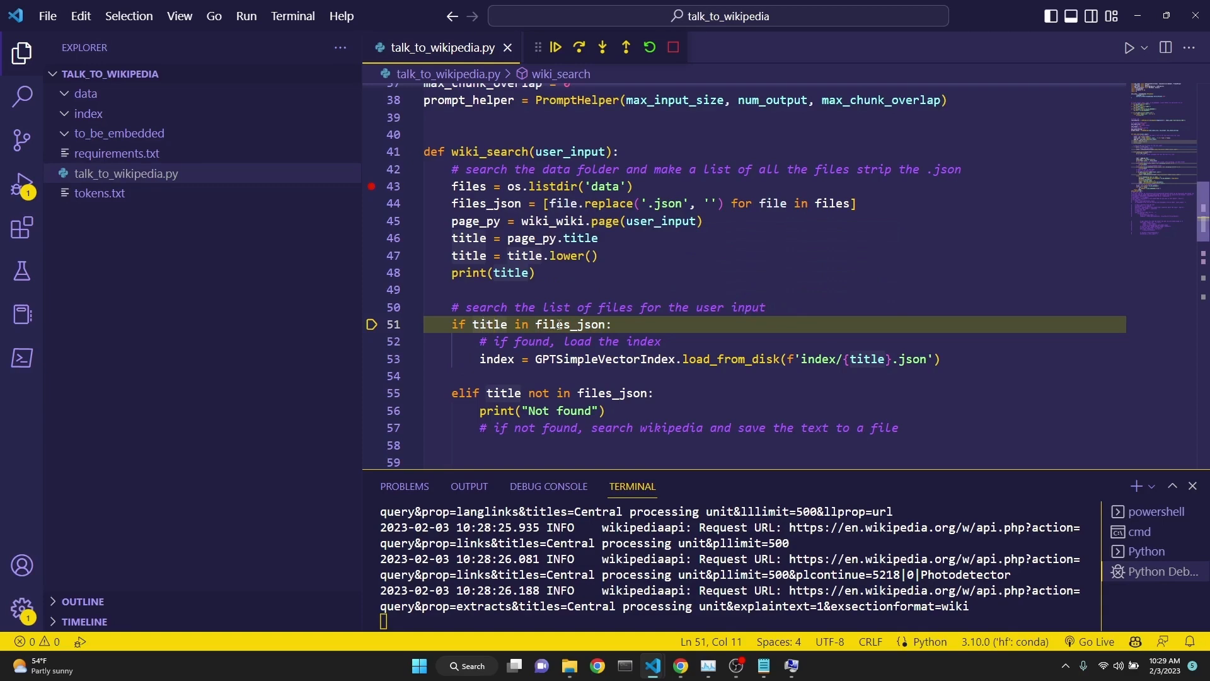
left_click(580, 47)
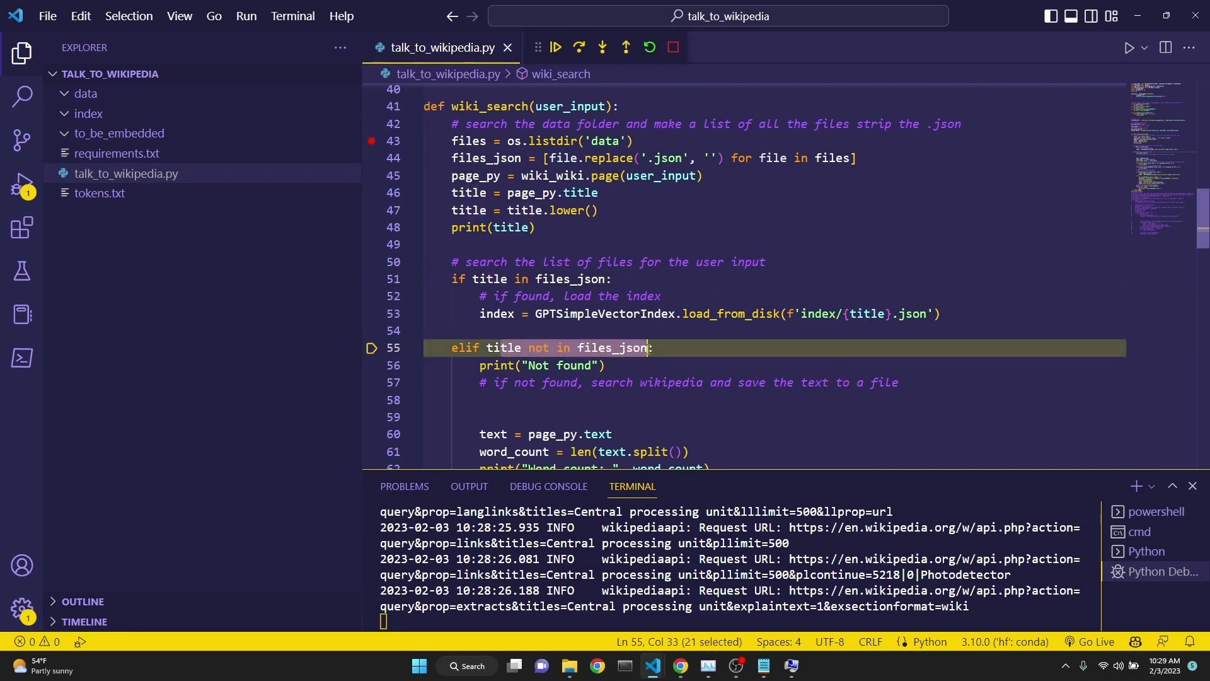
mouse_move(579, 47)
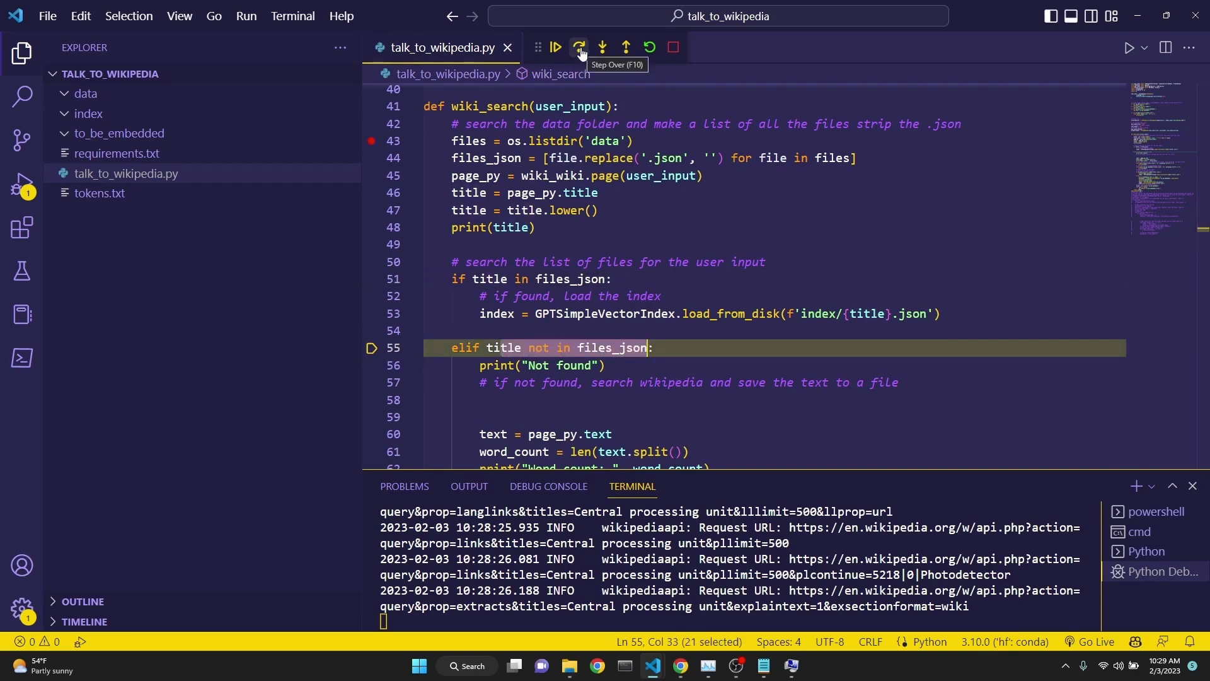
Enter the not-found branch, fetch the page text and print the word count 7813.
left_click(580, 46)
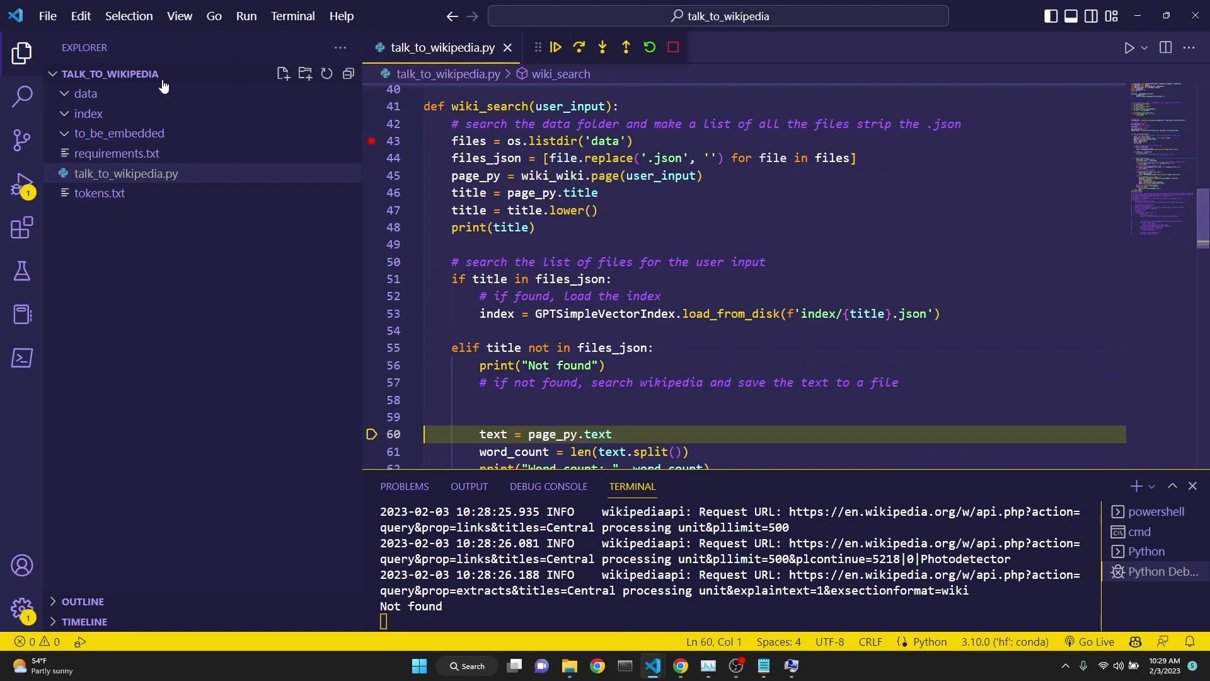
scroll("down", 3)
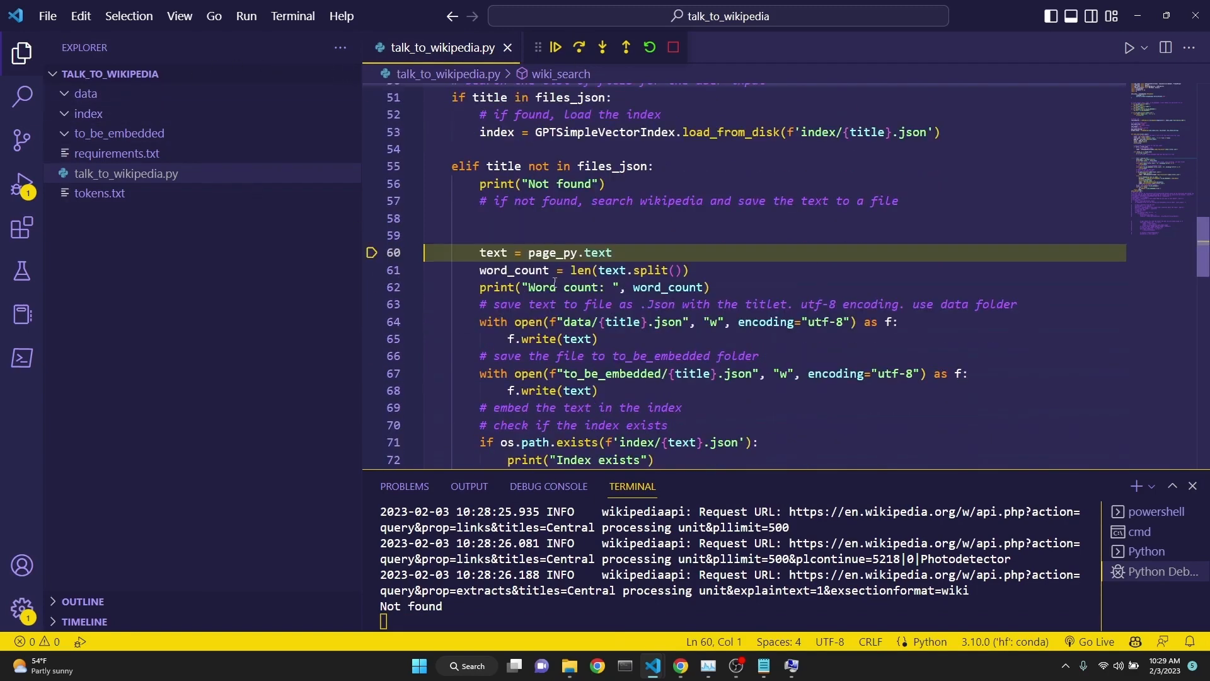
double_click(491, 252)
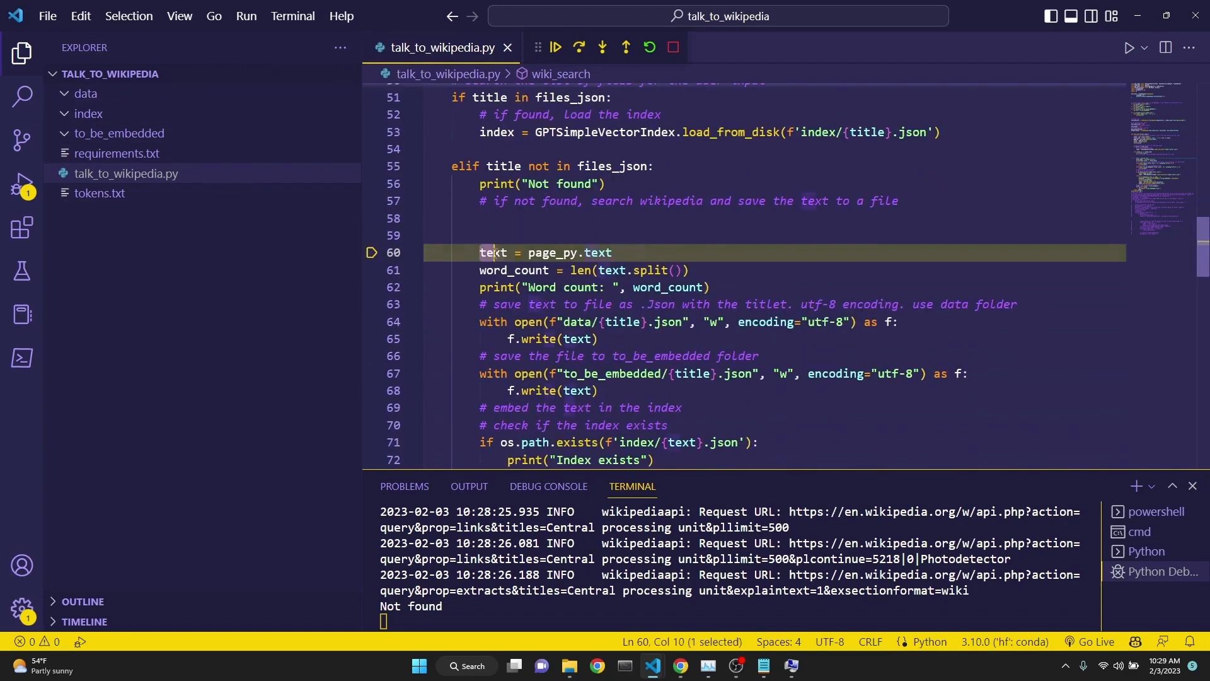
left_click_drag(481, 252, 612, 252)
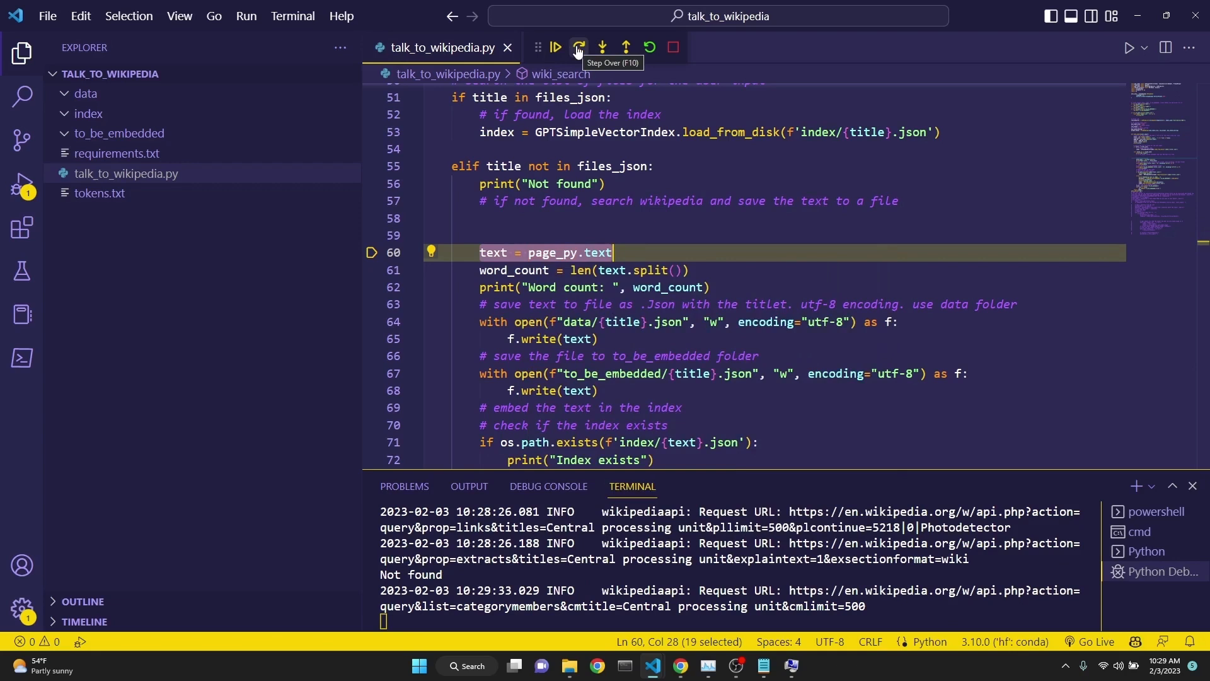
left_click(577, 48)
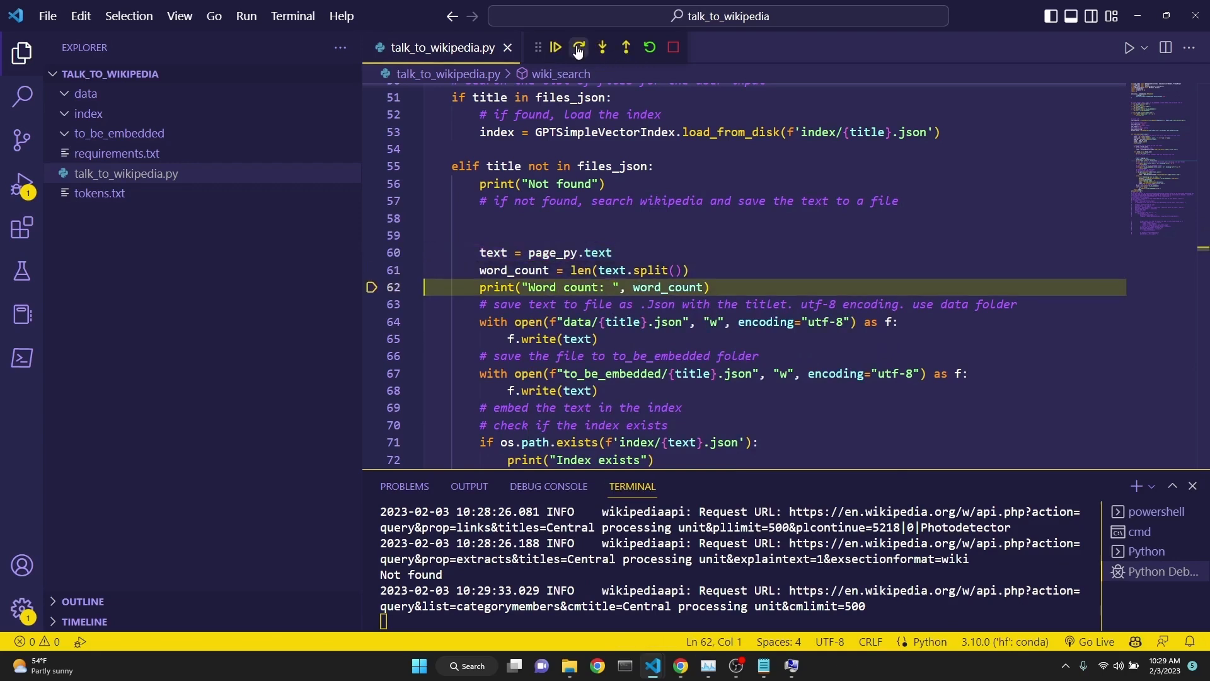
left_click(580, 48)
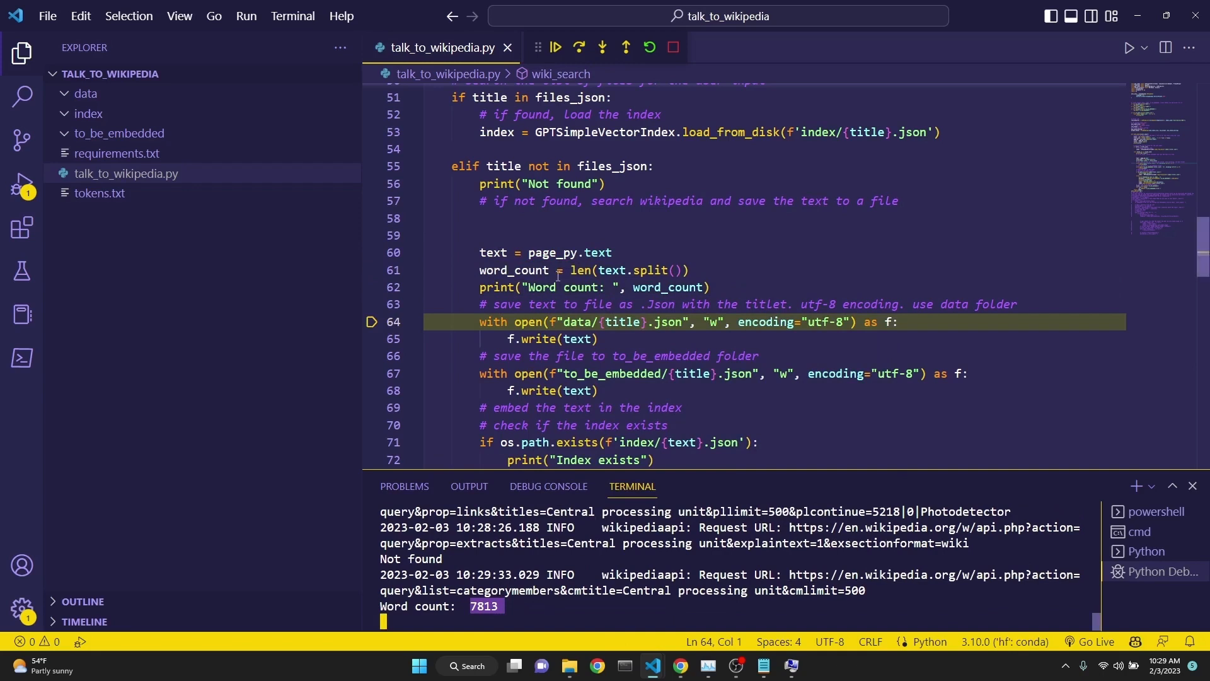
mouse_move(578, 47)
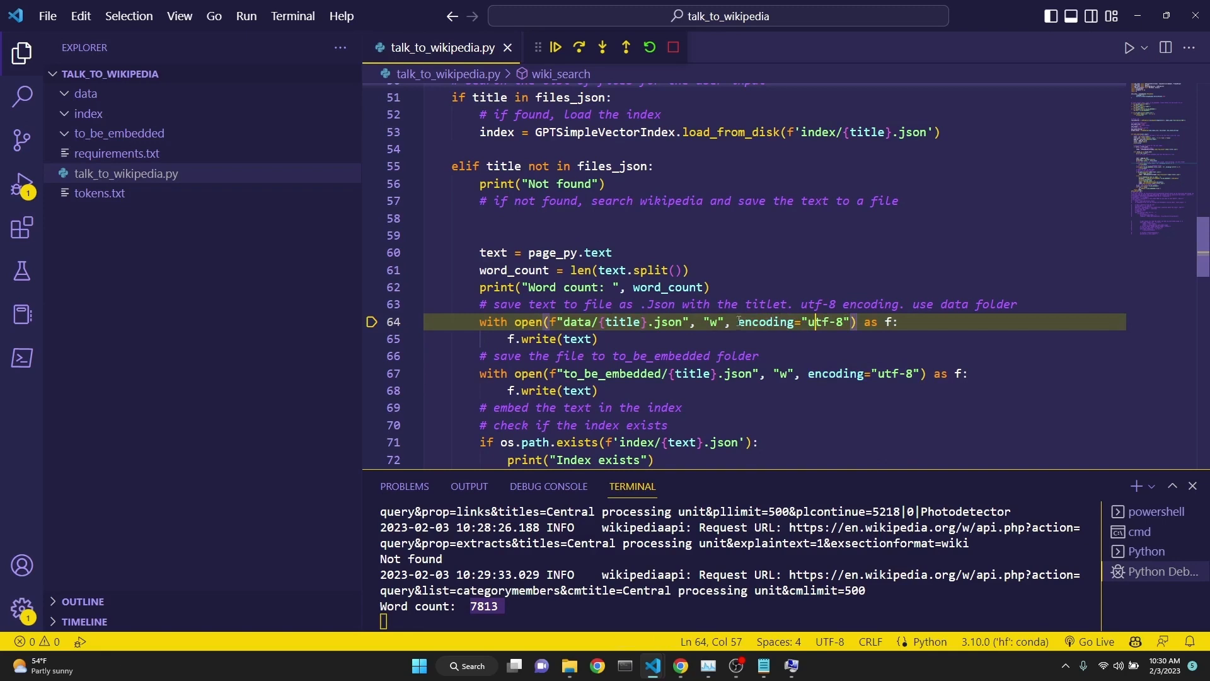
Step through saving cpu.json into the data and to_be_embedded folders, checking them in Explorer.
left_click_drag(725, 322, 843, 321)
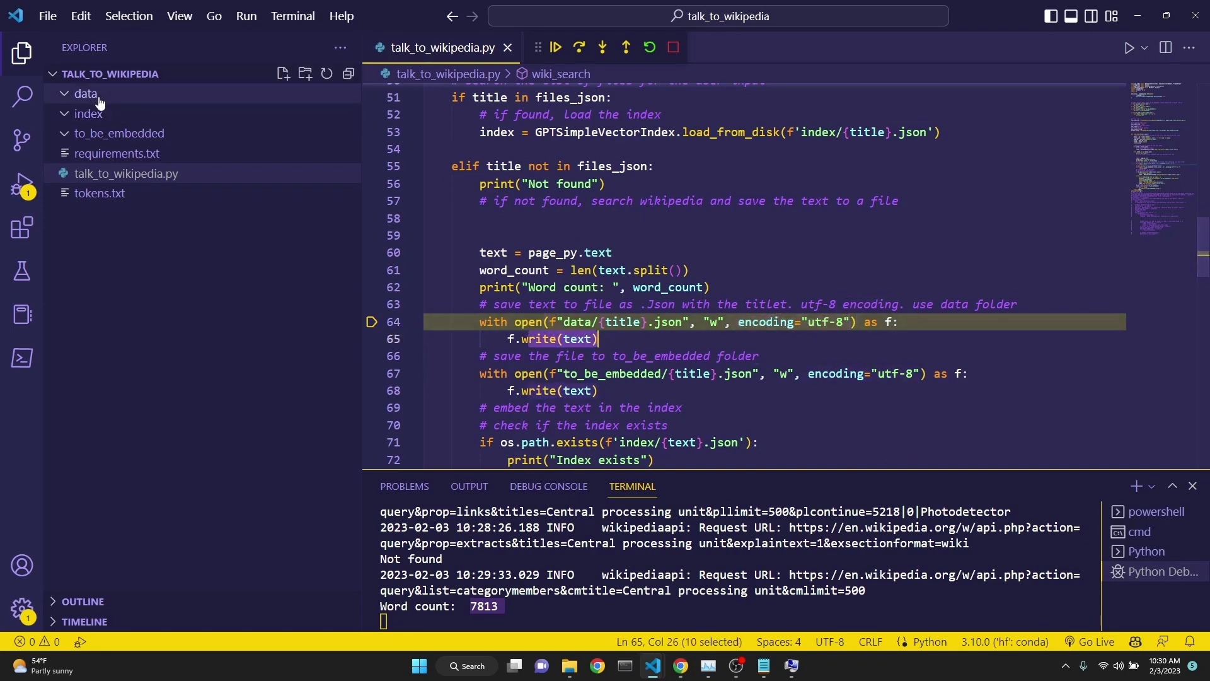
left_click(579, 47)
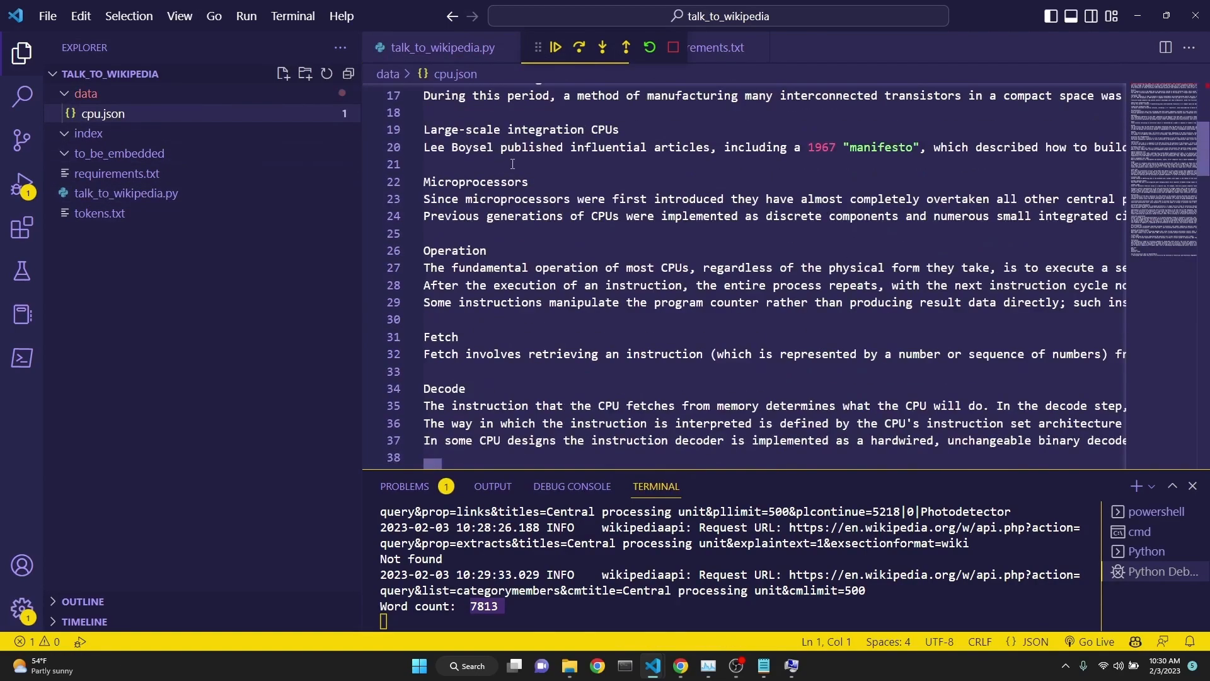
scroll("down", 3)
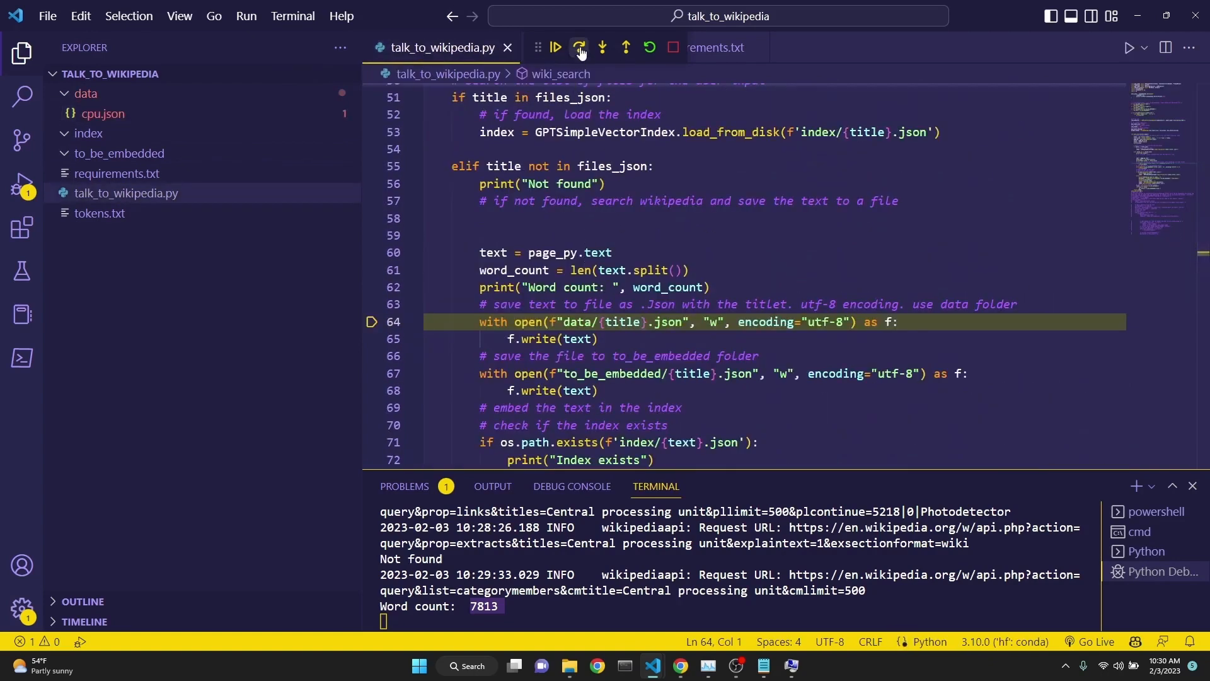
left_click(580, 48)
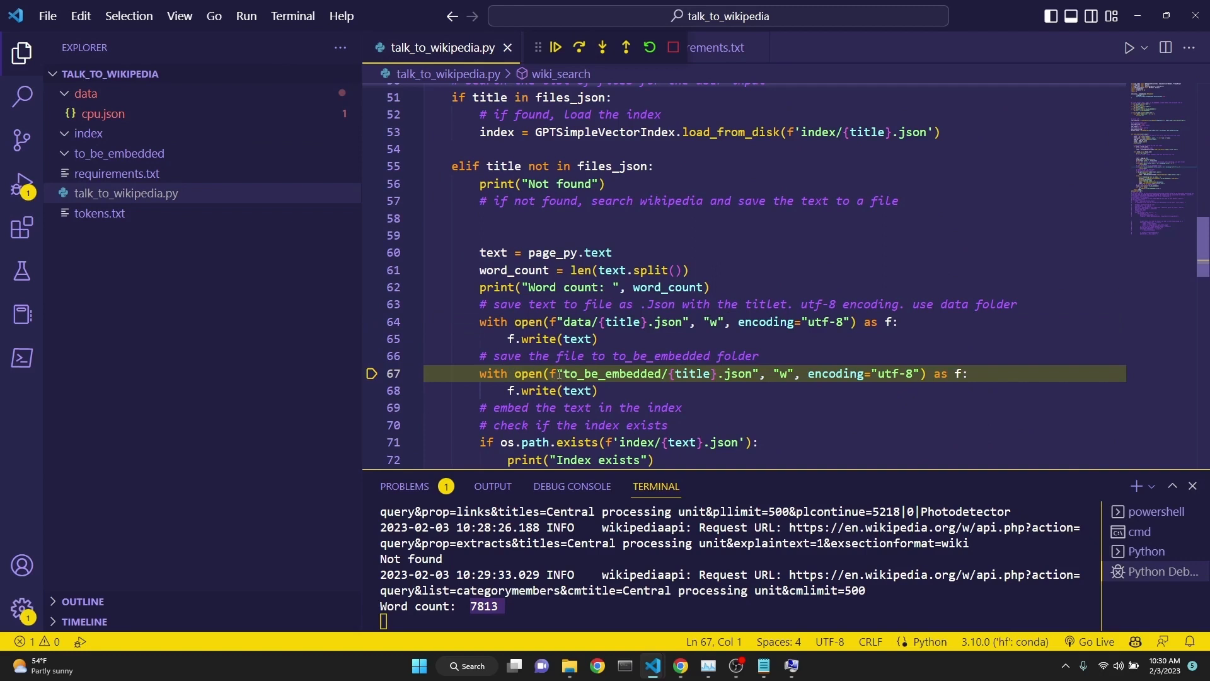
double_click(610, 373)
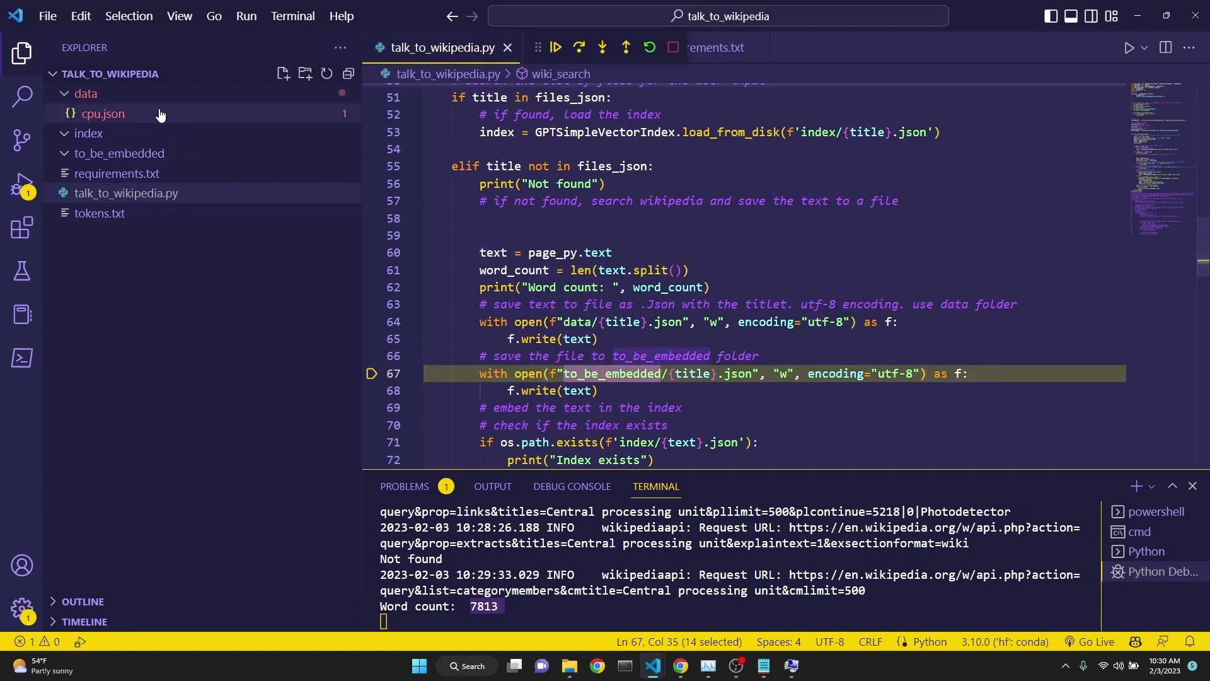
mouse_move(577, 47)
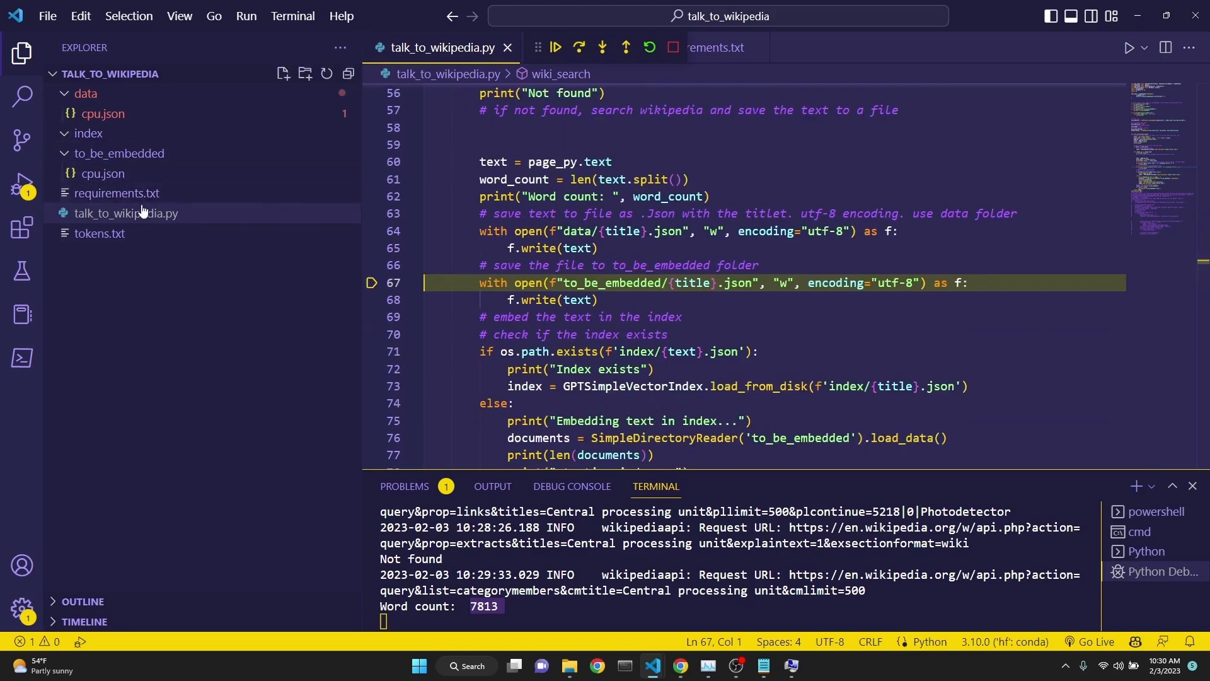
left_click(580, 46)
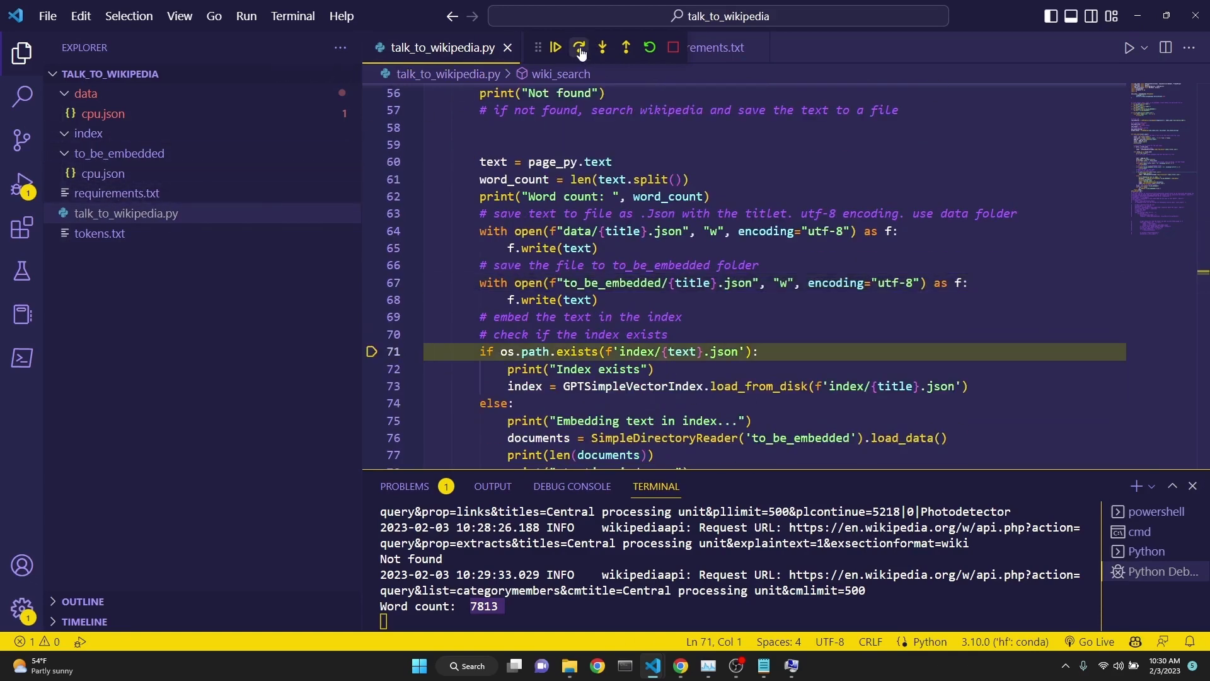
Step past the index-exists check and embedding message, reviewing the SimpleDirectoryReader call and import.
scroll("down", 3)
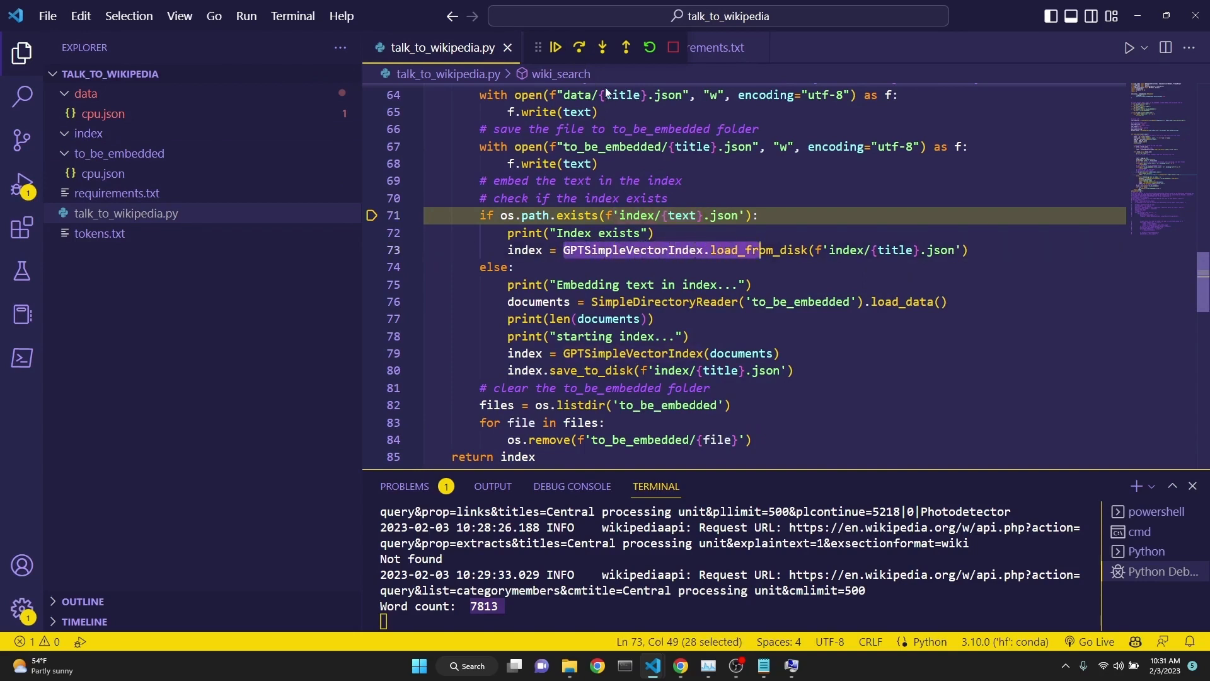
left_click(580, 45)
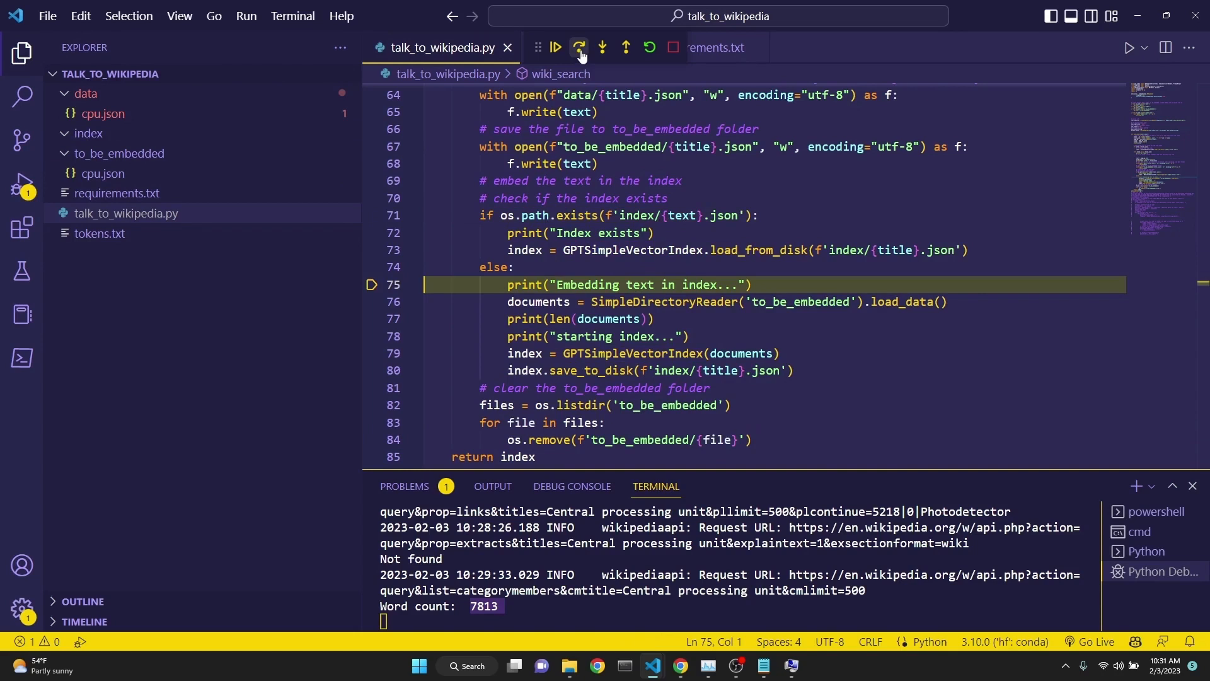
left_click(580, 47)
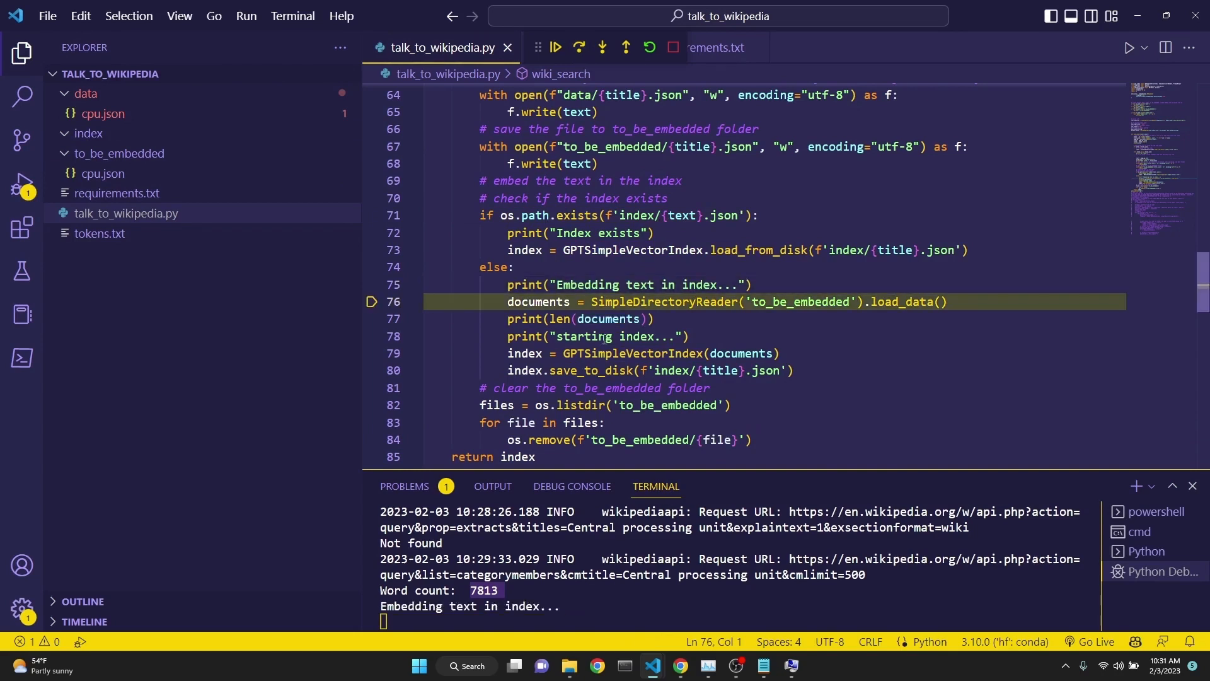
left_click_drag(557, 283, 716, 284)
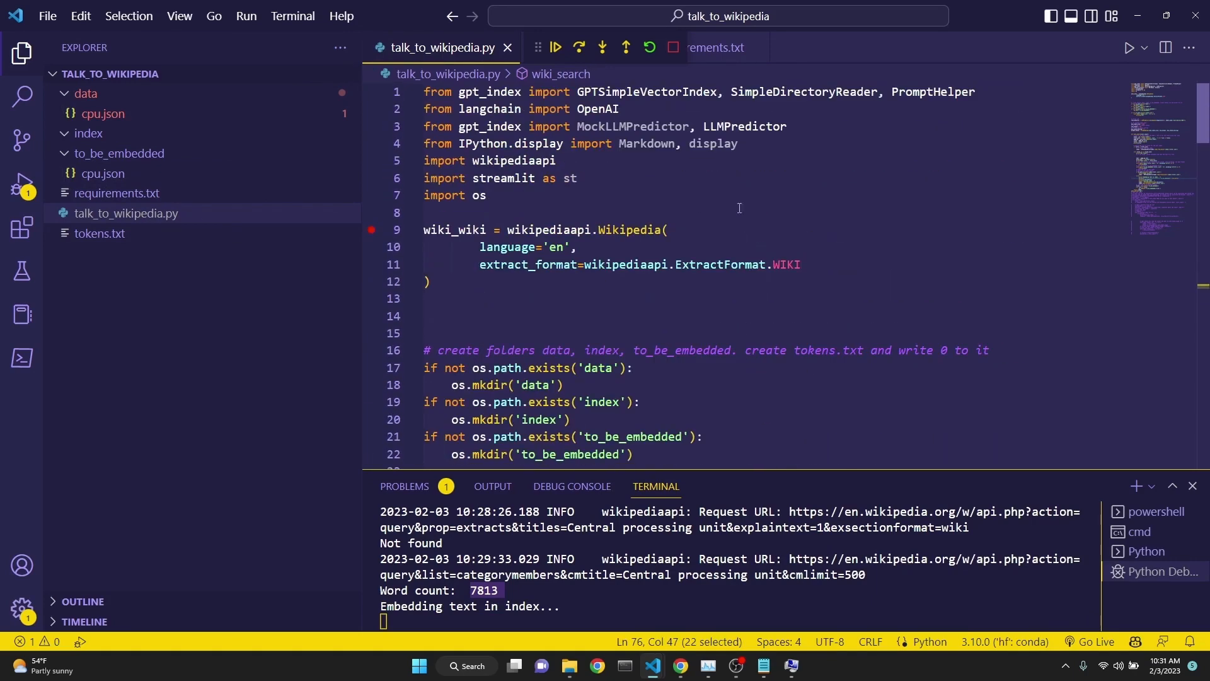
double_click(794, 91)
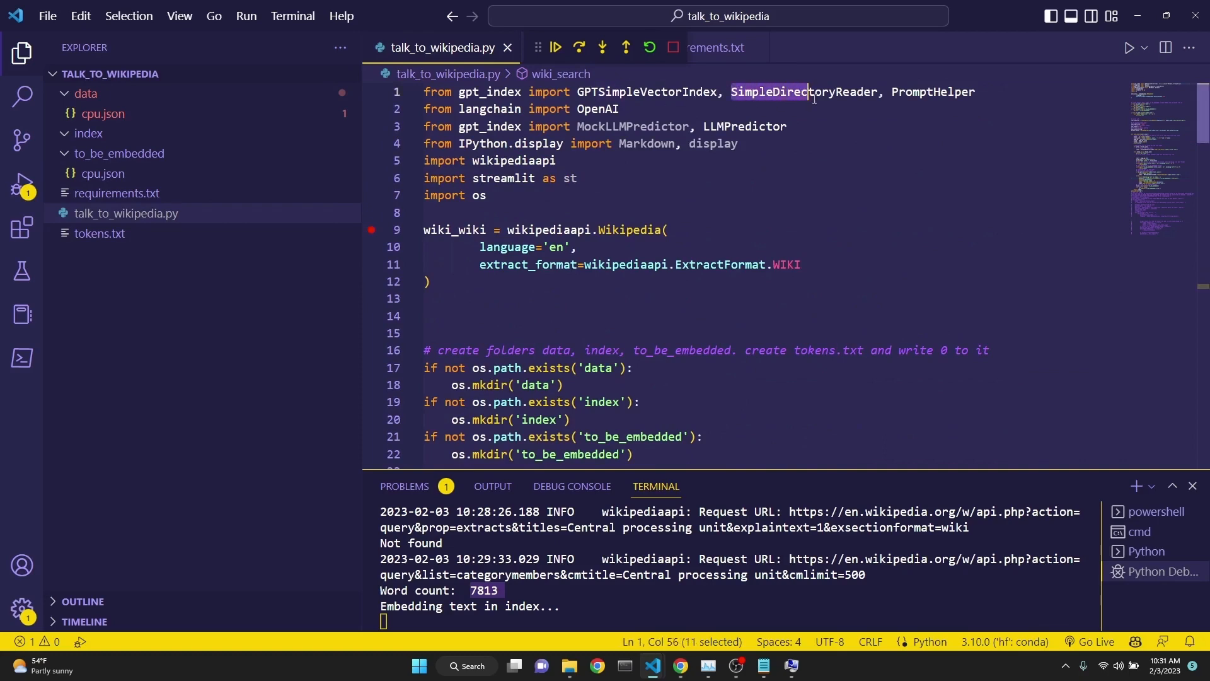
Load the documents and build the GPTSimpleVectorIndex, embedding the CPU article with 10,491 tokens, pausing at the index save.
scroll("down", 3)
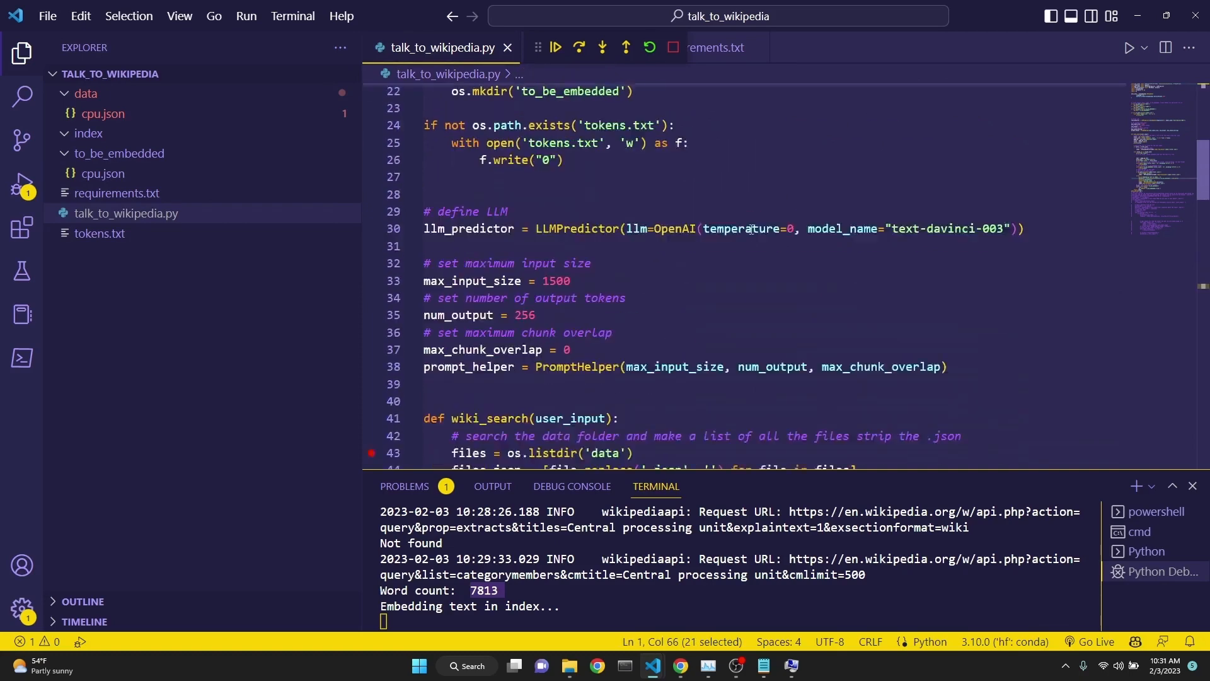
scroll("down", 3)
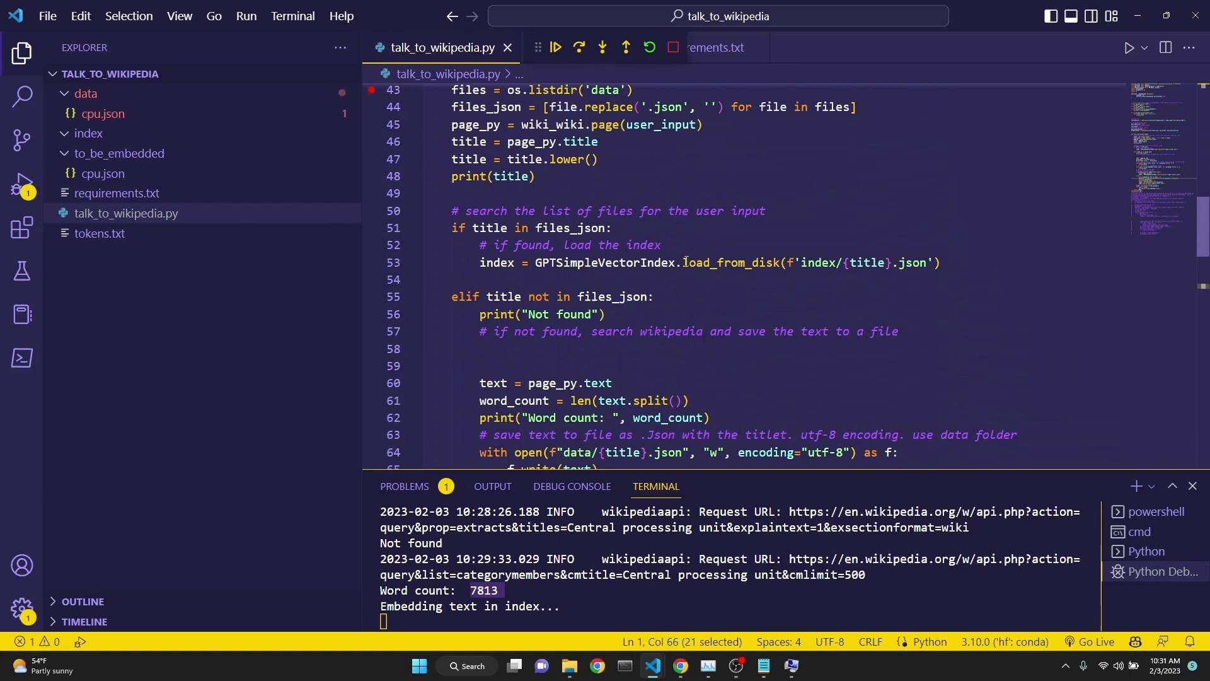
scroll("down", 3)
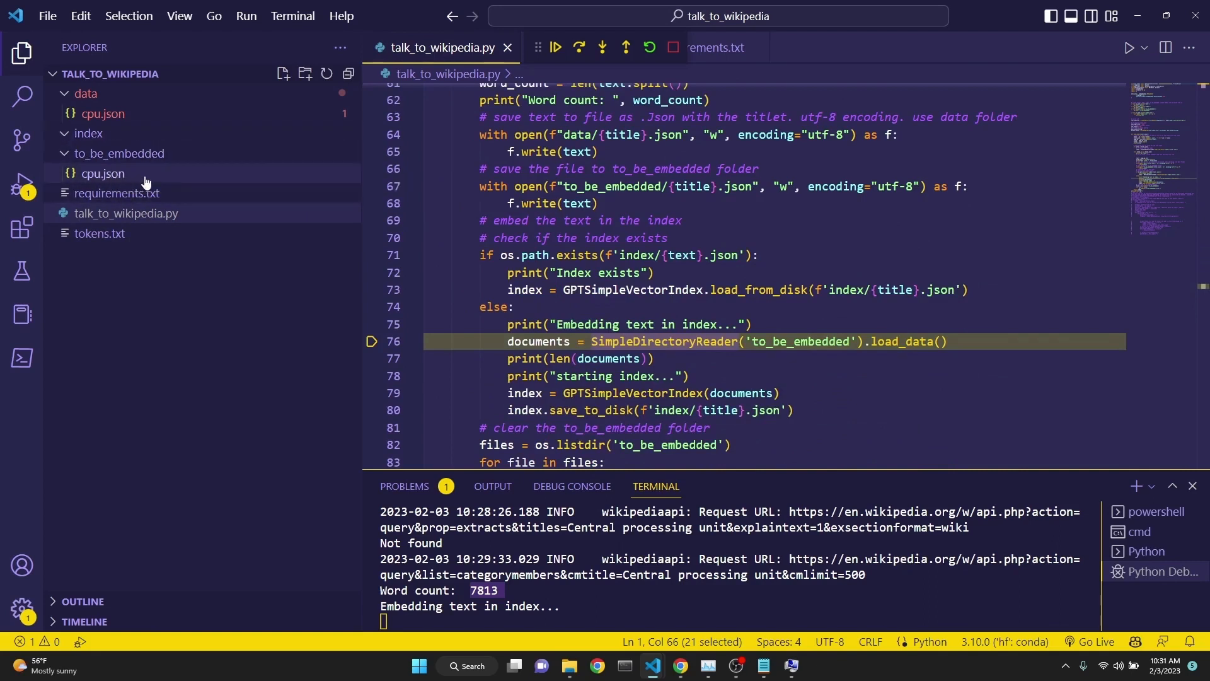
mouse_move(91, 180)
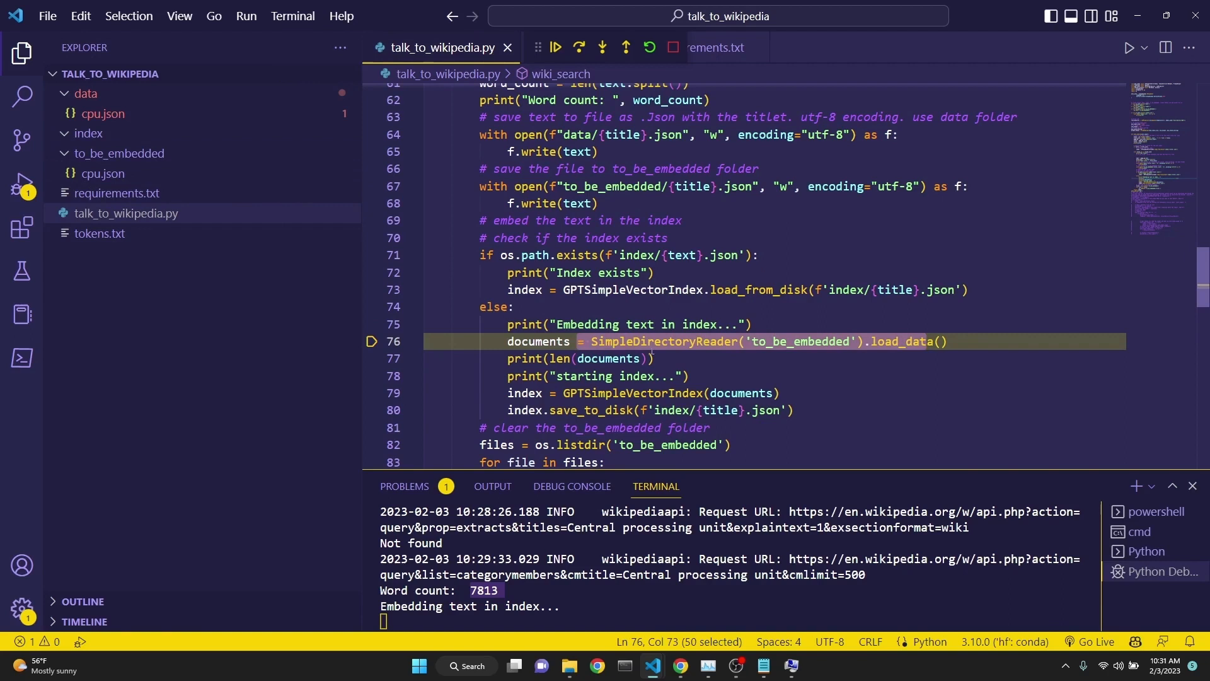
double_click(538, 340)
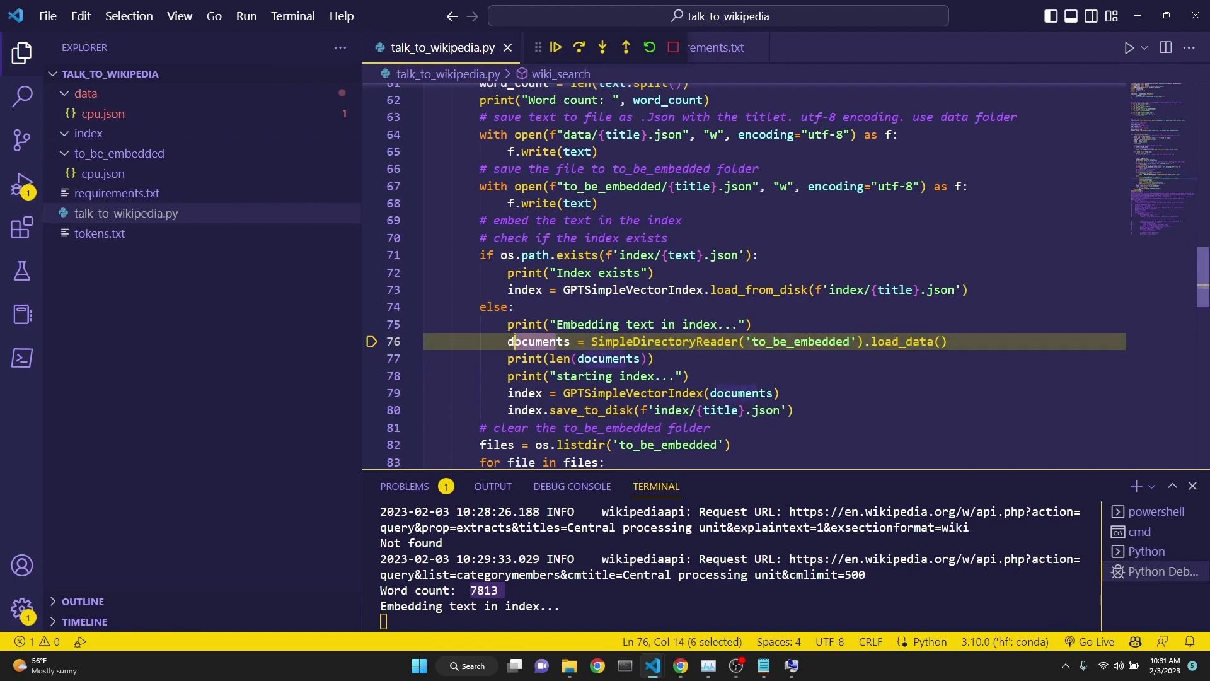
left_click(578, 48)
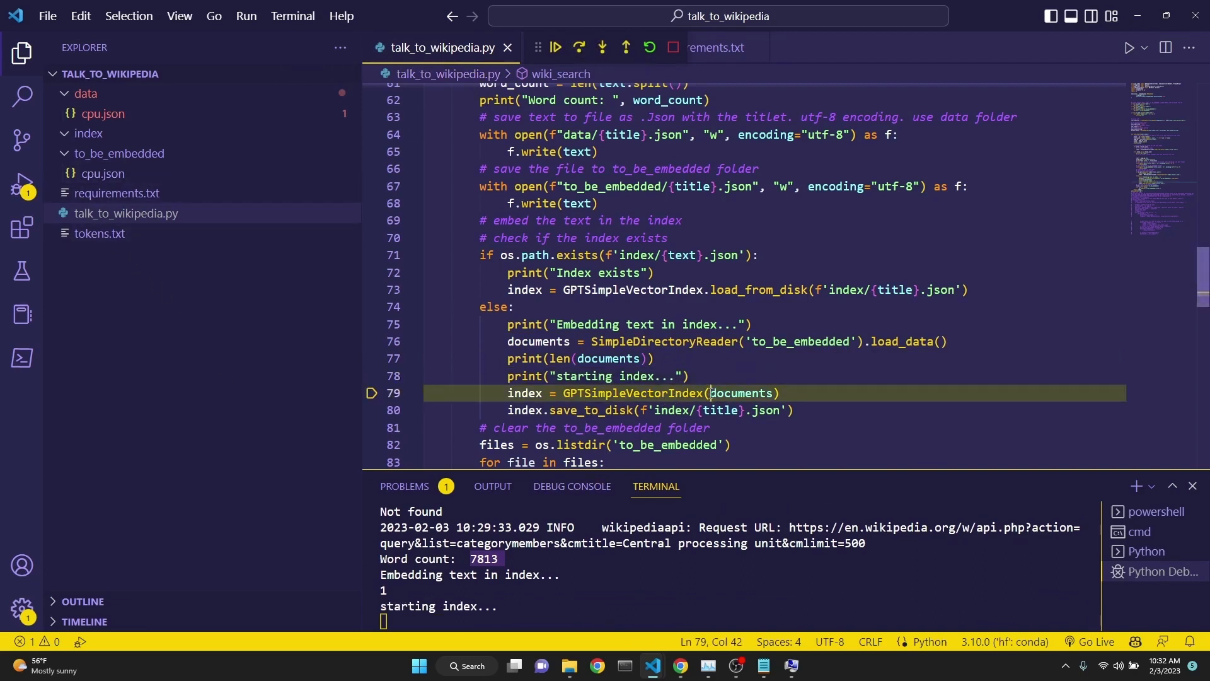
double_click(523, 394)
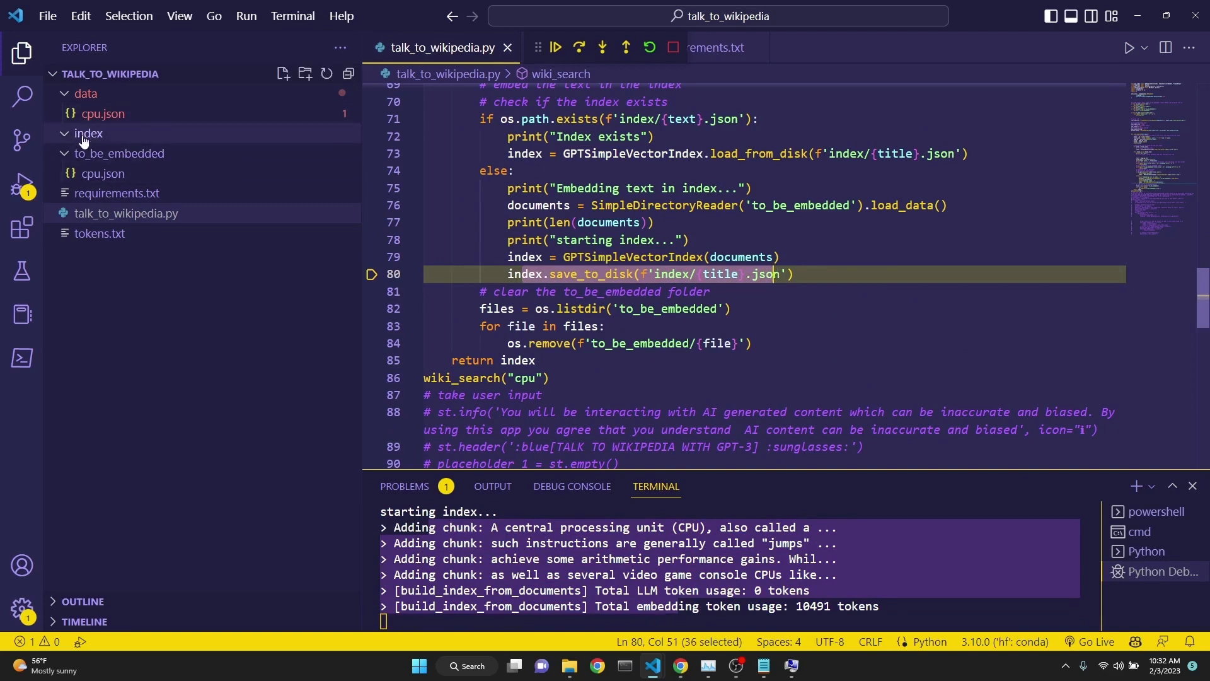
Open index/cpu.json and scroll through its article text and embedding vectors.
left_click(579, 48)
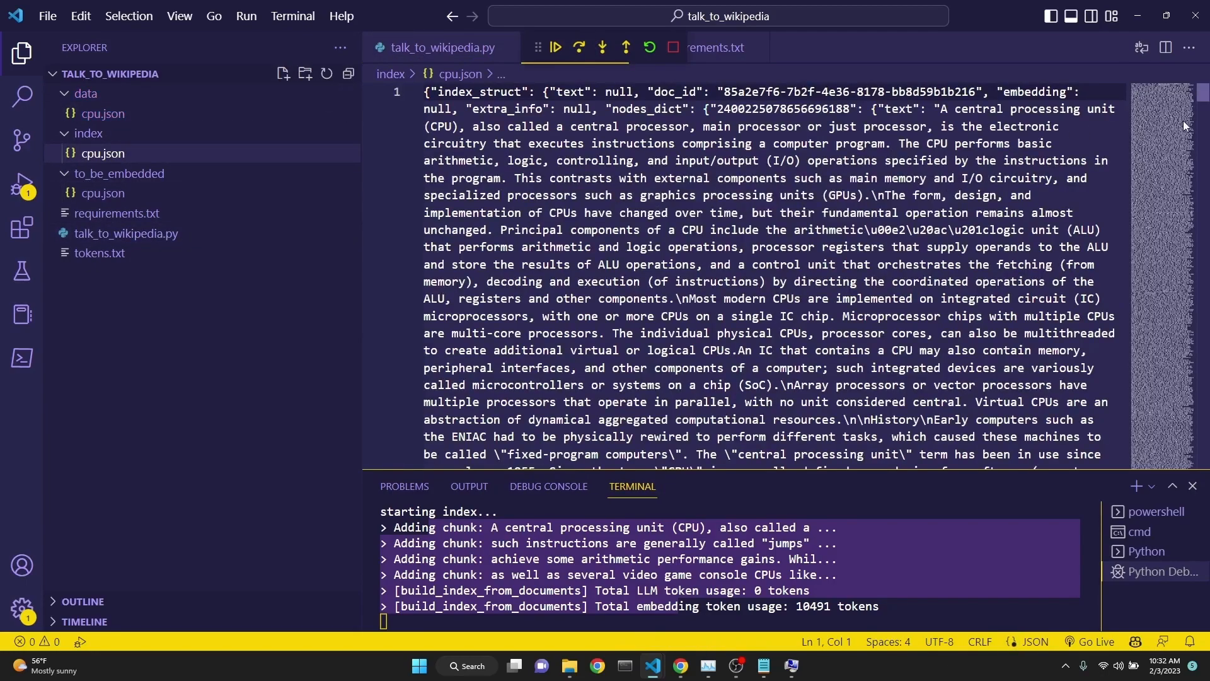
scroll("down", 3)
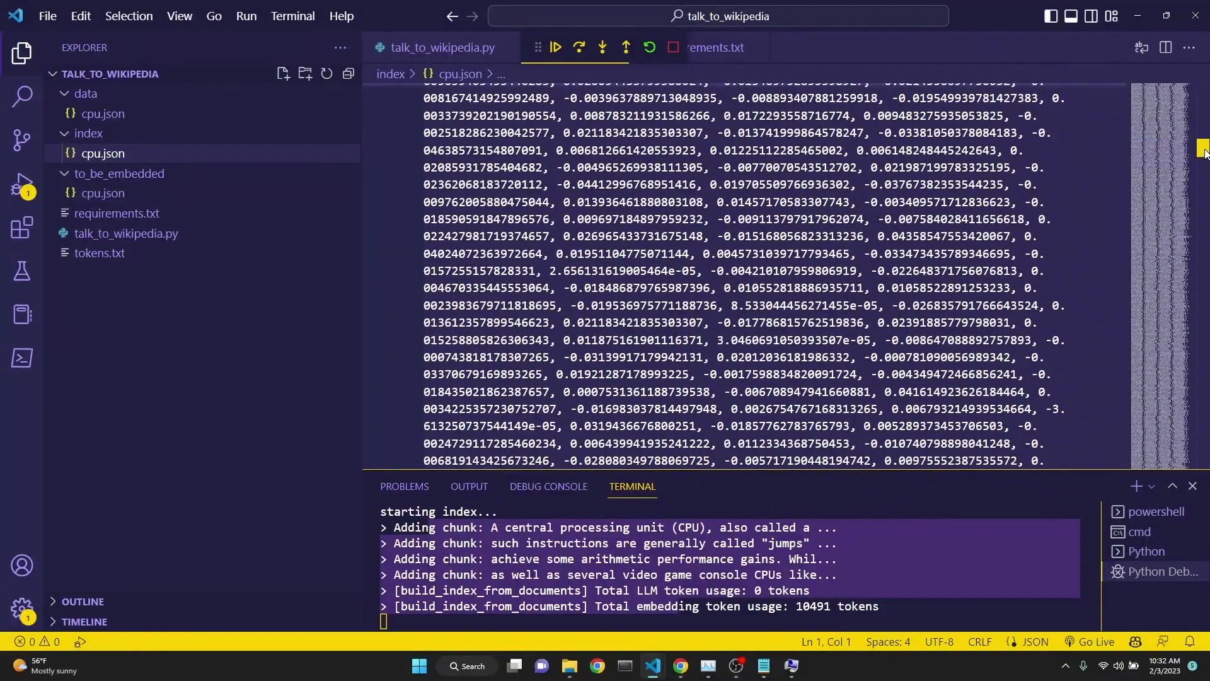
scroll("down", 3)
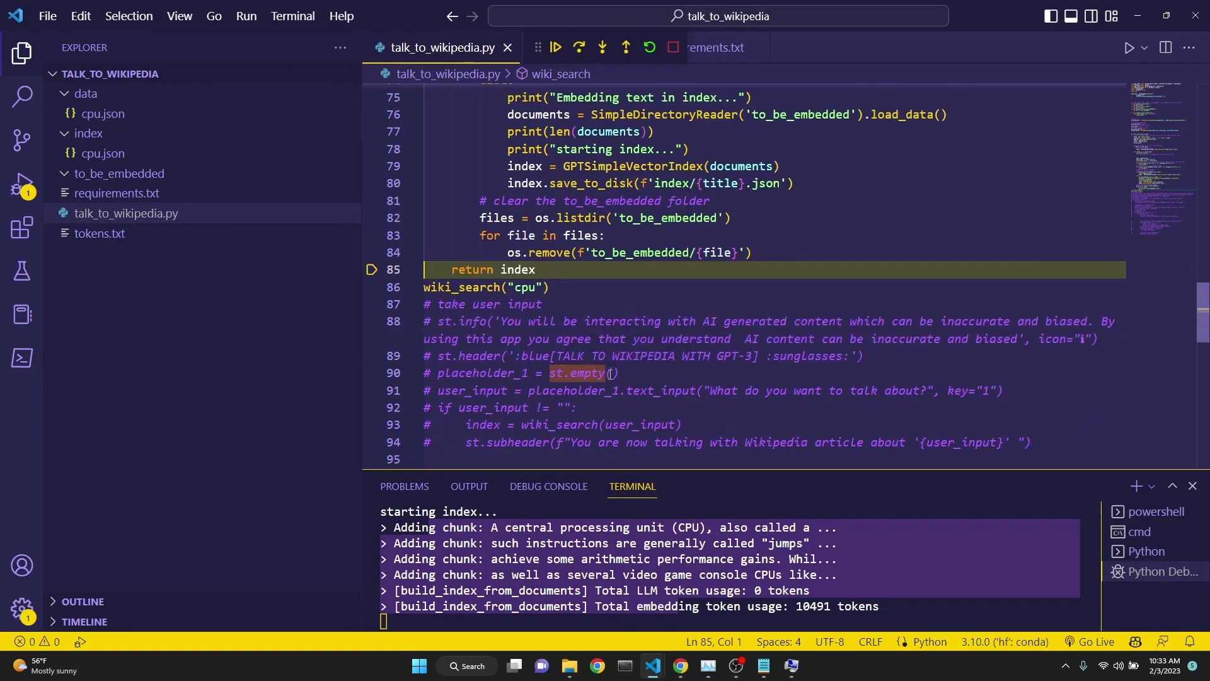
mouse_move(577, 373)
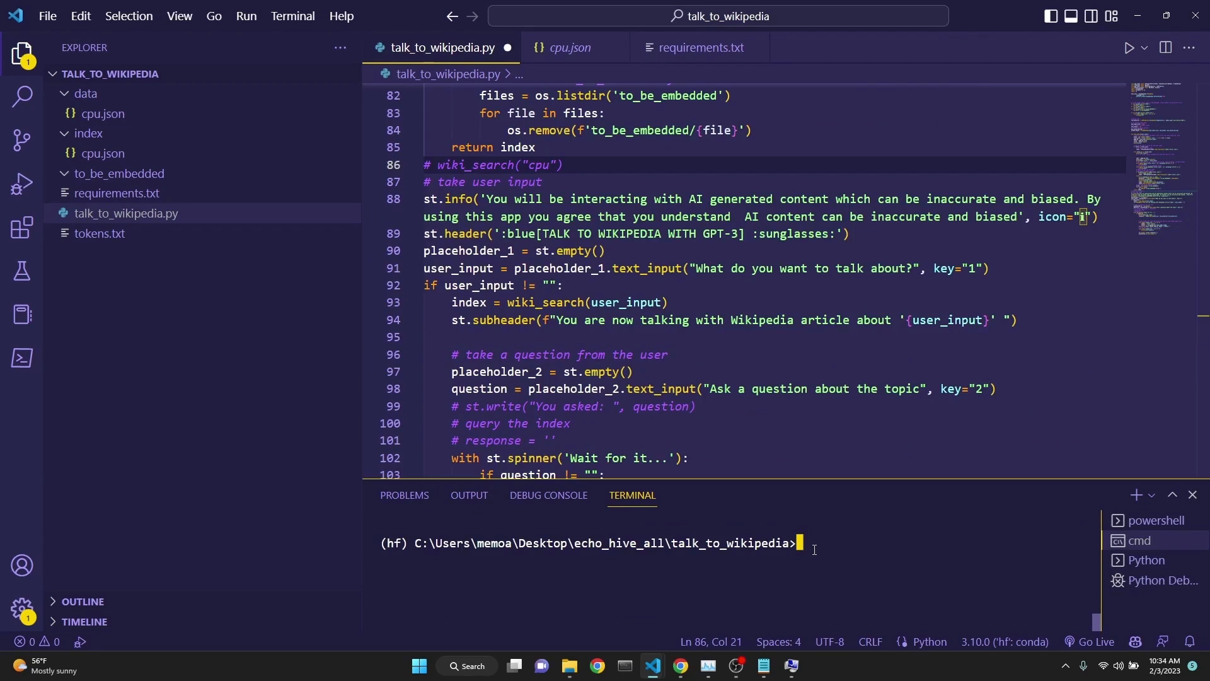
Run 'streamlit run talk_to_wikipedia.py' in the terminal, fixing the misspelled first attempt and relaunching.
type("streamlit run talk_to_wikipedia.py")
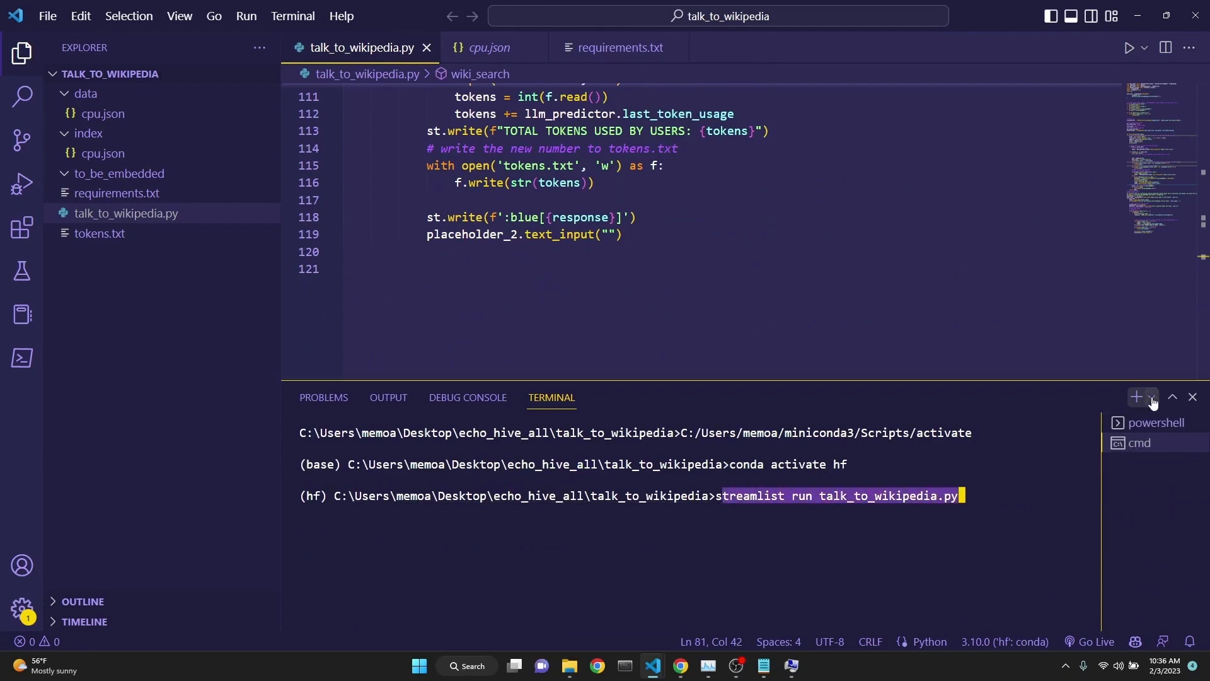
mouse_move(1151, 397)
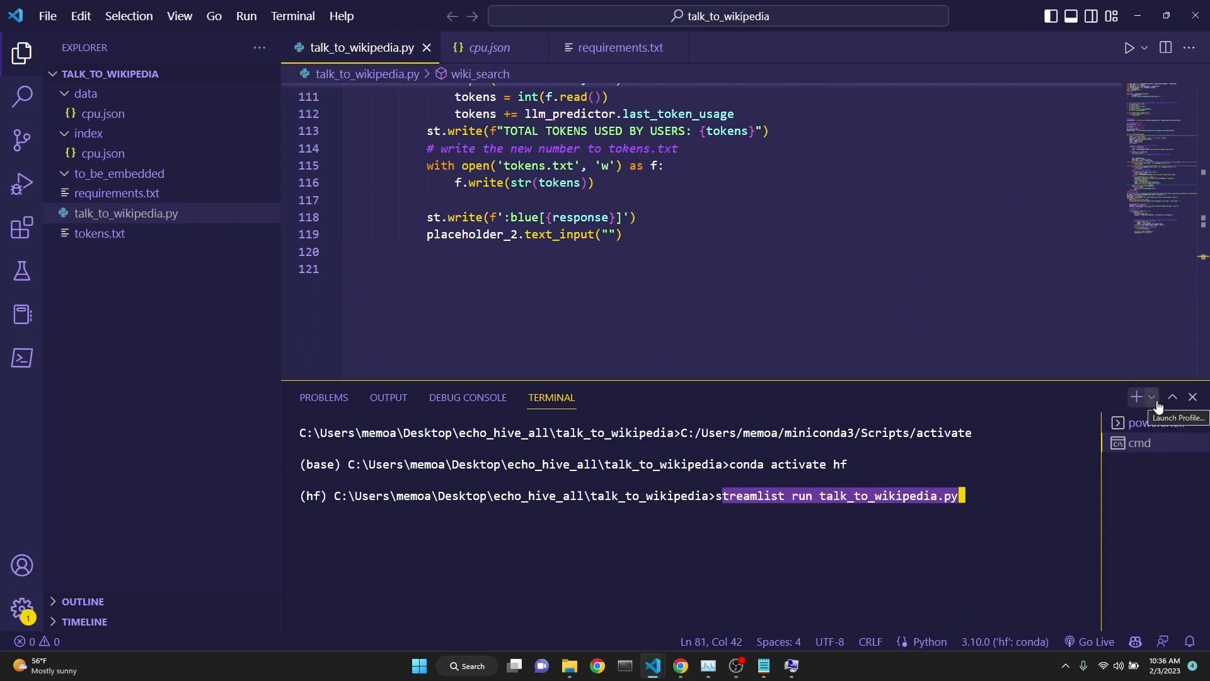
left_click(1151, 396)
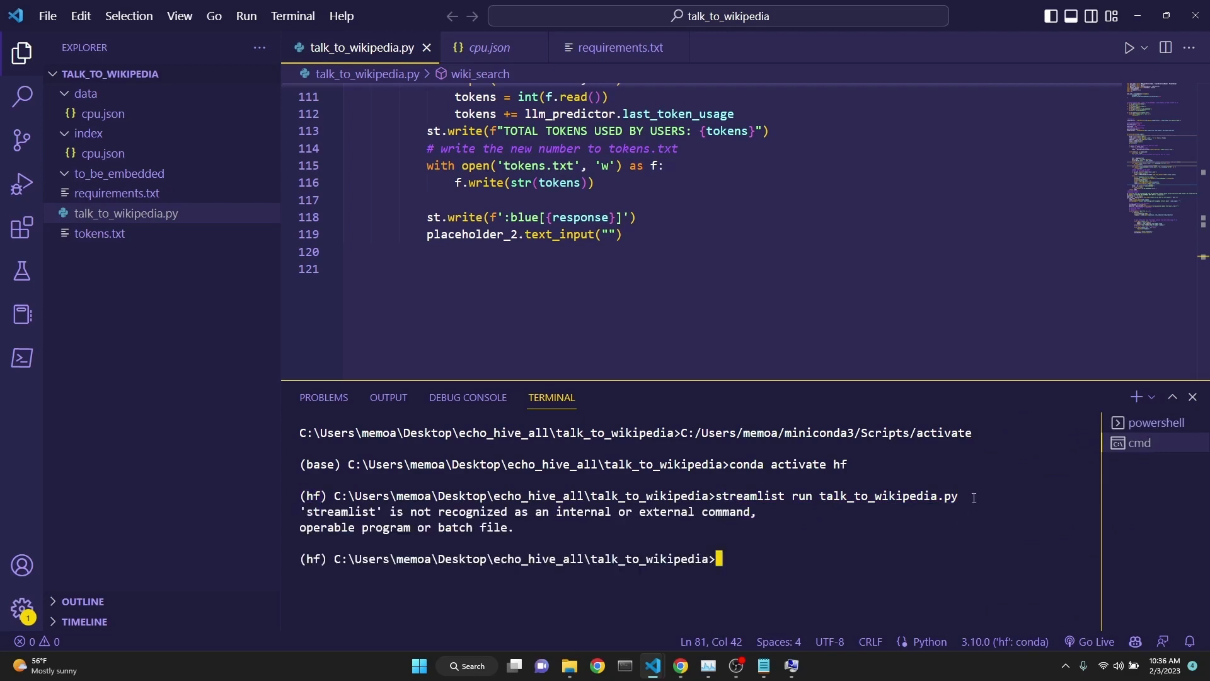
type("streamlit run talk_to_wikipedia.py")
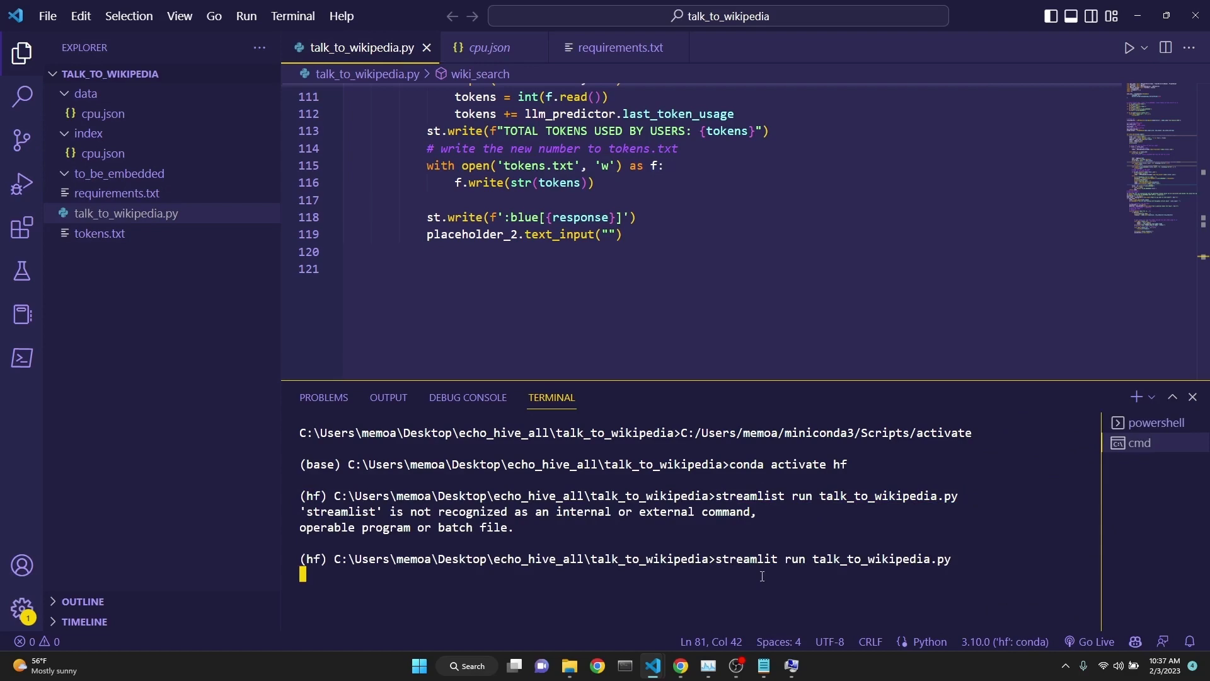
double_click(754, 495)
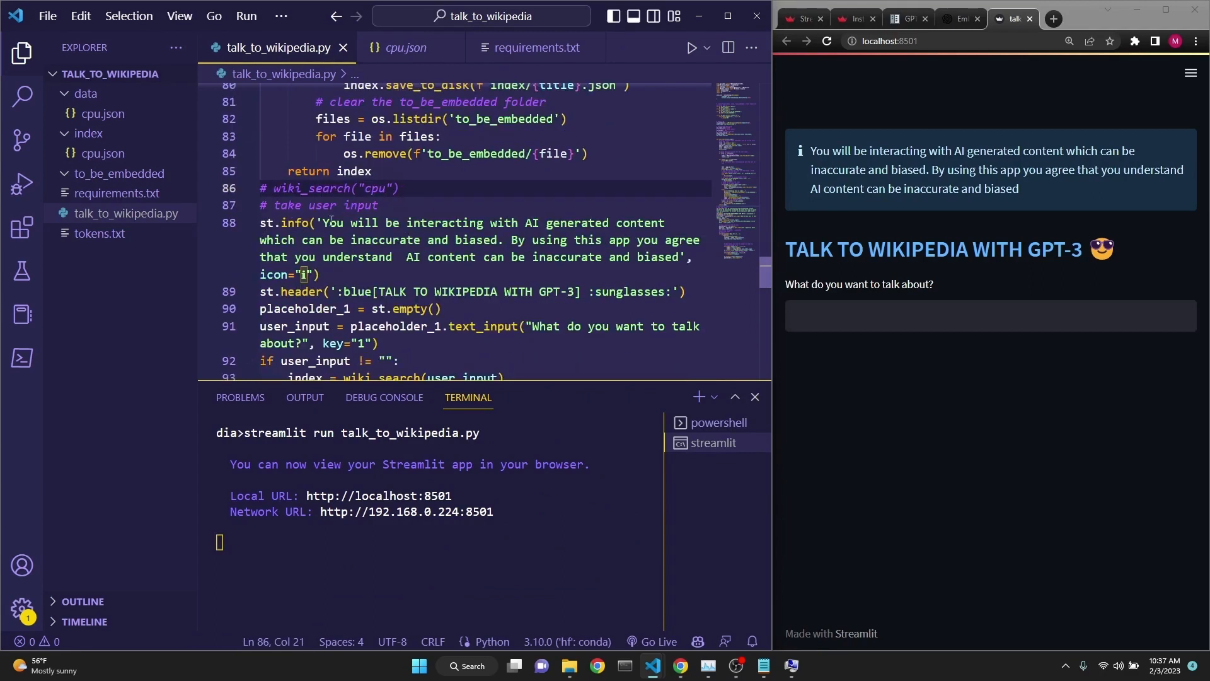
Review the disclaimer text and interface code beside the local app at localhost:8501.
left_click_drag(322, 222, 350, 257)
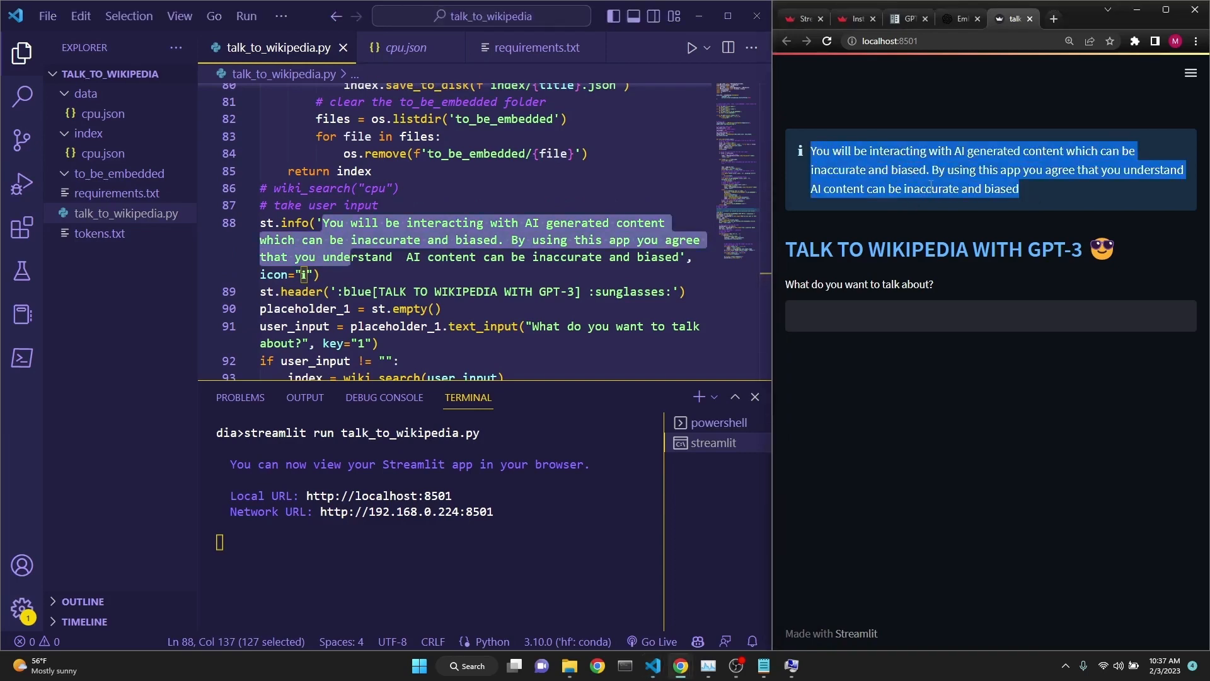
scroll("down", 3)
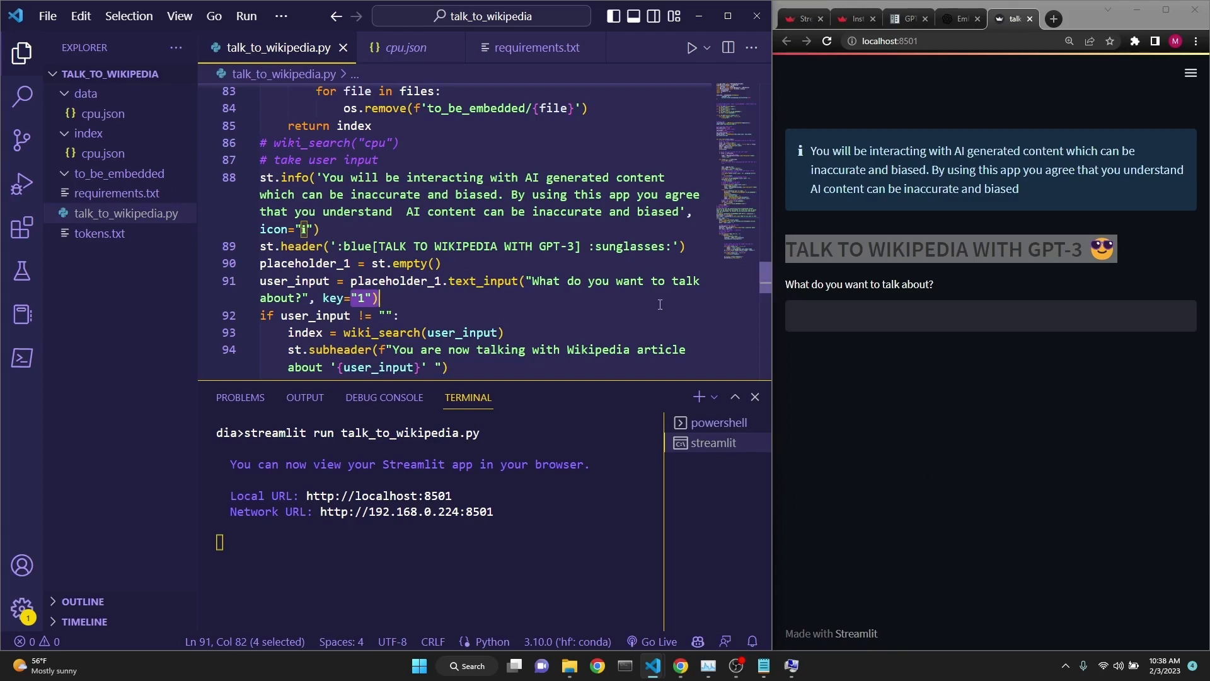
scroll("down", 3)
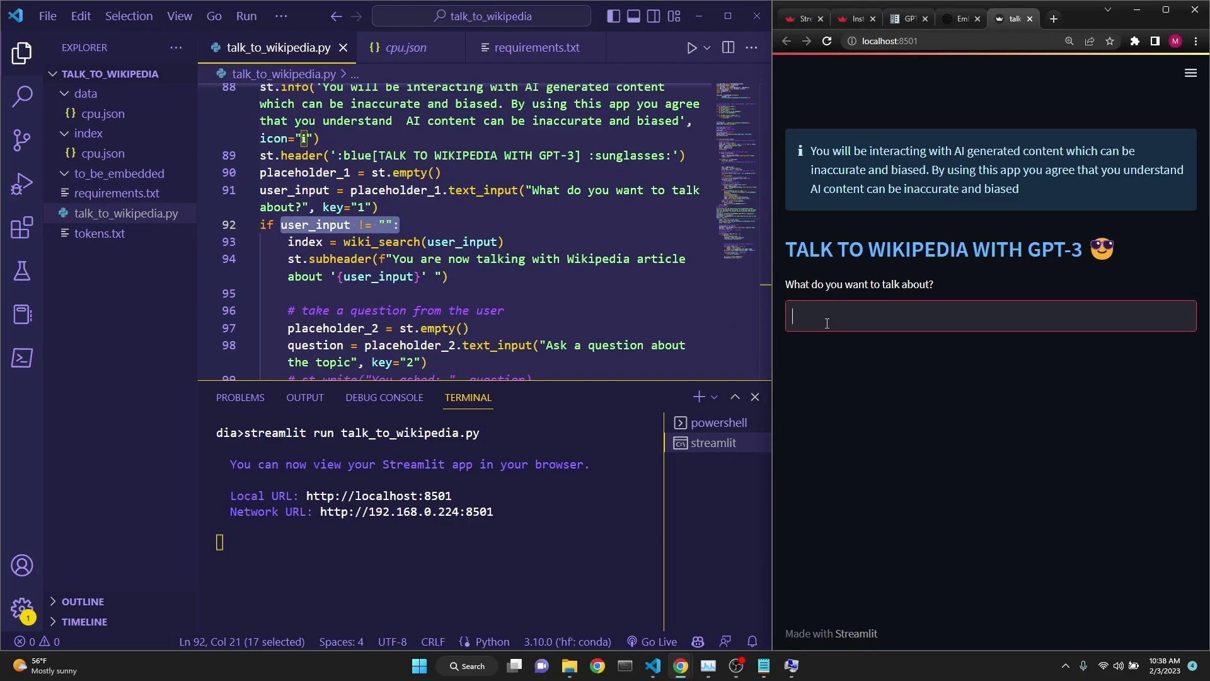
Enter 'space' as the topic in Talk to Wikipedia and open the newly created space.json index file.
type("space")
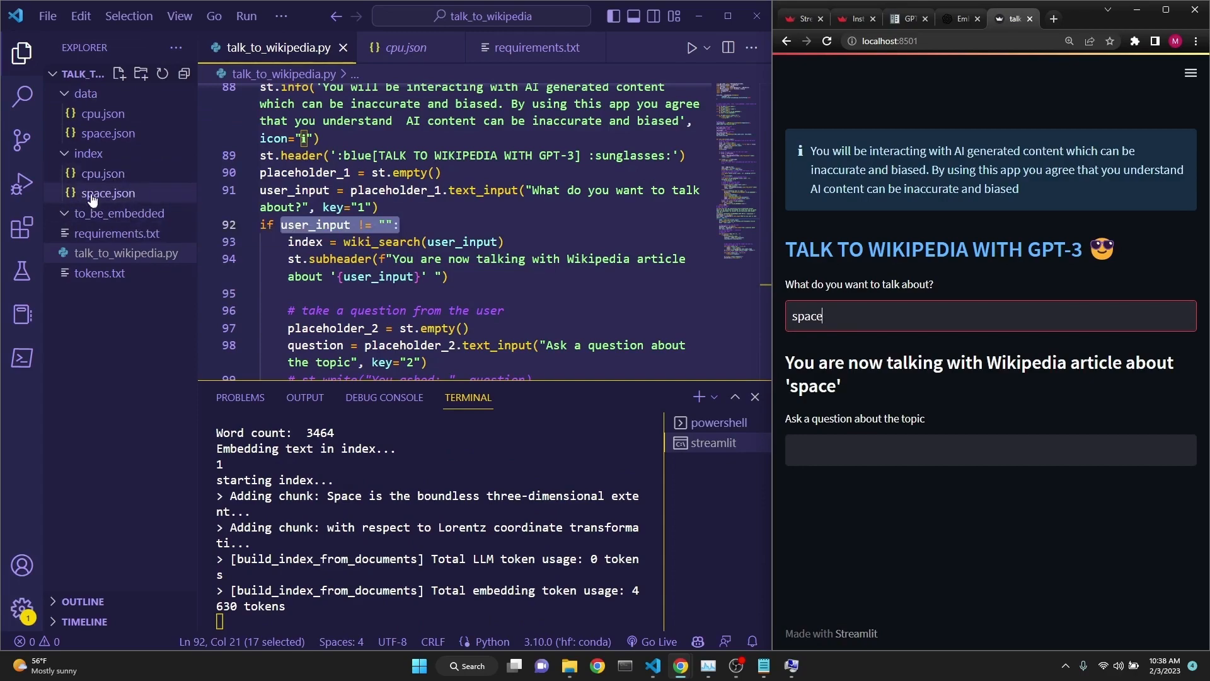
left_click(108, 192)
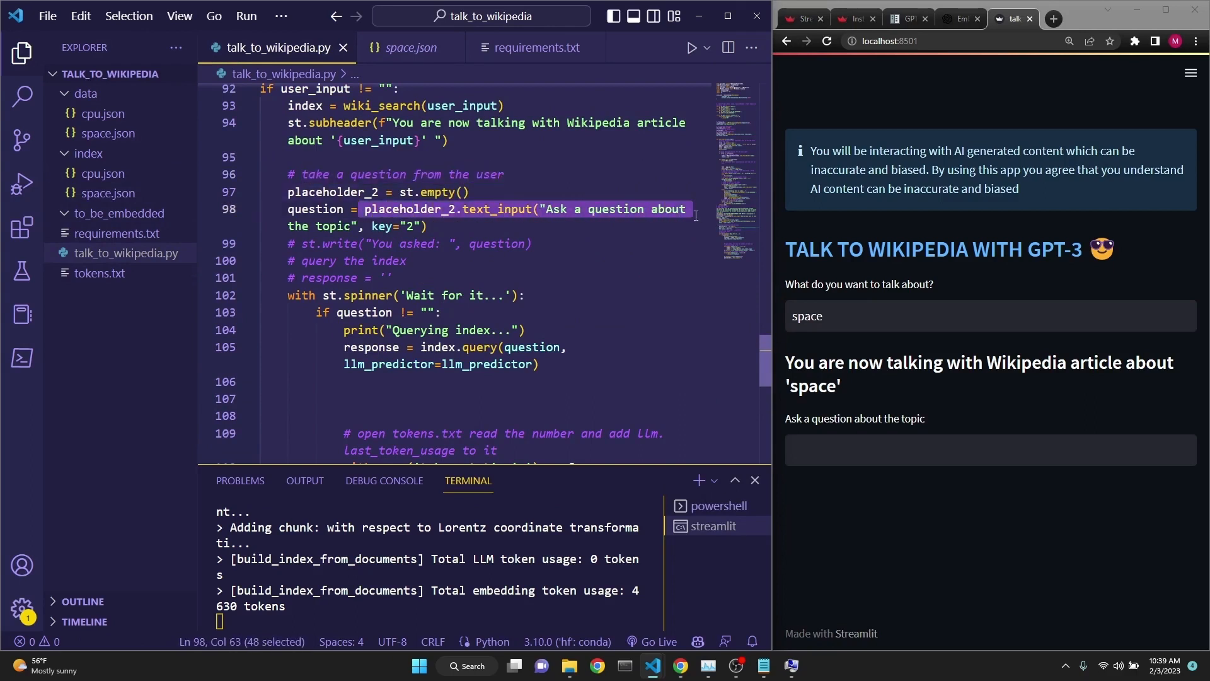
mouse_move(589, 240)
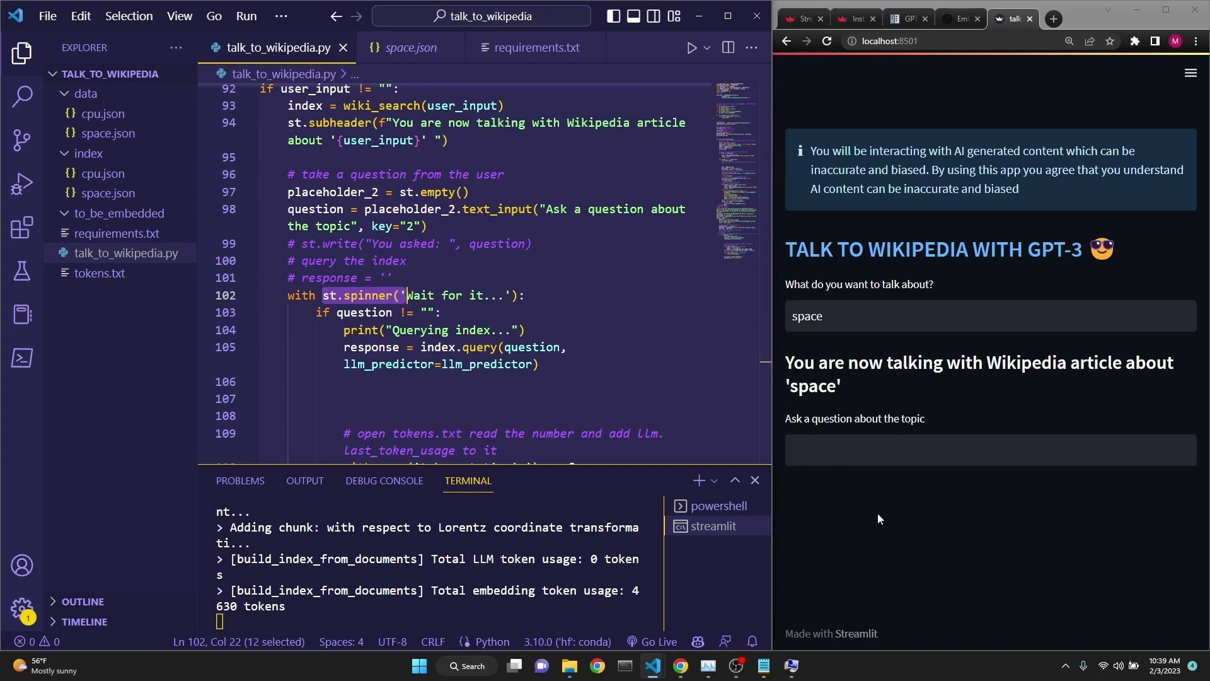
mouse_move(794, 513)
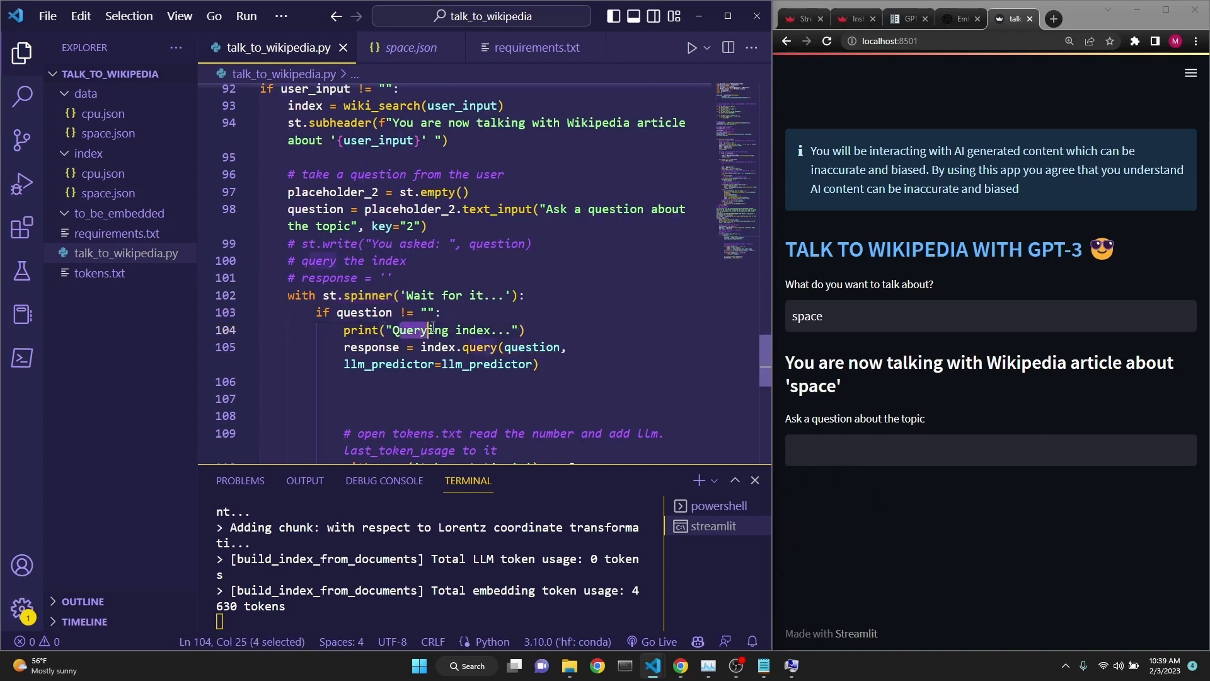
left_click_drag(396, 329, 512, 329)
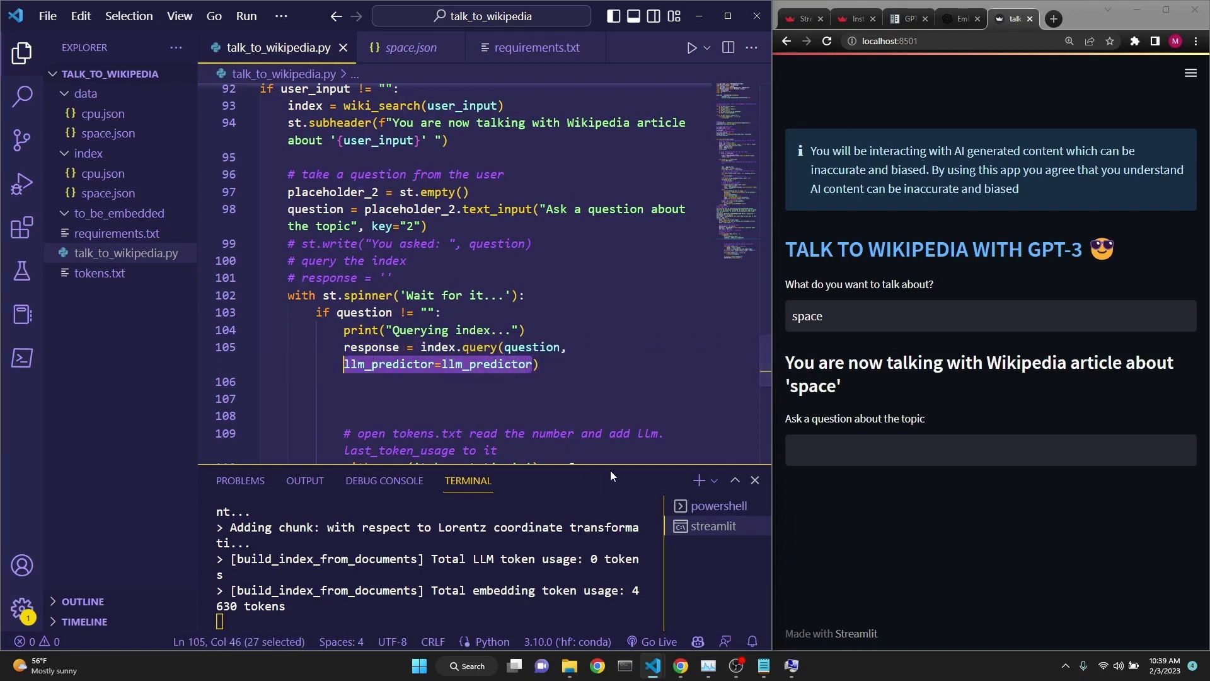
key("Delete")
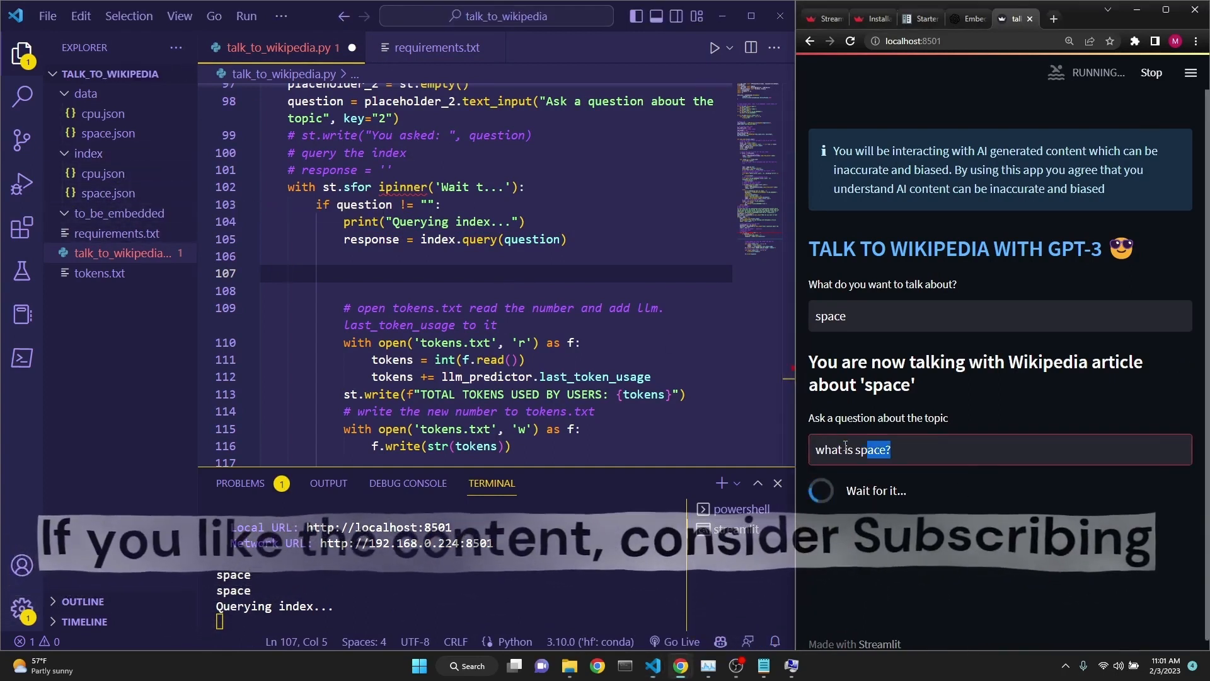
Ask the app 'what is space in math?' and then 'what did Einstein think?' and review the answers.
triple_click(852, 448)
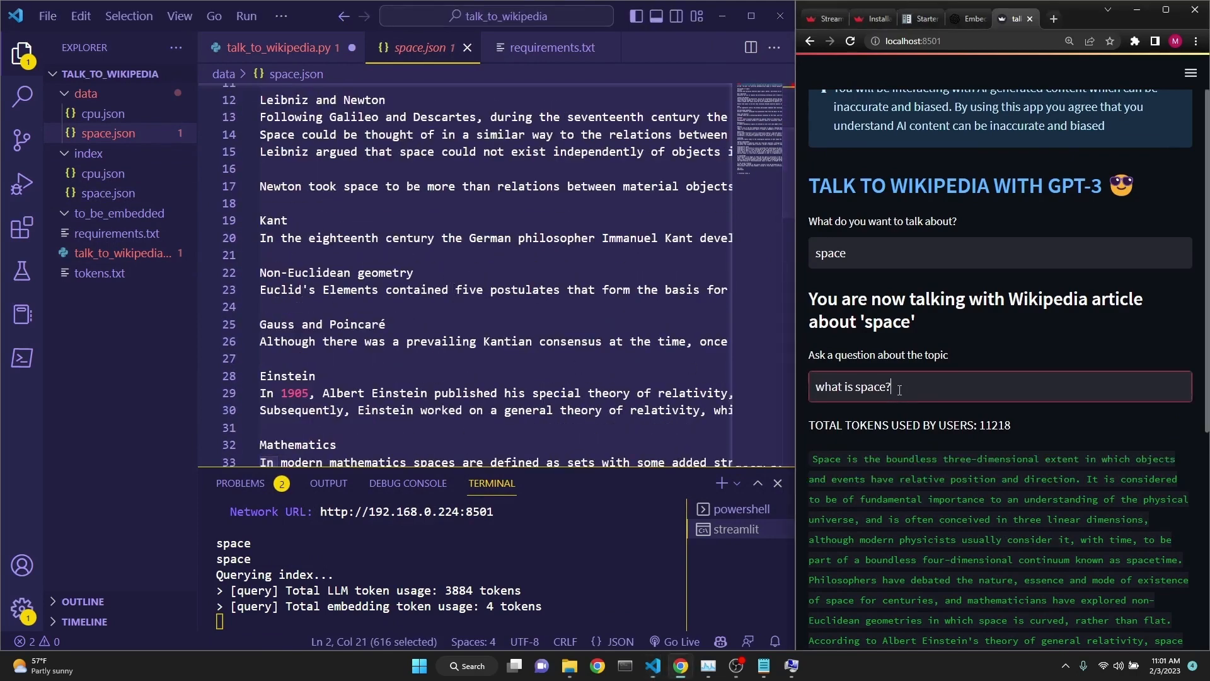
type("in math")
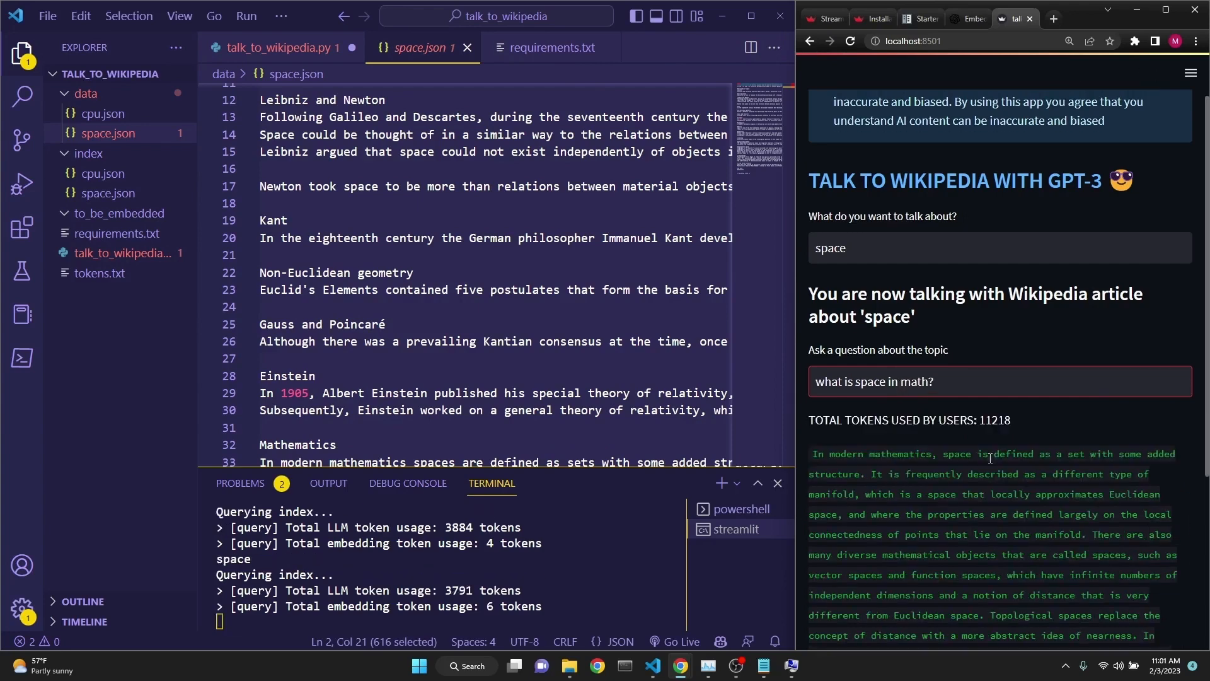
left_click_drag(829, 452, 1000, 513)
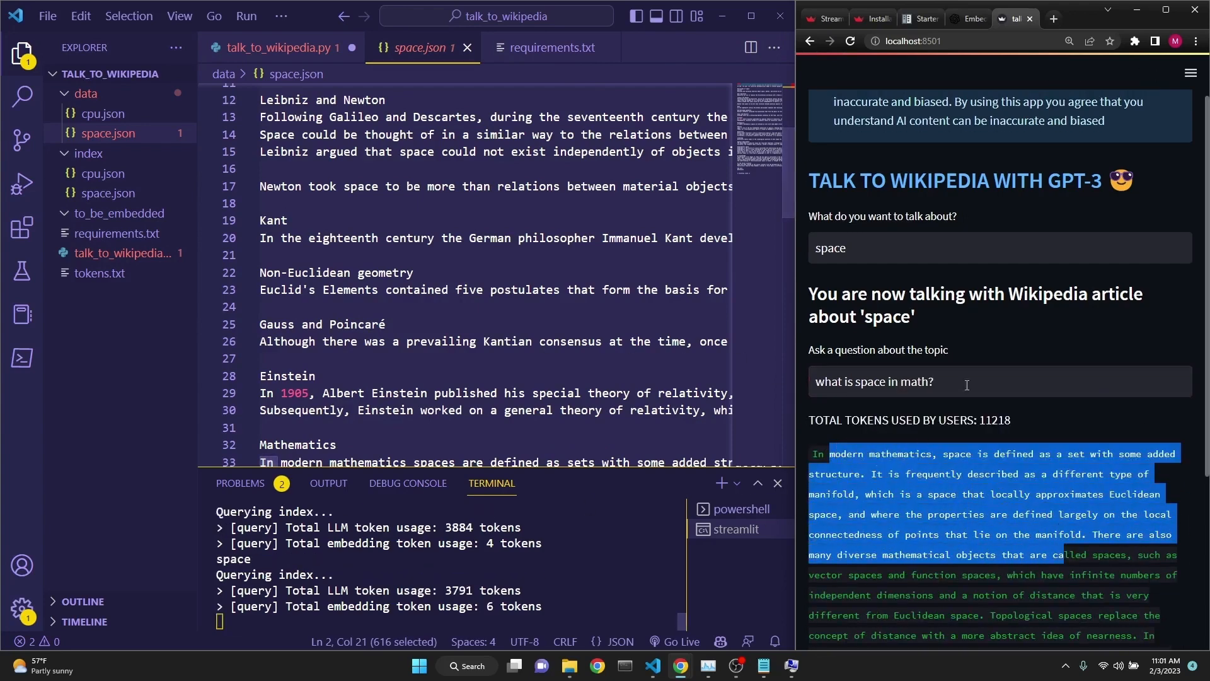
mouse_move(787, 357)
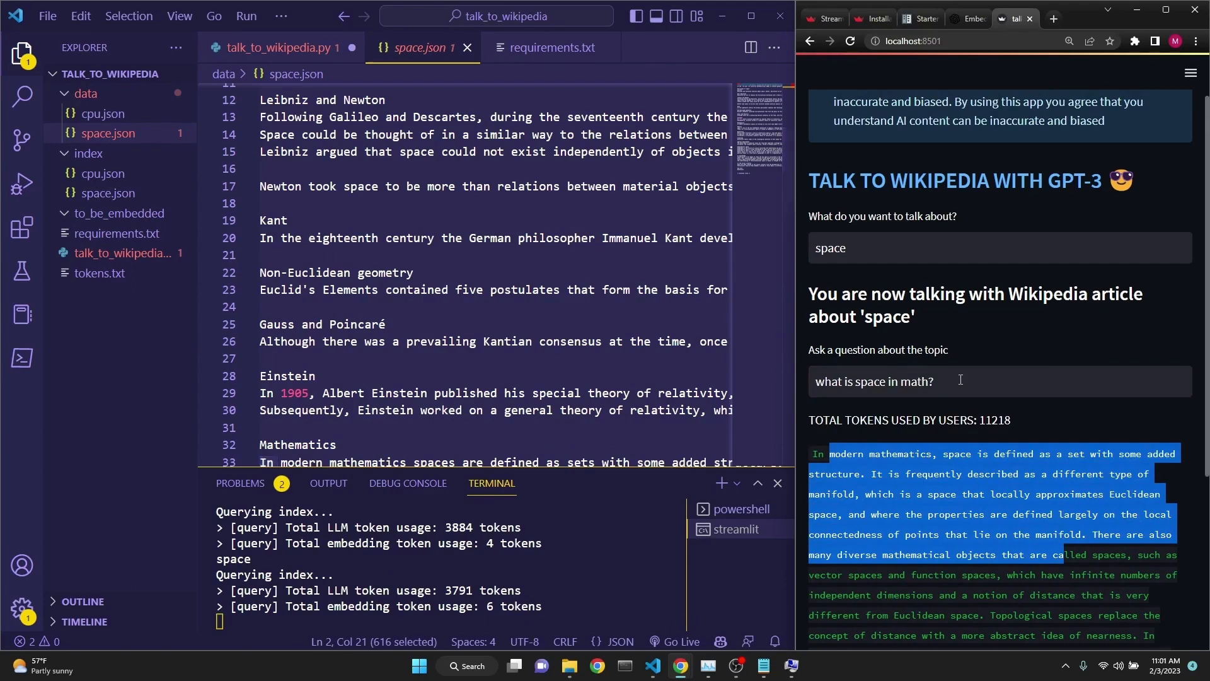
type("what did Einstein think?")
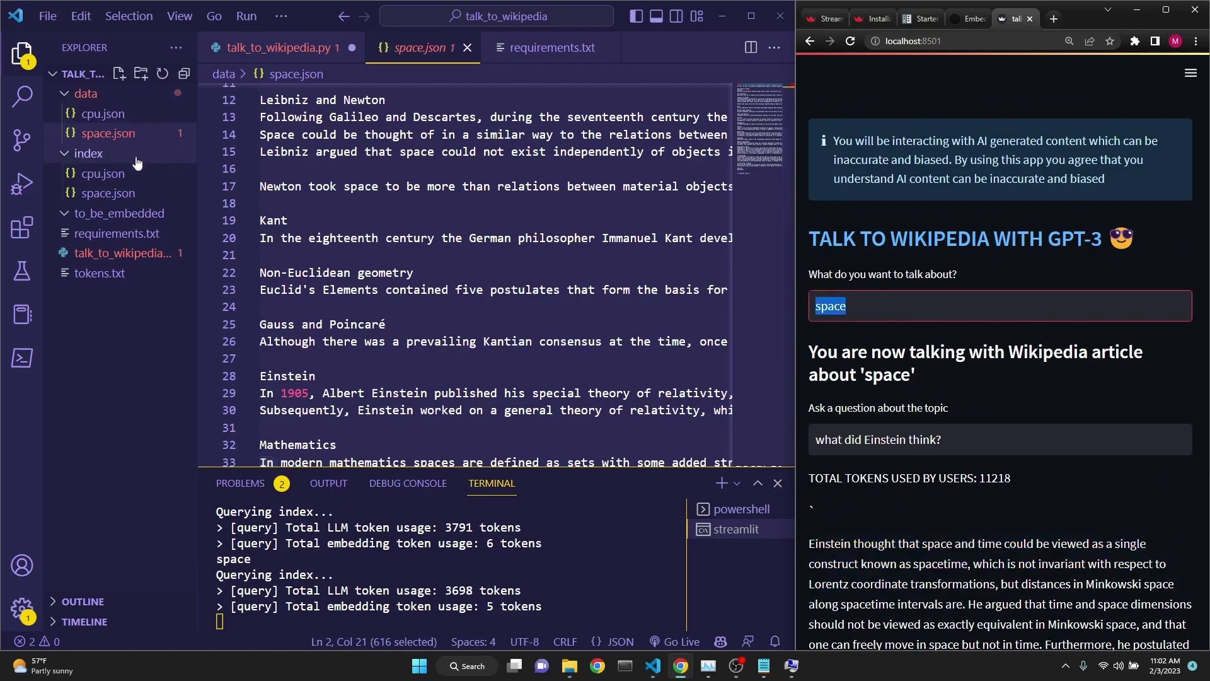
mouse_move(117, 134)
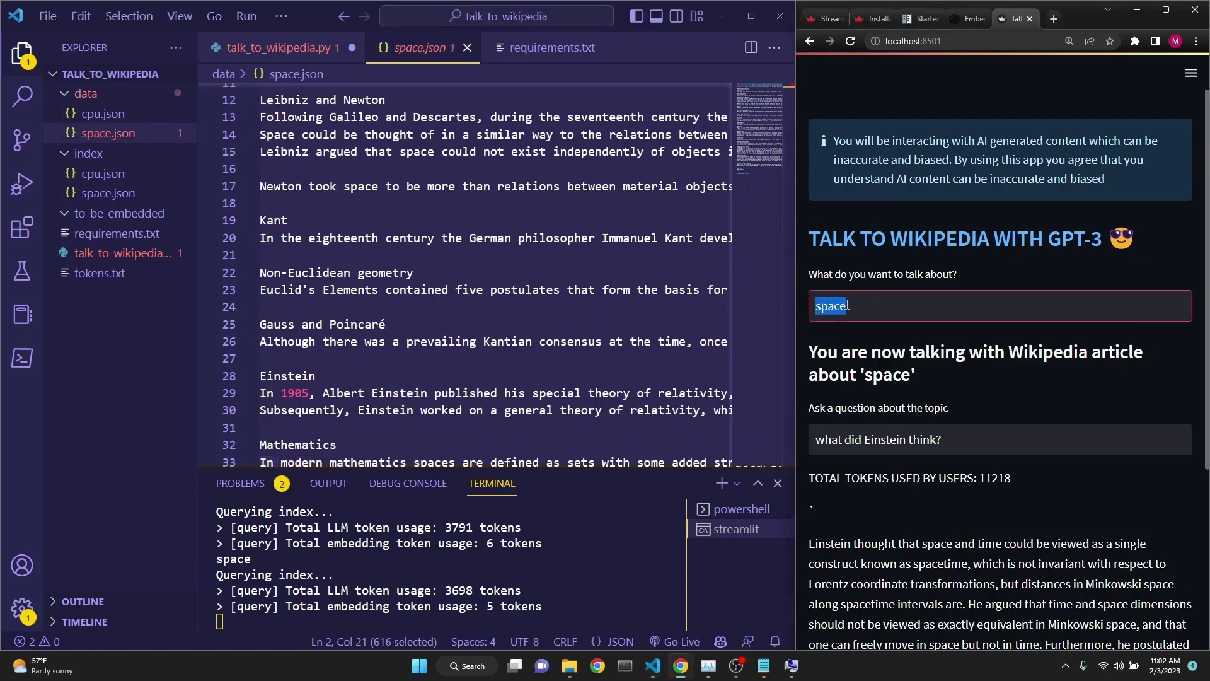
Switch the app's Wikipedia topic to 'computers' so it builds computers.json.
type("computers")
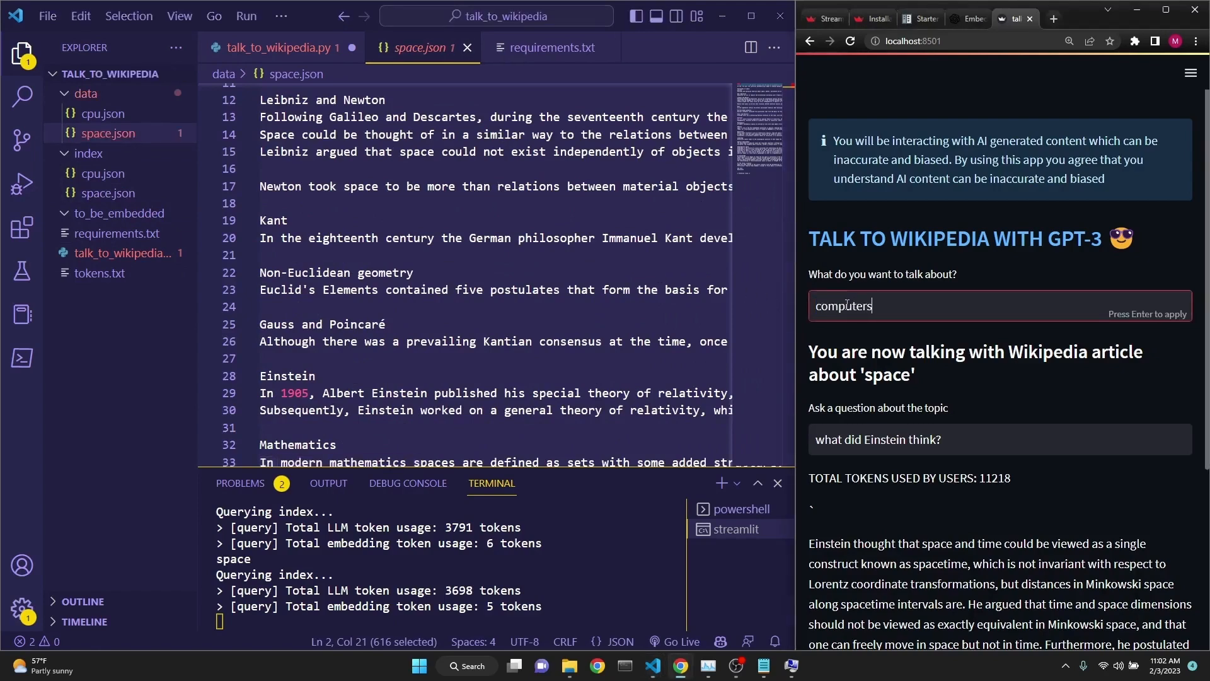
key("Enter")
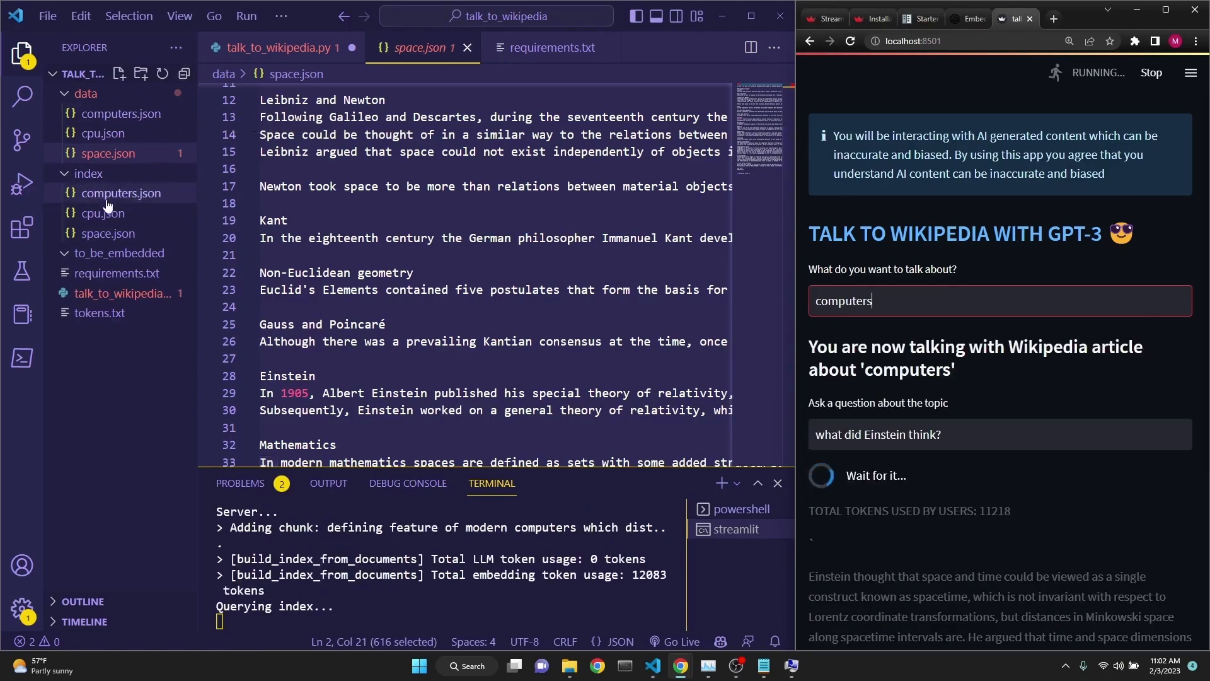
mouse_move(104, 182)
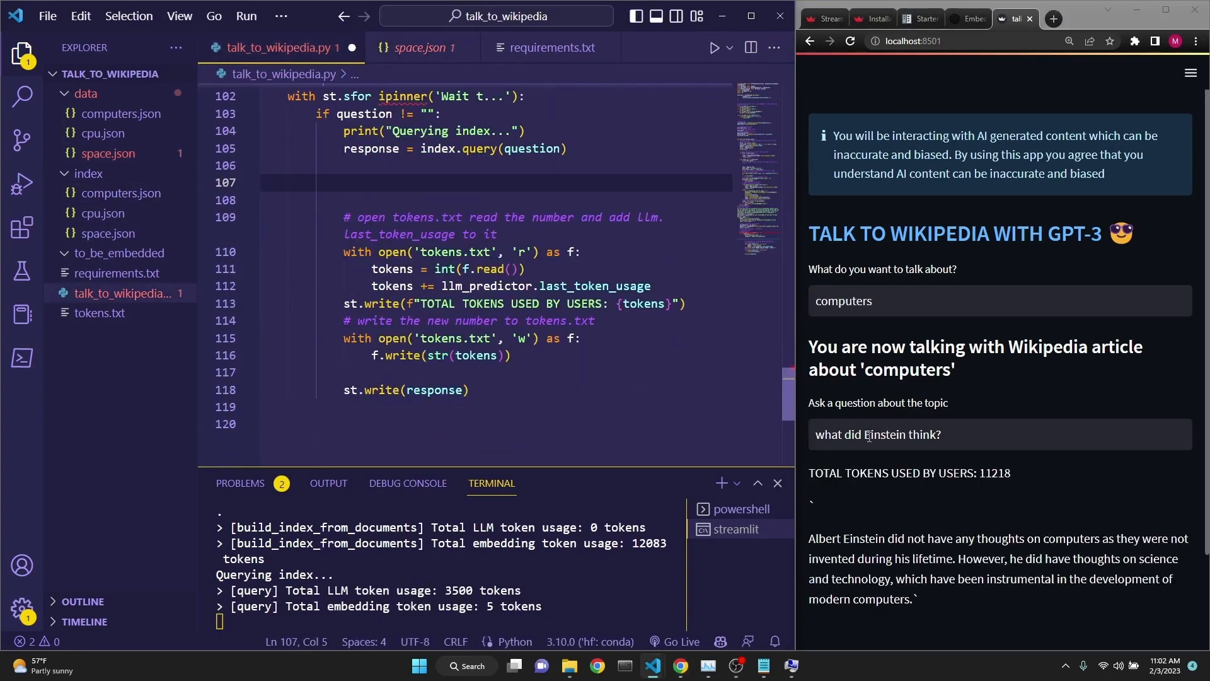
Ask 'what was the first computer?' and get the Manchester Baby answer.
triple_click(877, 433)
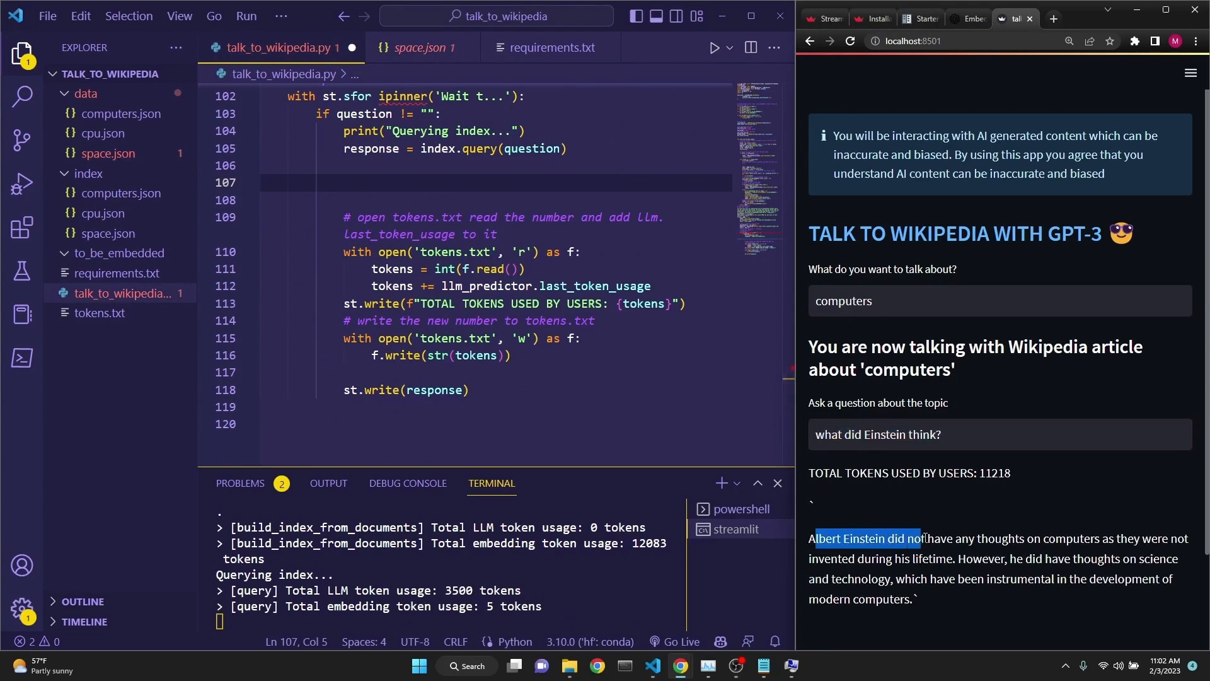
left_click_drag(916, 538, 1139, 539)
type("what was")
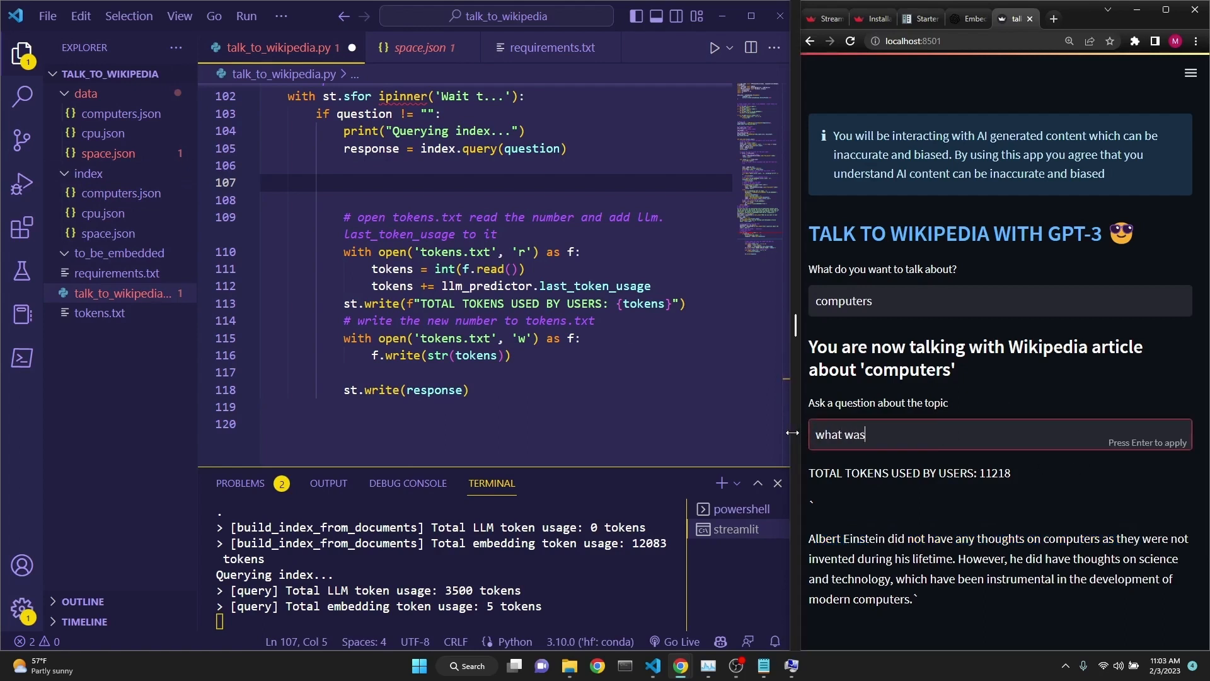
type("the first computer?")
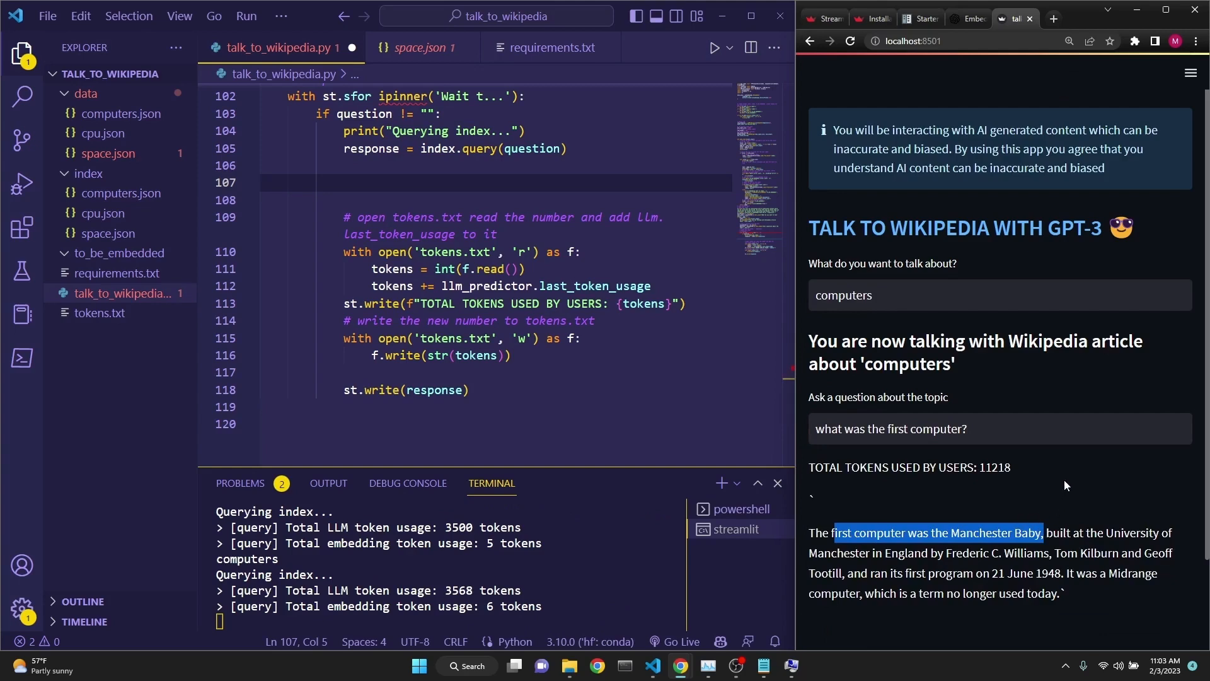
mouse_move(712, 393)
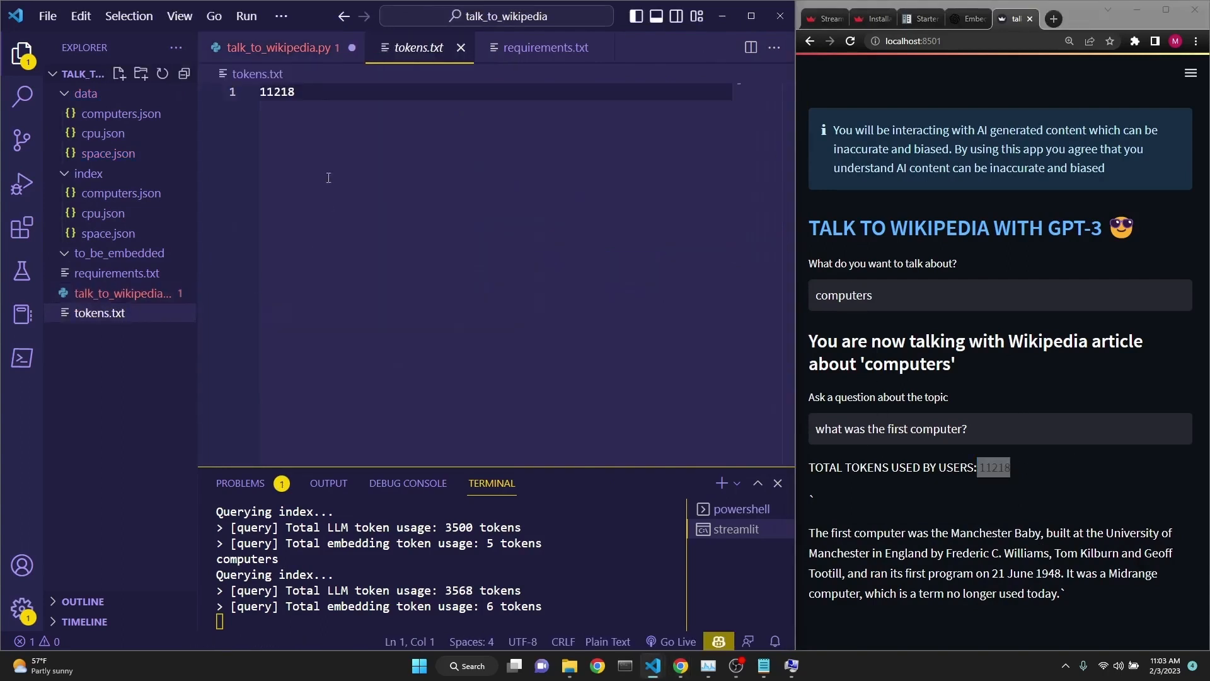
left_click(274, 48)
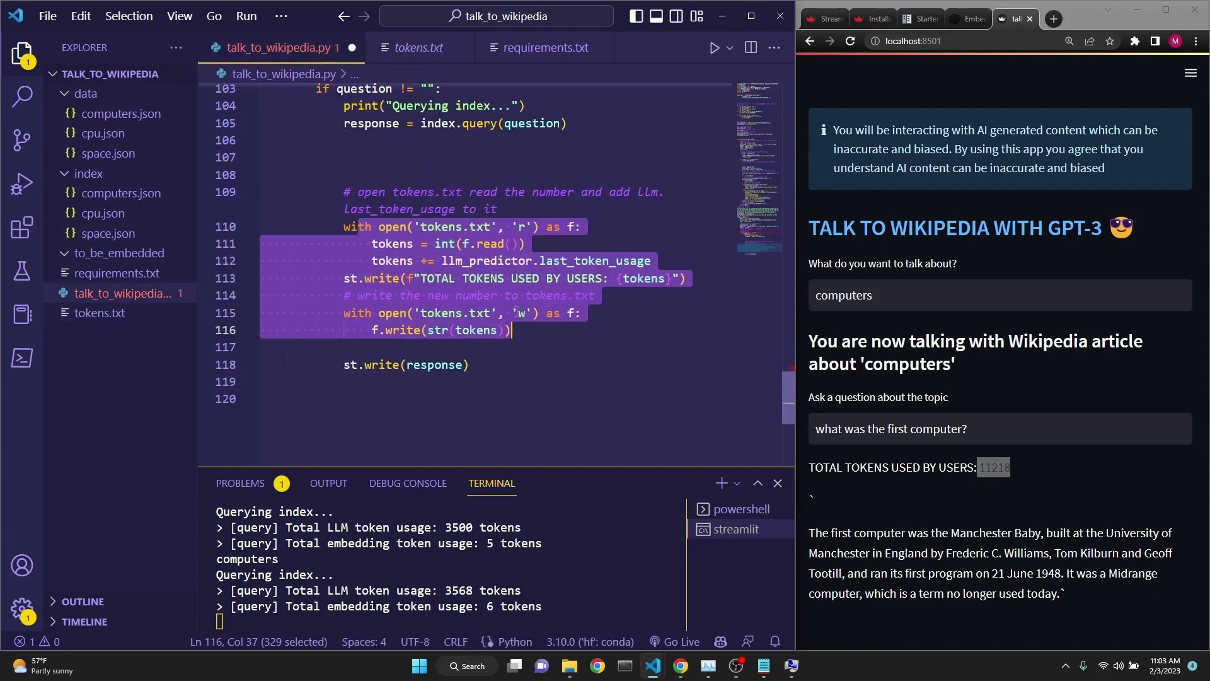
left_click(527, 330)
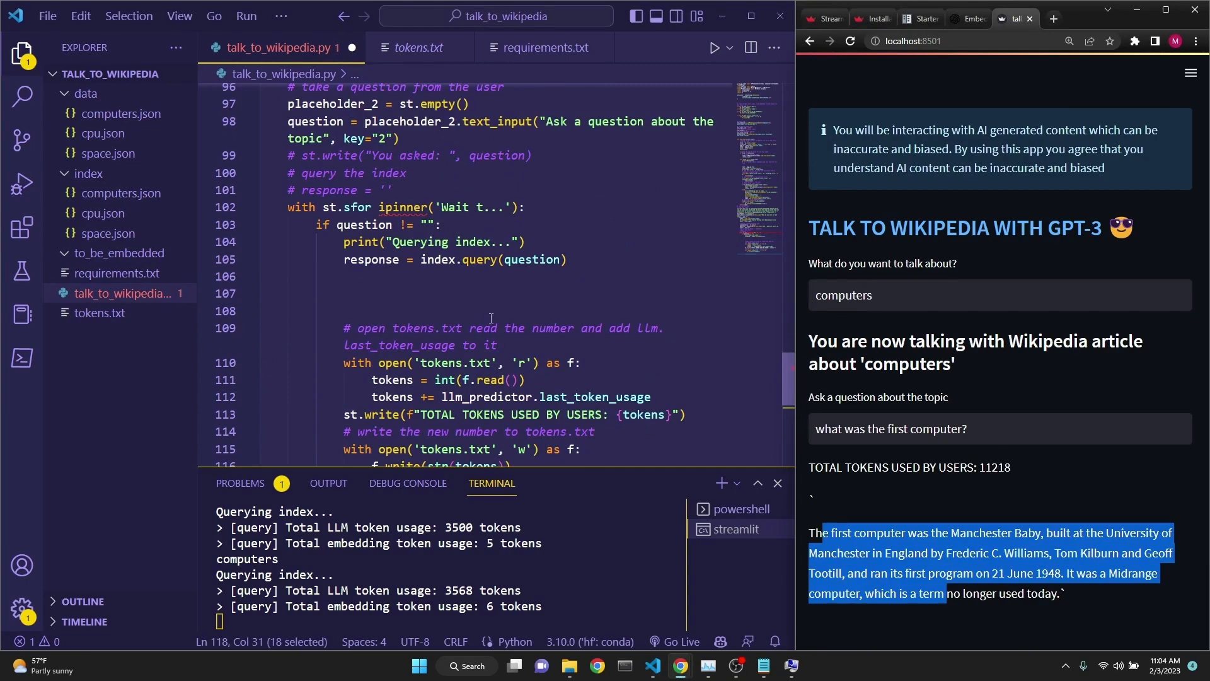
mouse_move(854, 506)
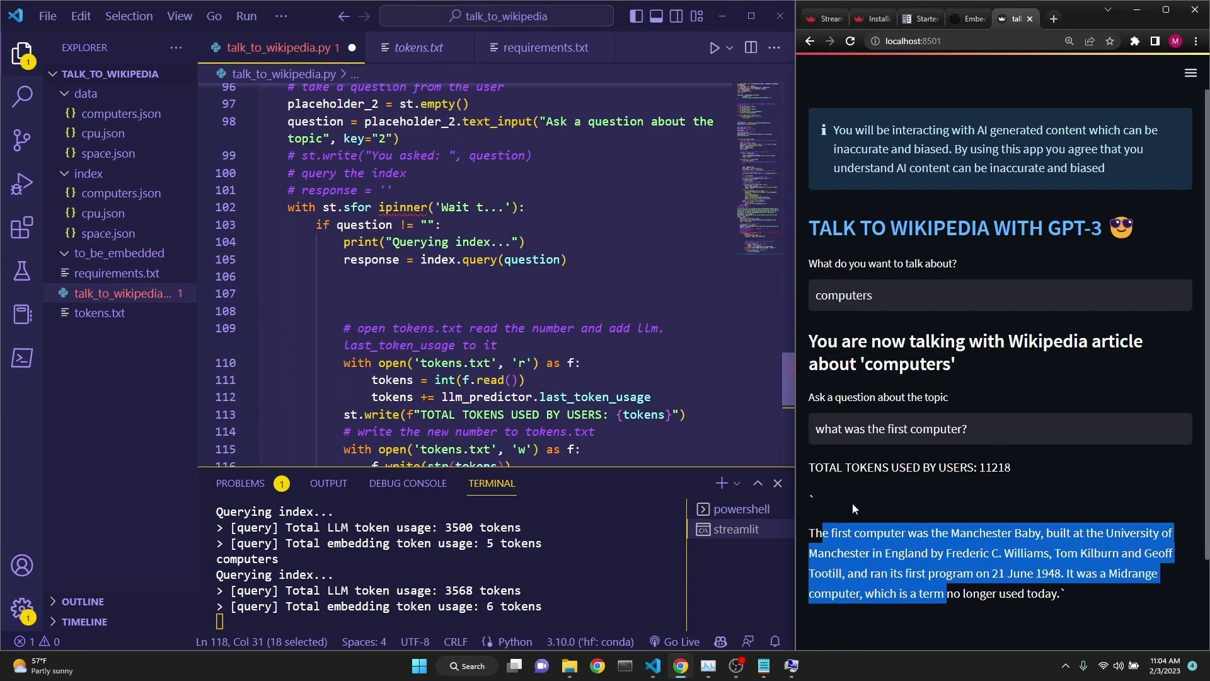
mouse_move(1116, 531)
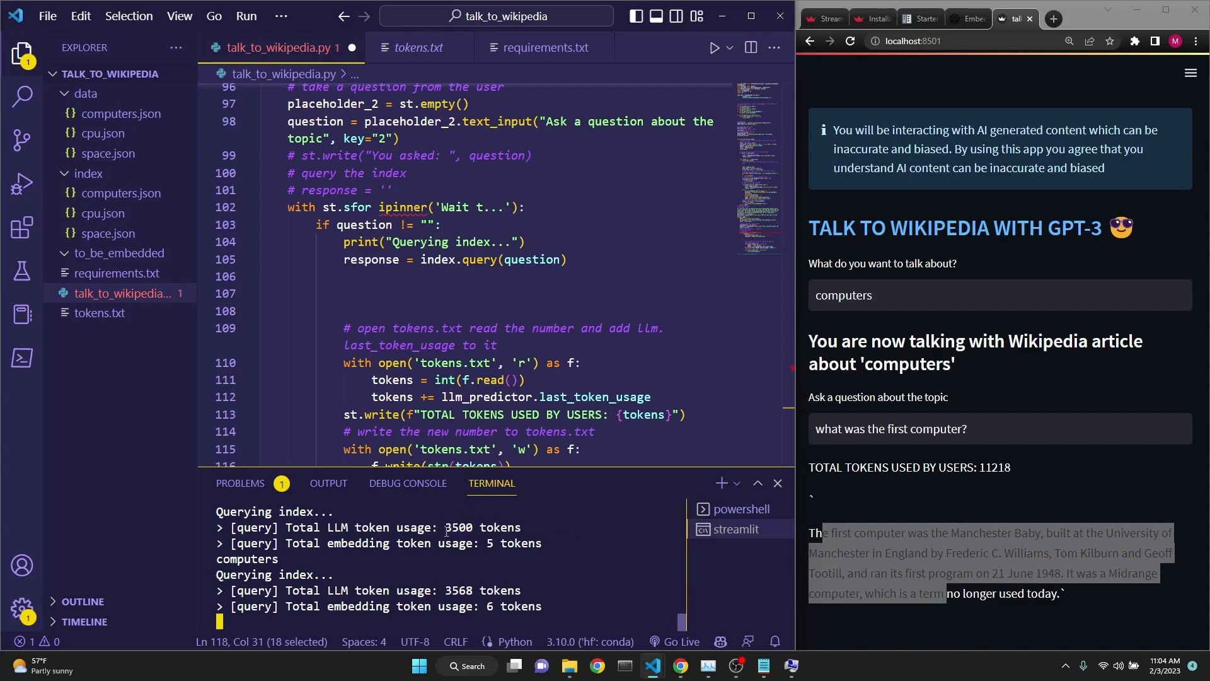
double_click(462, 527)
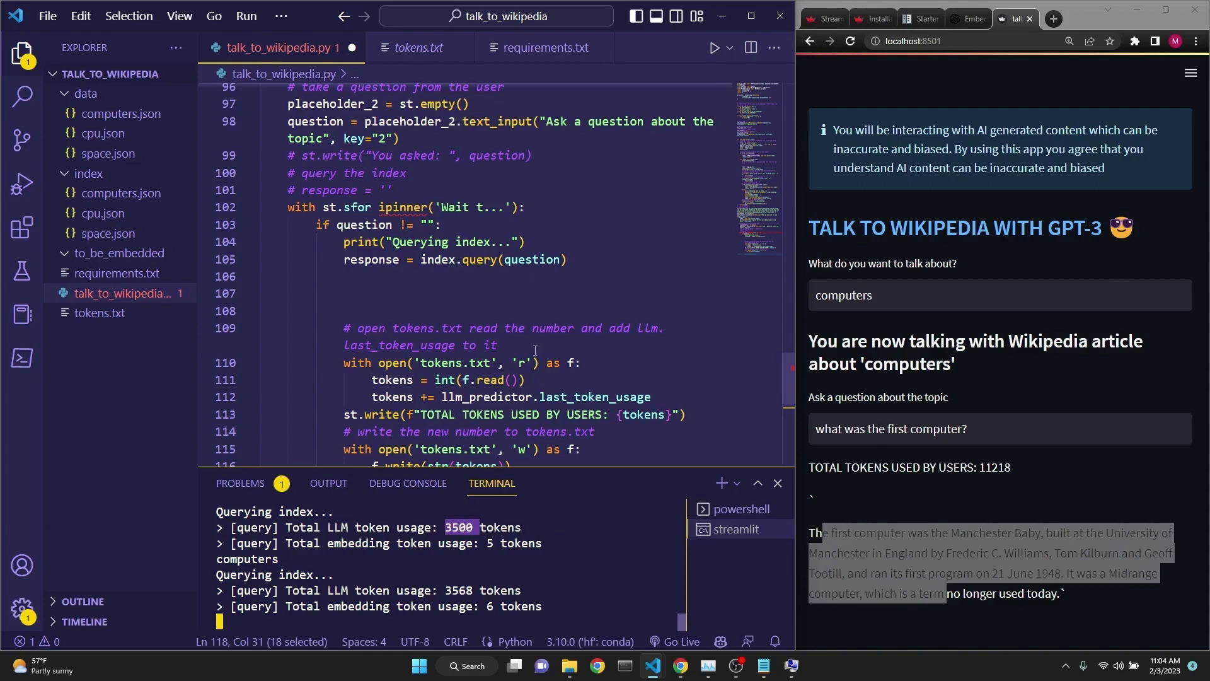
mouse_move(513, 292)
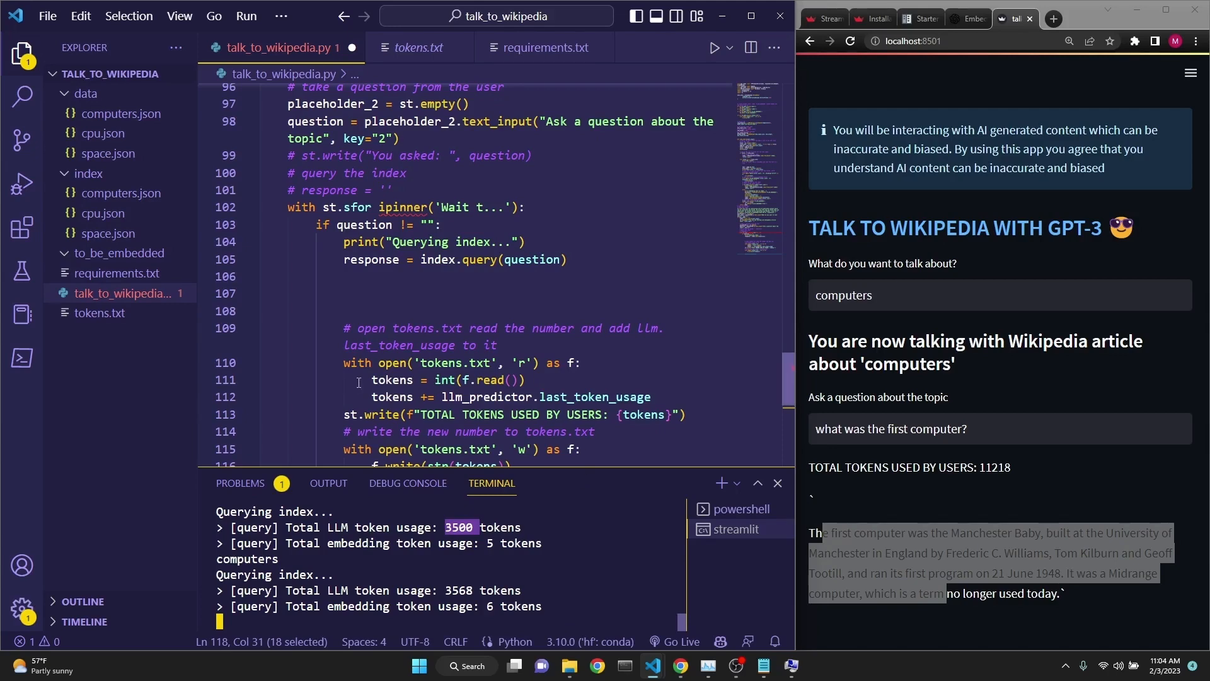
mouse_move(550, 426)
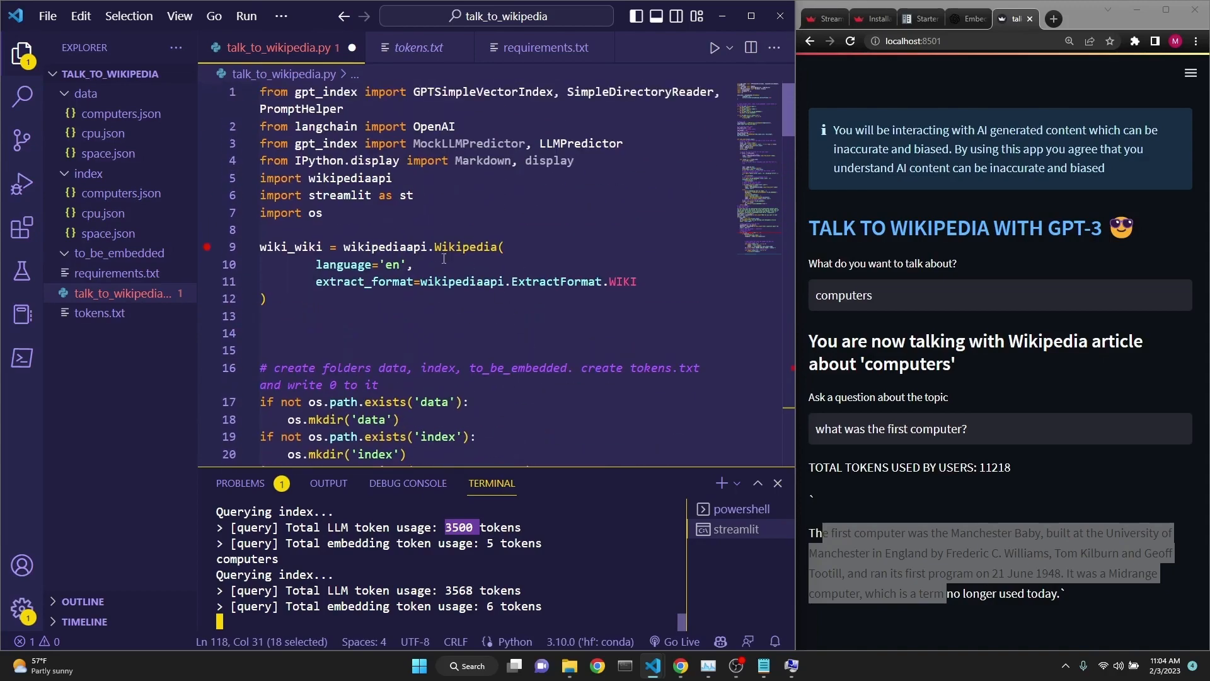
mouse_move(424, 340)
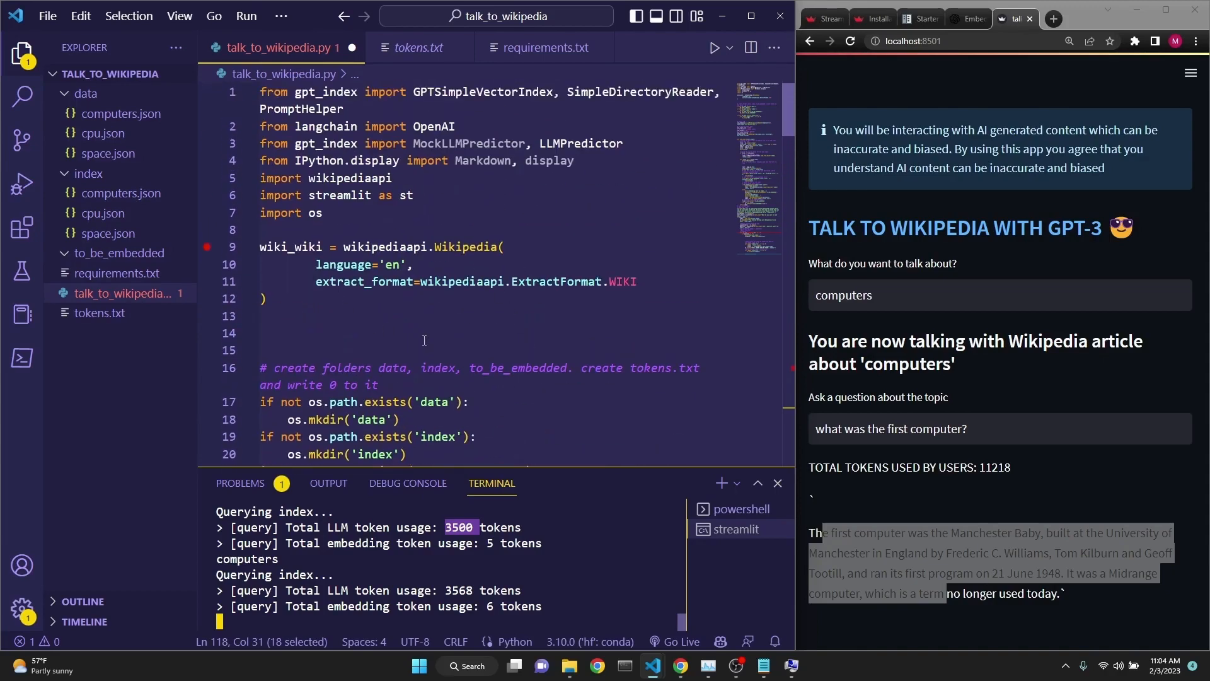
mouse_move(426, 339)
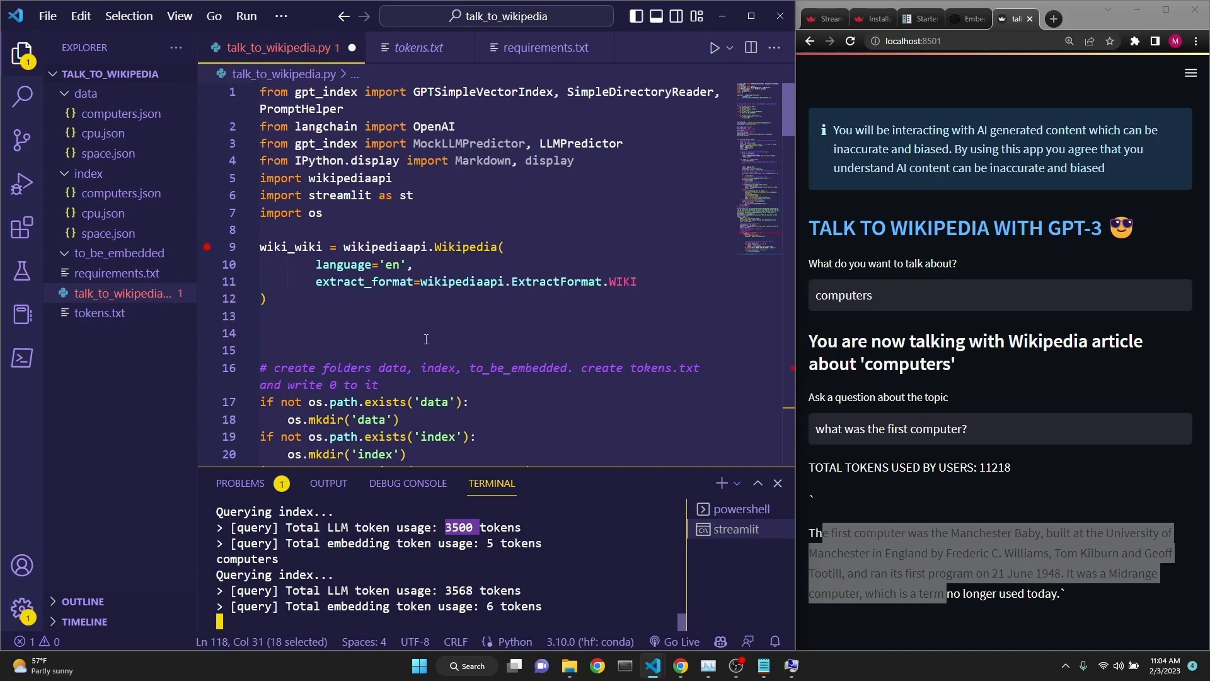
mouse_move(432, 340)
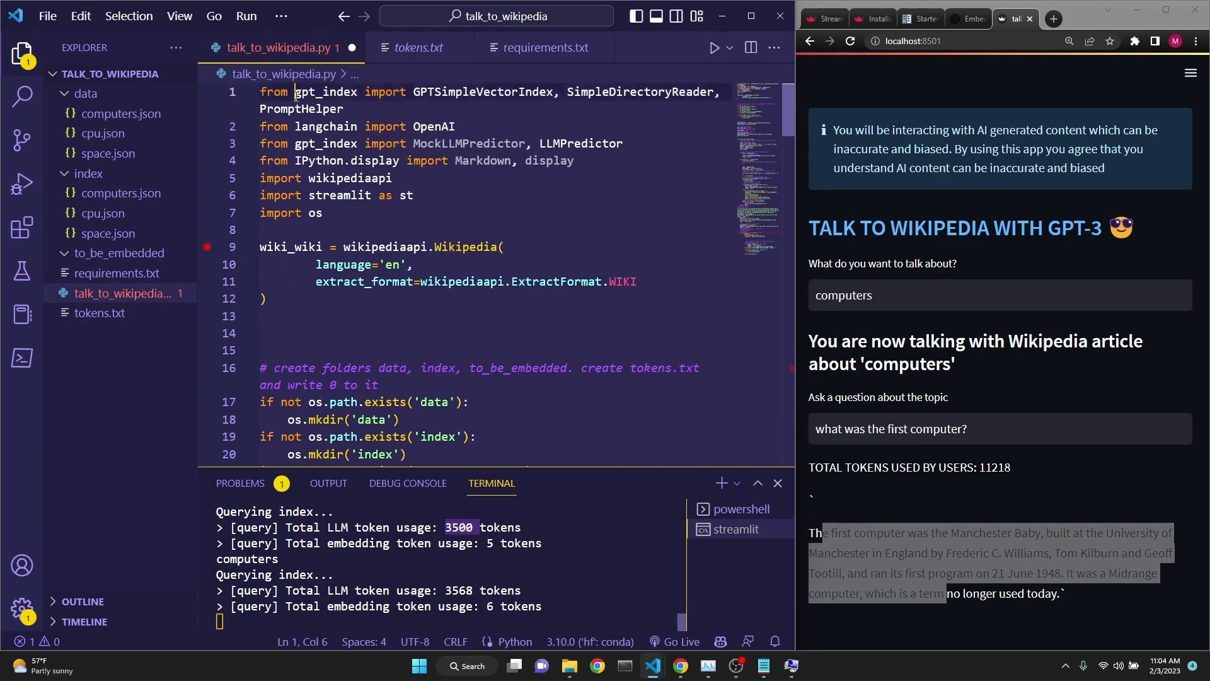
double_click(325, 91)
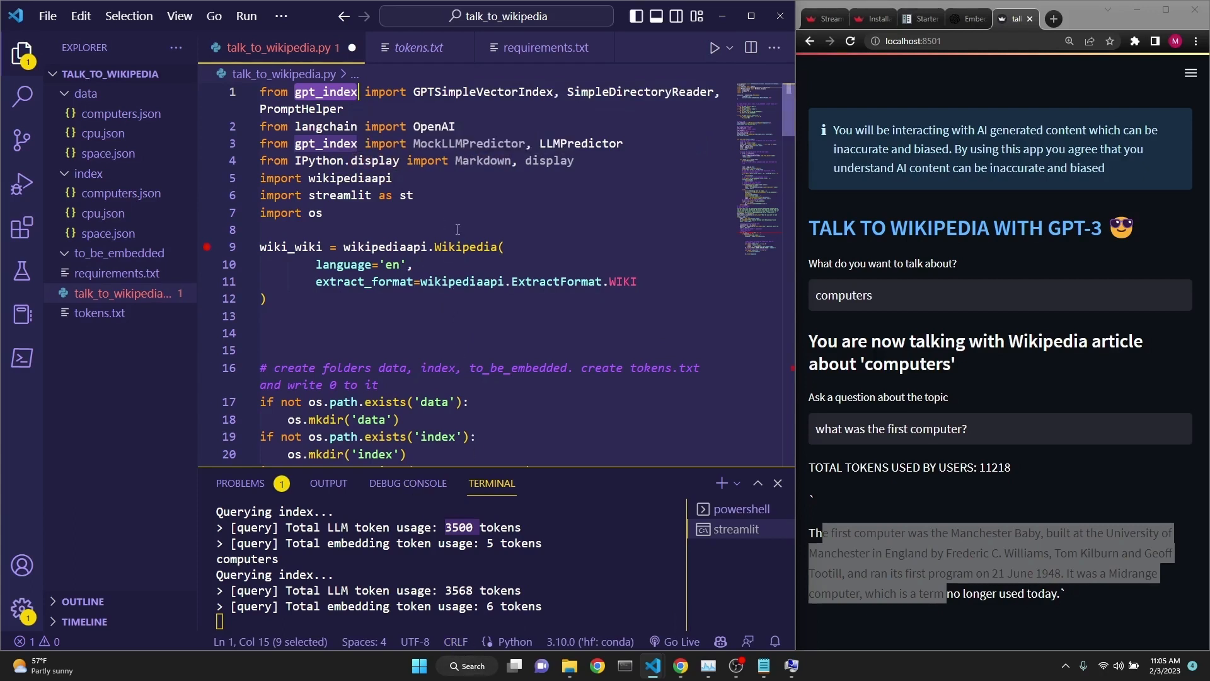
left_click(493, 225)
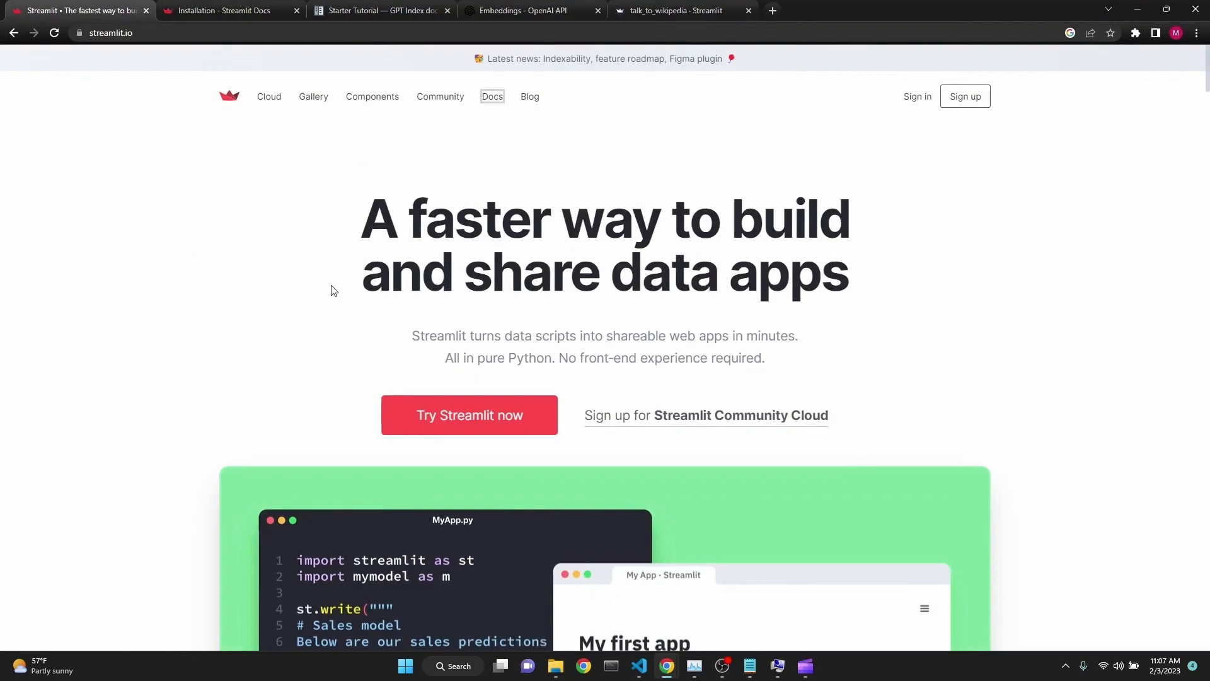
Reach Streamlit Community Cloud's app list and start the Deploy an app form.
left_click(269, 96)
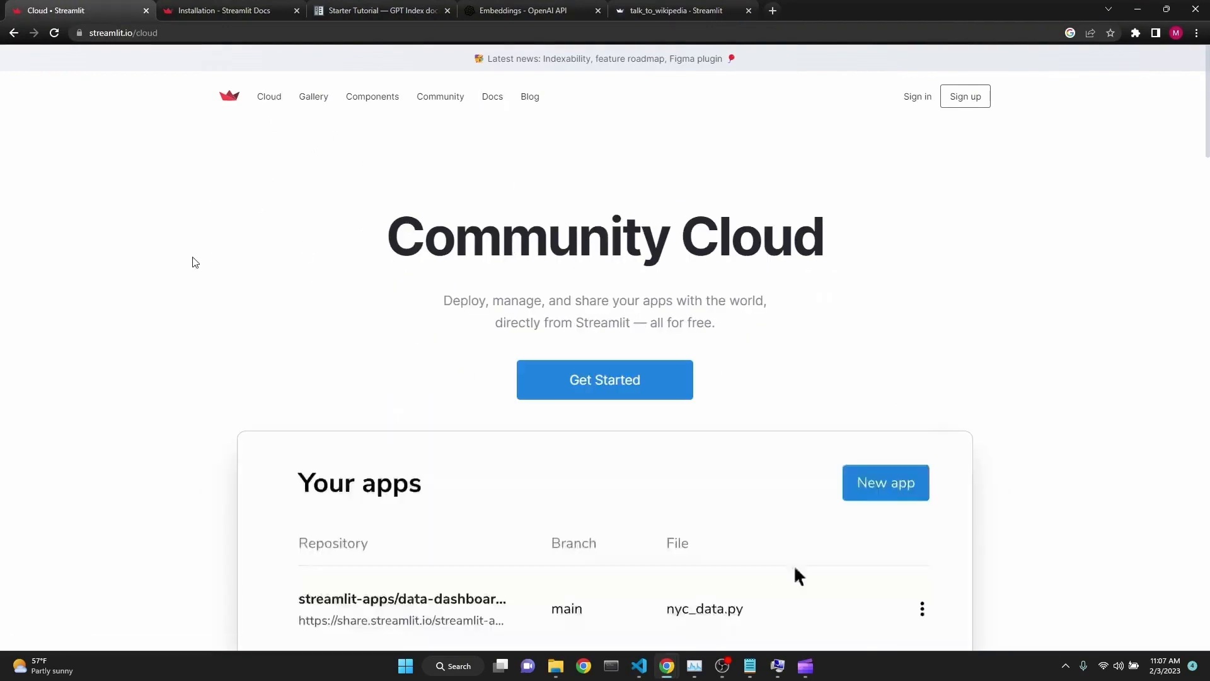
left_click(885, 482)
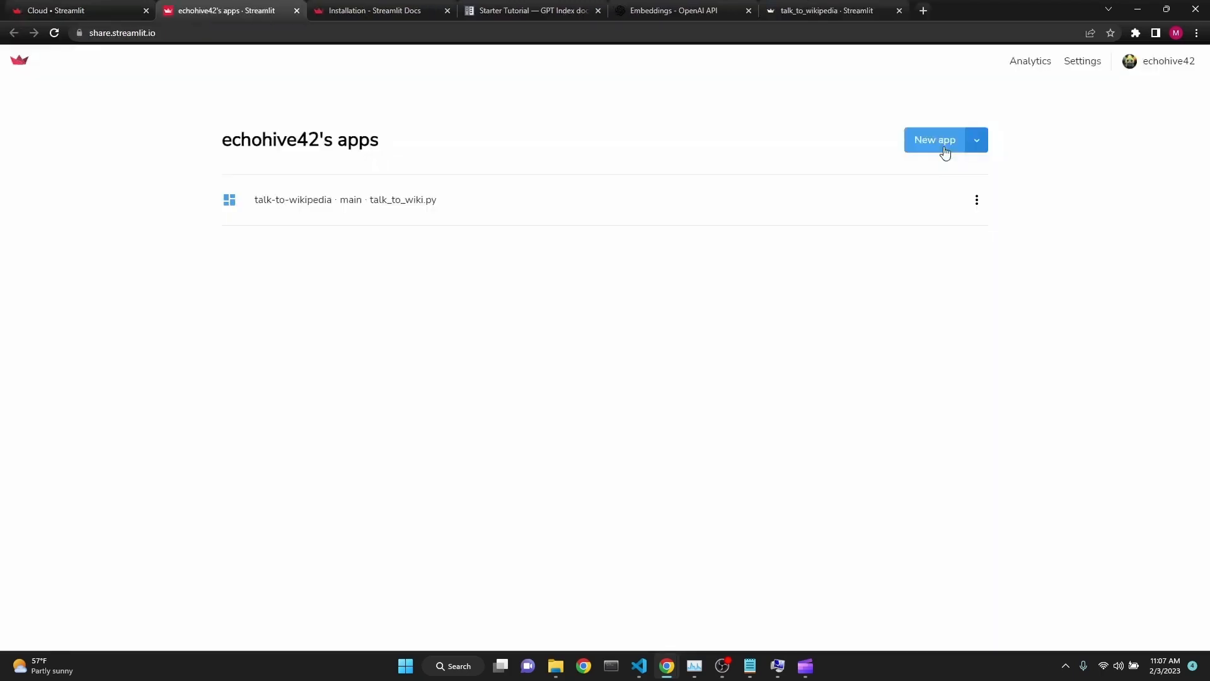
left_click(934, 140)
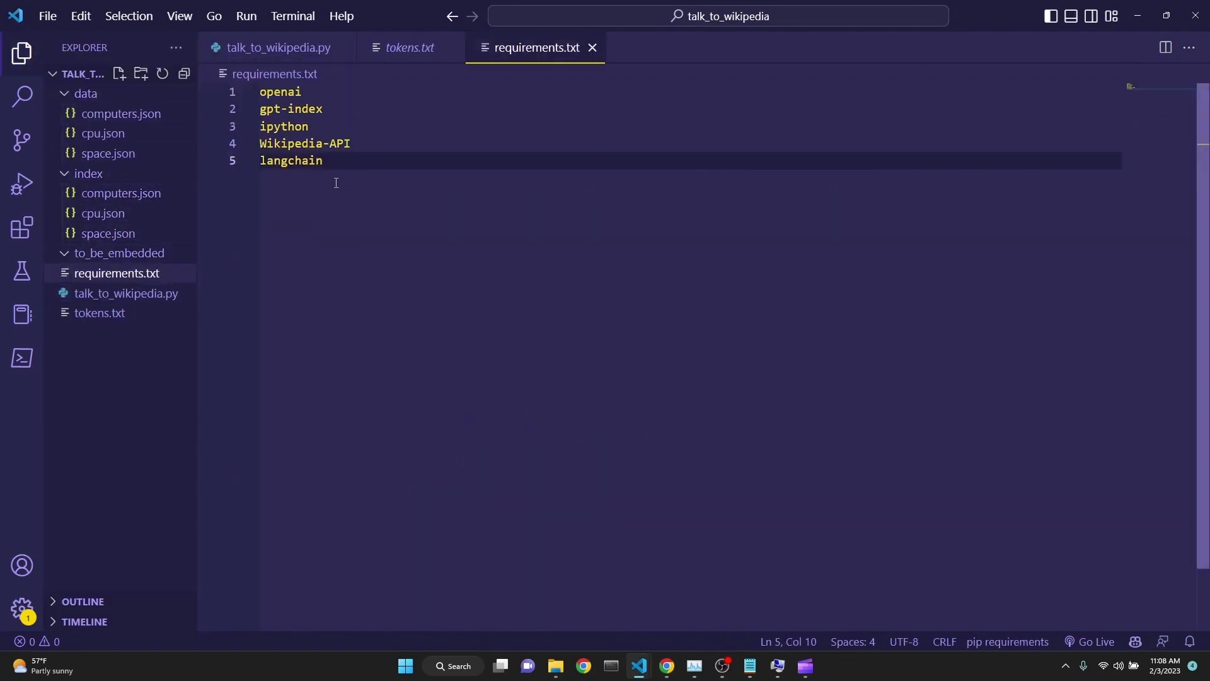
Review requirements.txt (openai, gpt-index, ipython, Wikipedia-API, langchain) and return to the deploy form.
key("ctrl+a")
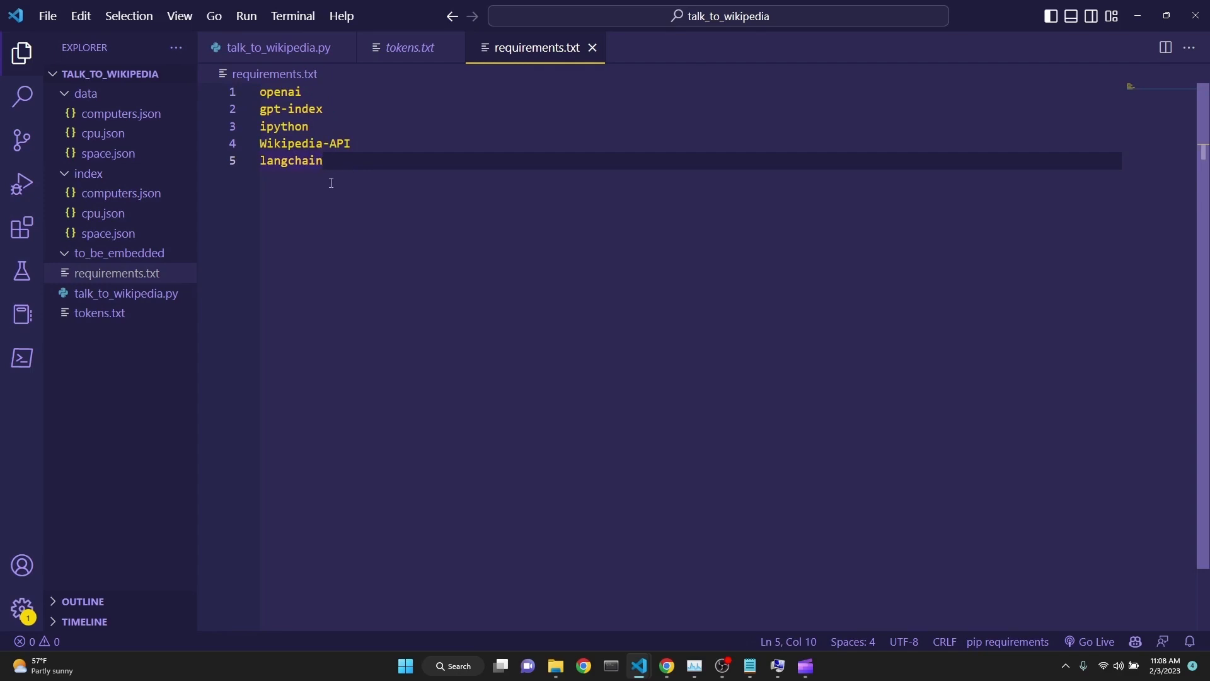
key("ctrl+a")
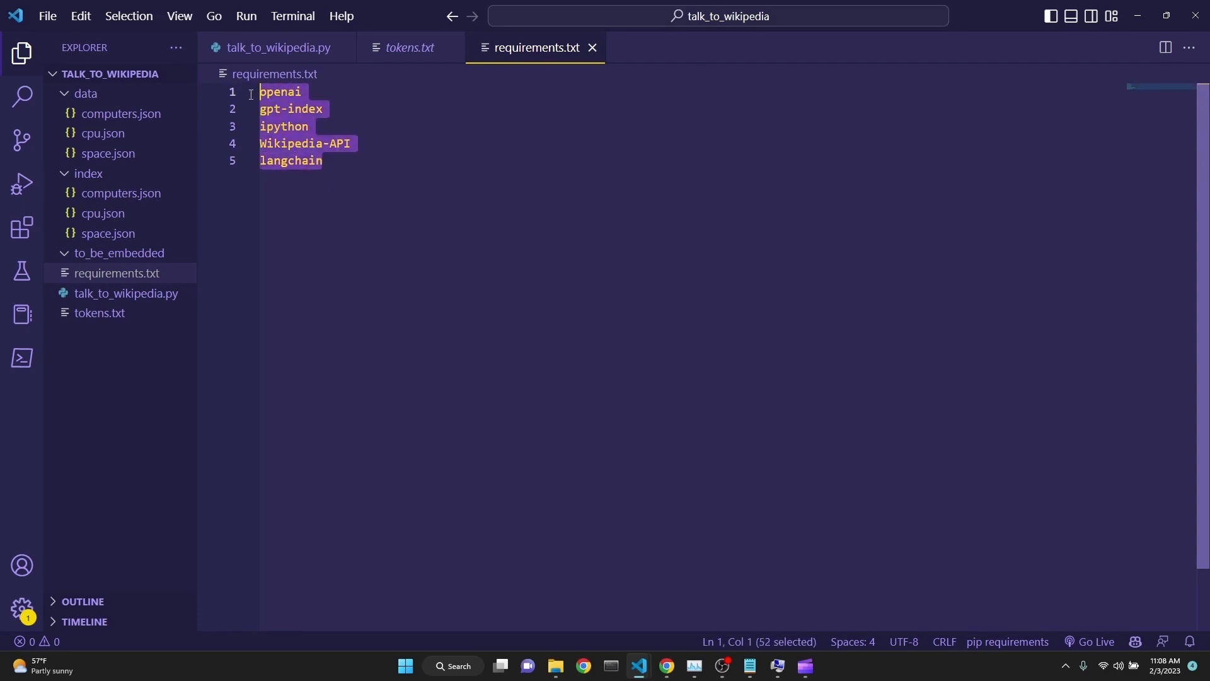
left_click(667, 665)
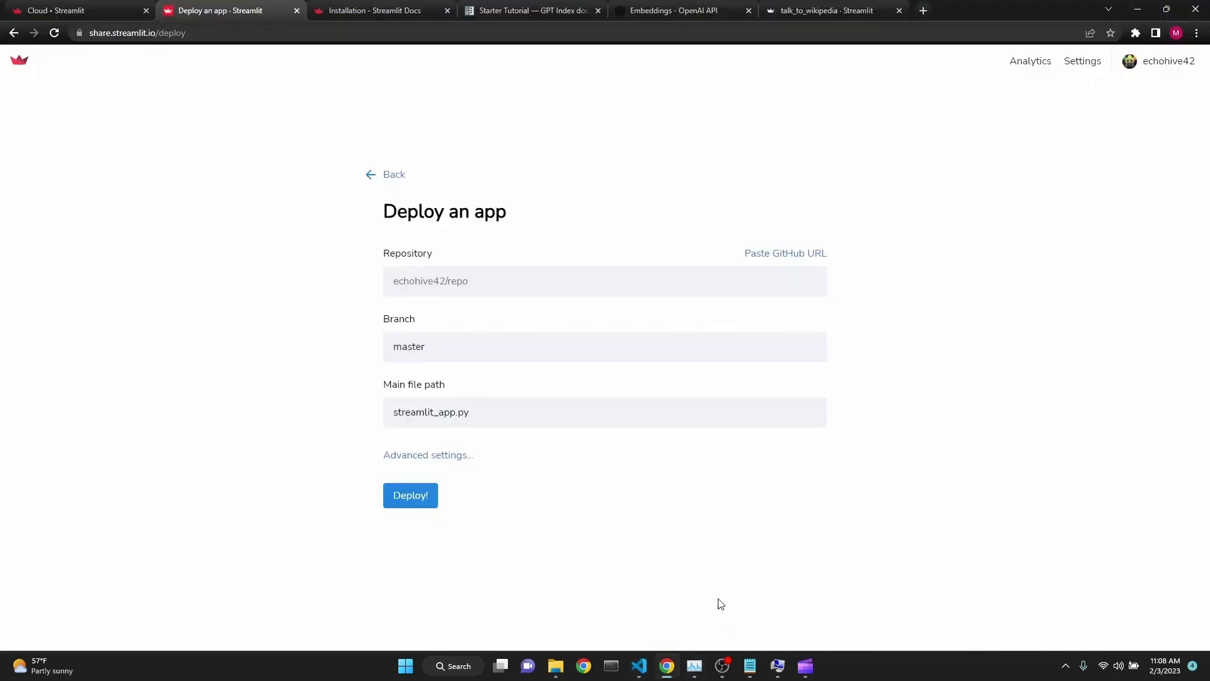
mouse_move(570, 244)
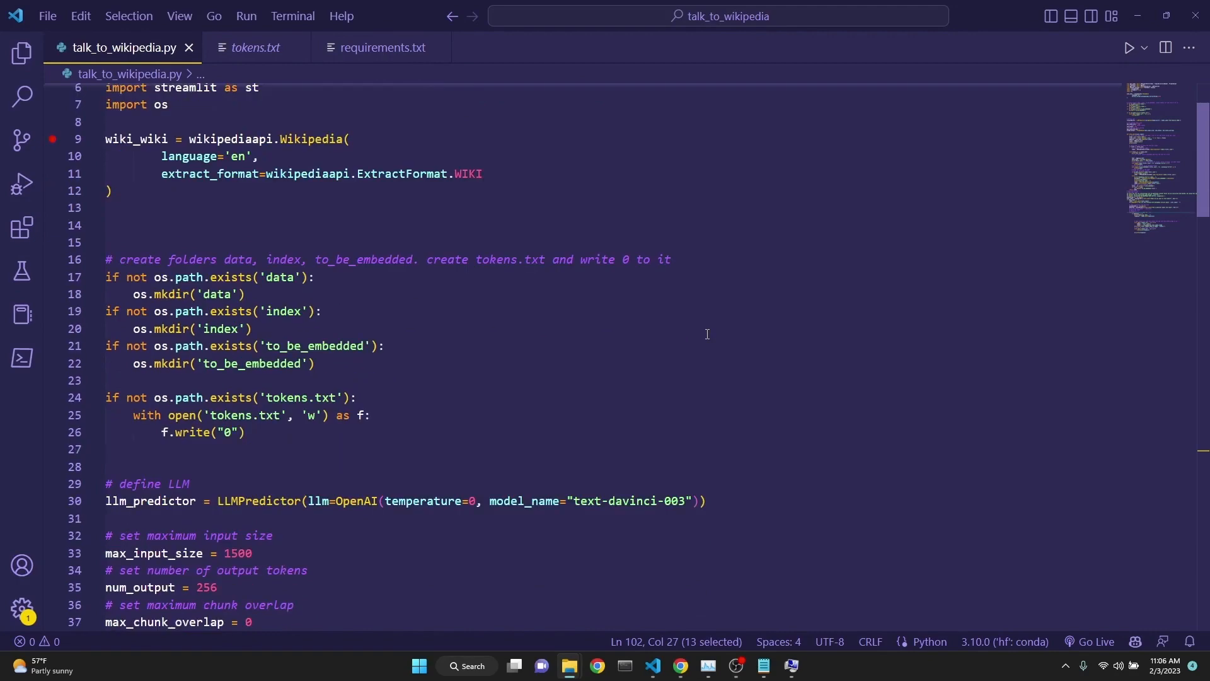
Scroll through talk_to_wikipedia.py down to its token-counting and response code.
scroll("down", 3)
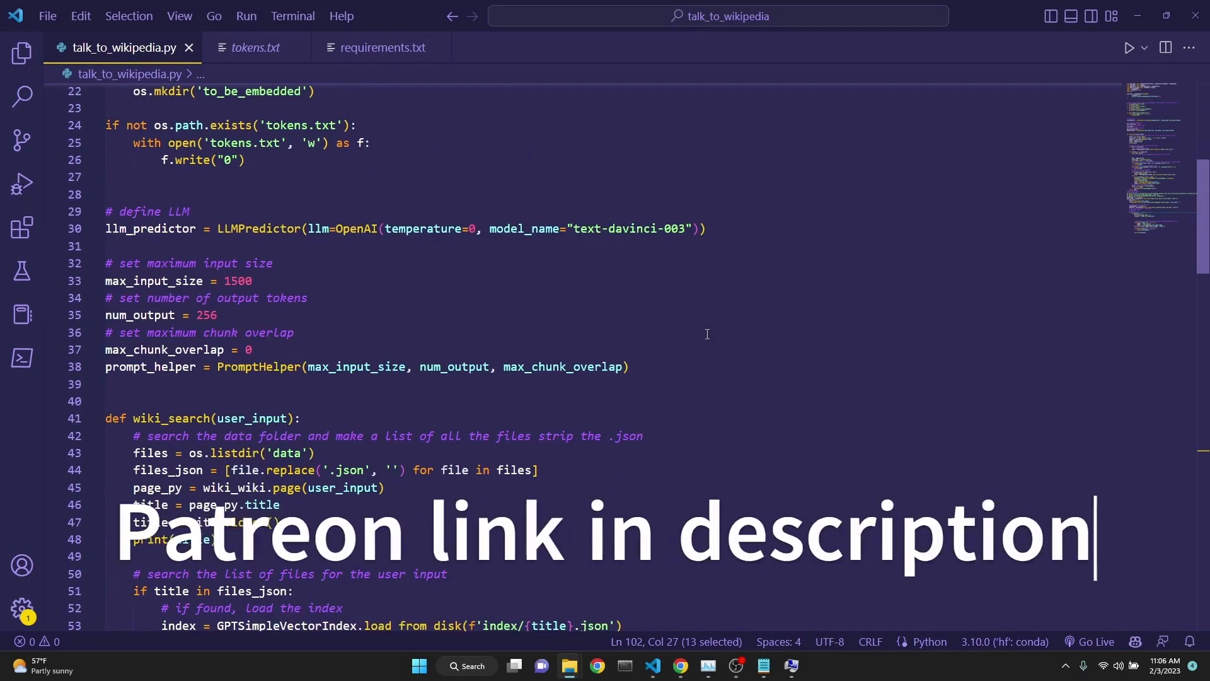
scroll("down", 3)
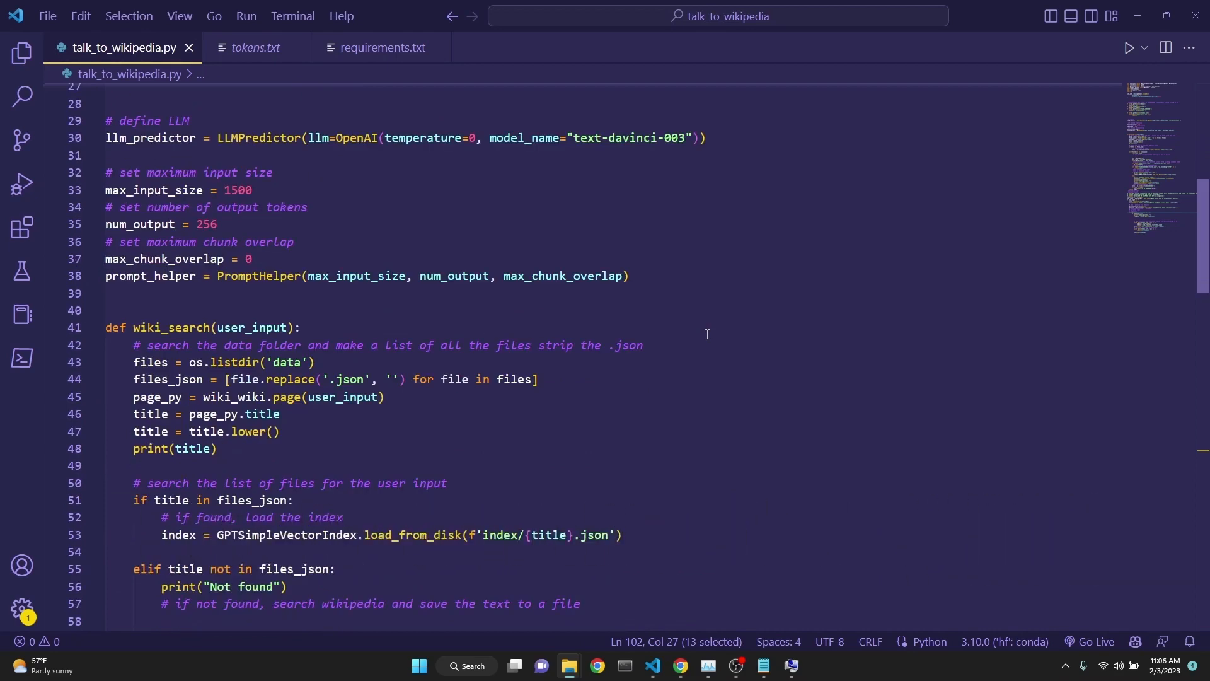
scroll("down", 3)
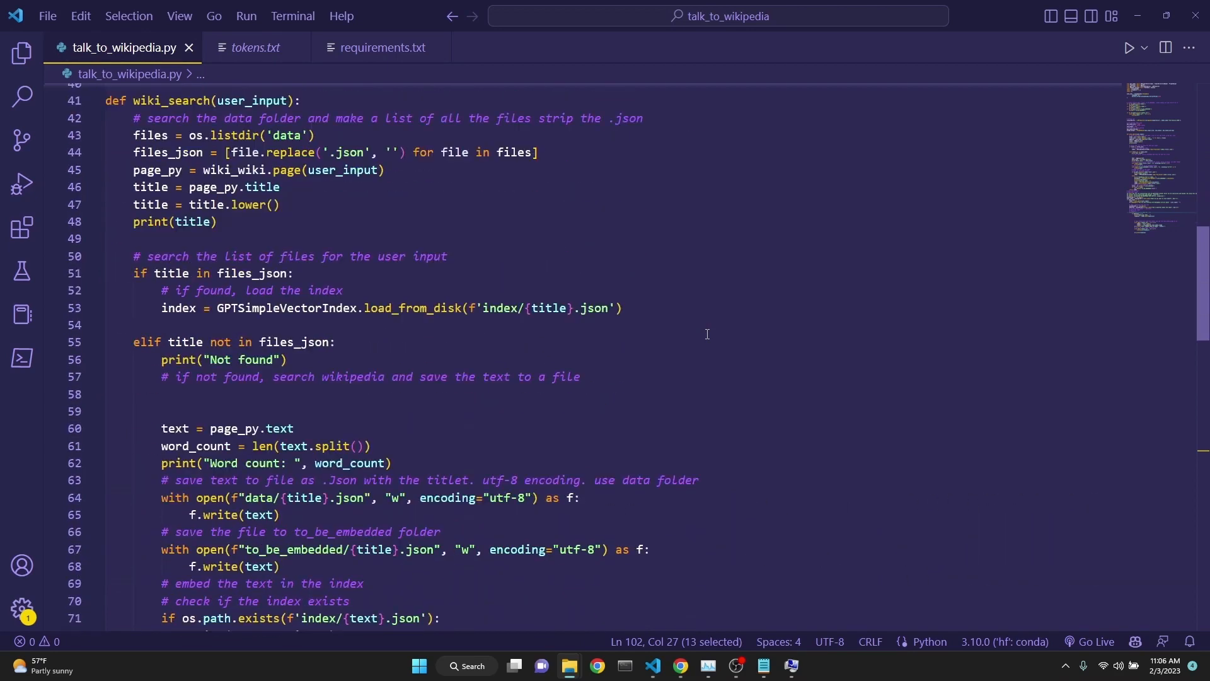
scroll("down", 3)
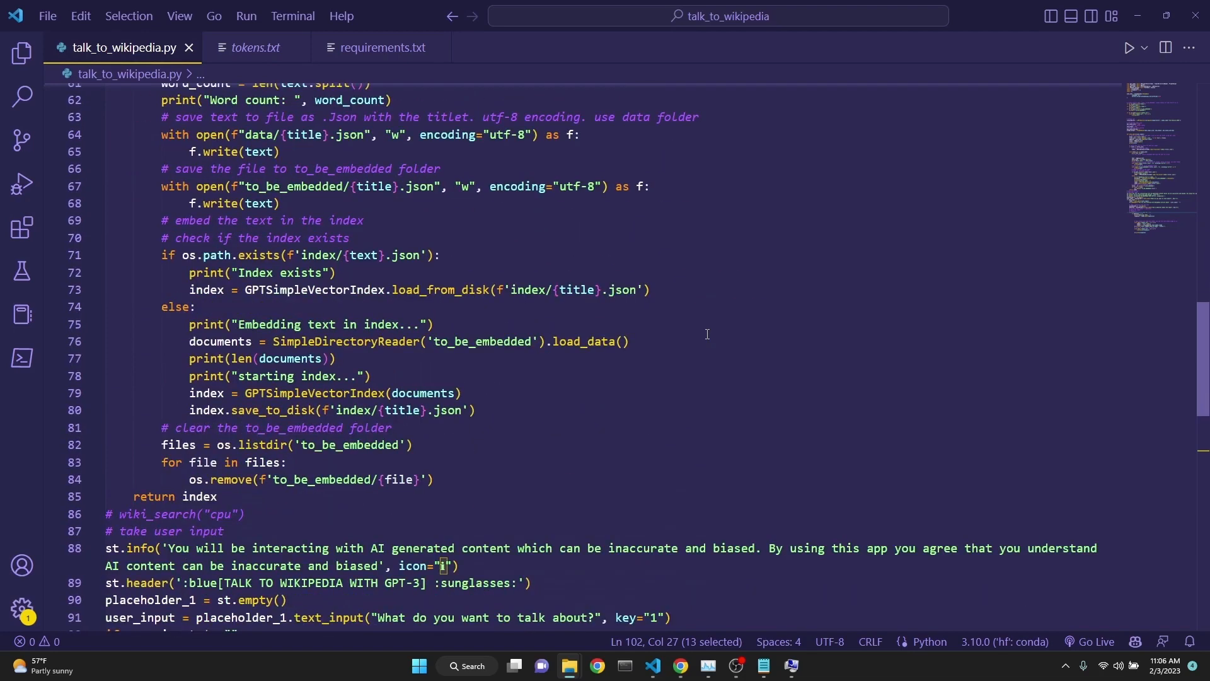
scroll("down", 3)
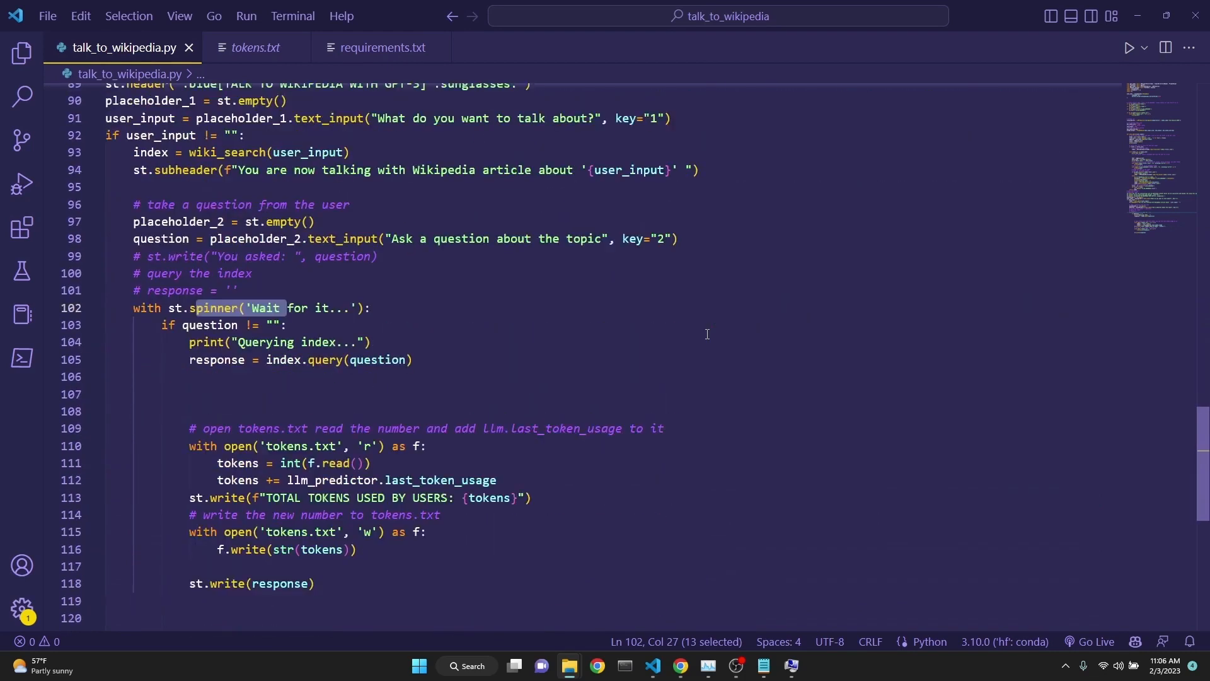
scroll("down", 3)
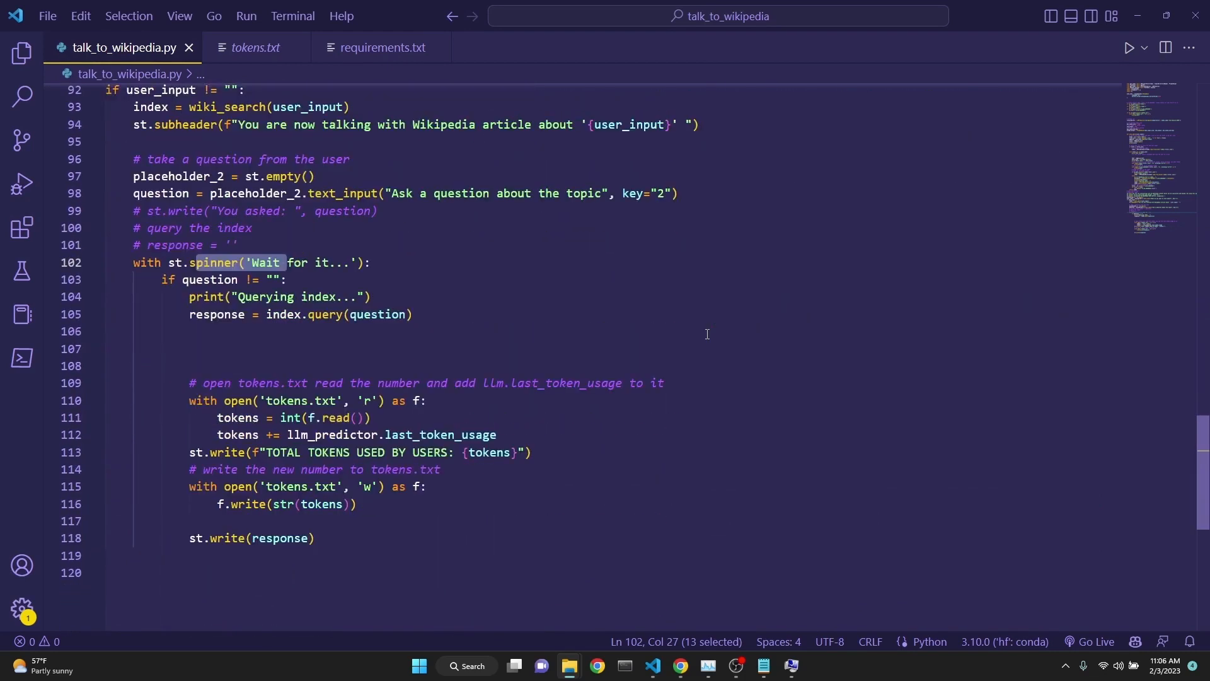